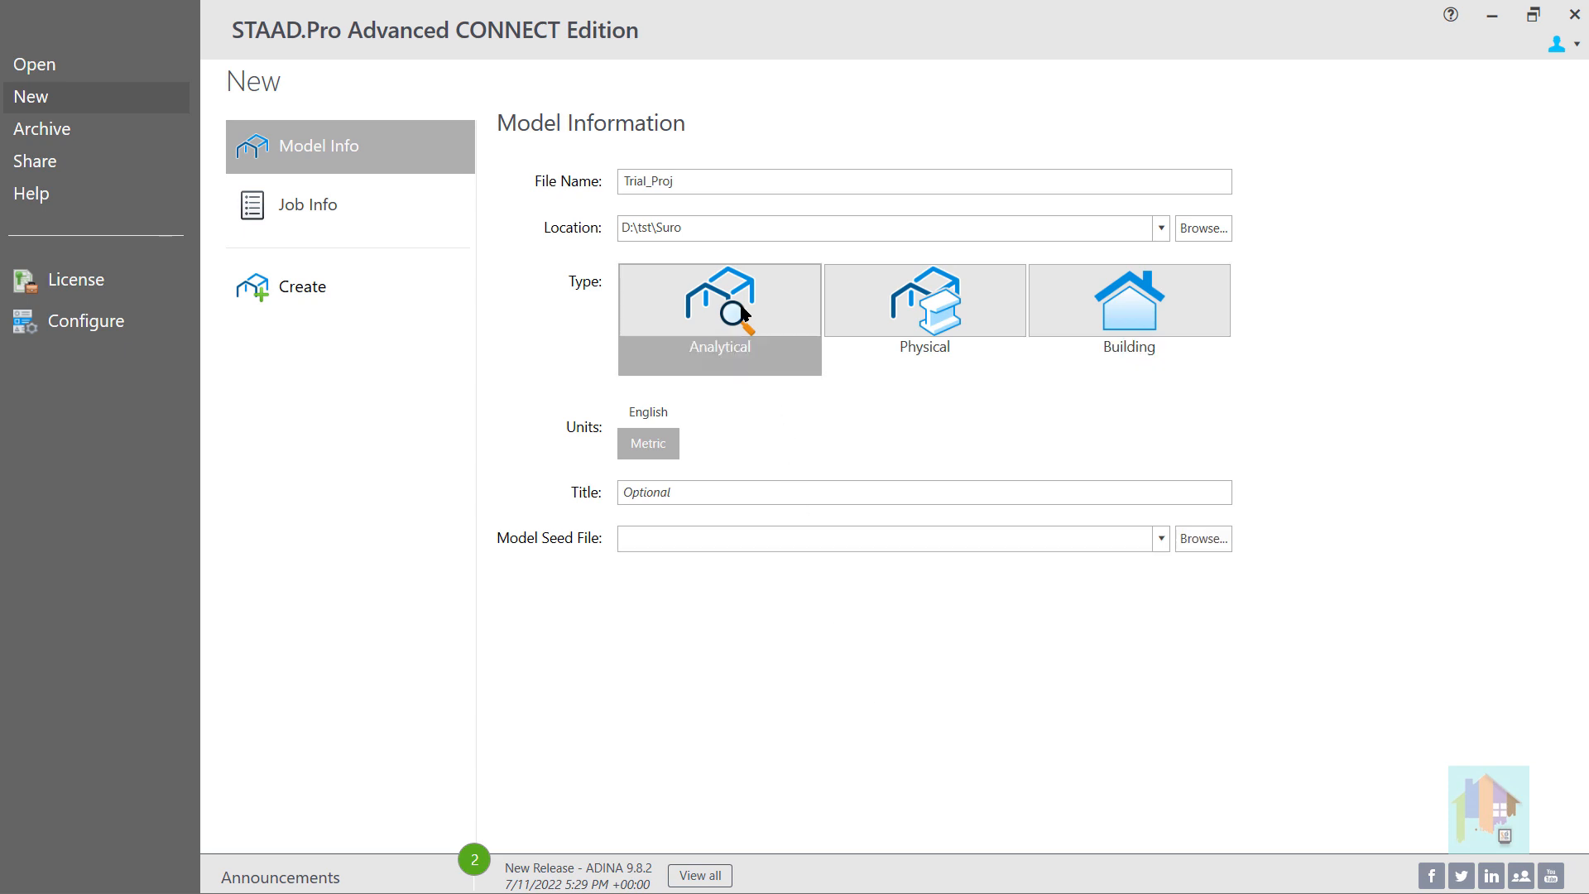
mouse_move(301, 287)
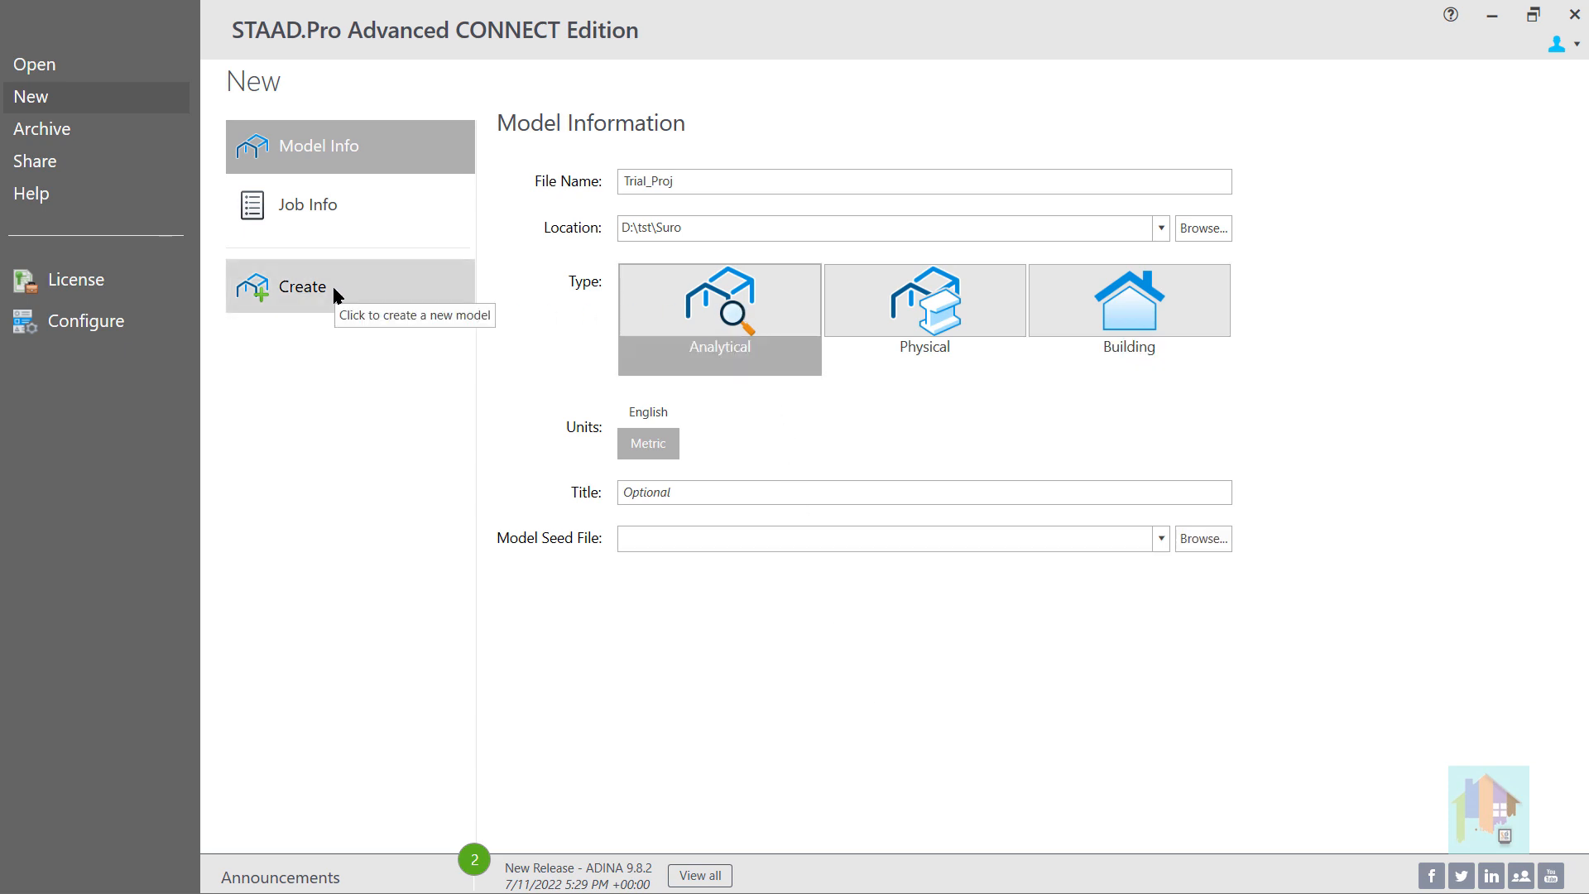
Create the Trial_Proj analytical model and view its input command file in the STAAD Editor.
left_click(301, 286)
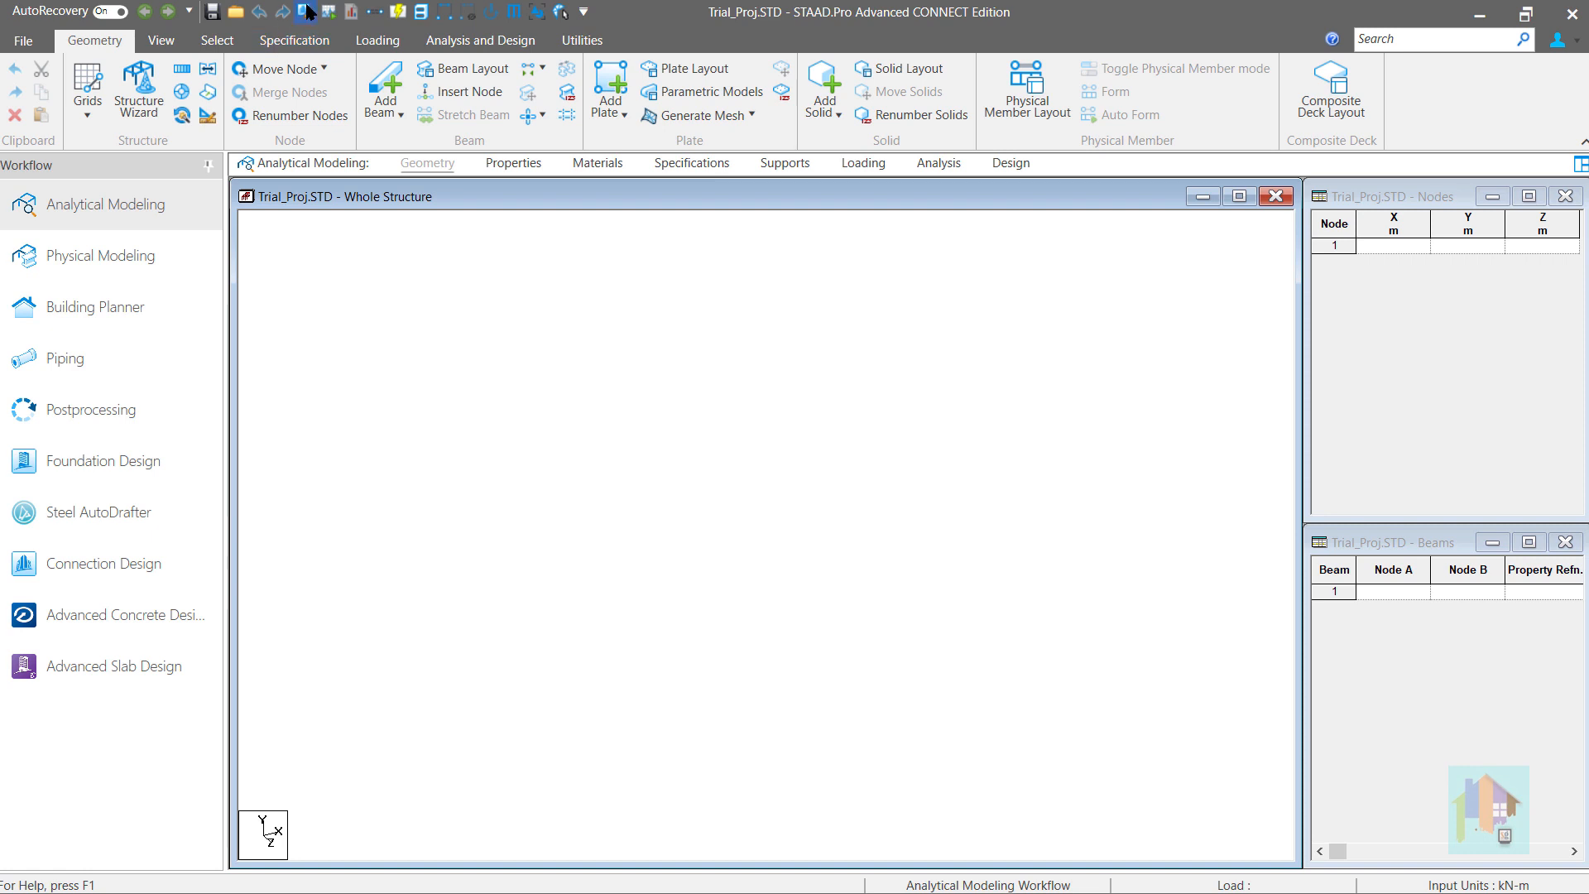
left_click(318, 12)
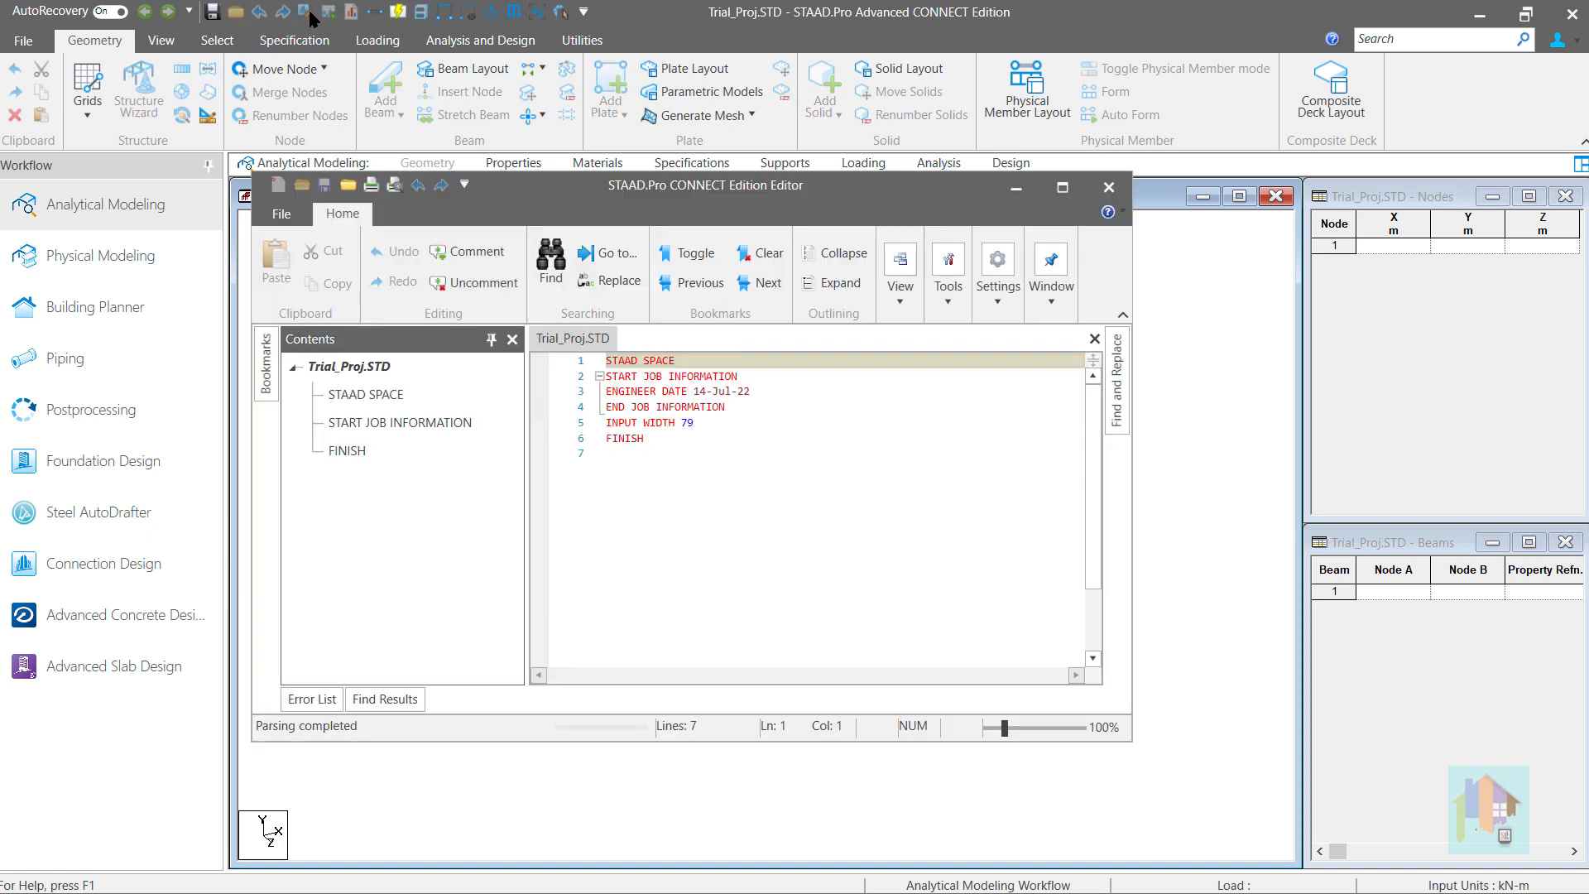
mouse_move(1074, 155)
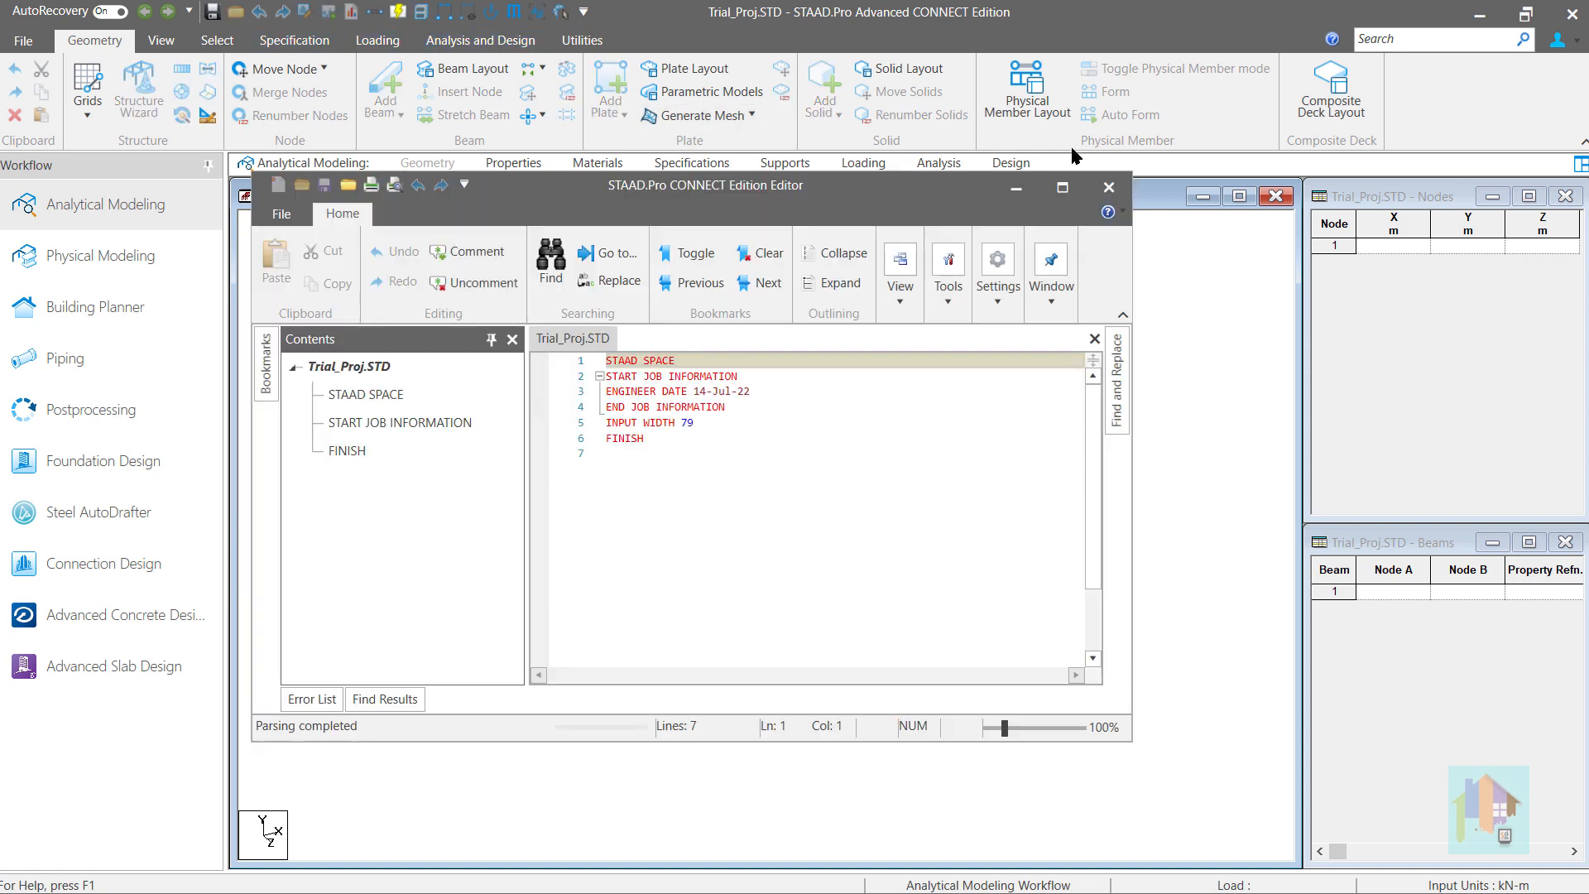
mouse_move(1109, 187)
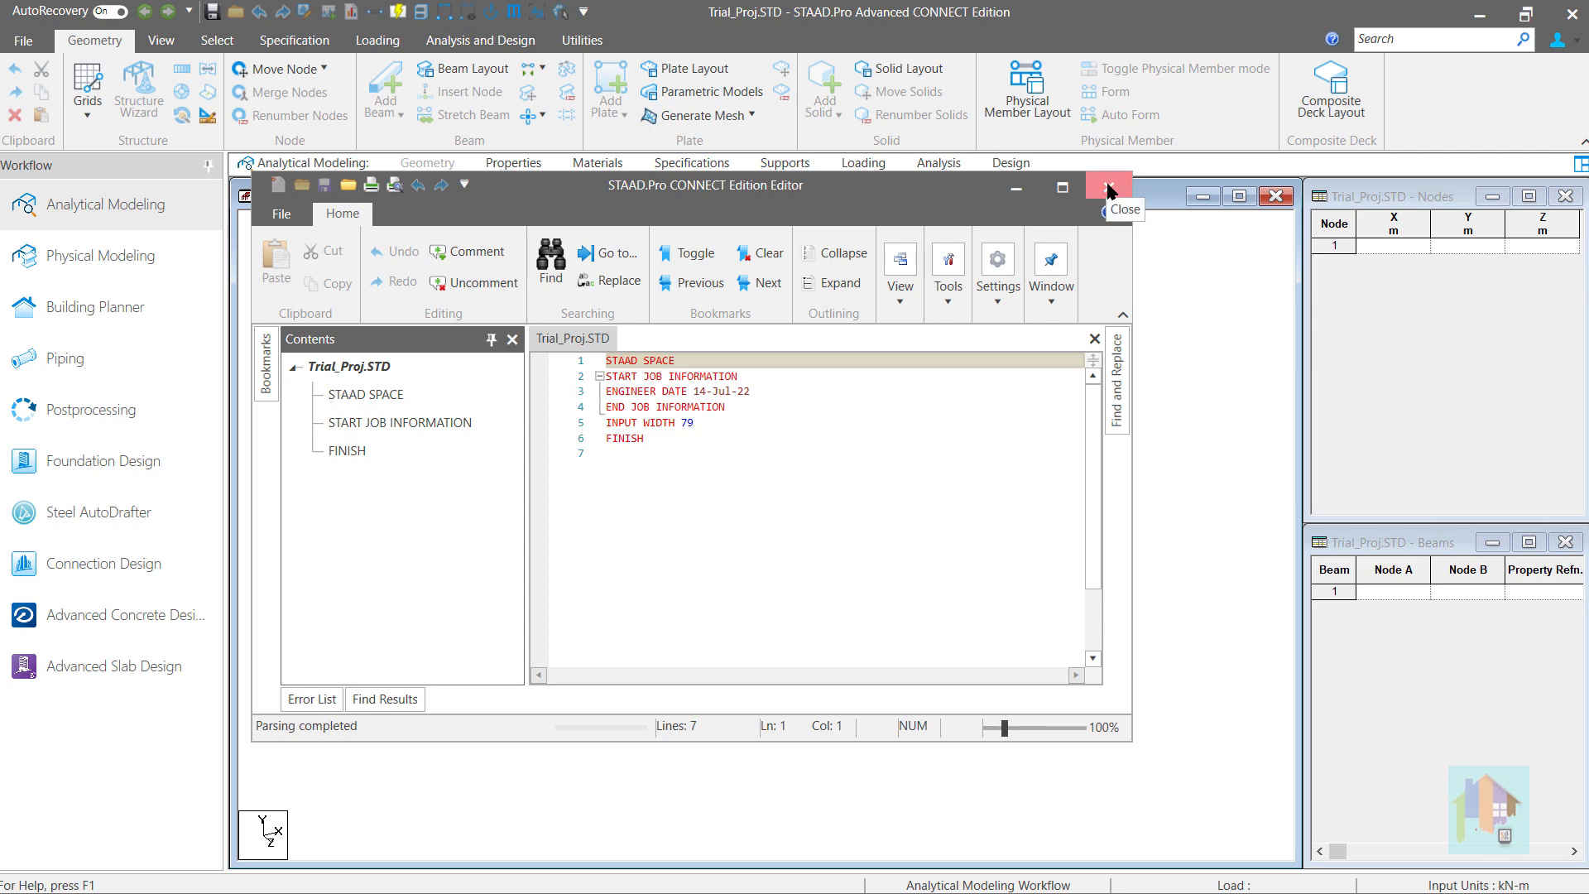
Close the editor and review the model's section properties, member specifications and load definitions.
left_click(1109, 189)
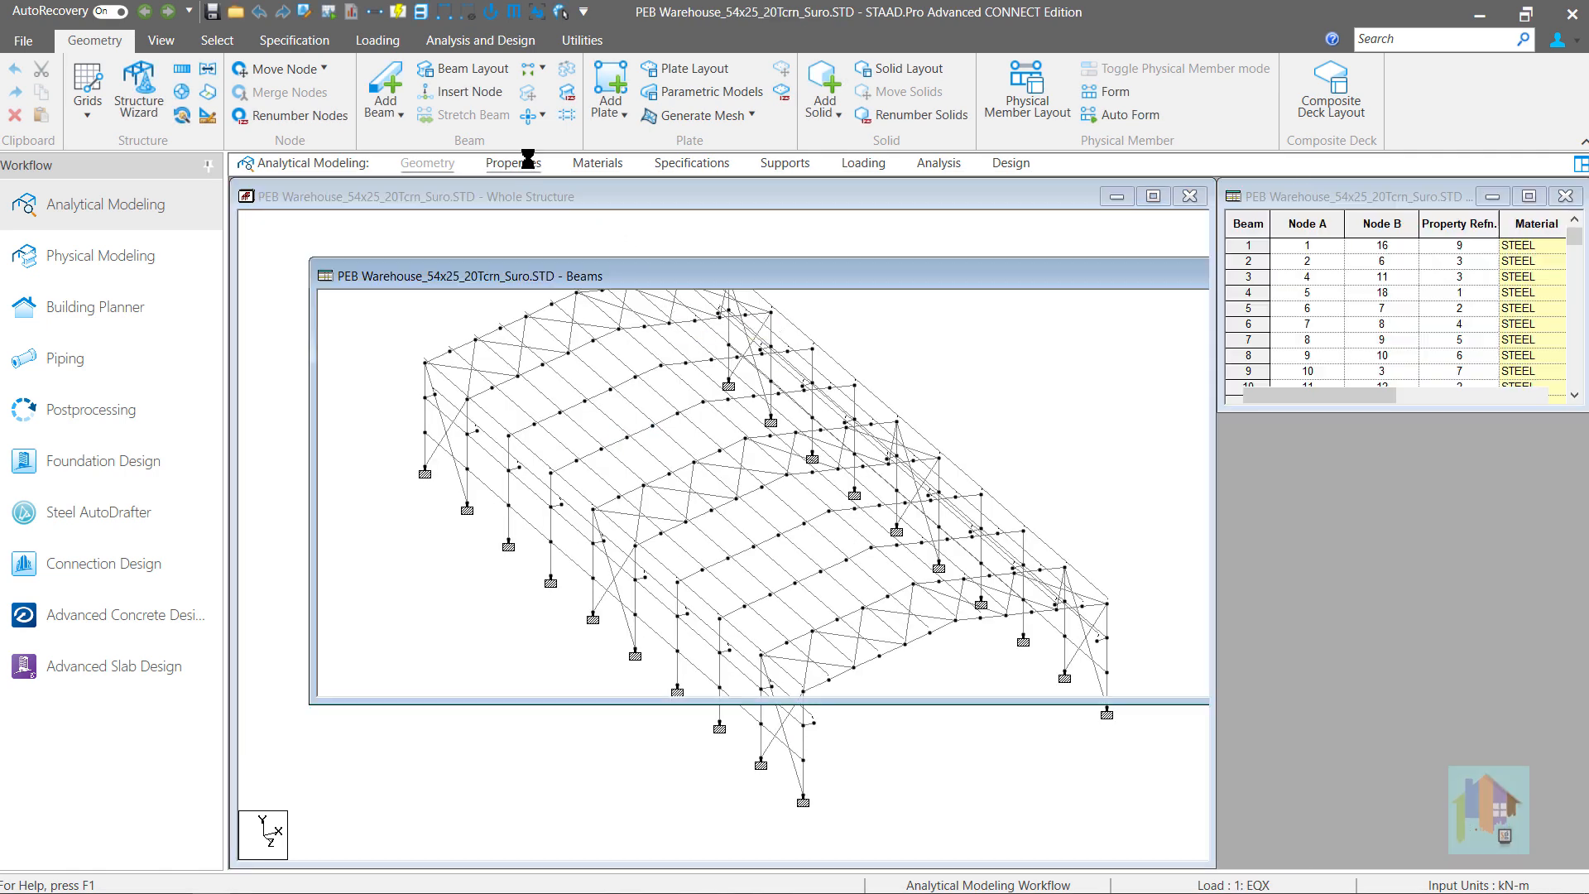
left_click(294, 40)
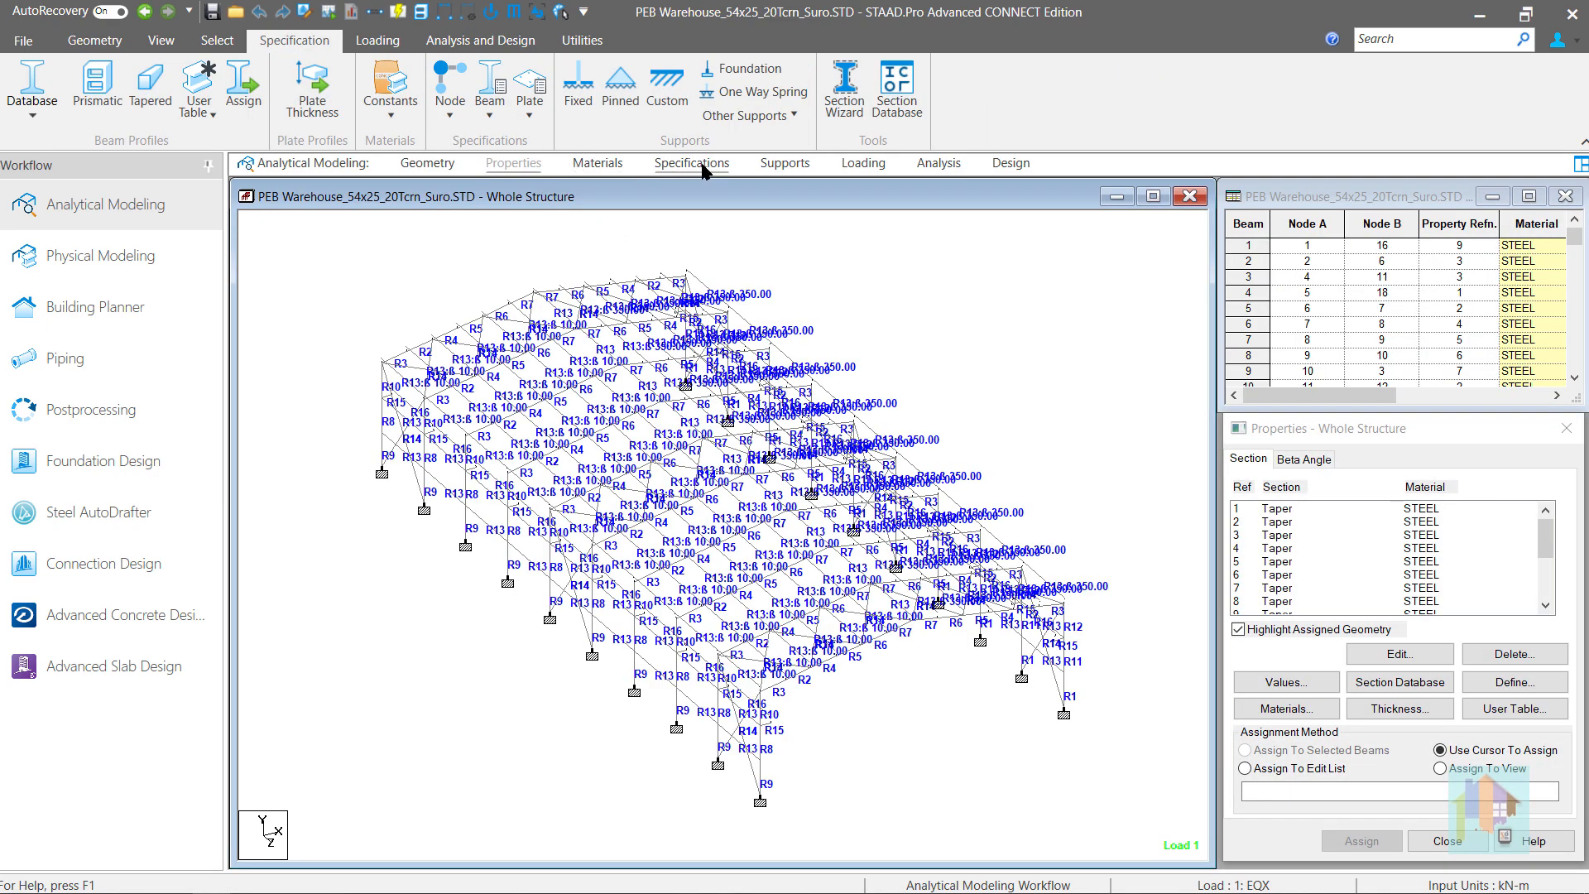
left_click(692, 164)
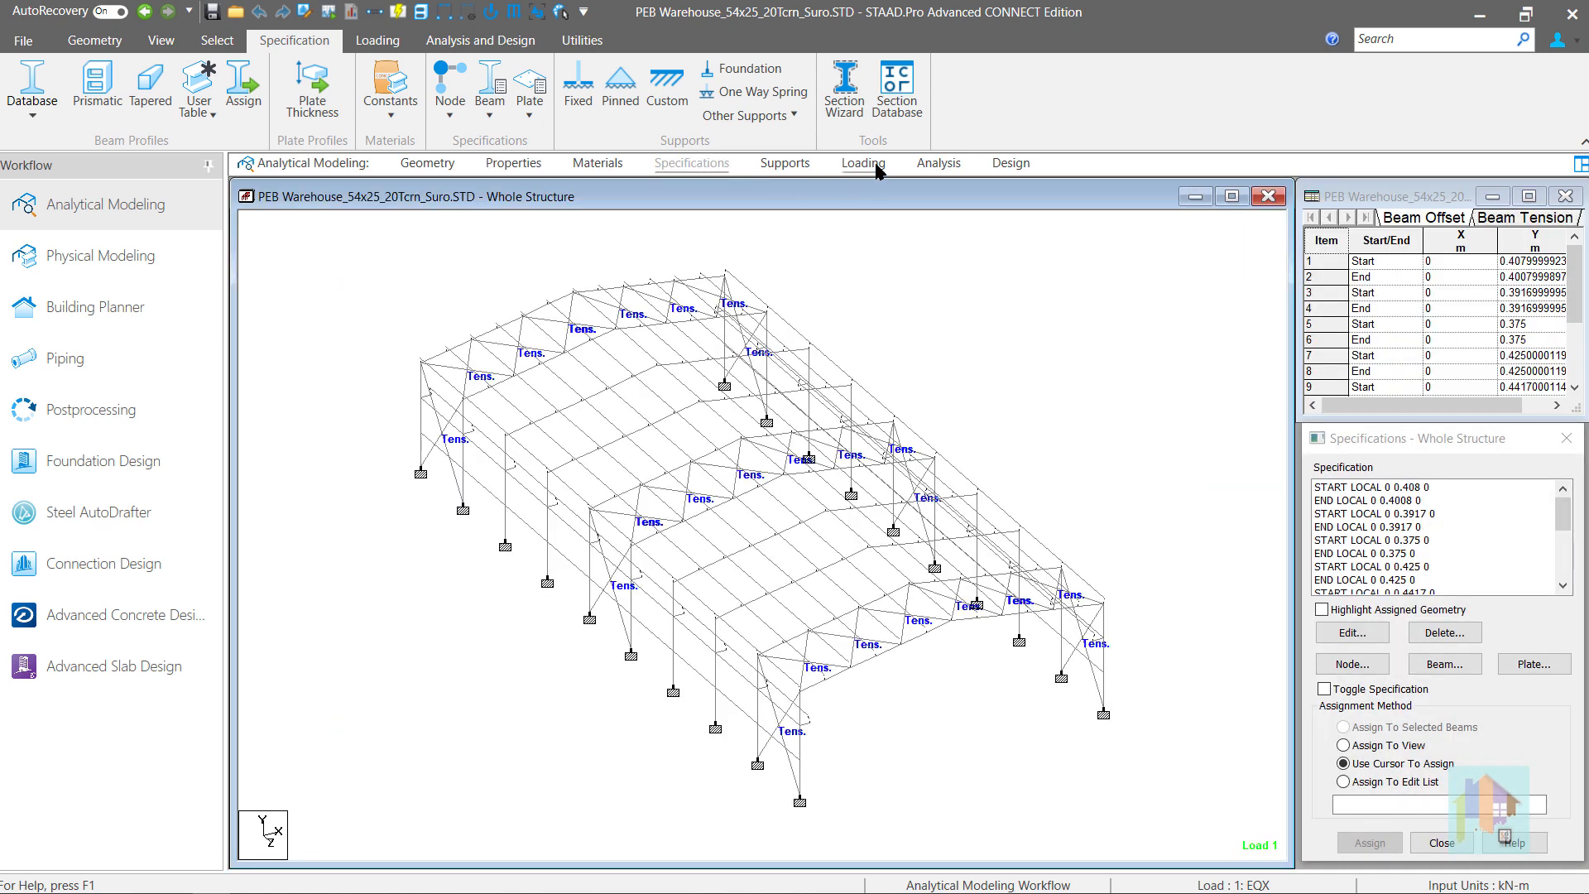
left_click(377, 40)
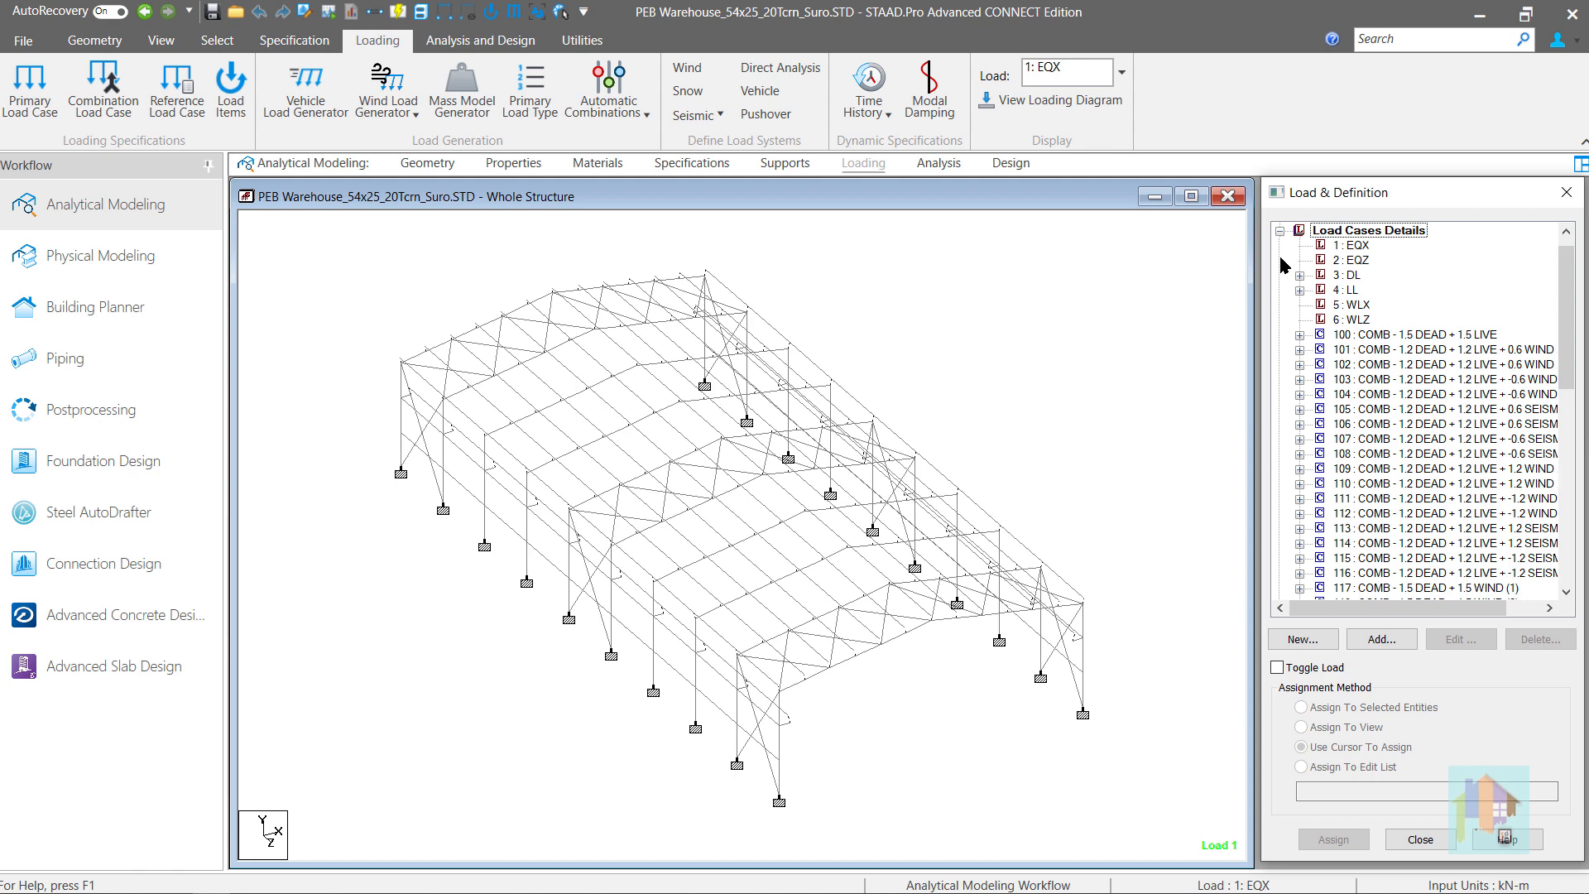
mouse_move(1306, 311)
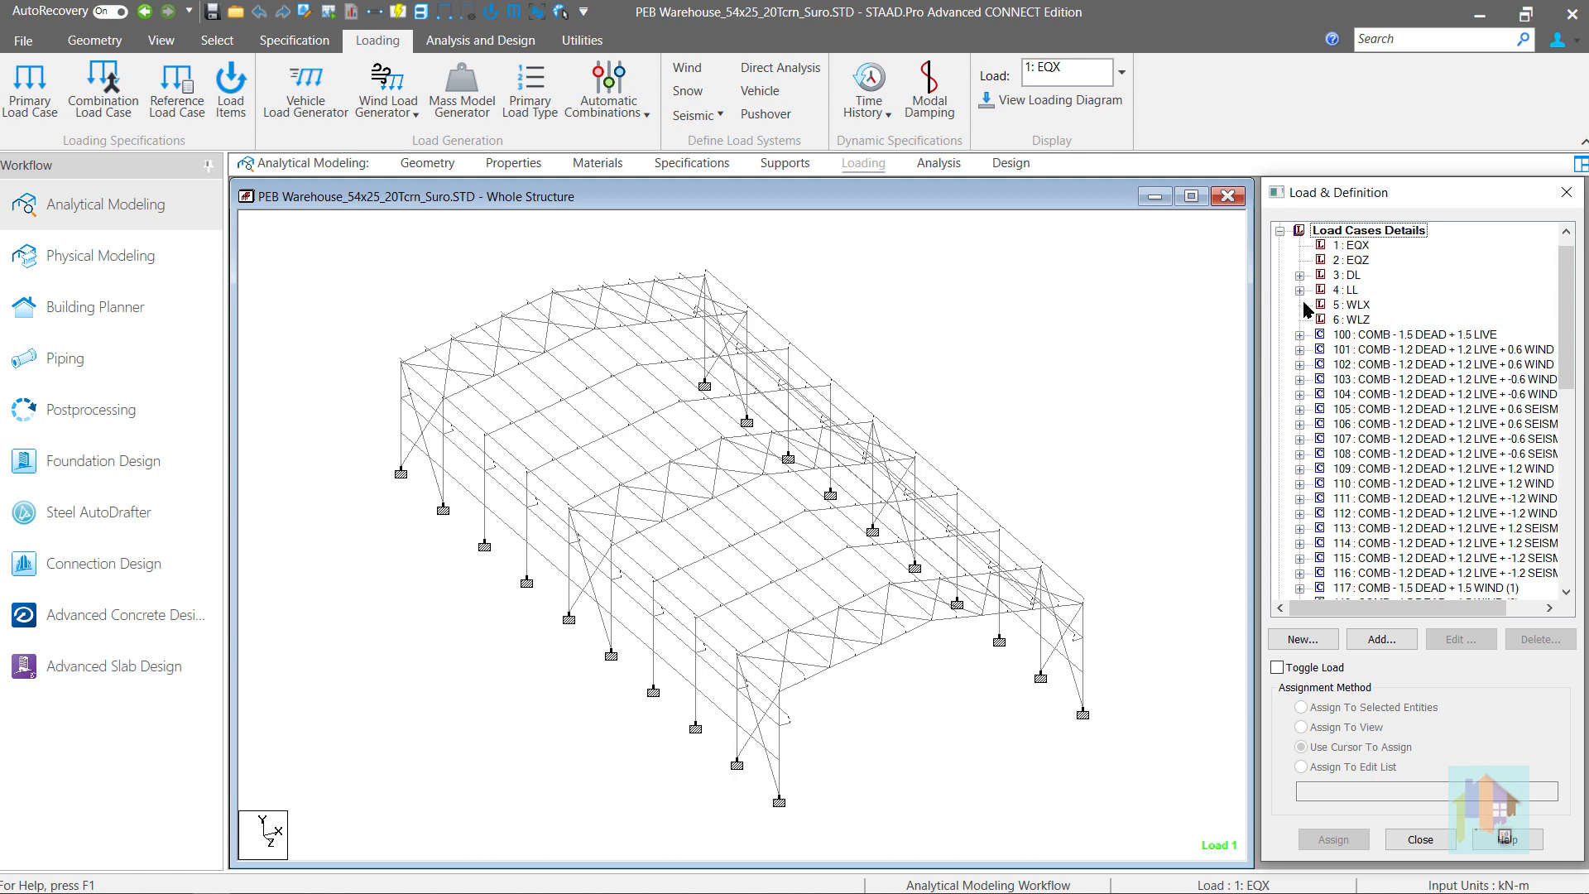
Display the roof floor load of live load case 4 LL on the frame.
left_click(1301, 290)
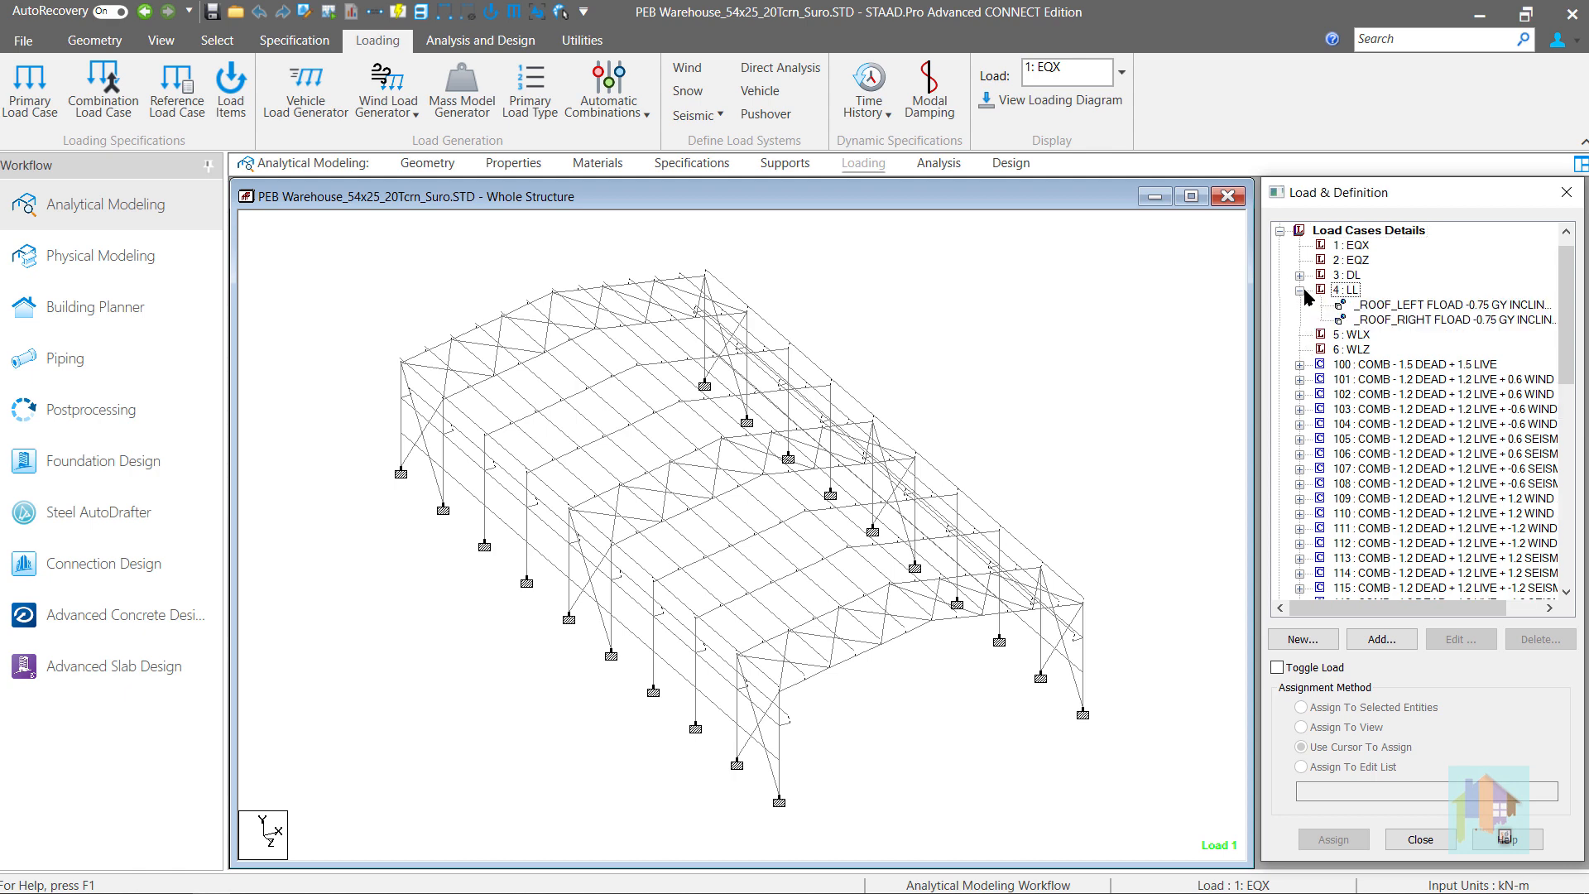
left_click(1456, 305)
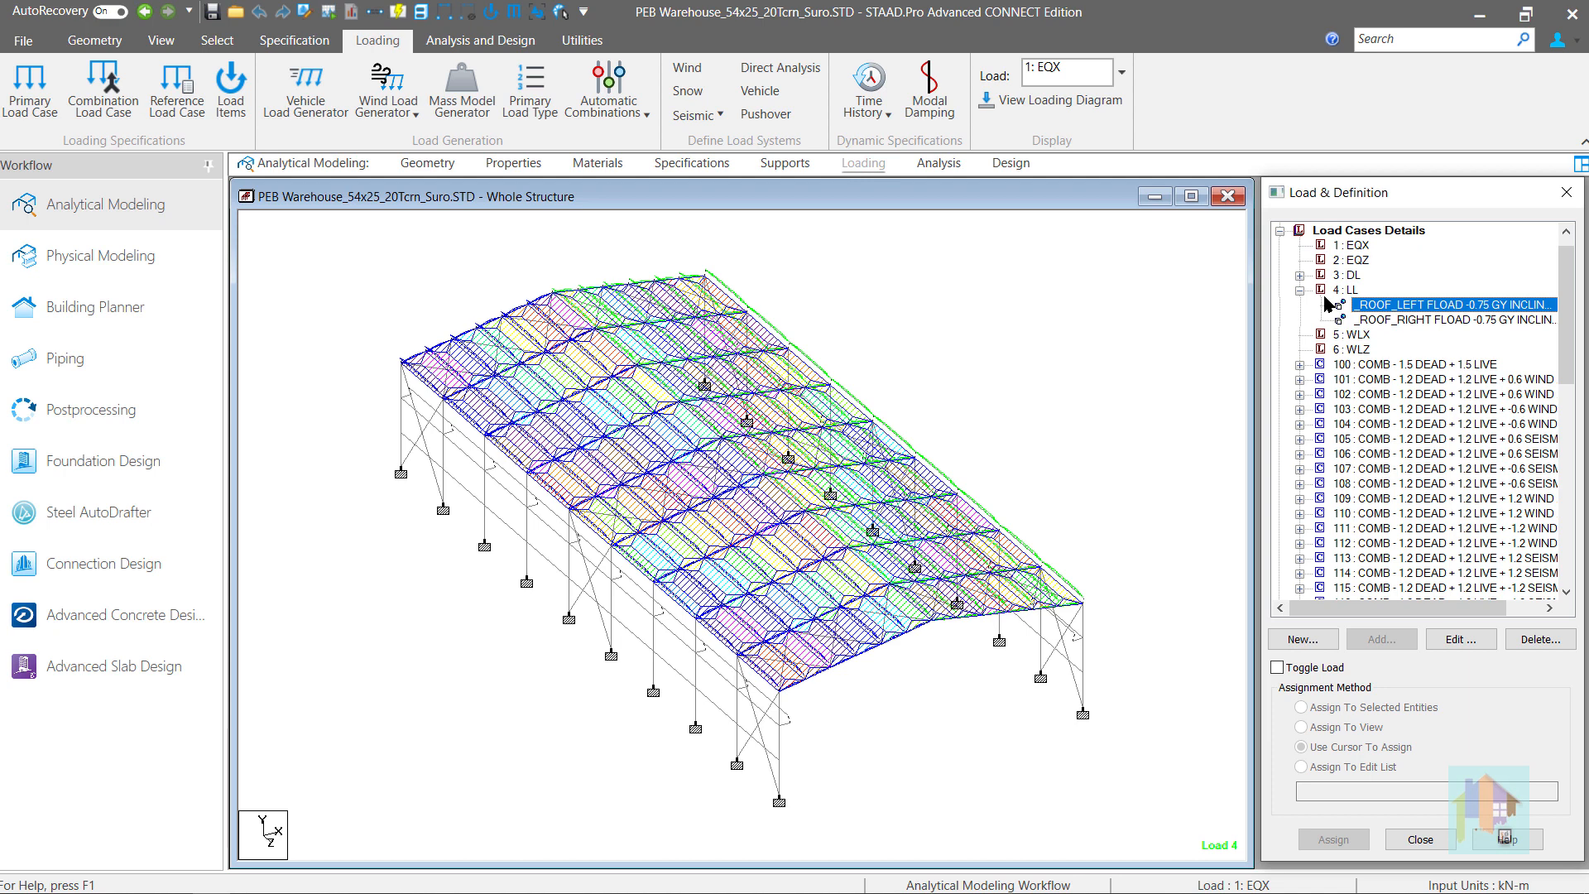
left_click(1301, 292)
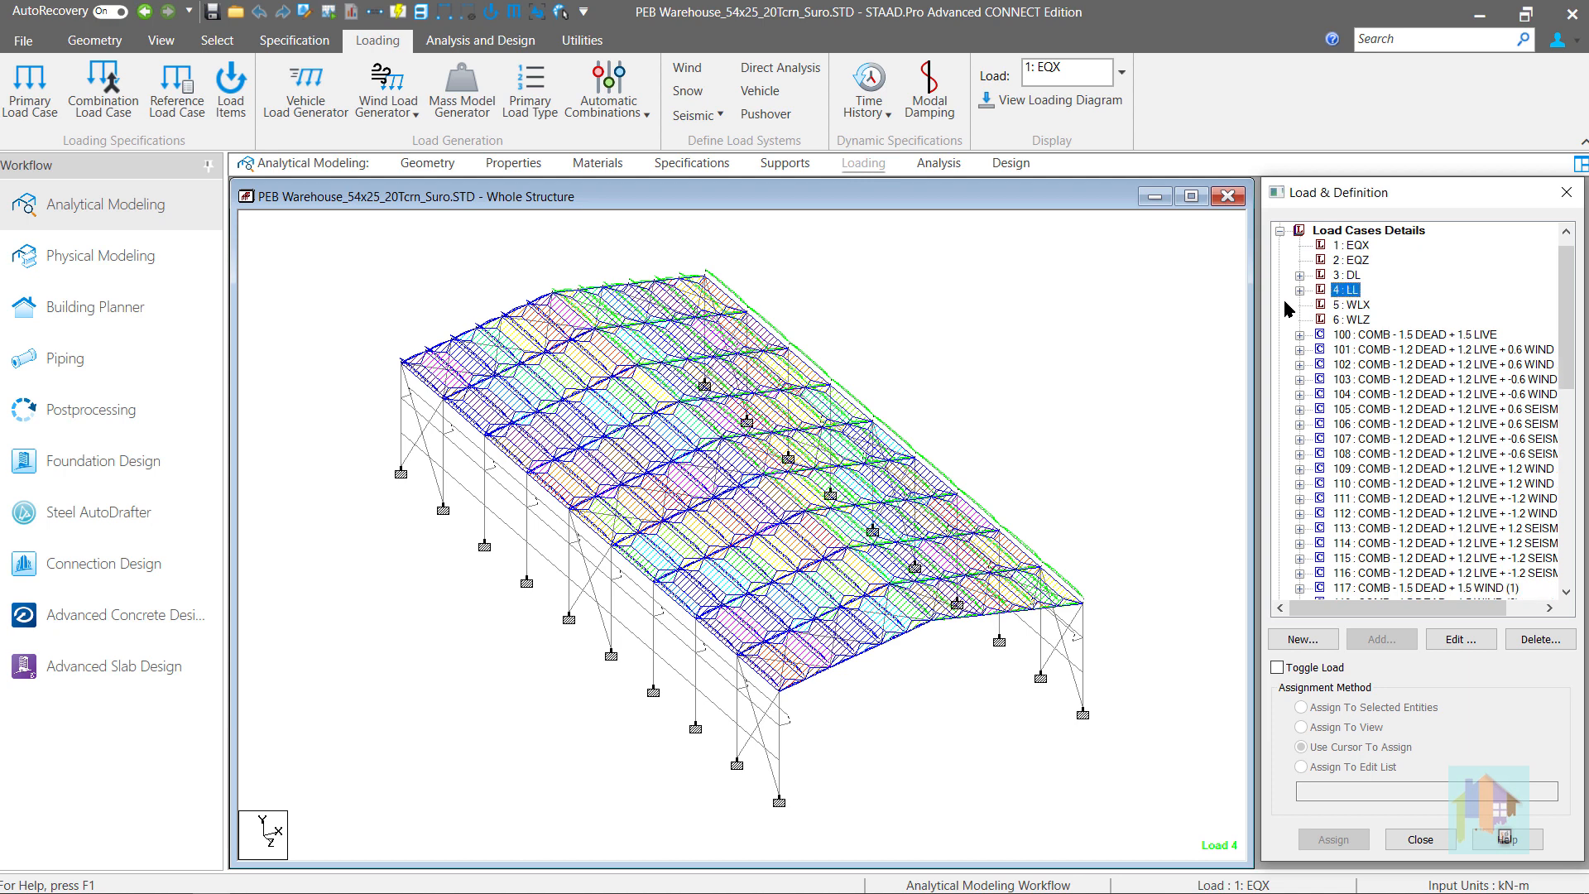
mouse_move(1023, 301)
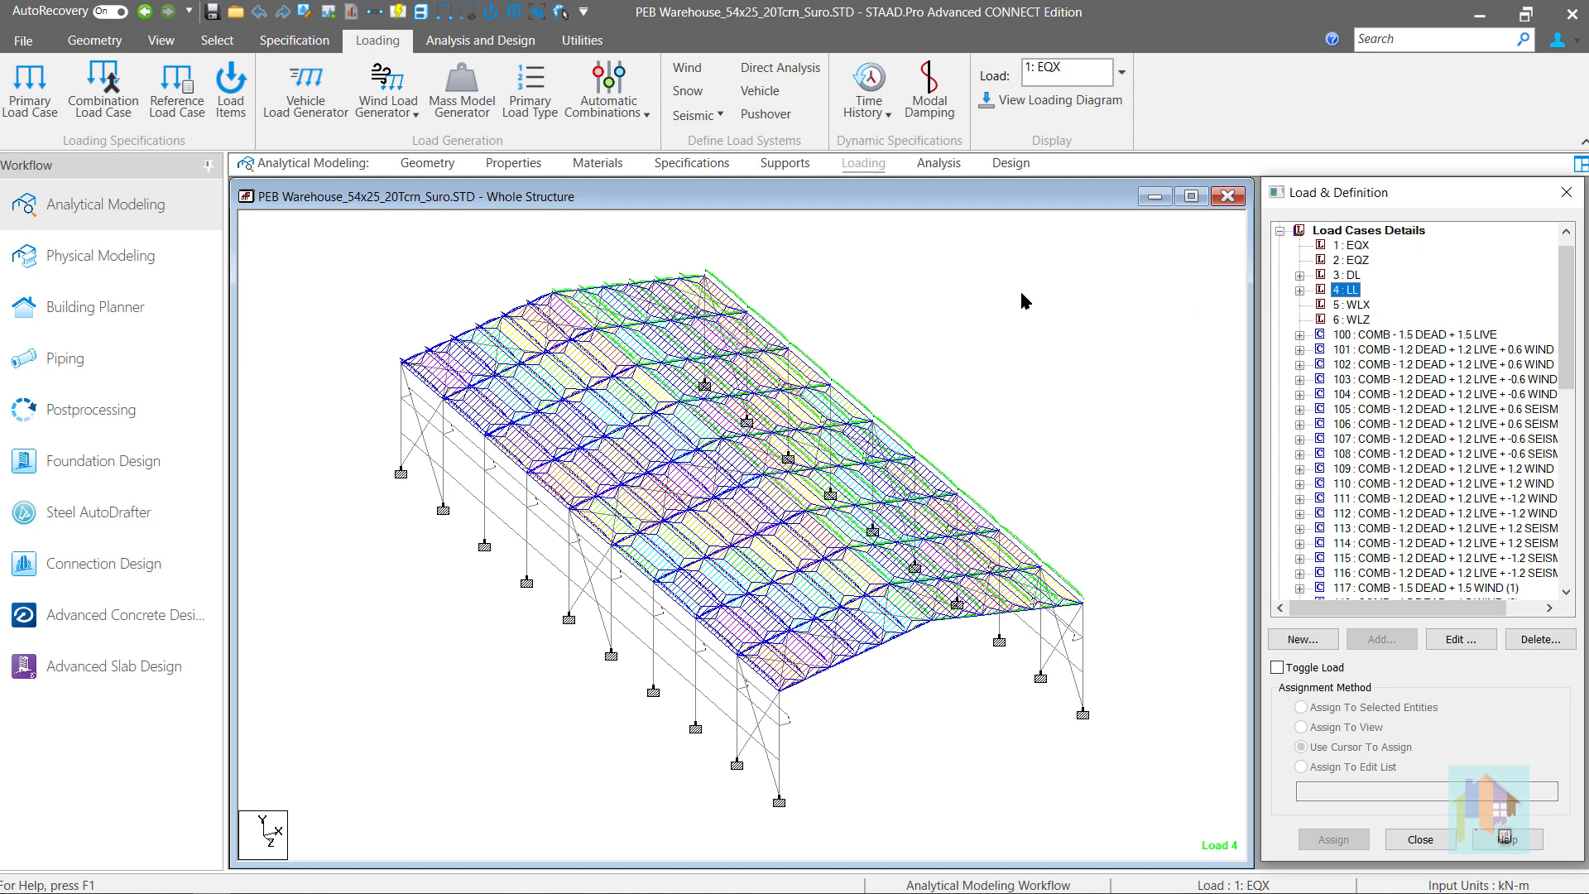
left_click(581, 40)
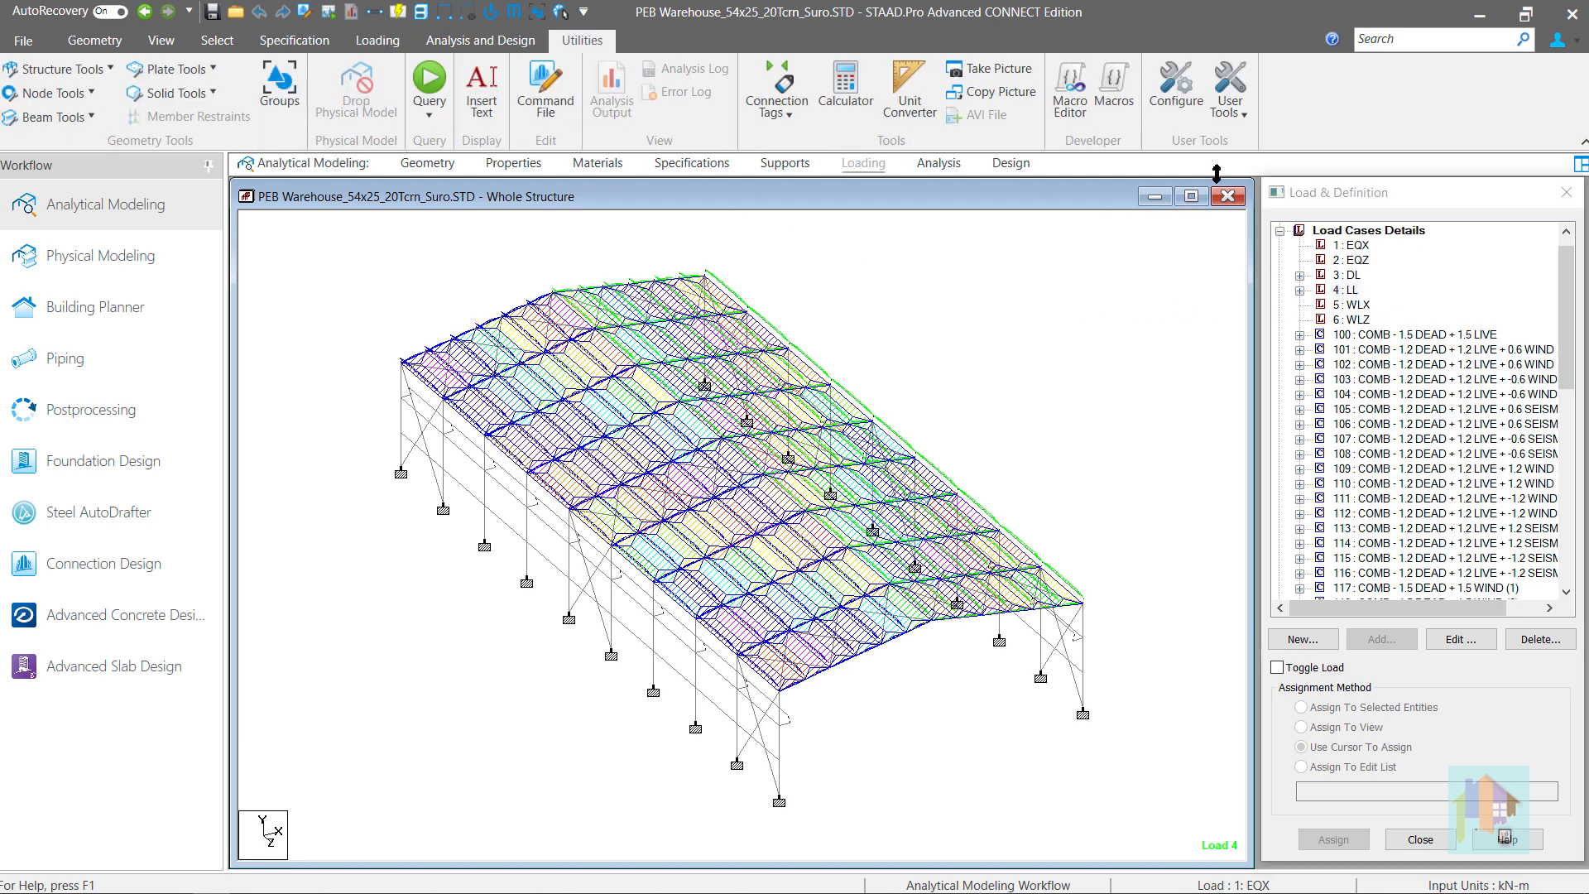
left_click(1230, 89)
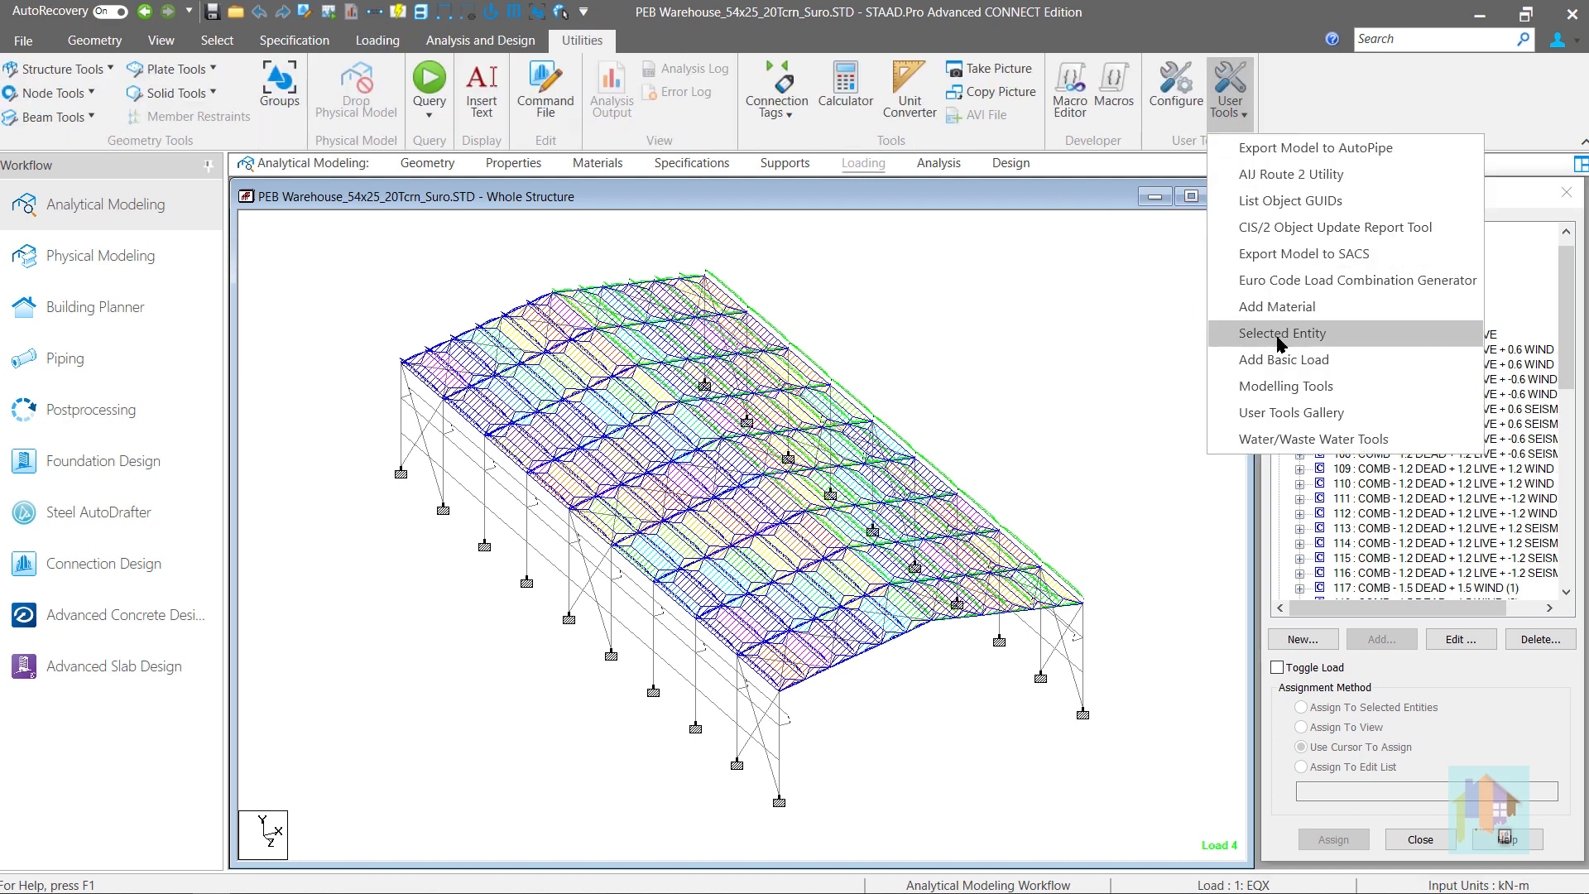
mouse_move(1282, 359)
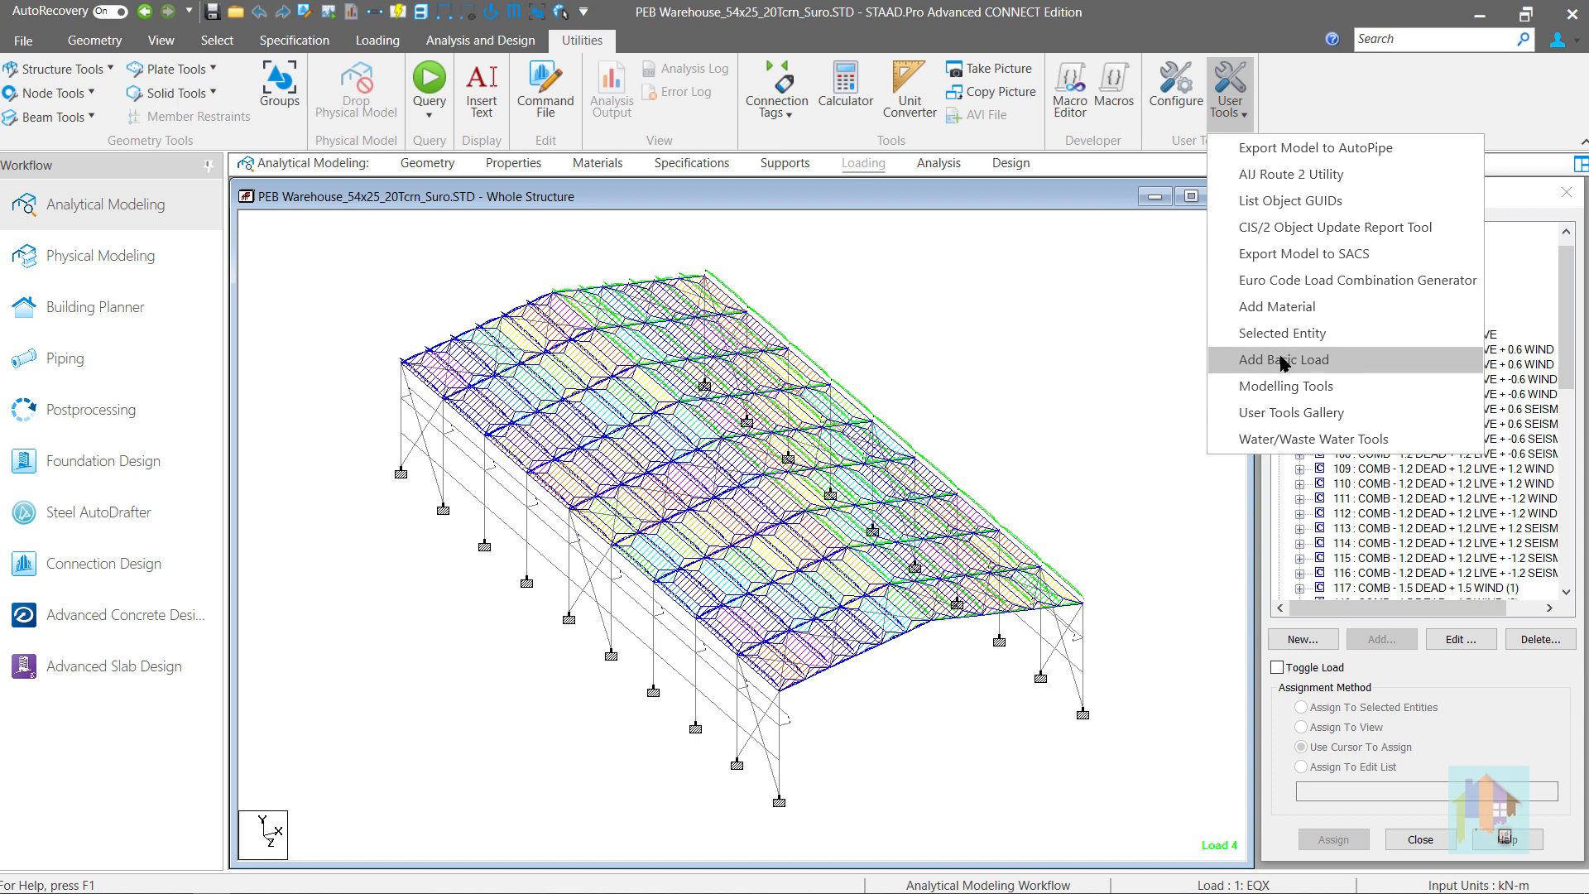
left_click(1286, 359)
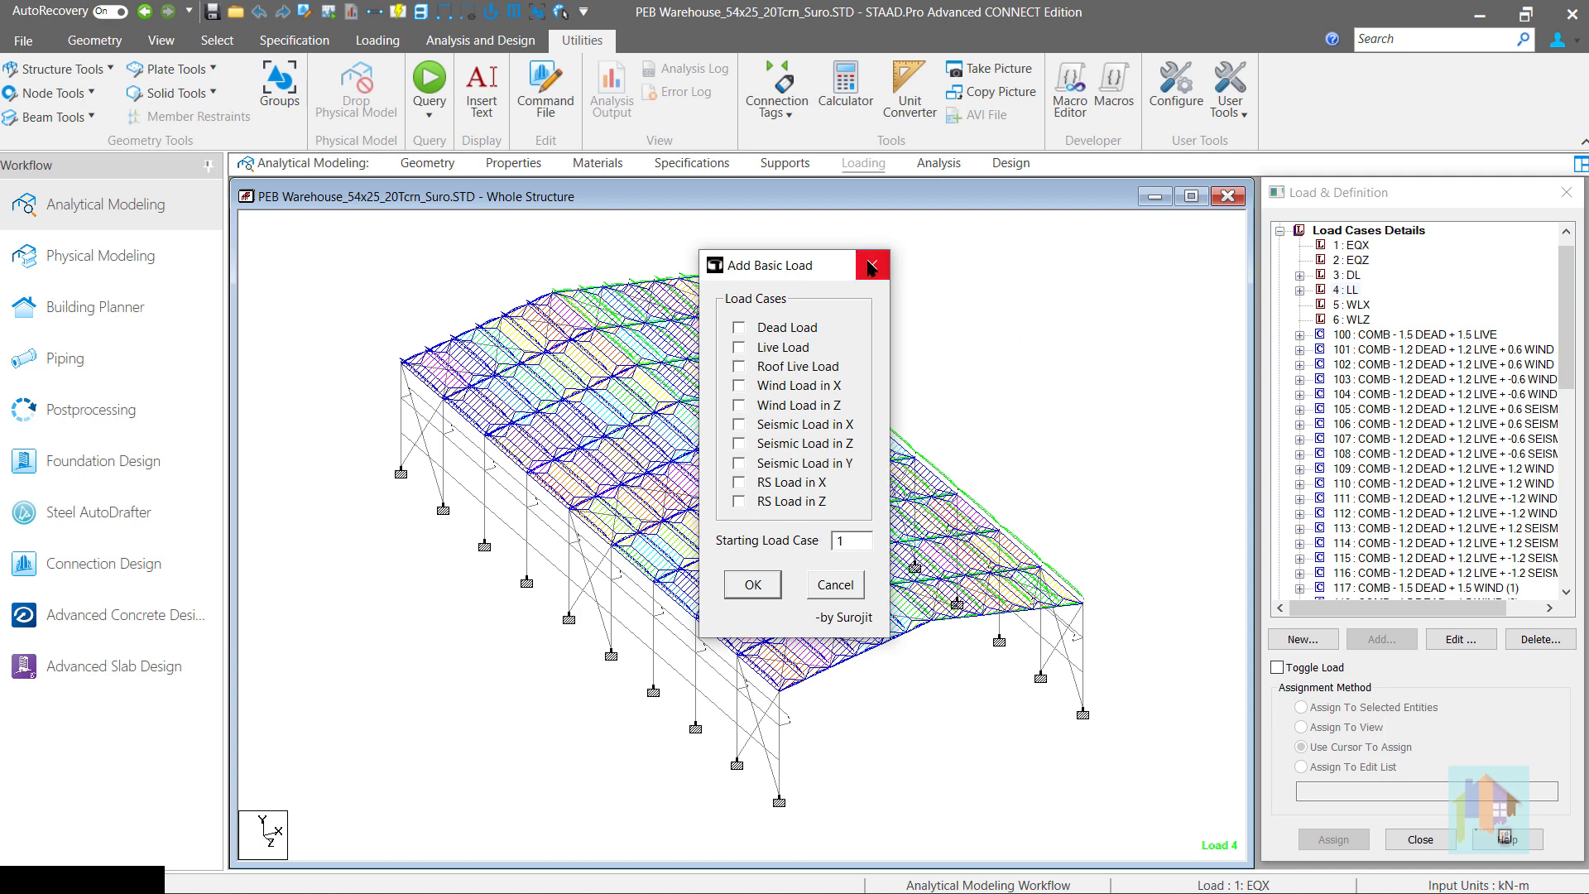
left_click(869, 265)
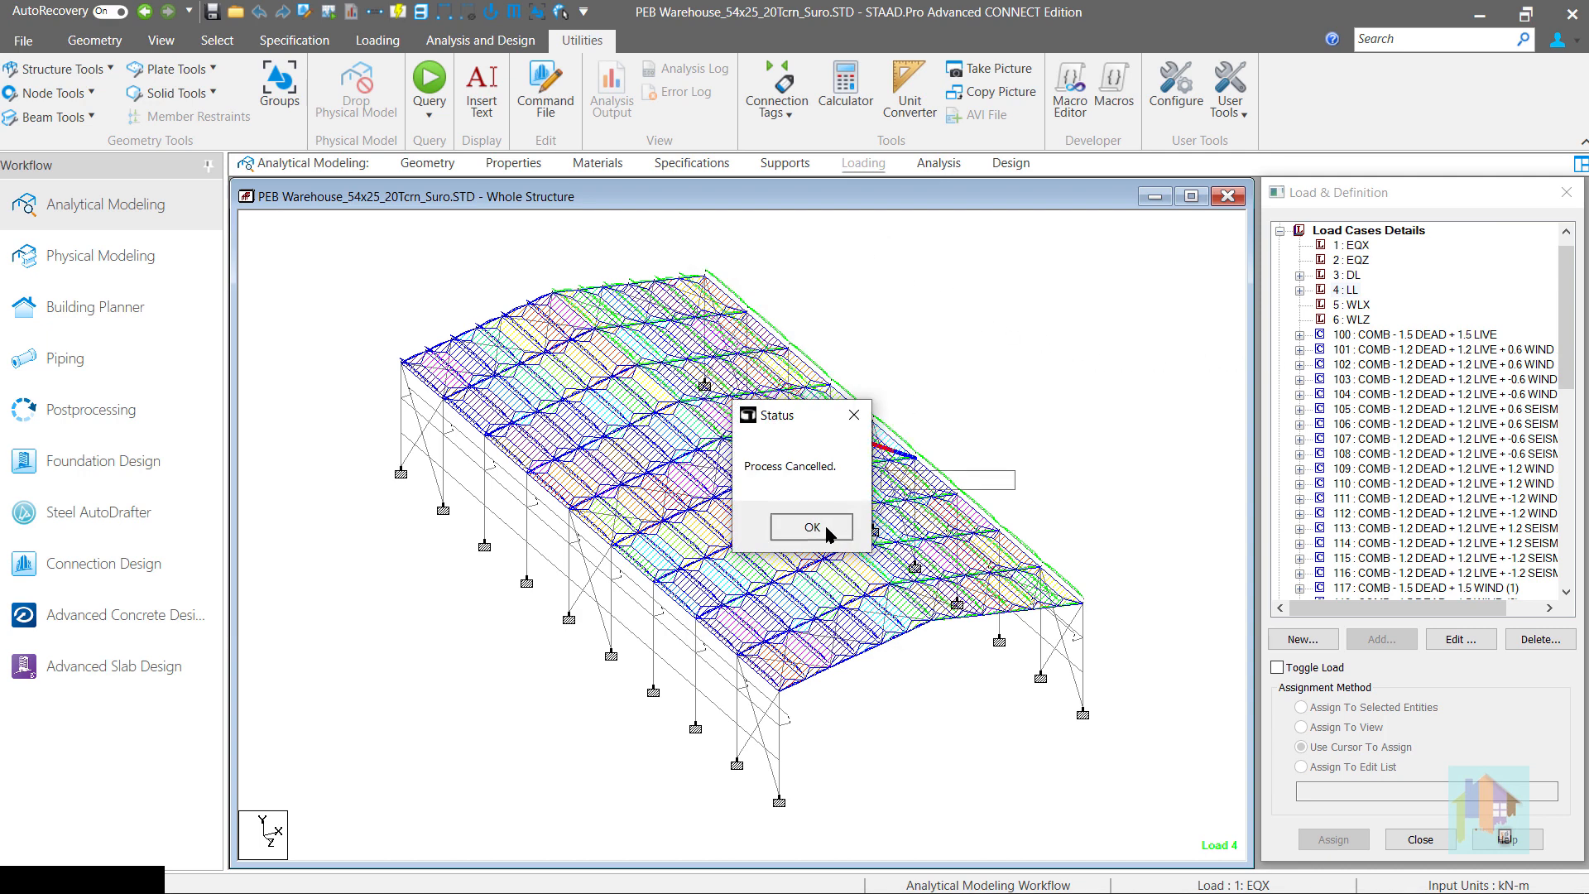
left_click(810, 527)
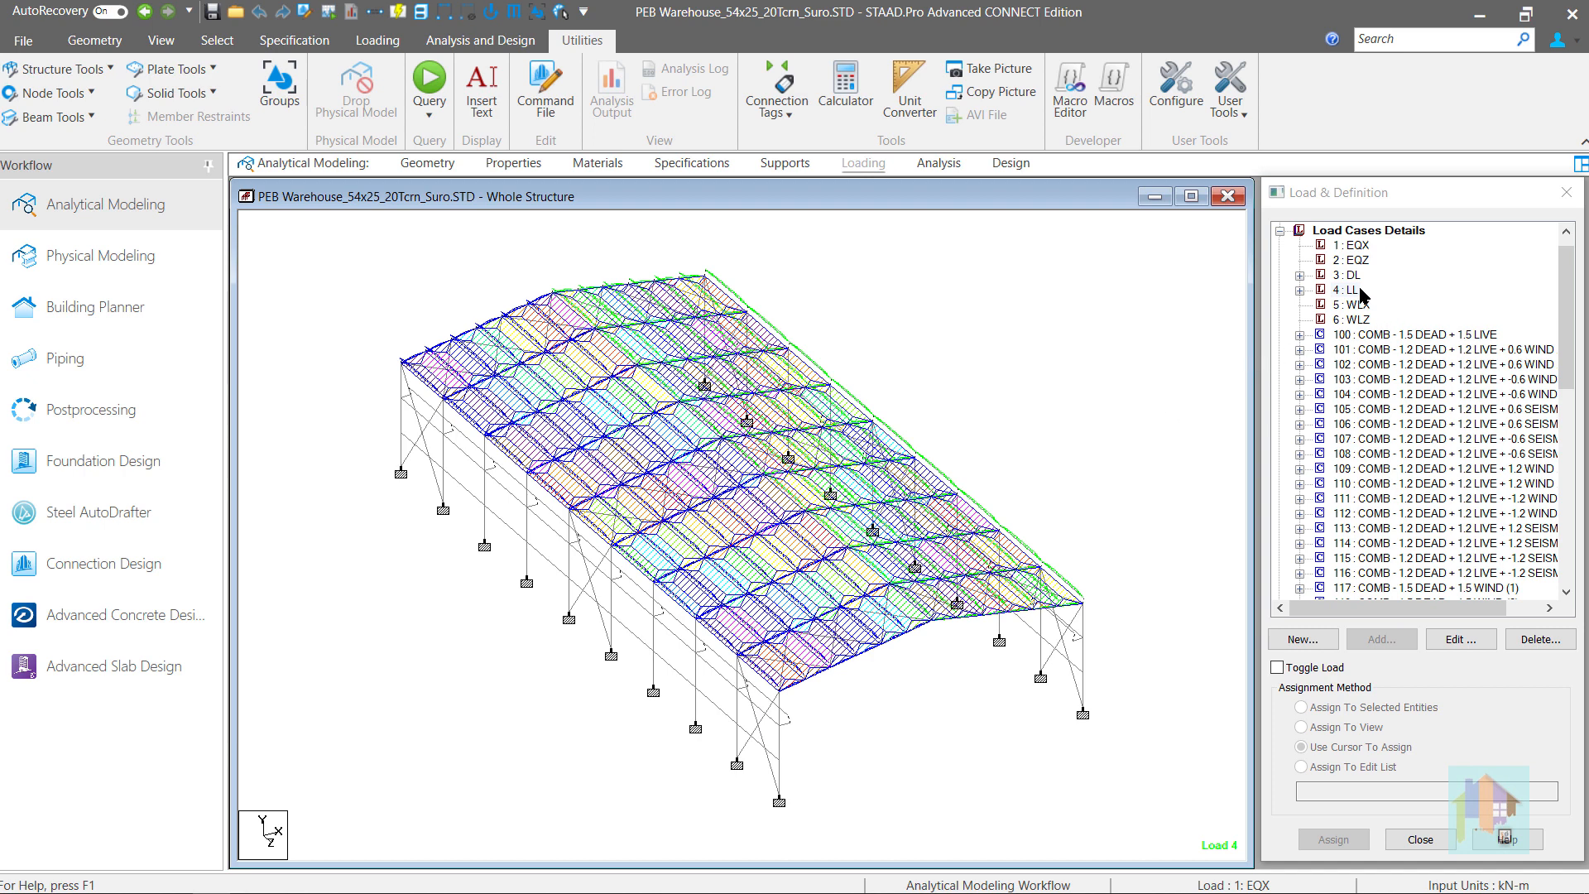
mouse_move(1356, 288)
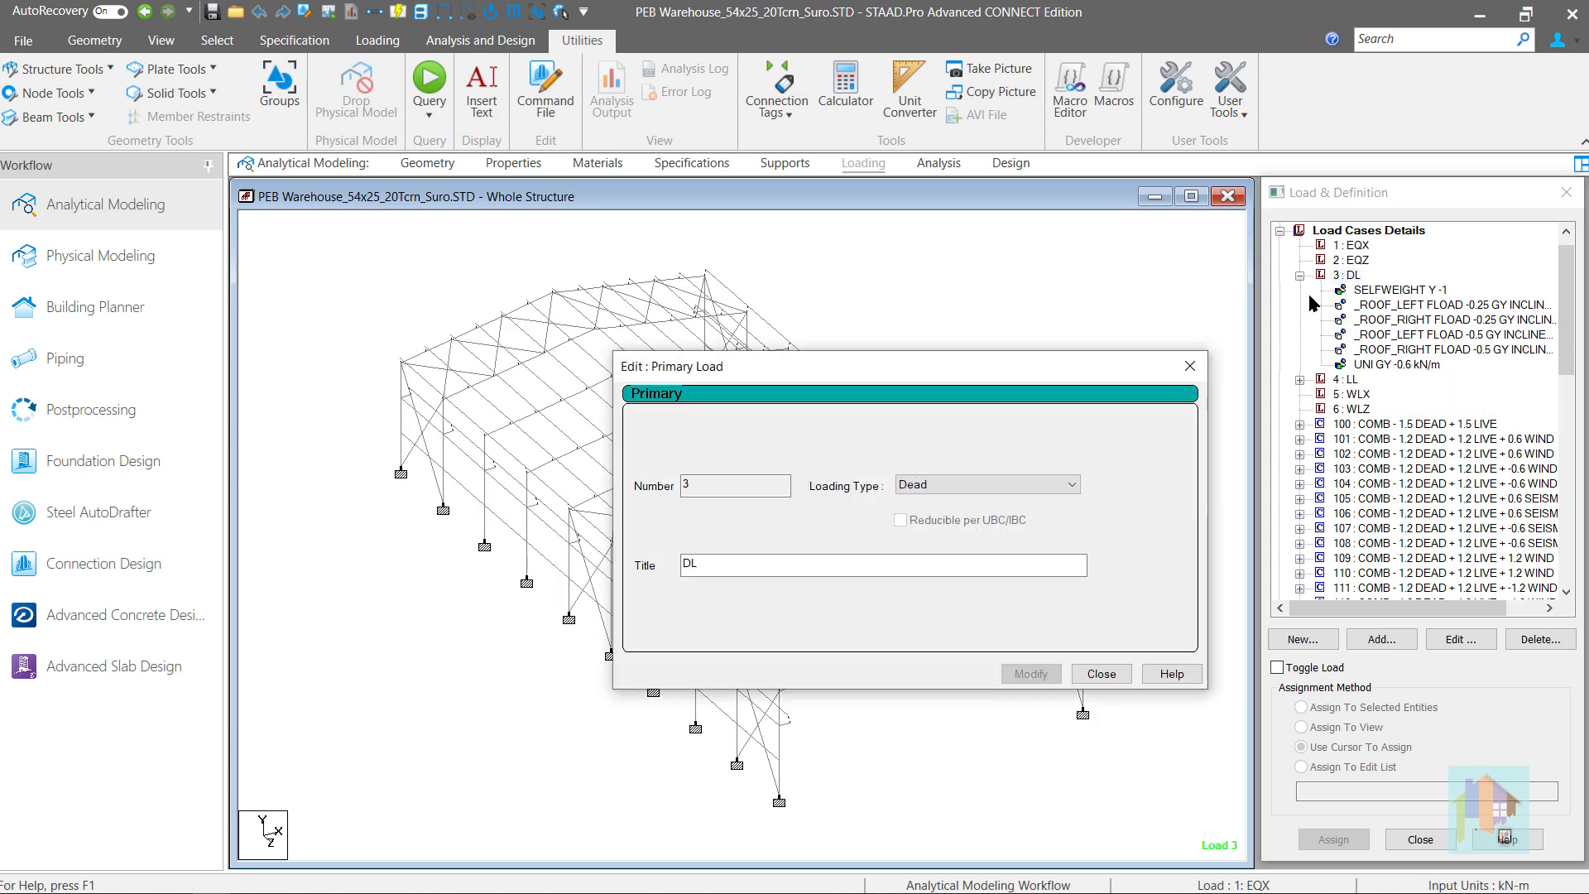
mouse_move(1166, 440)
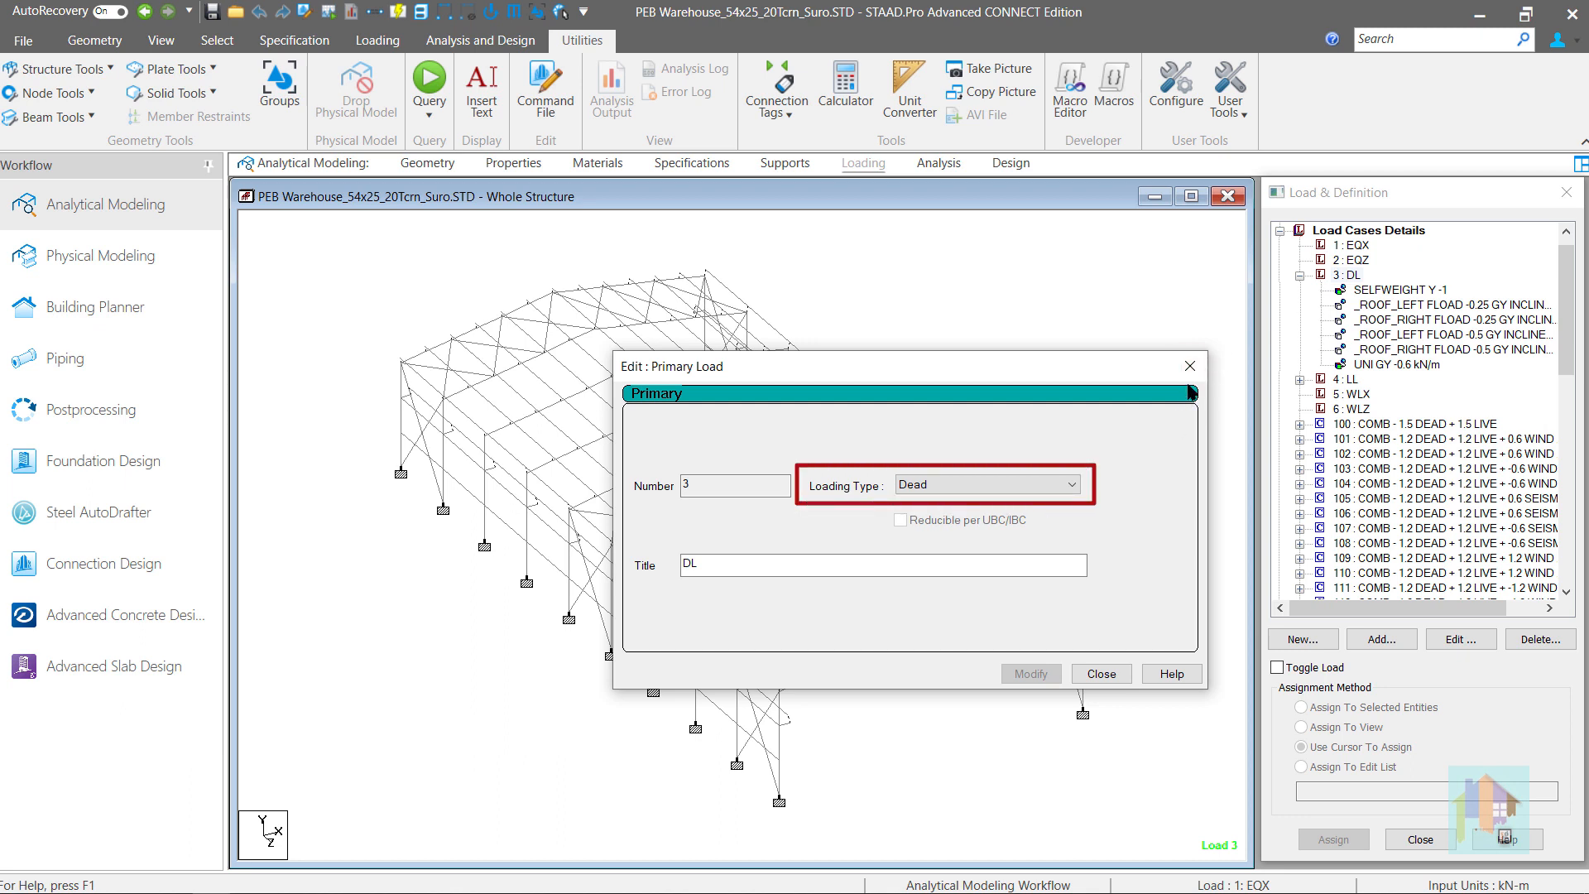
mouse_move(1188, 364)
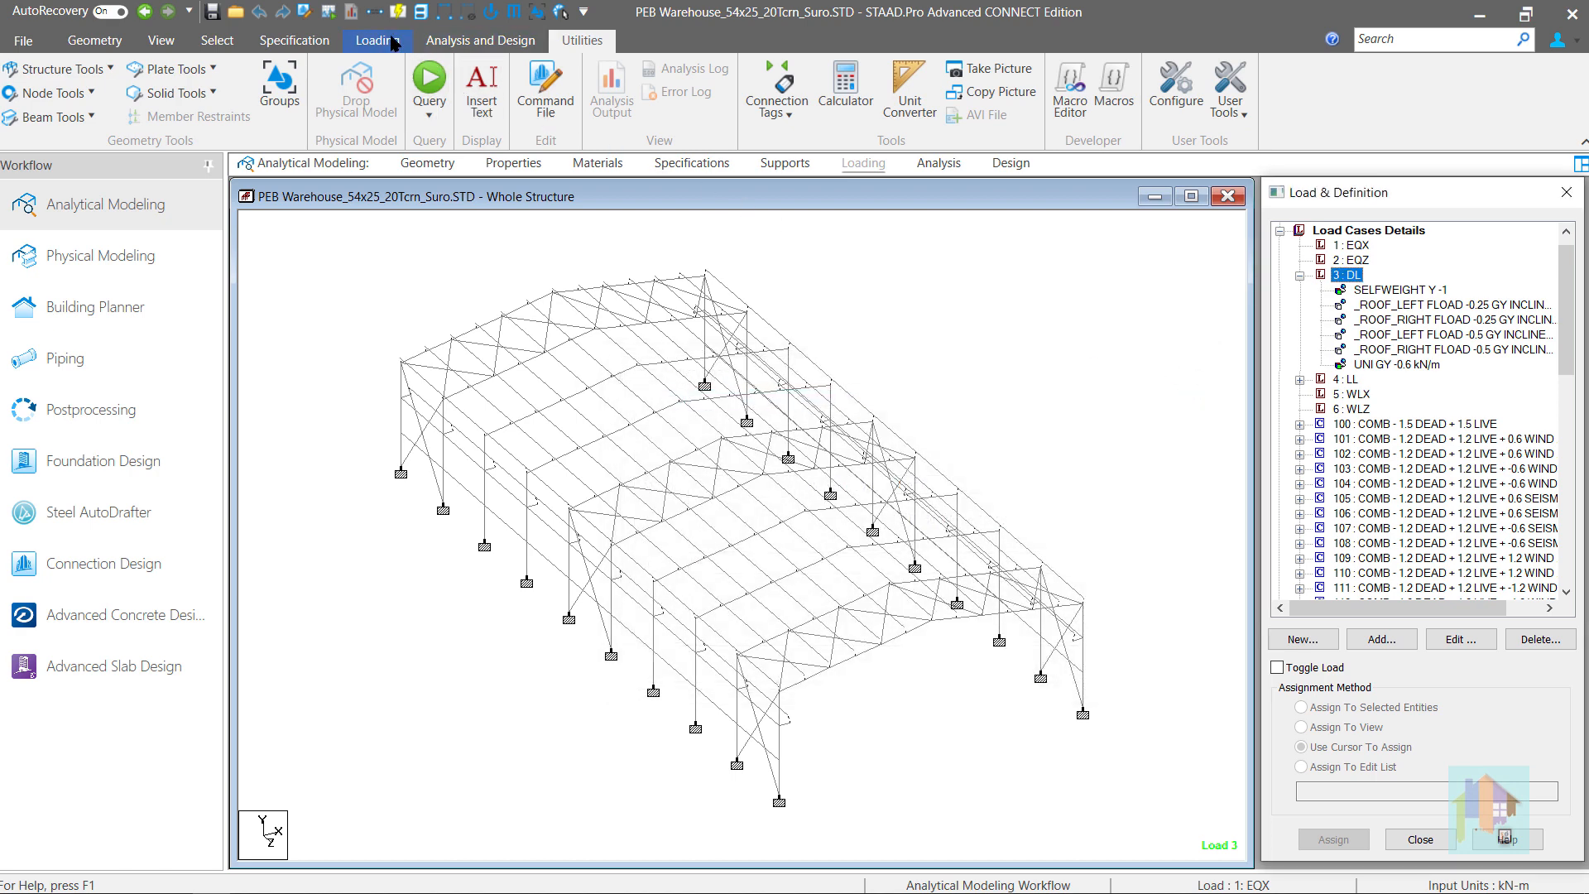
Return to the loading commands for dead load case 3 DL.
left_click(377, 40)
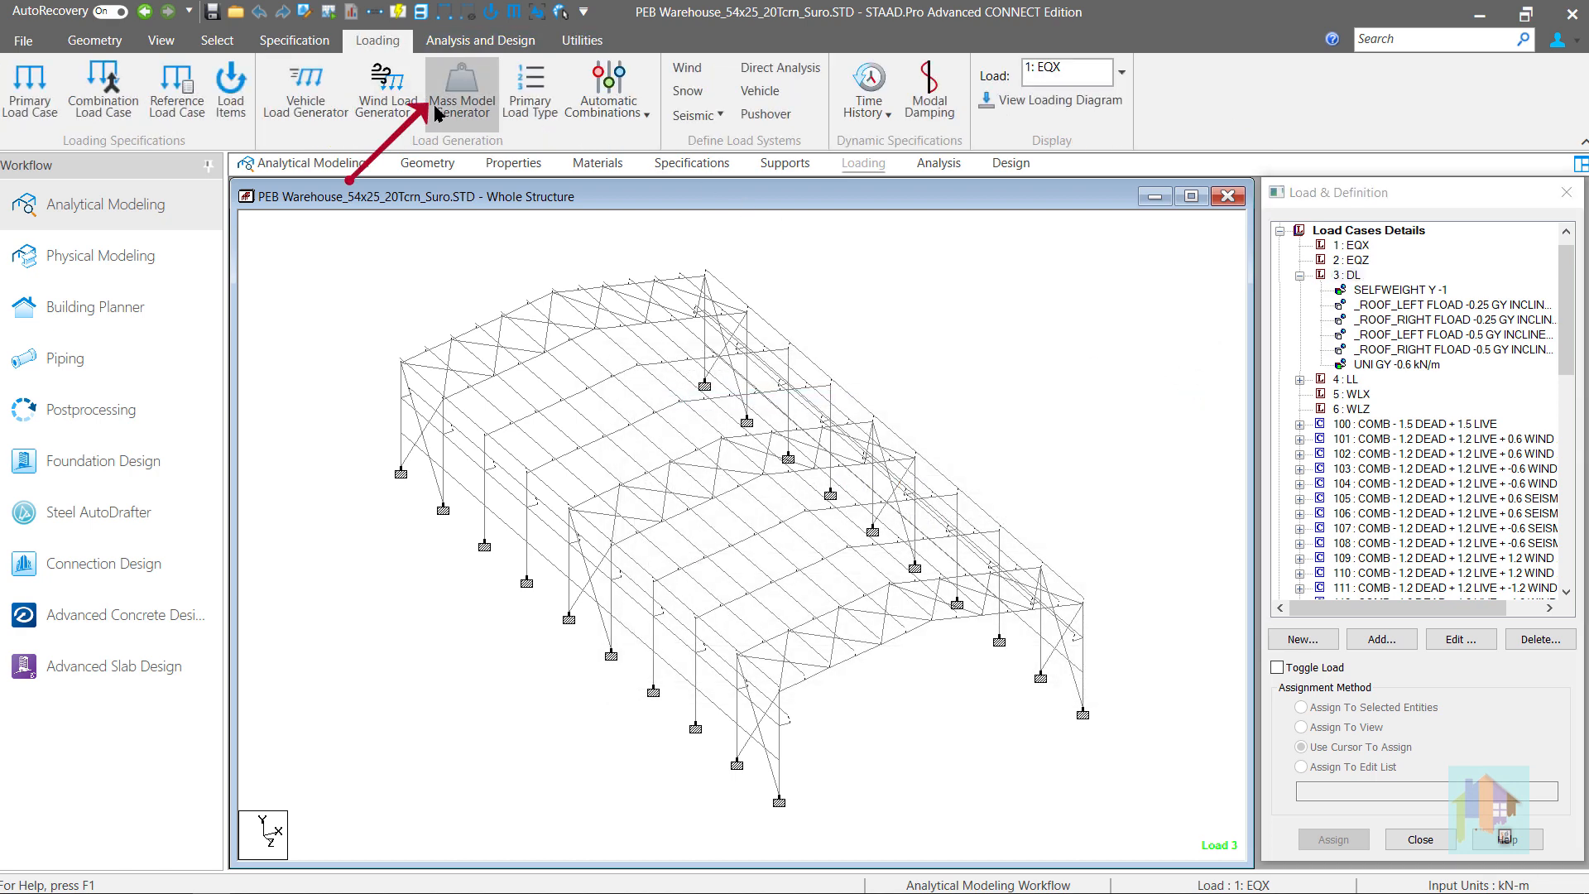
left_click(462, 89)
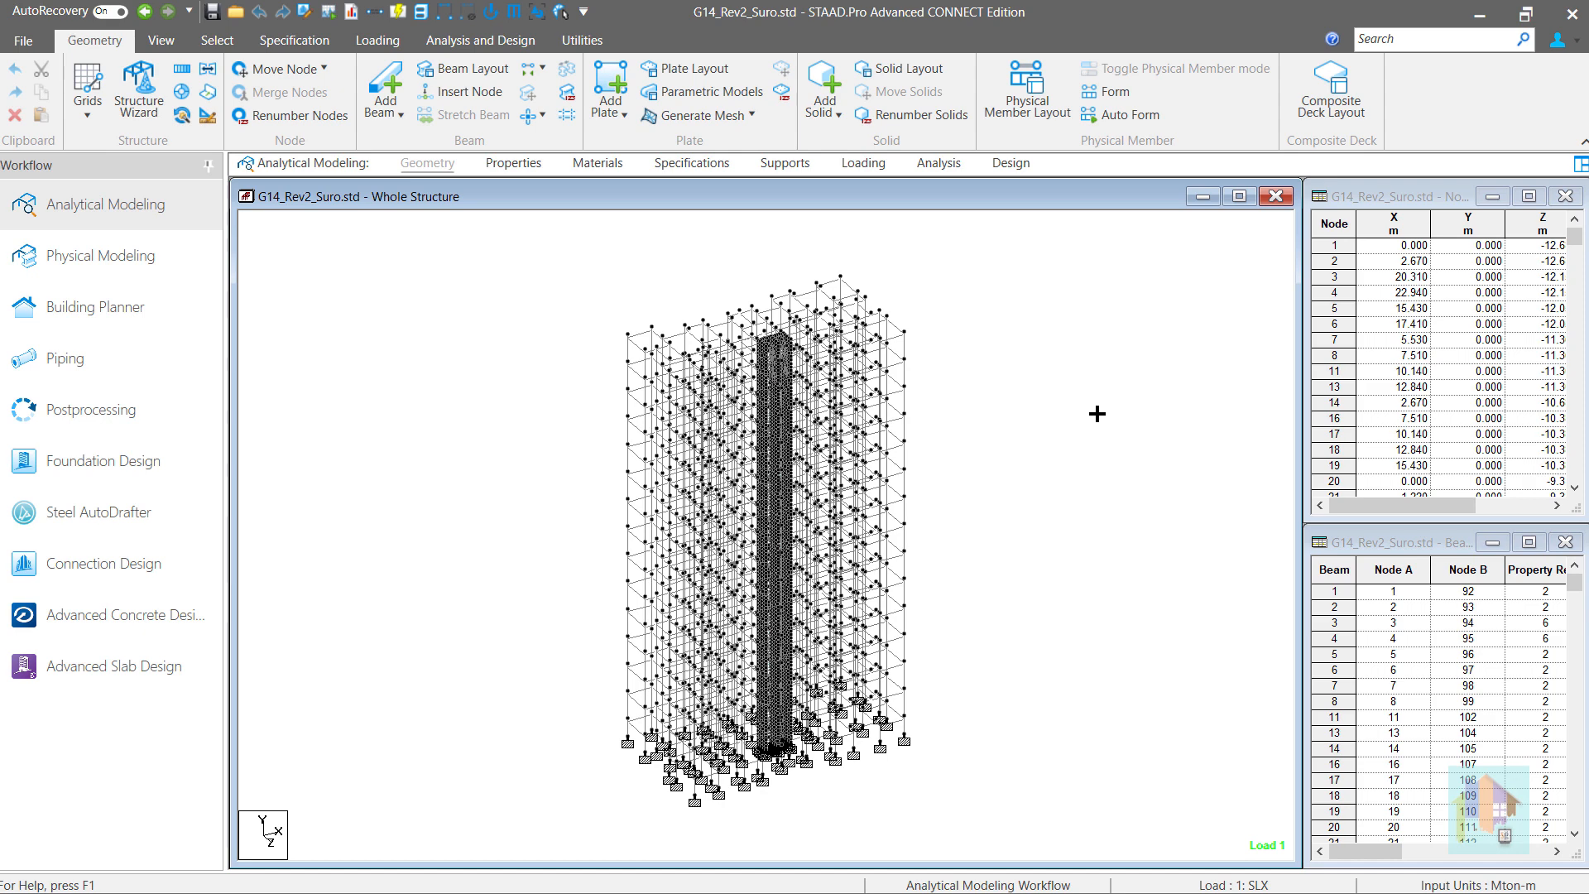
mouse_move(872, 179)
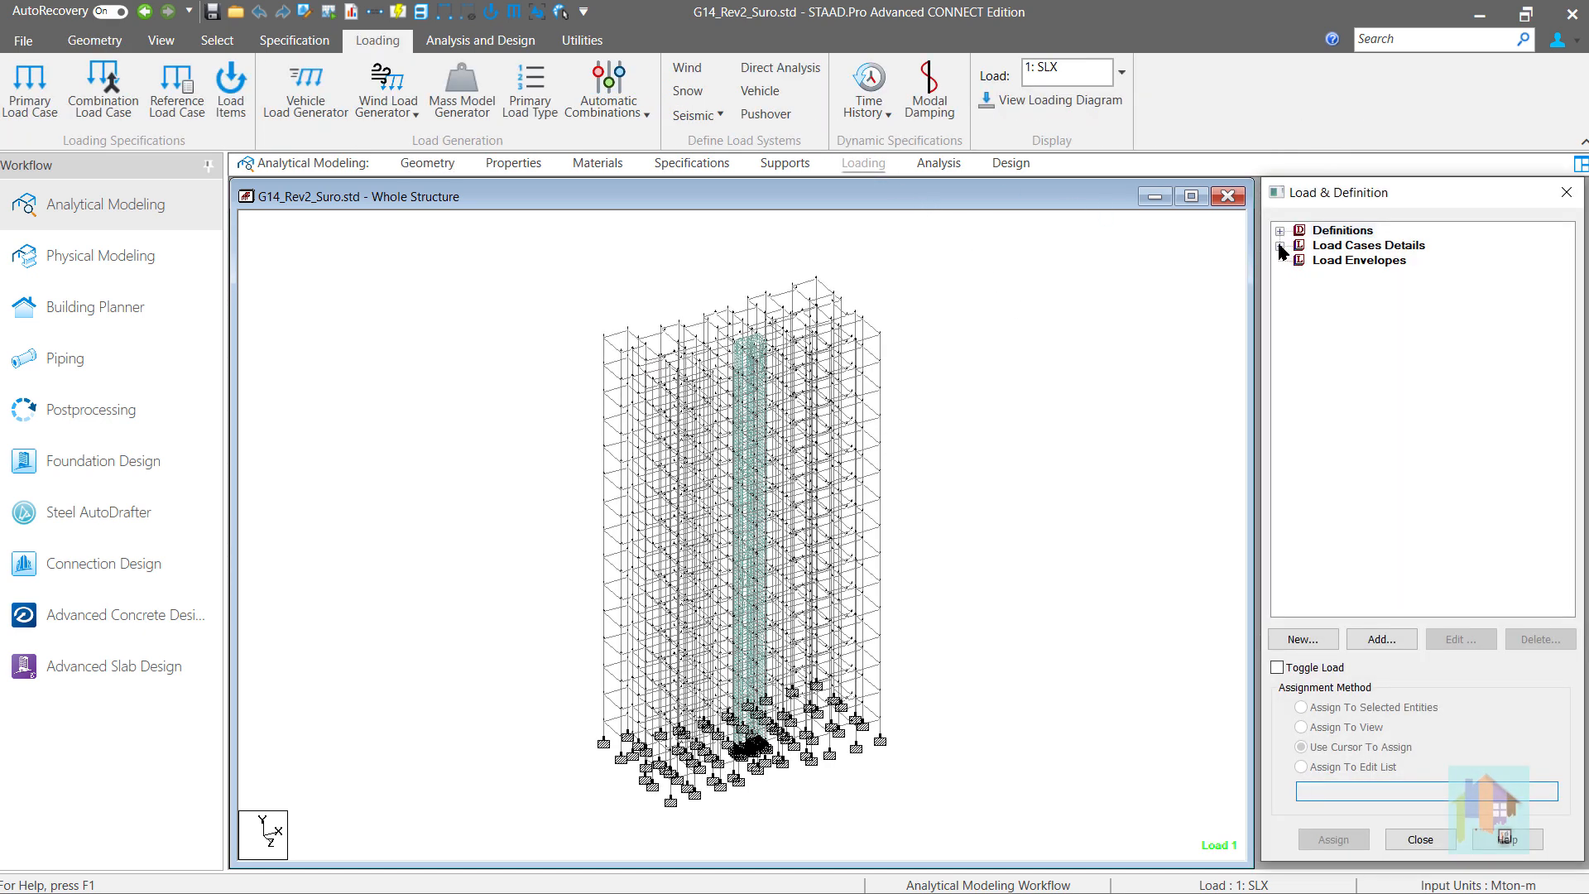
left_click(1280, 245)
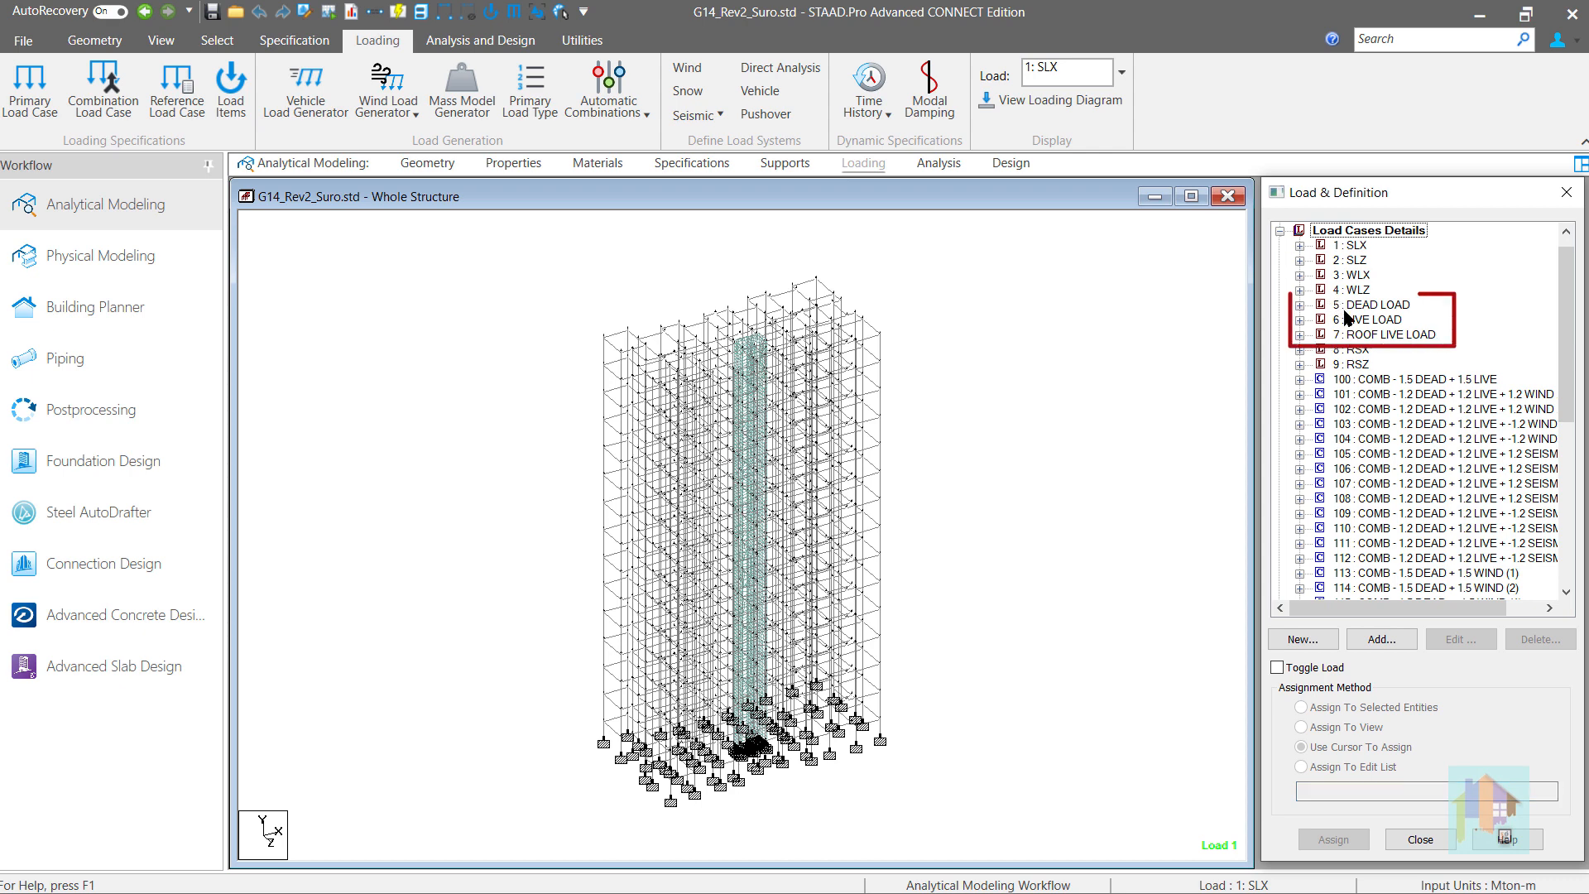
left_click(1374, 305)
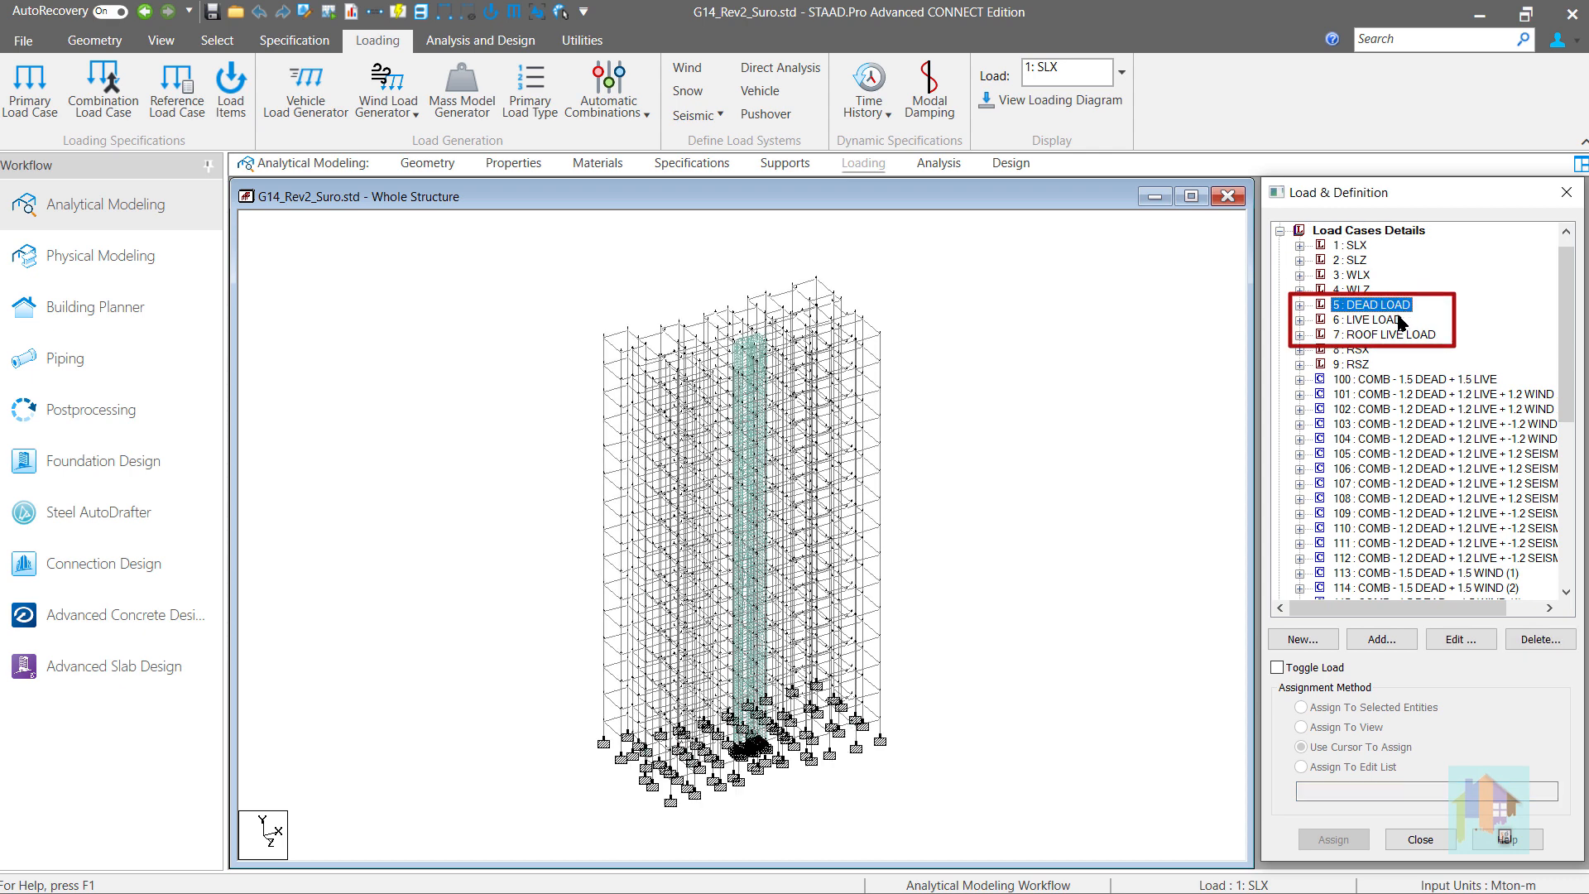
left_click(1385, 334)
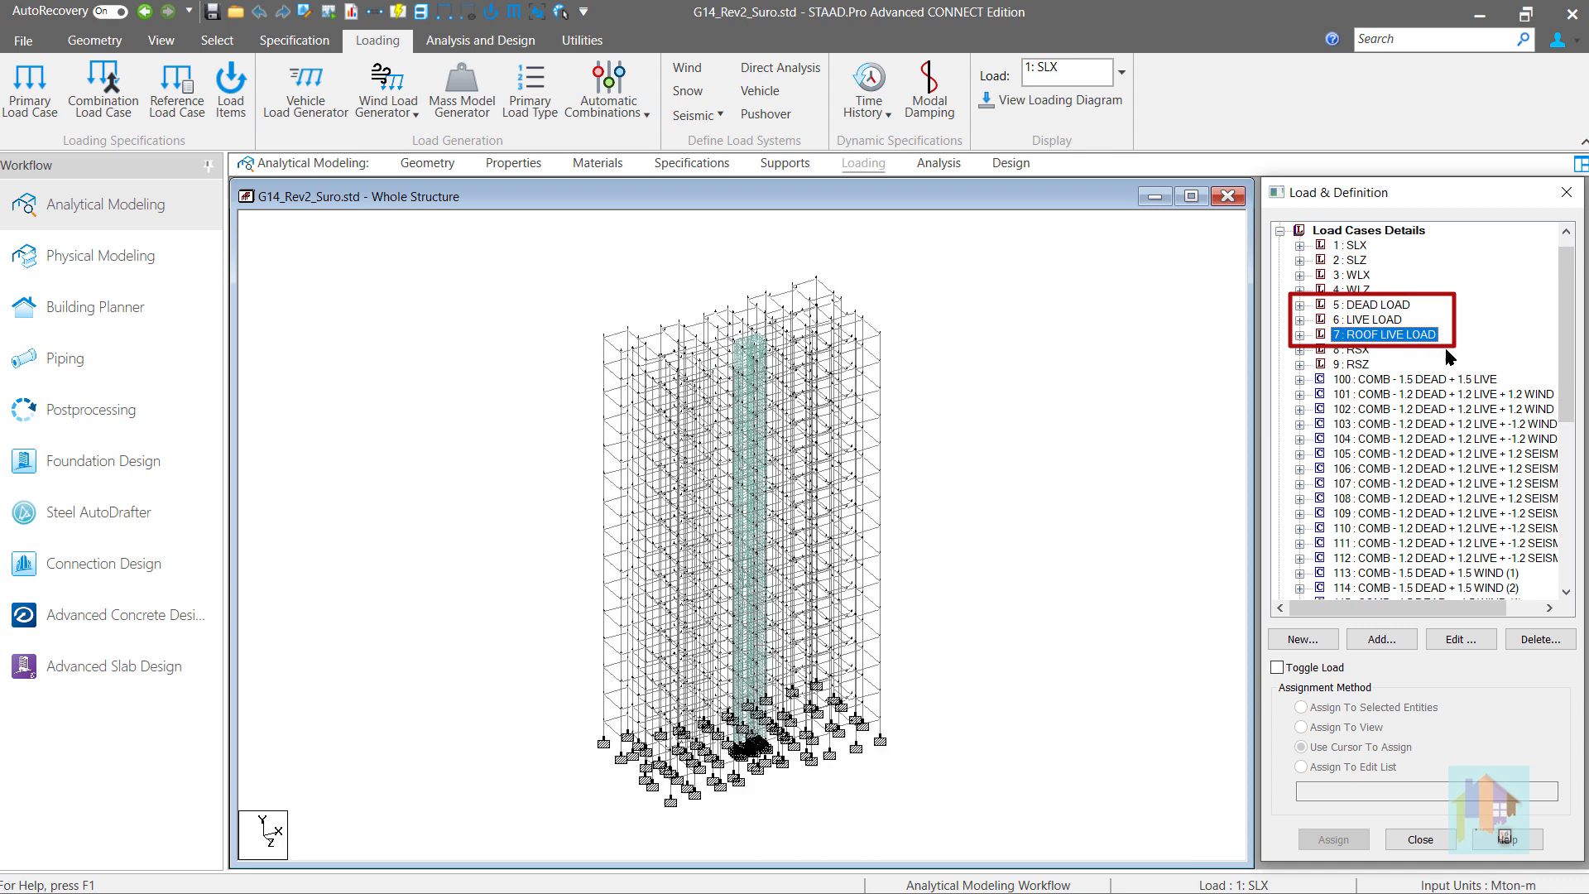
left_click(1389, 334)
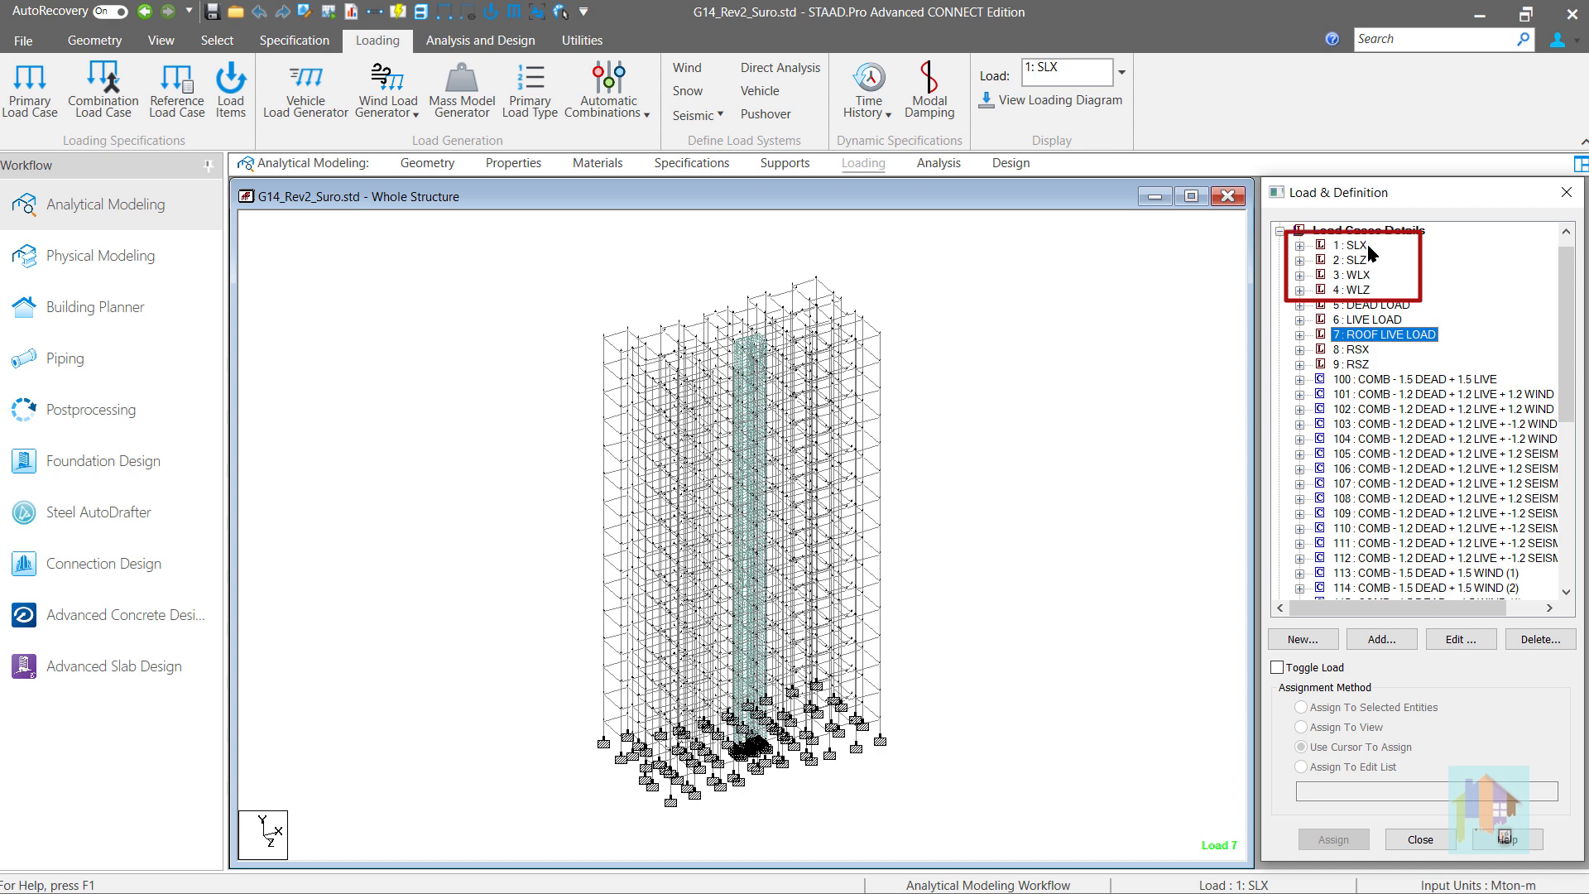
mouse_move(1376, 285)
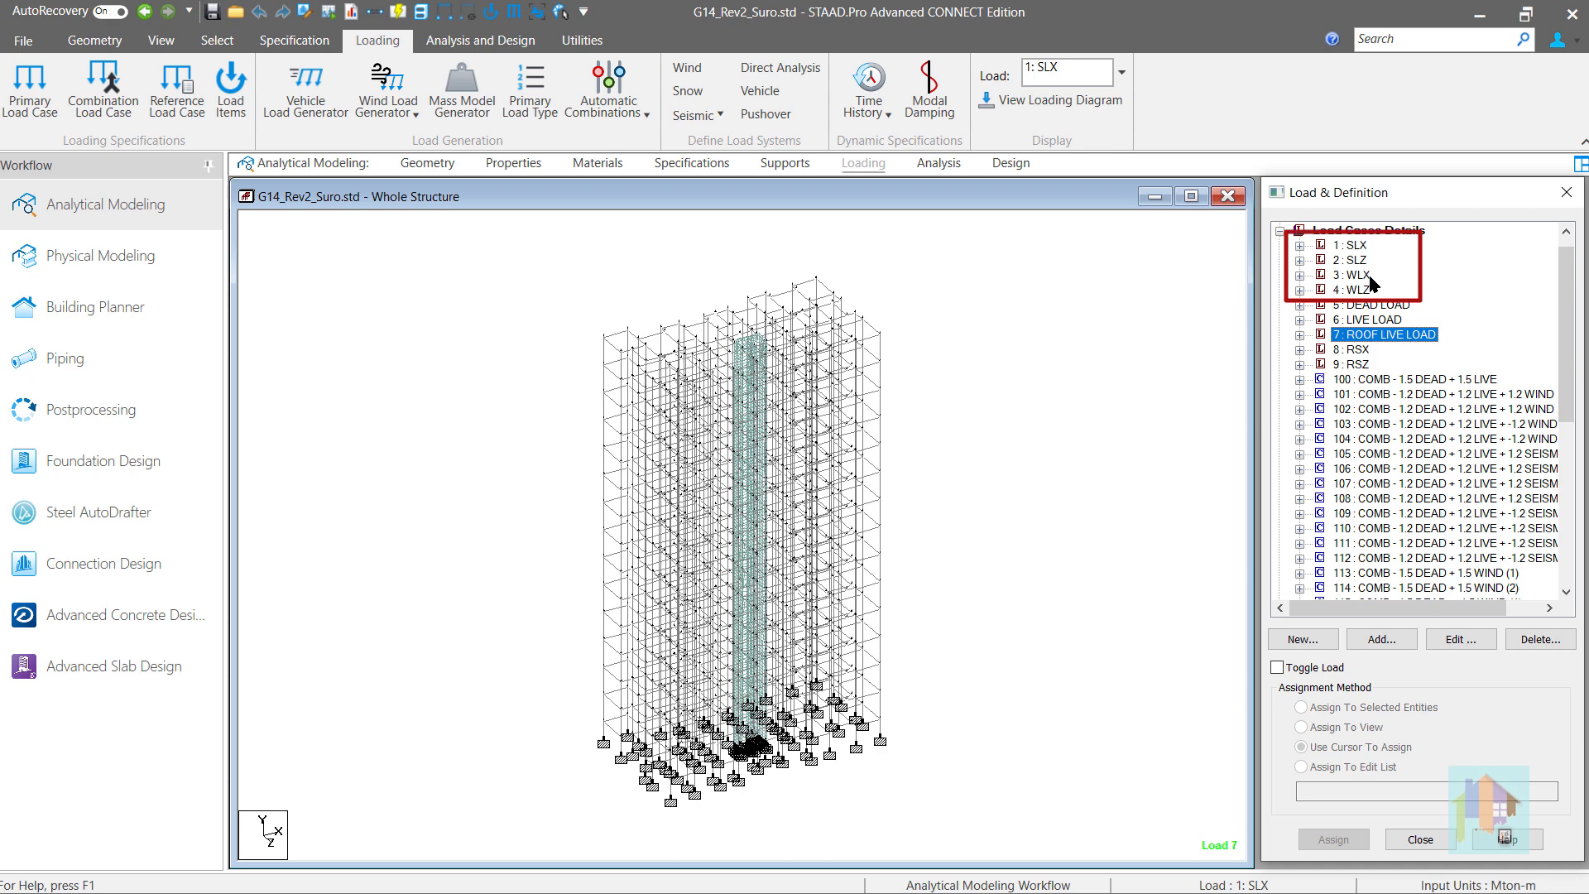
left_click(1352, 275)
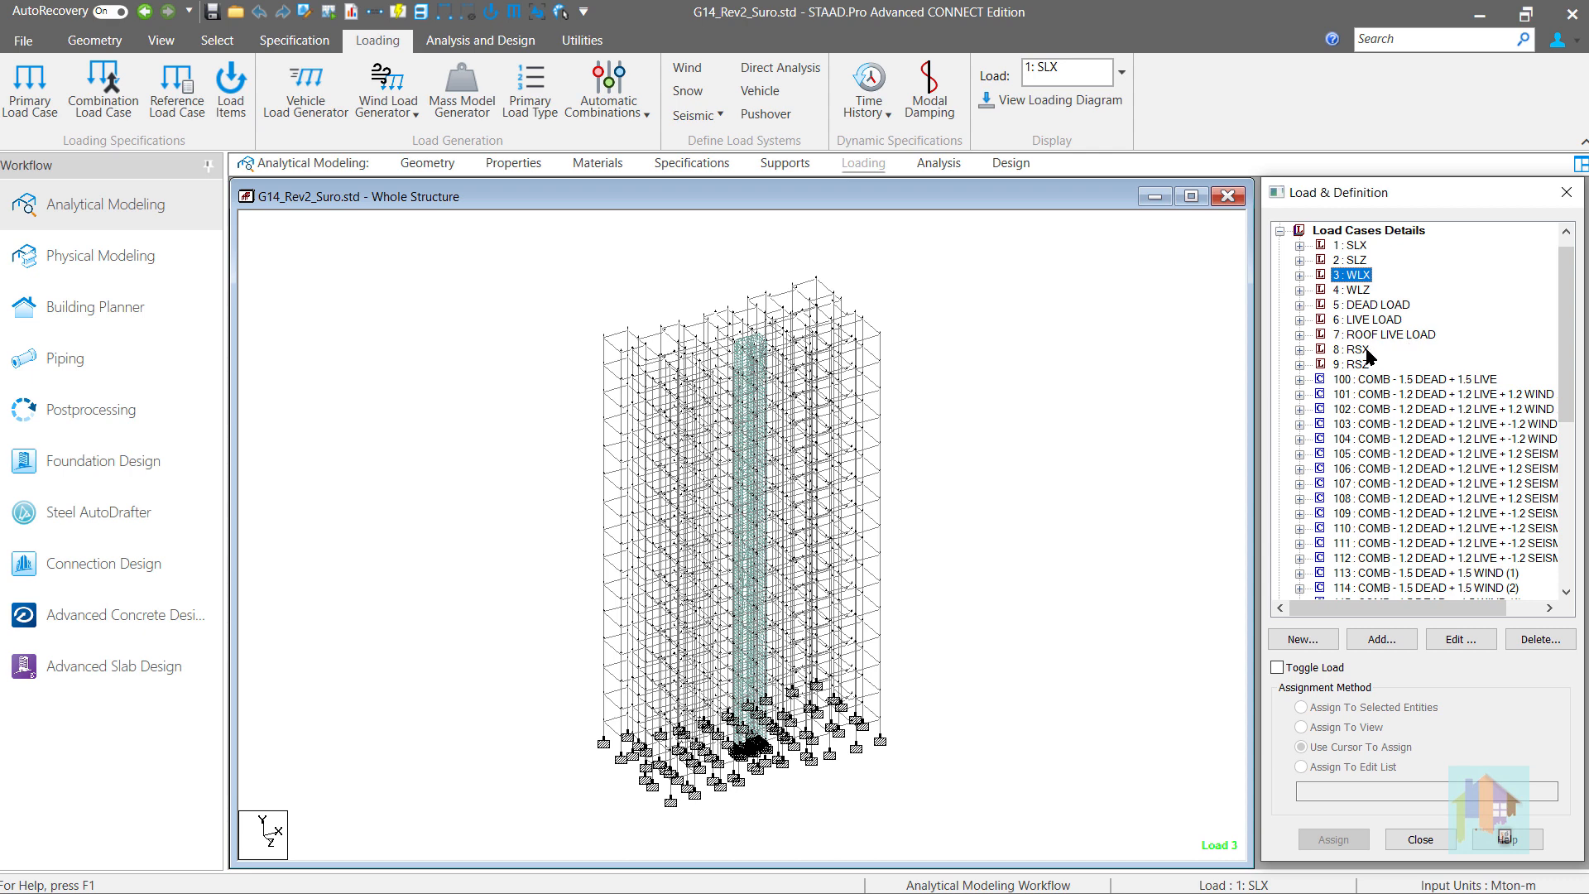
left_click(1352, 349)
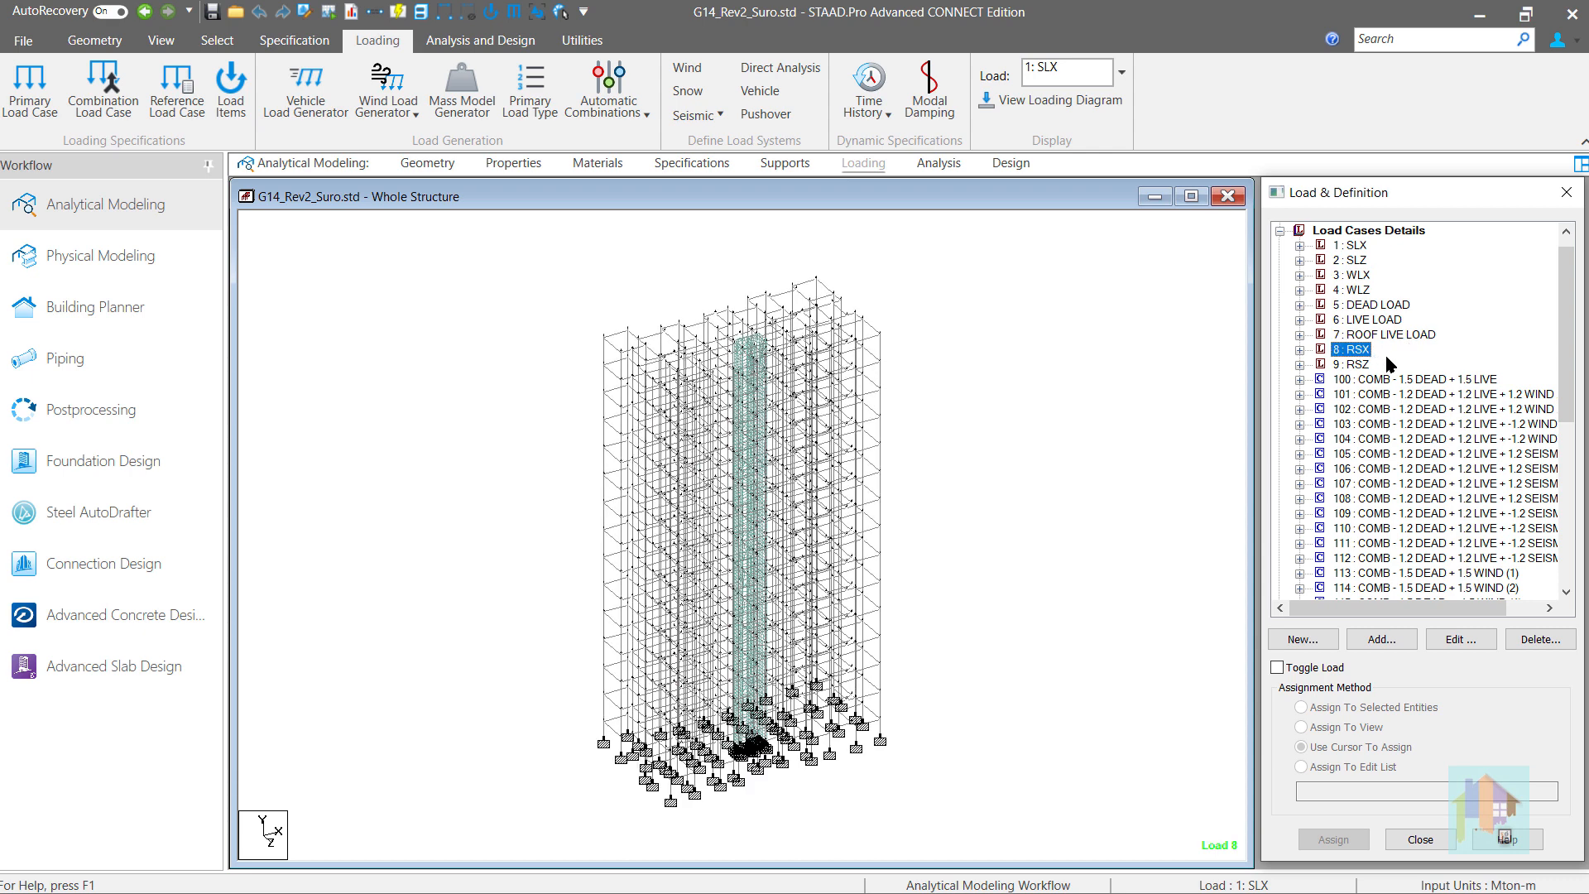
mouse_move(1400, 387)
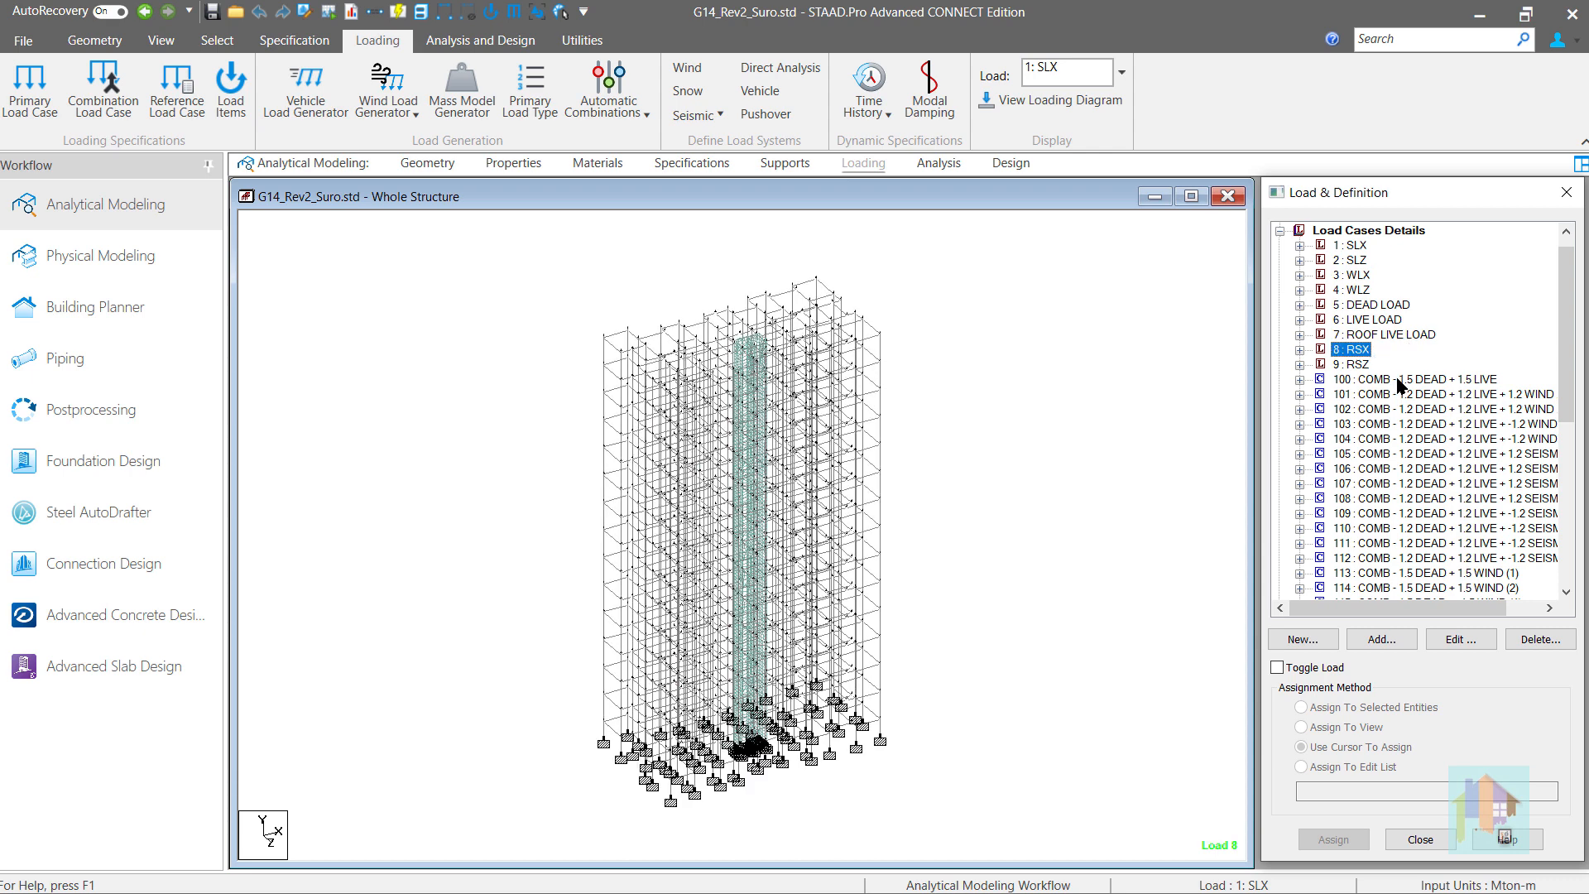
left_click(1418, 379)
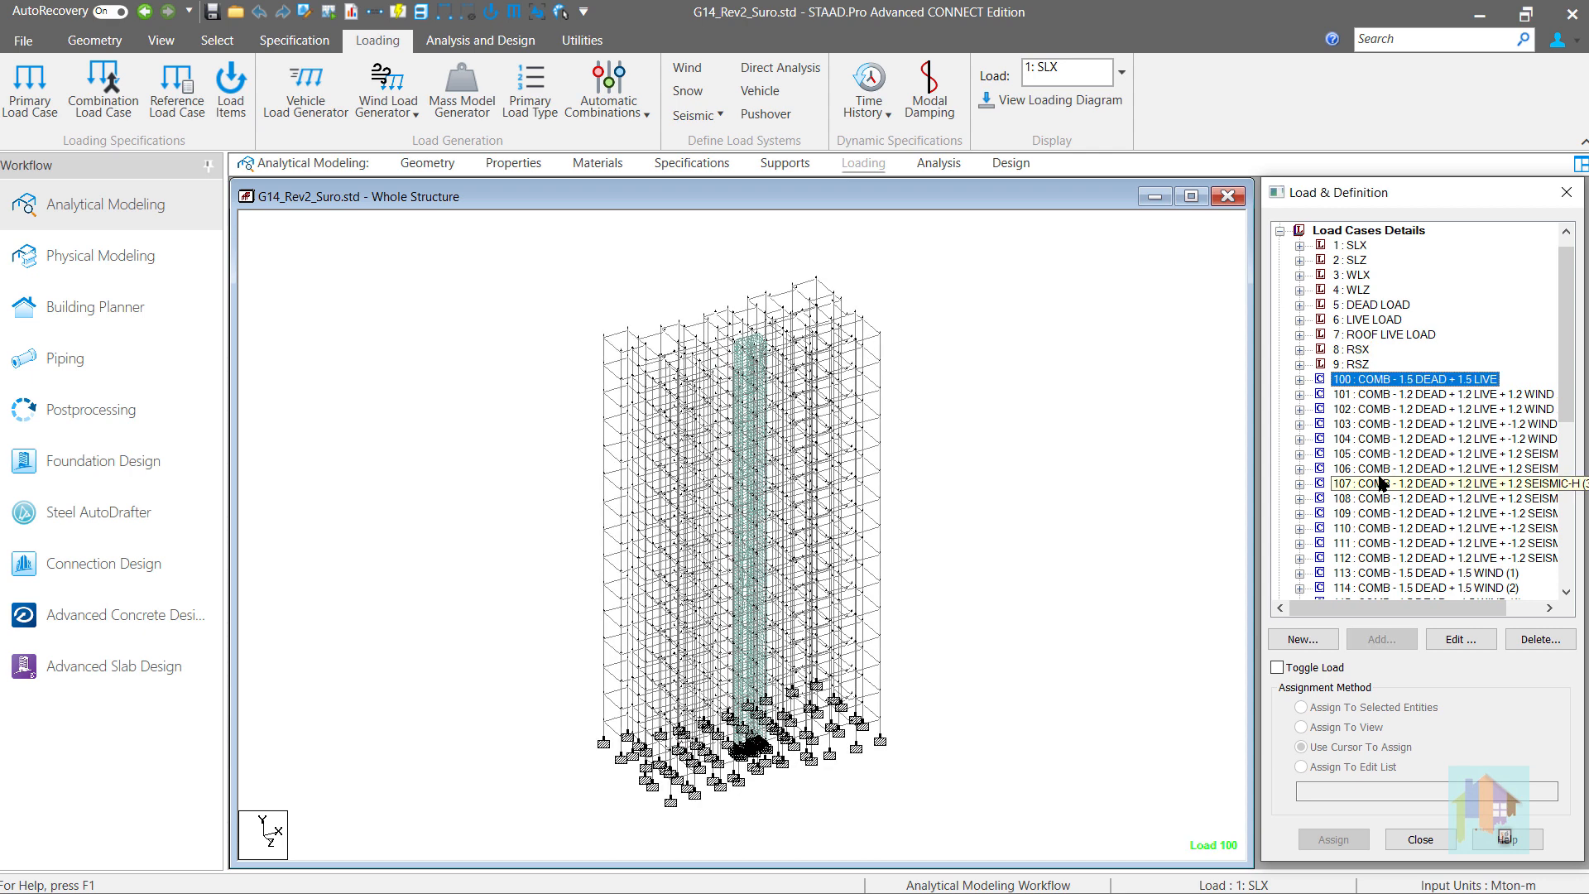
left_click(1450, 469)
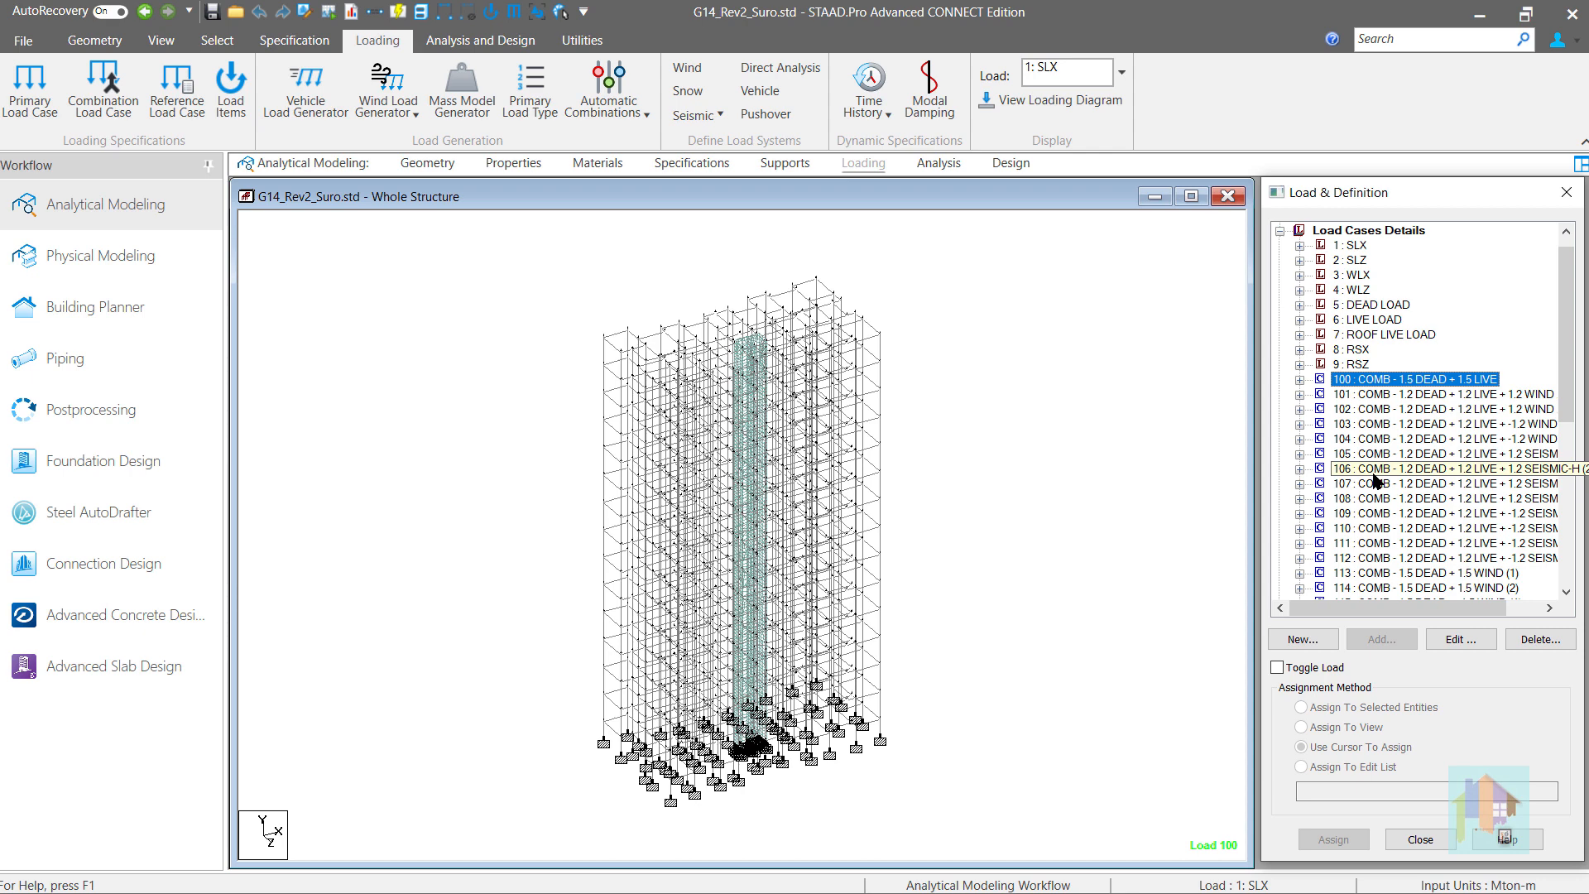
left_click(24, 40)
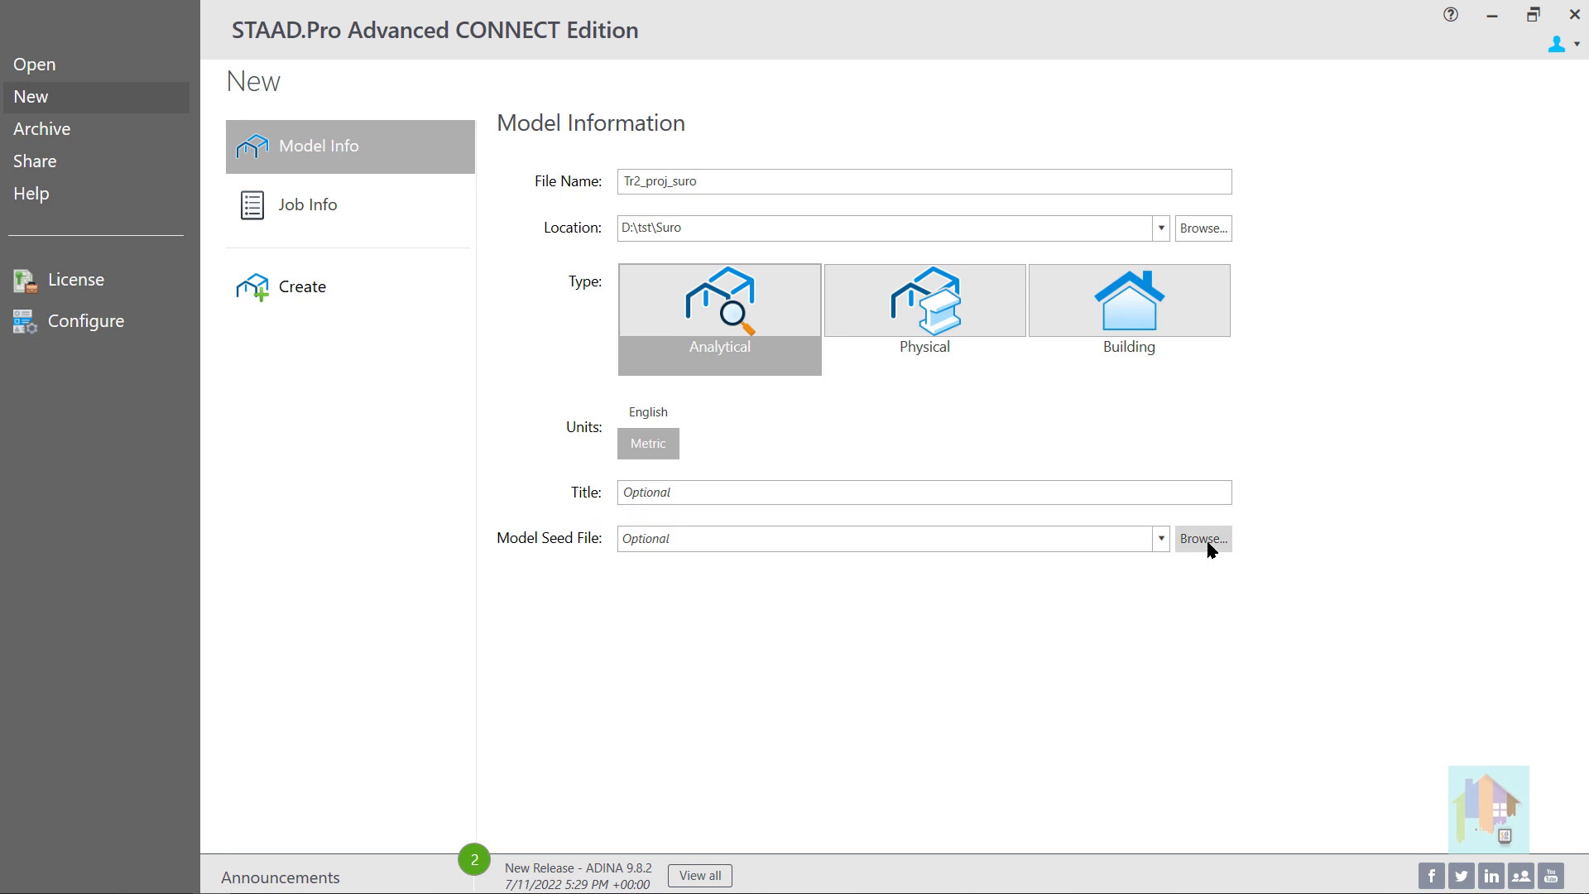
Browse the metric Analytical seed models folder and cancel without choosing a seed file.
left_click(1203, 538)
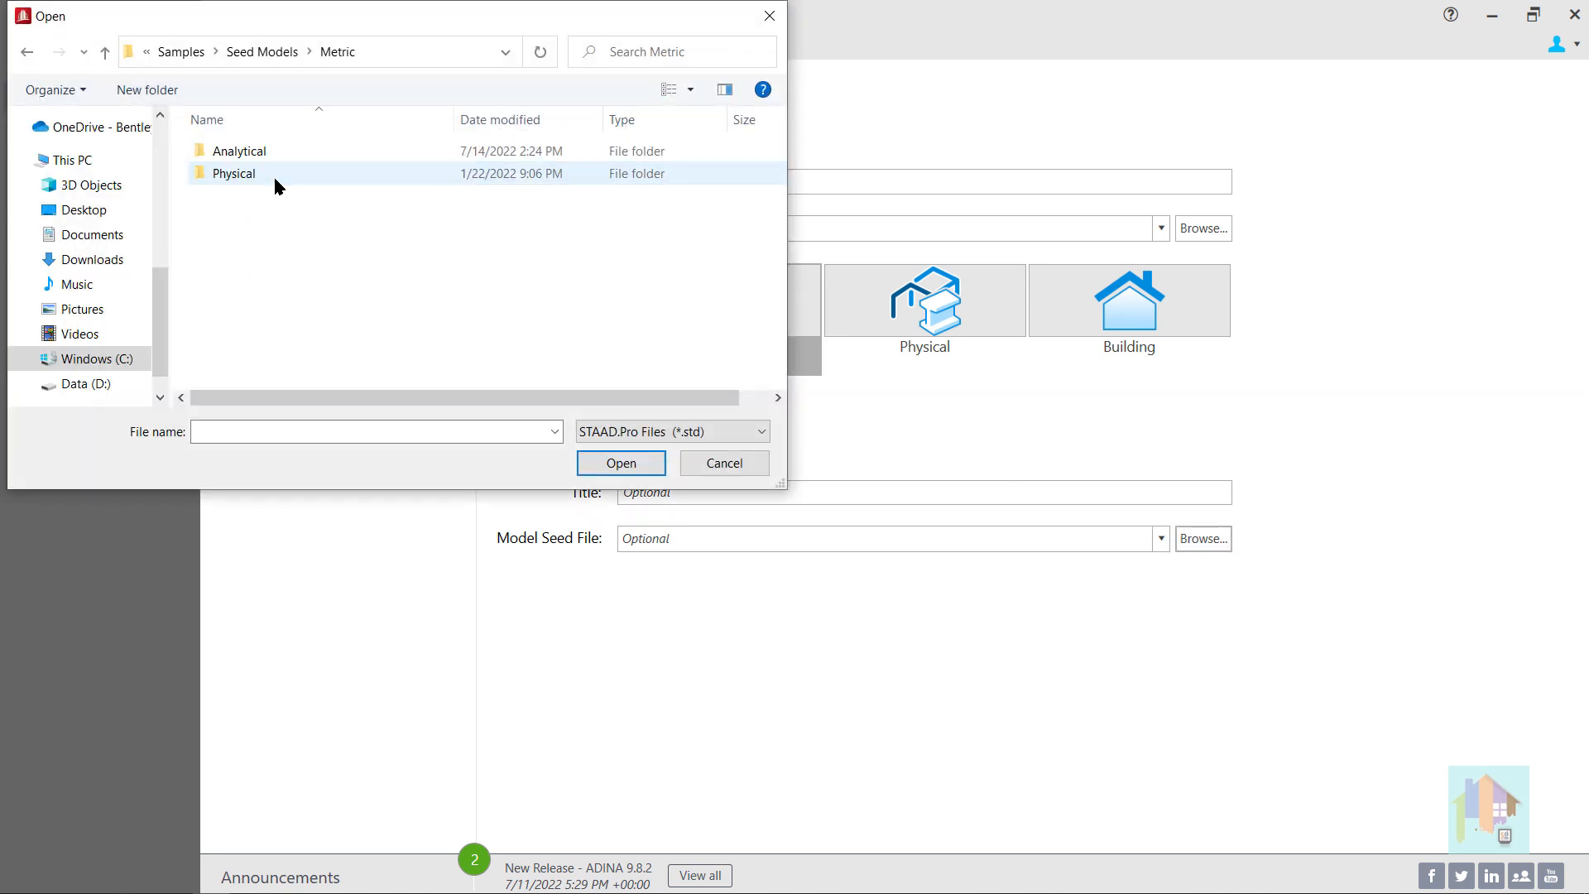
double_click(238, 151)
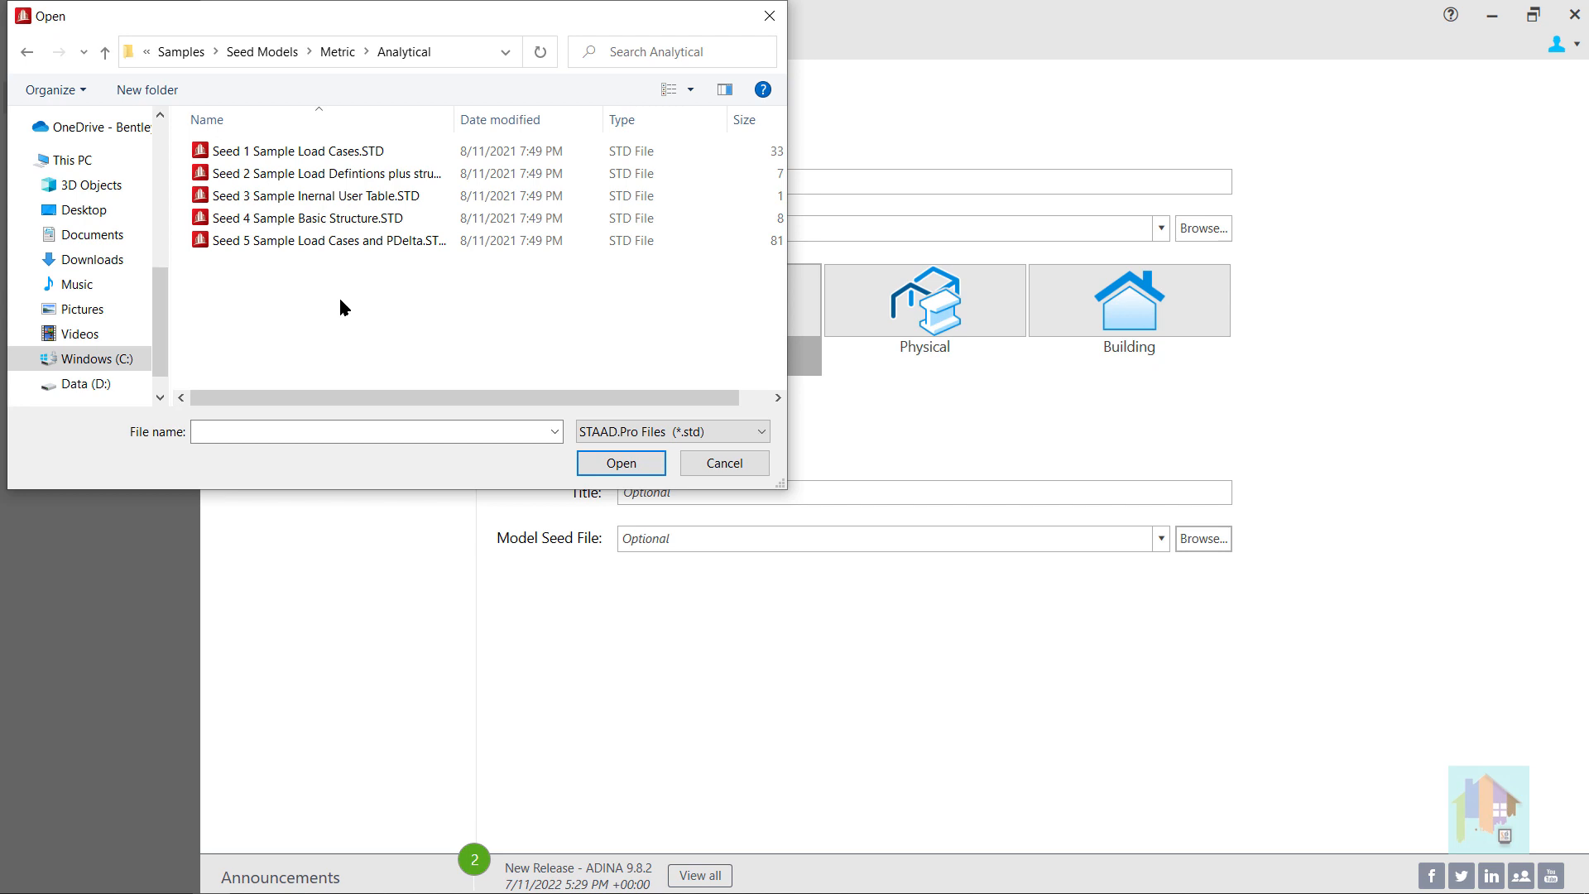
mouse_move(724, 464)
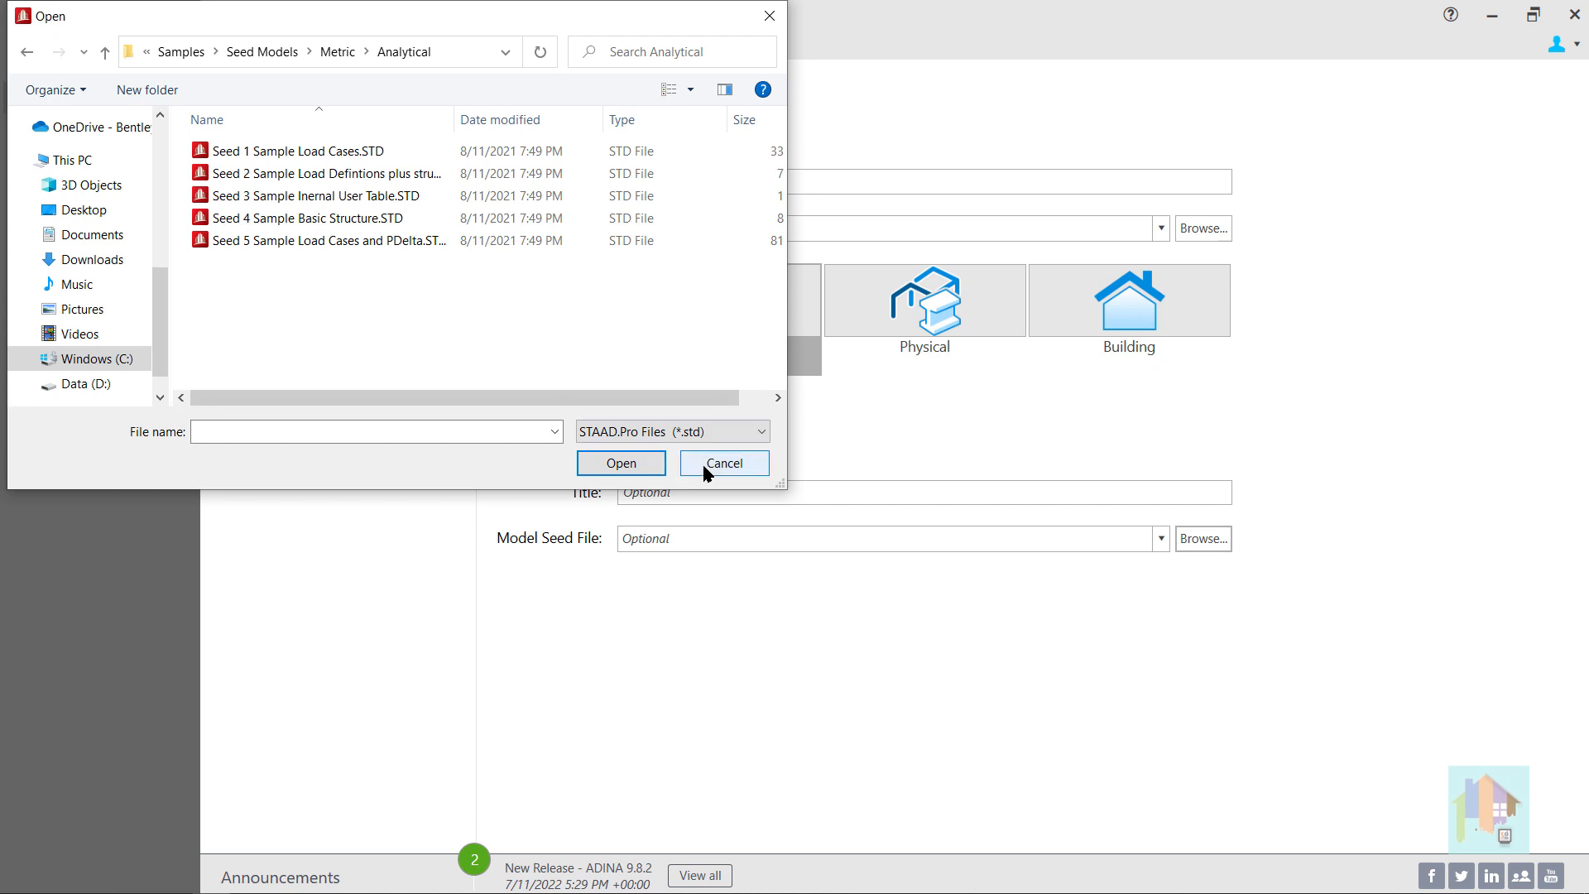
left_click(724, 463)
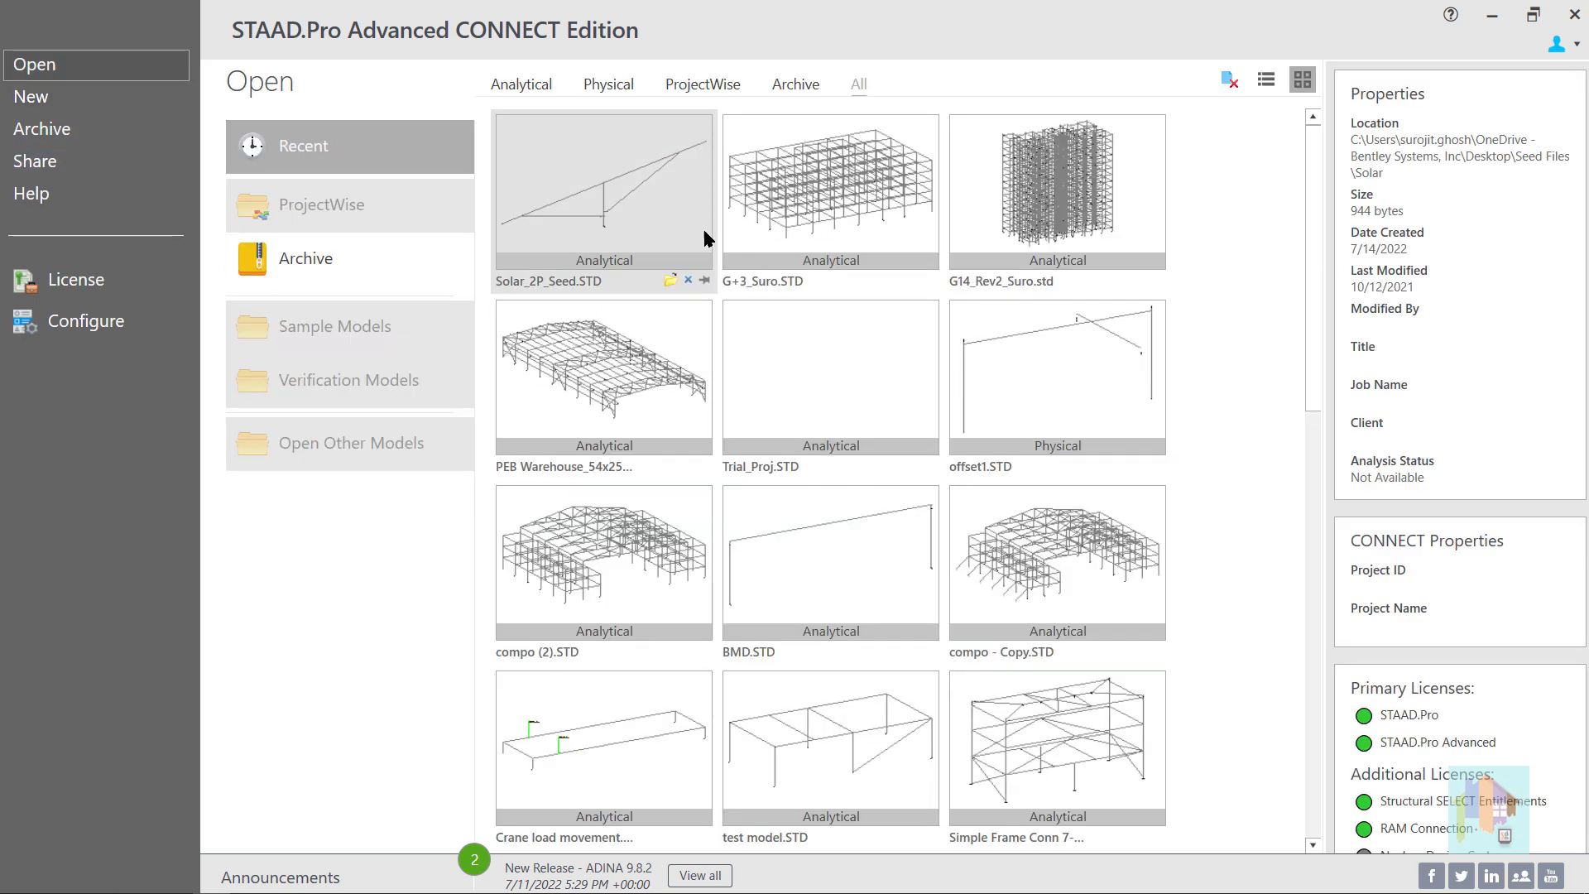
Open Solar_2P_Seed.STD from the Recent models gallery.
double_click(603, 187)
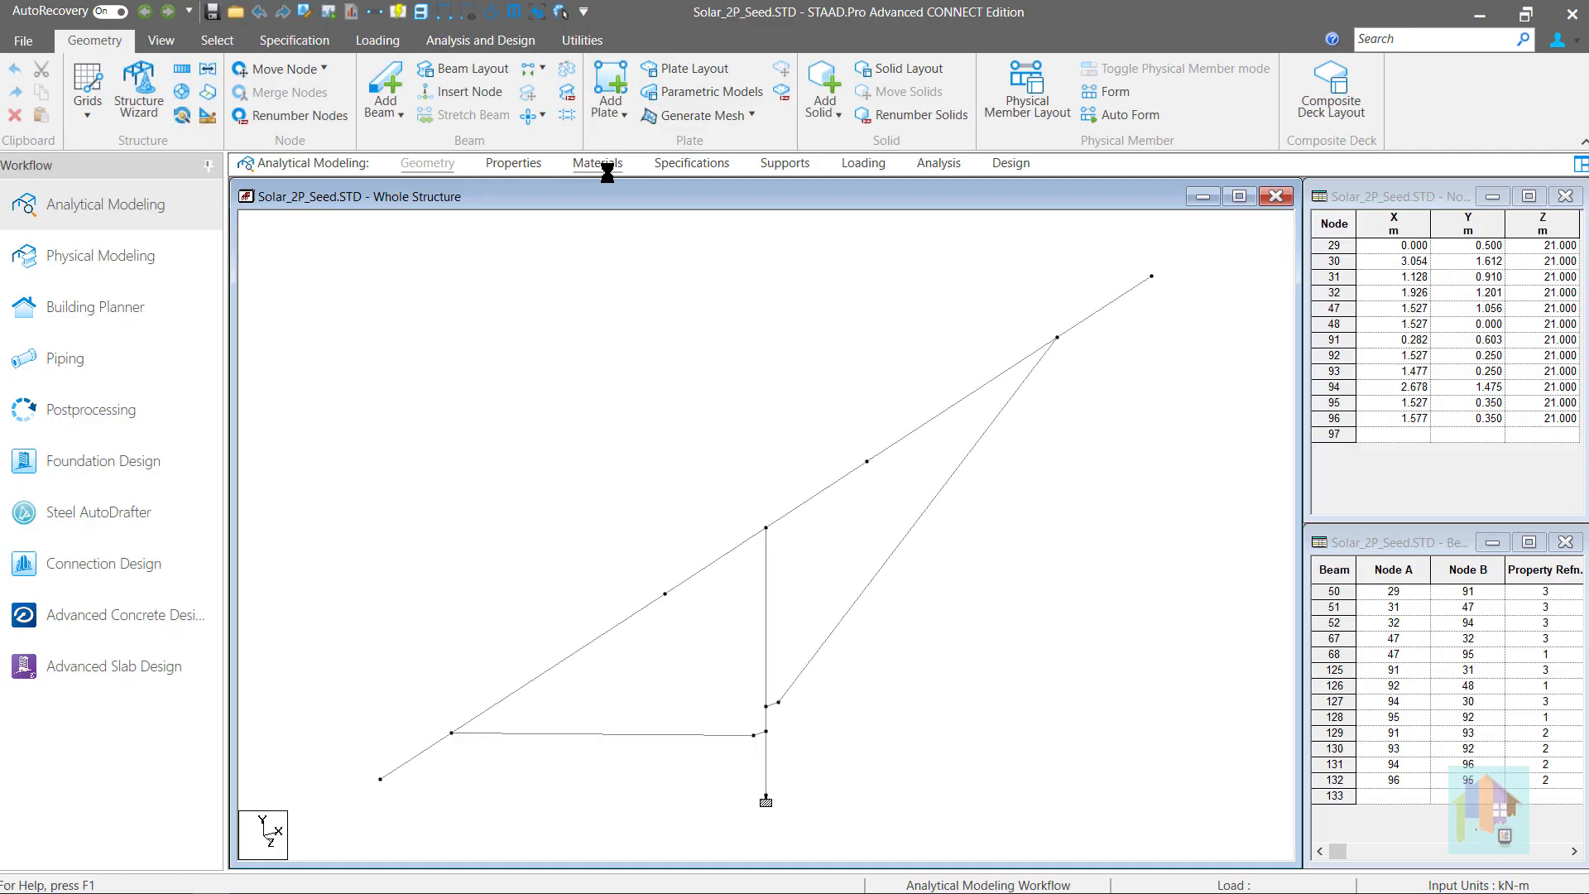
mouse_move(619, 294)
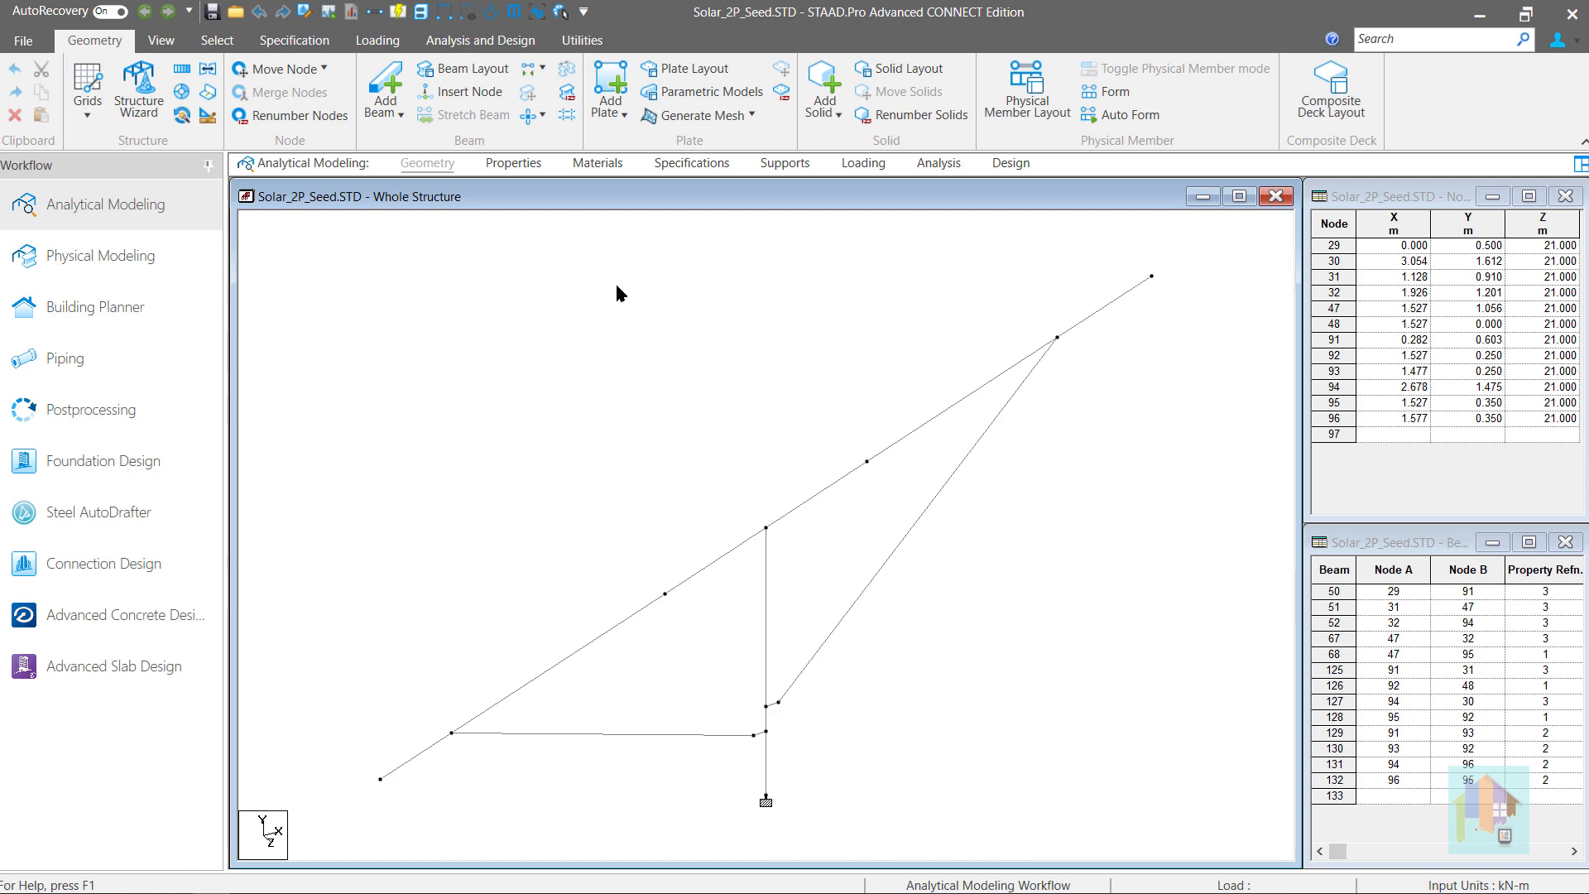
mouse_move(608, 279)
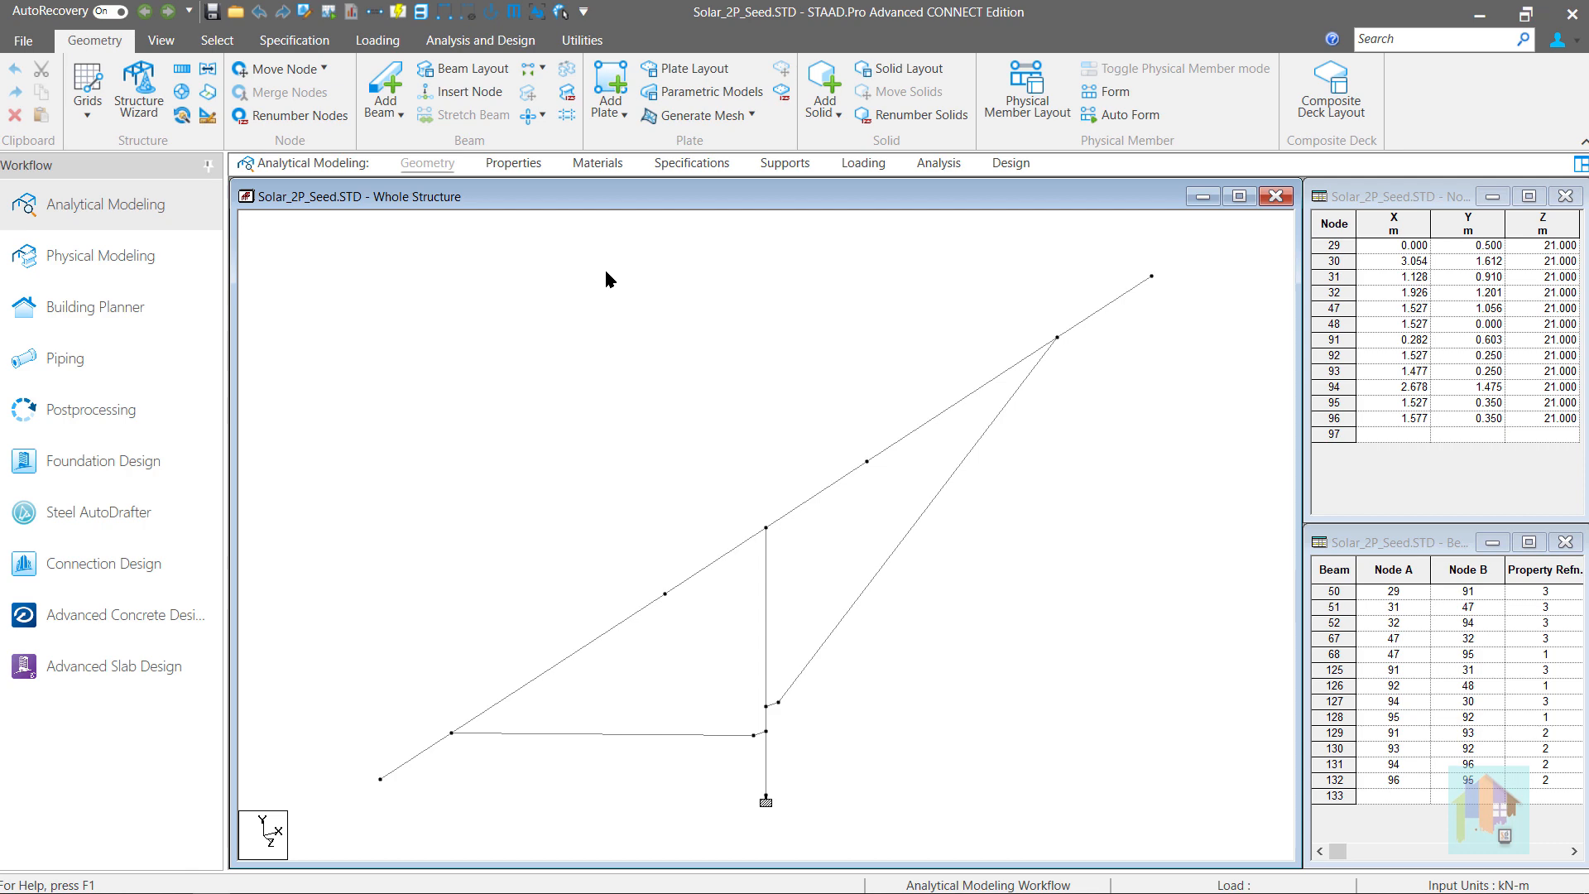
View the wide flange user table, then show the load definitions beside the IS800LSD load seed file.
left_click(513, 162)
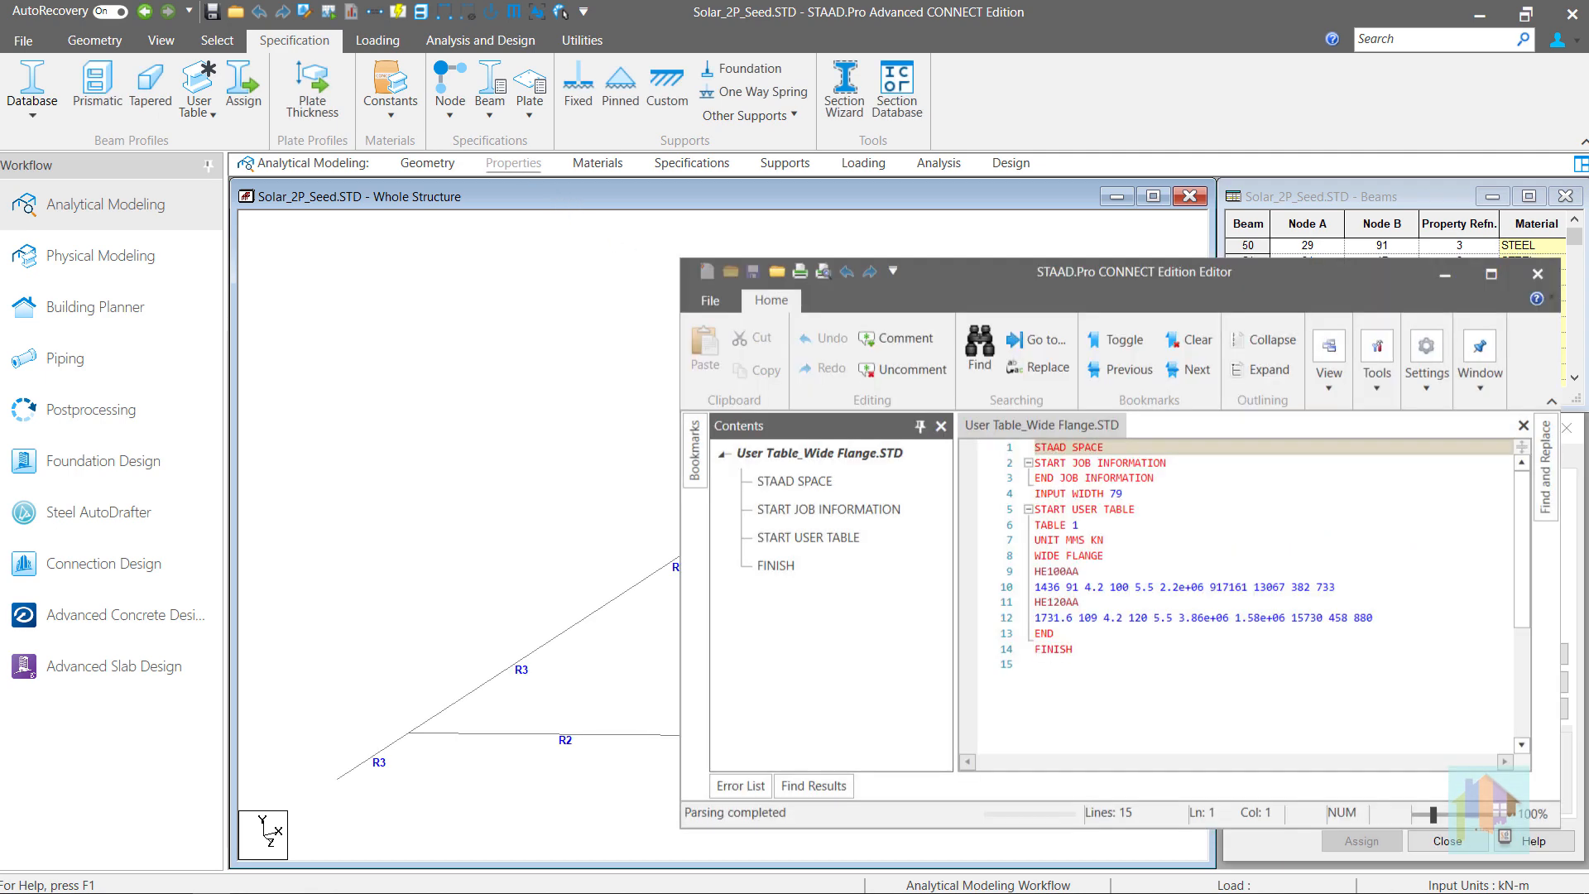
mouse_move(842, 172)
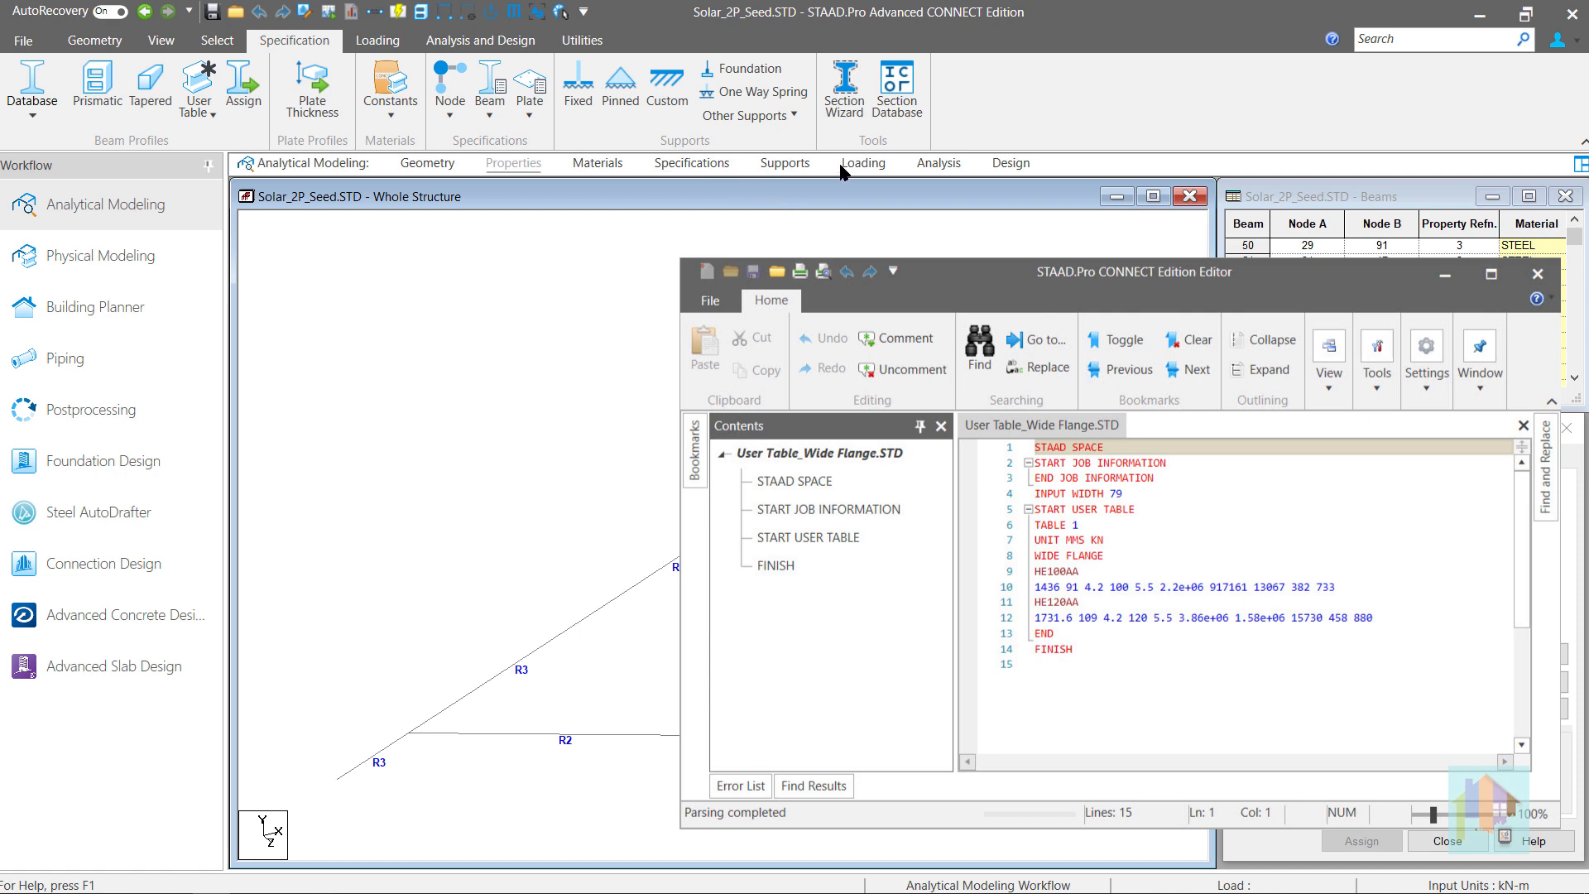
left_click(377, 40)
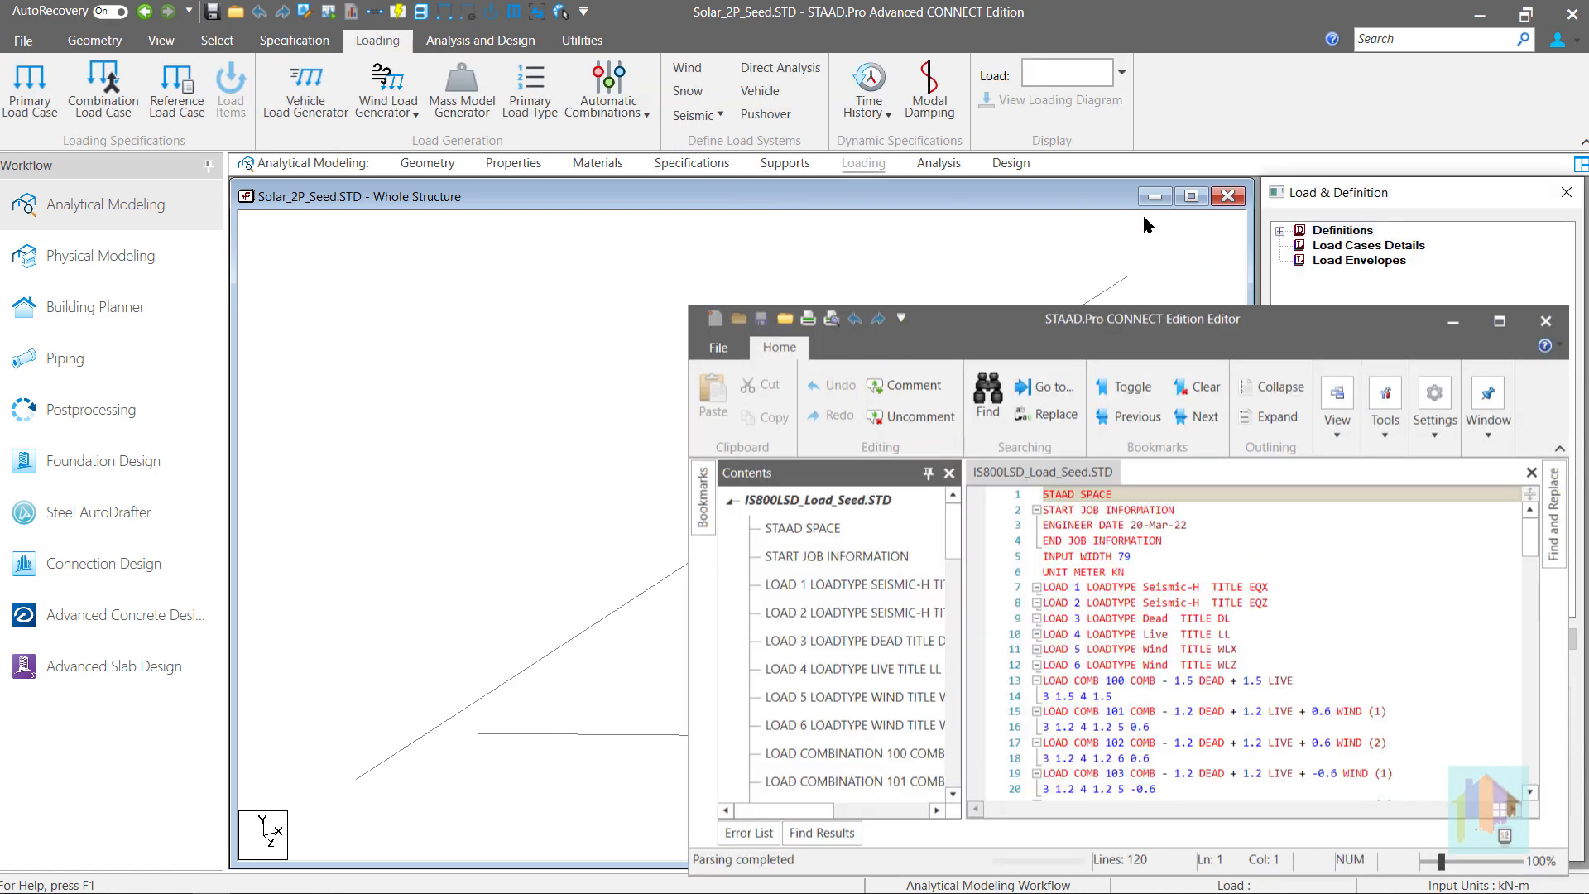
mouse_move(1040, 260)
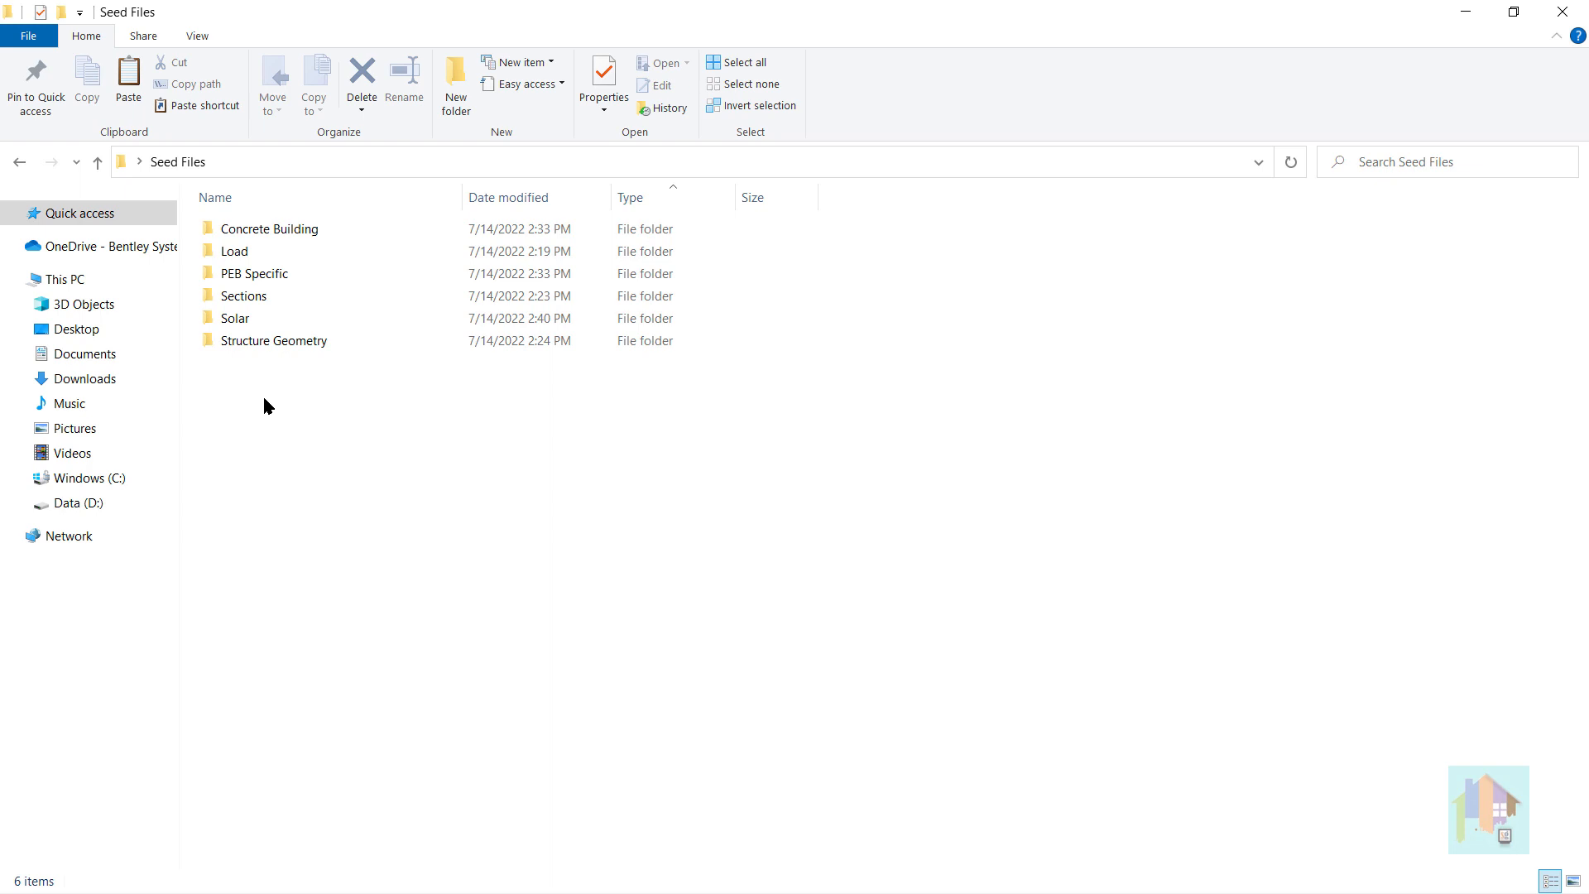
Open IS800LSD_Load_Seed.STD from the Load seed folder and scroll through its load combinations.
left_click(234, 250)
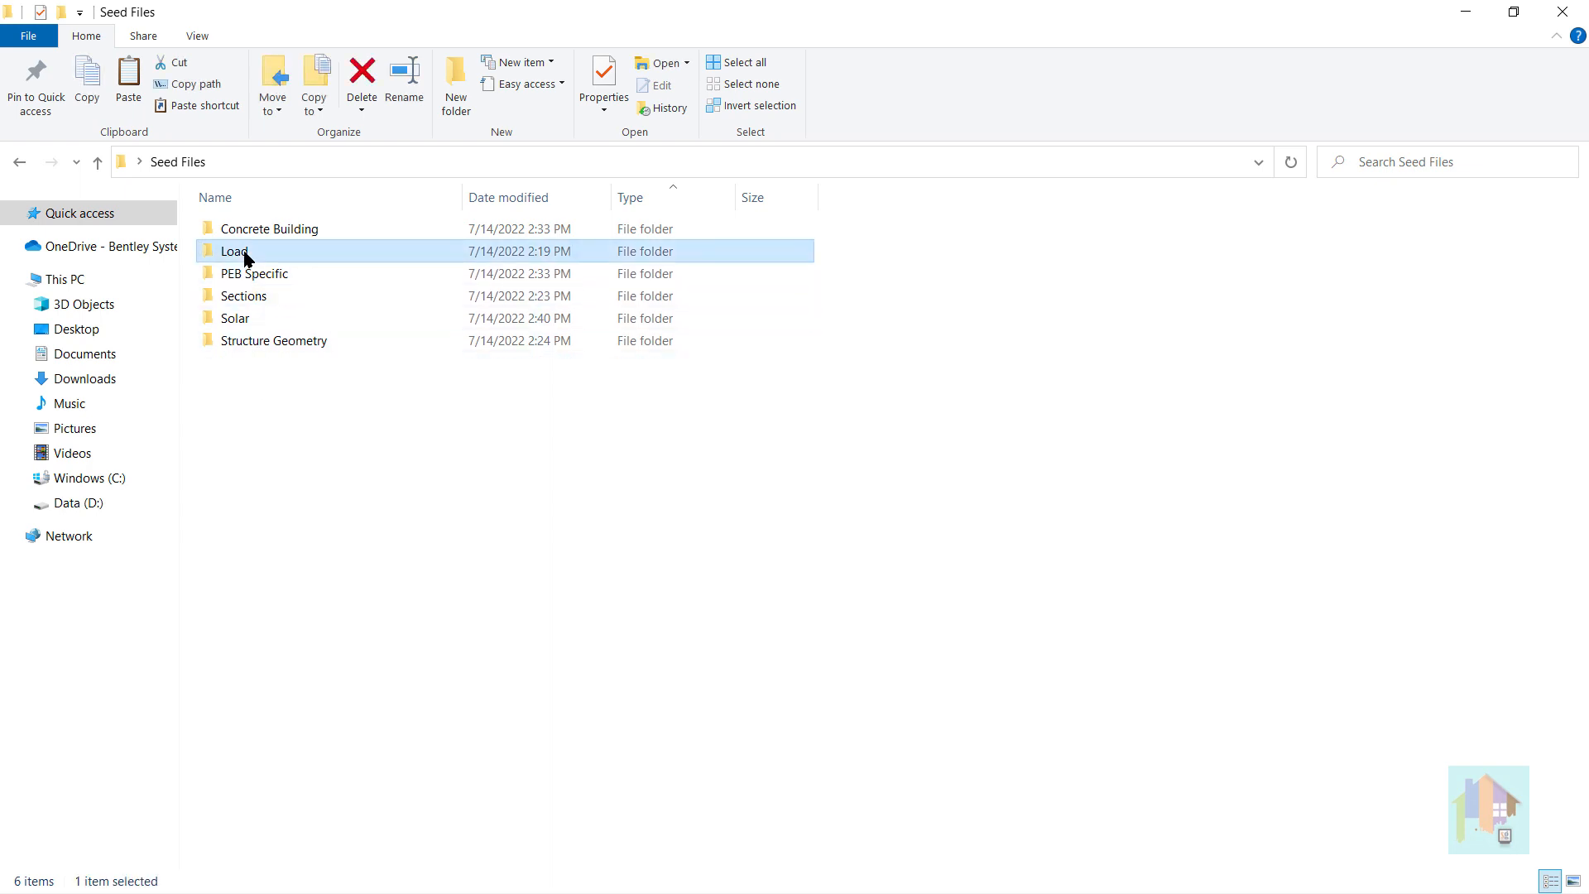
double_click(235, 250)
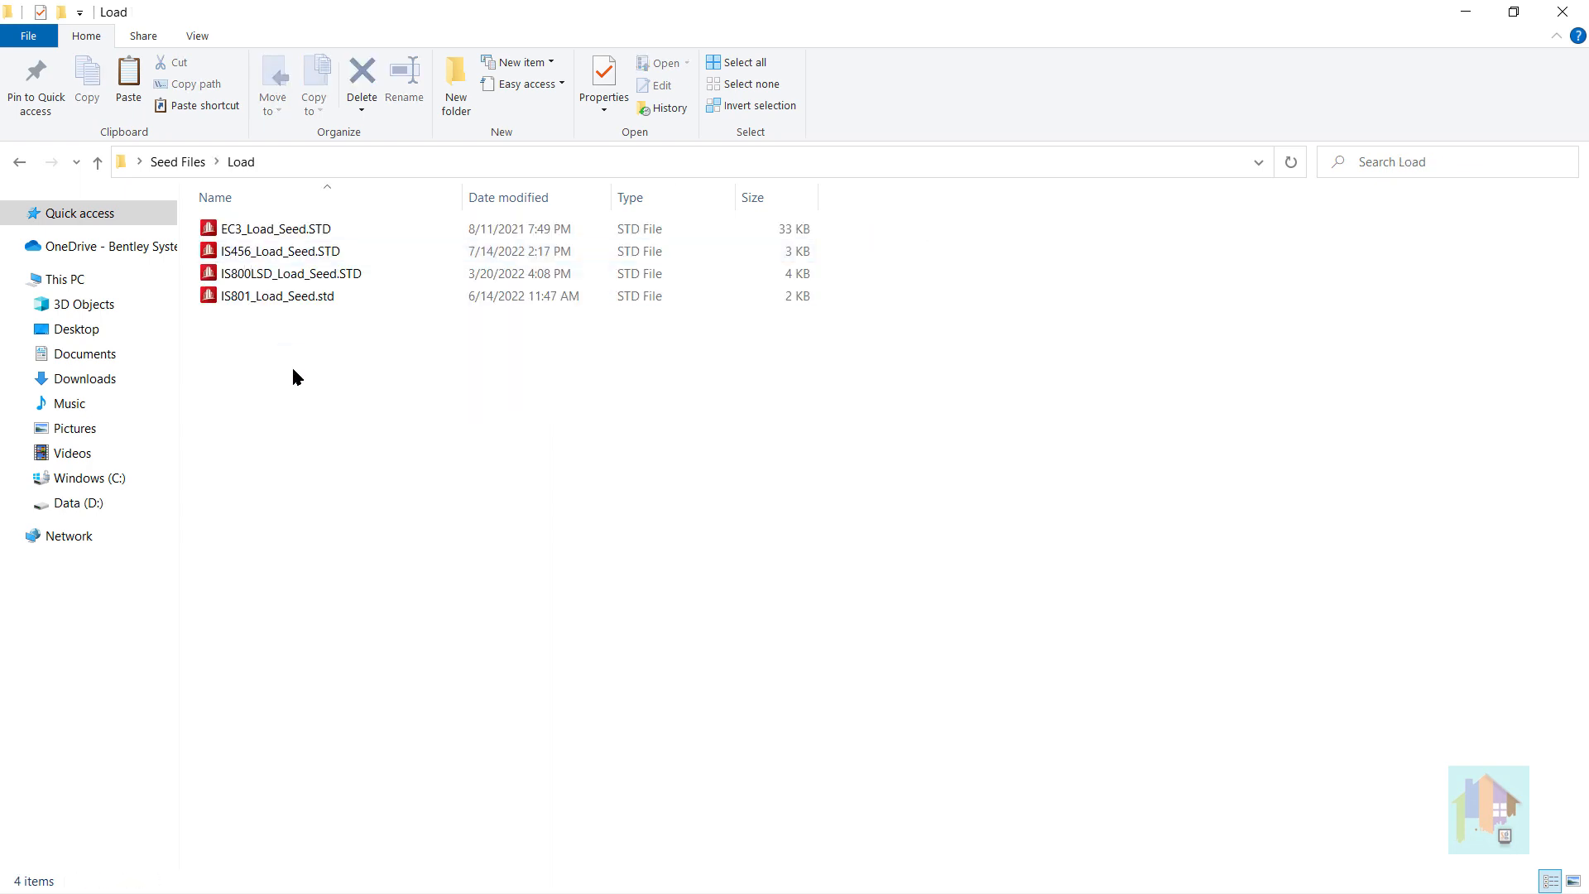
left_click(295, 273)
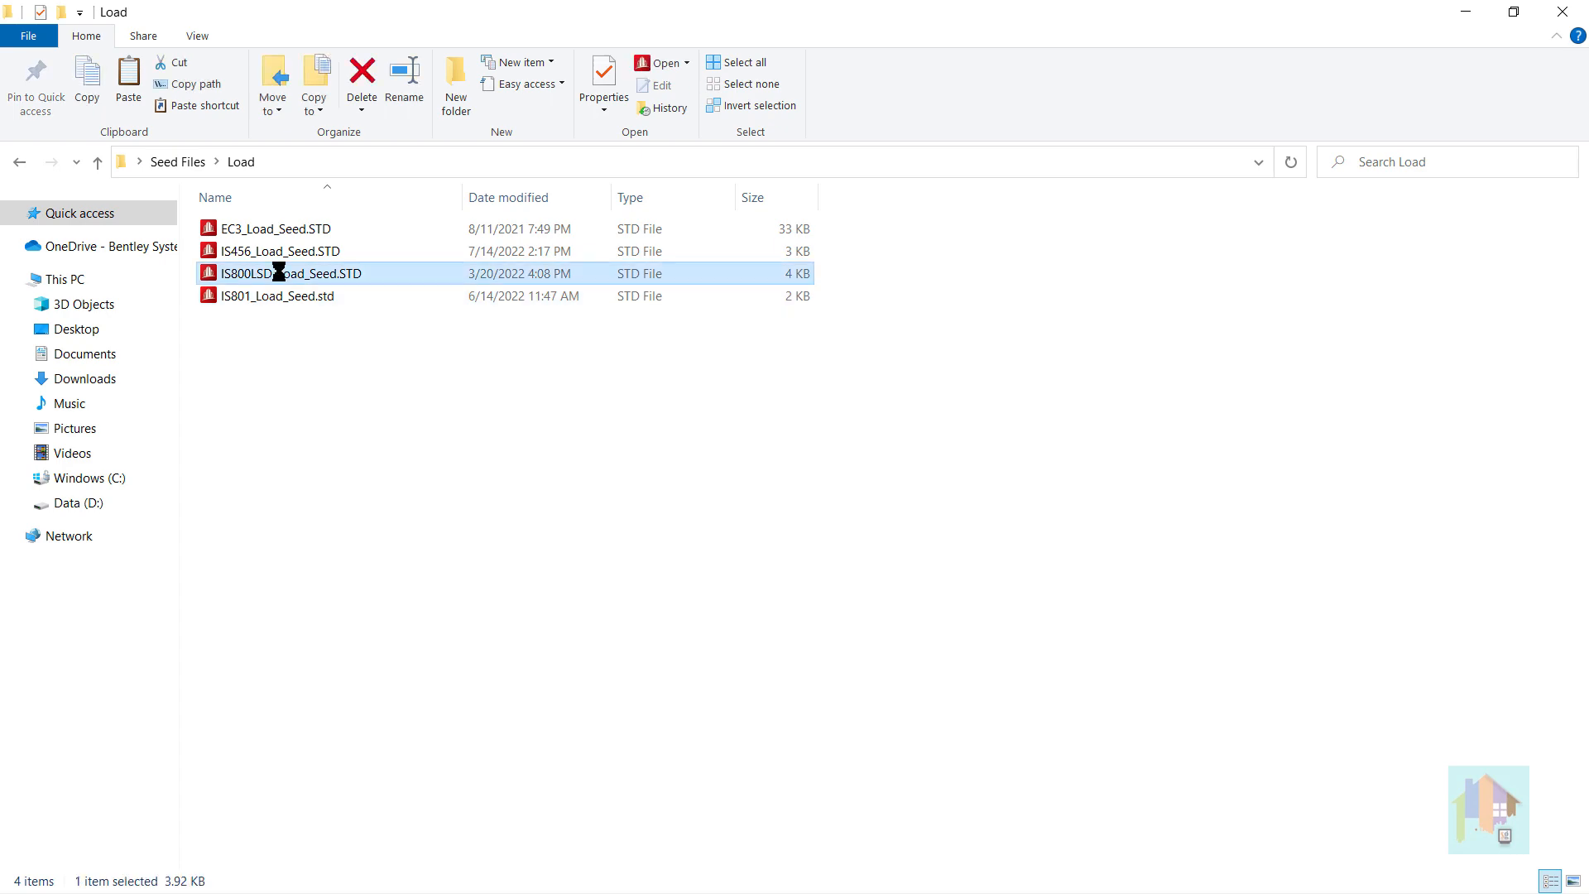
double_click(293, 273)
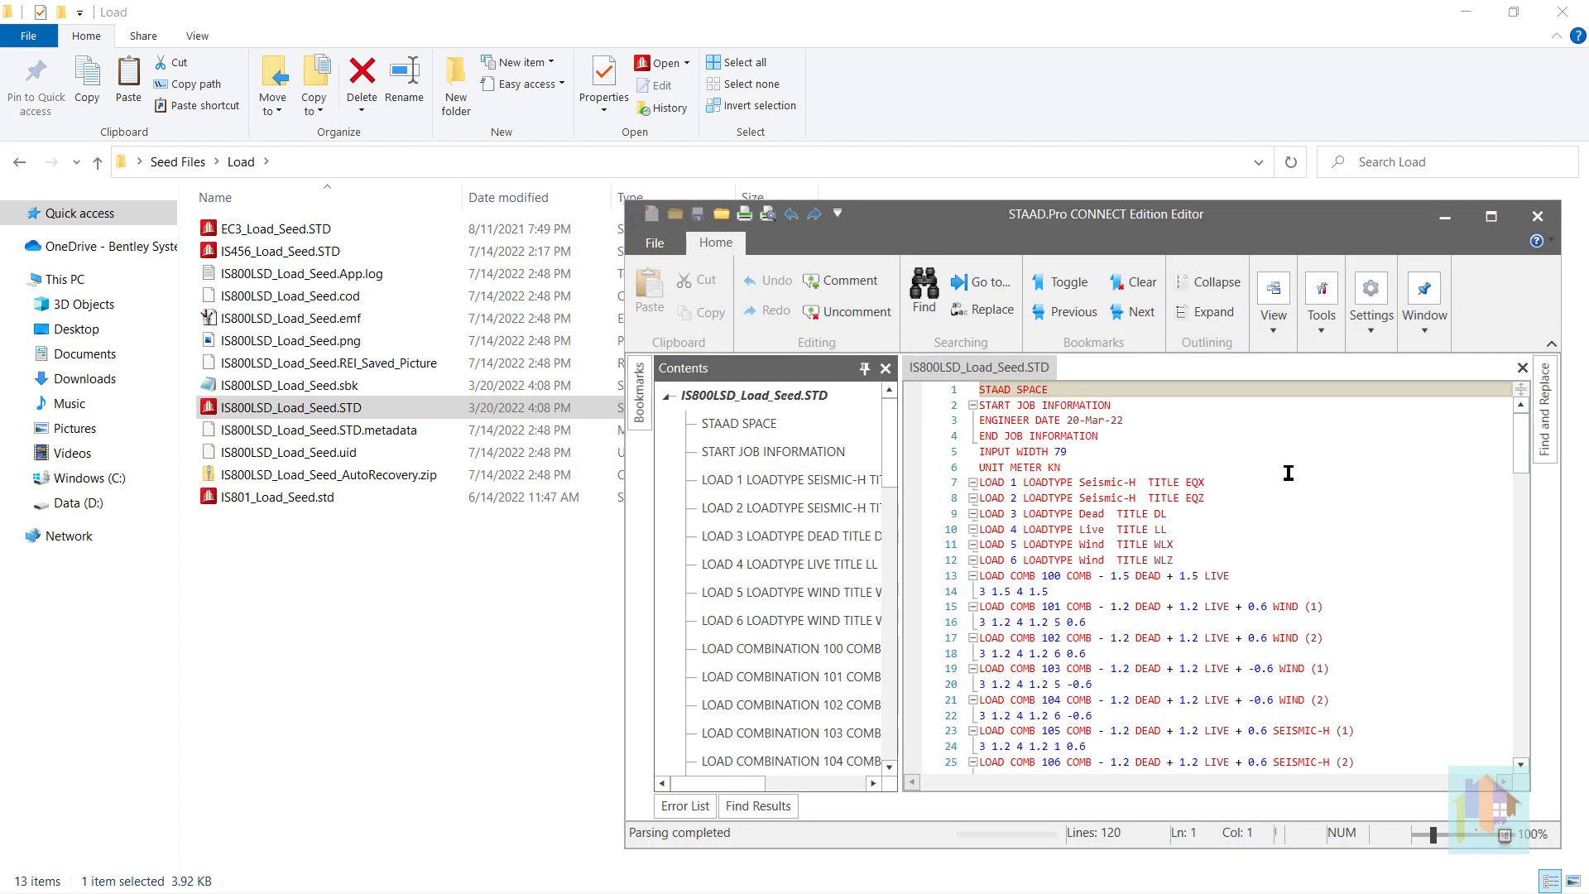
scroll("down", 3)
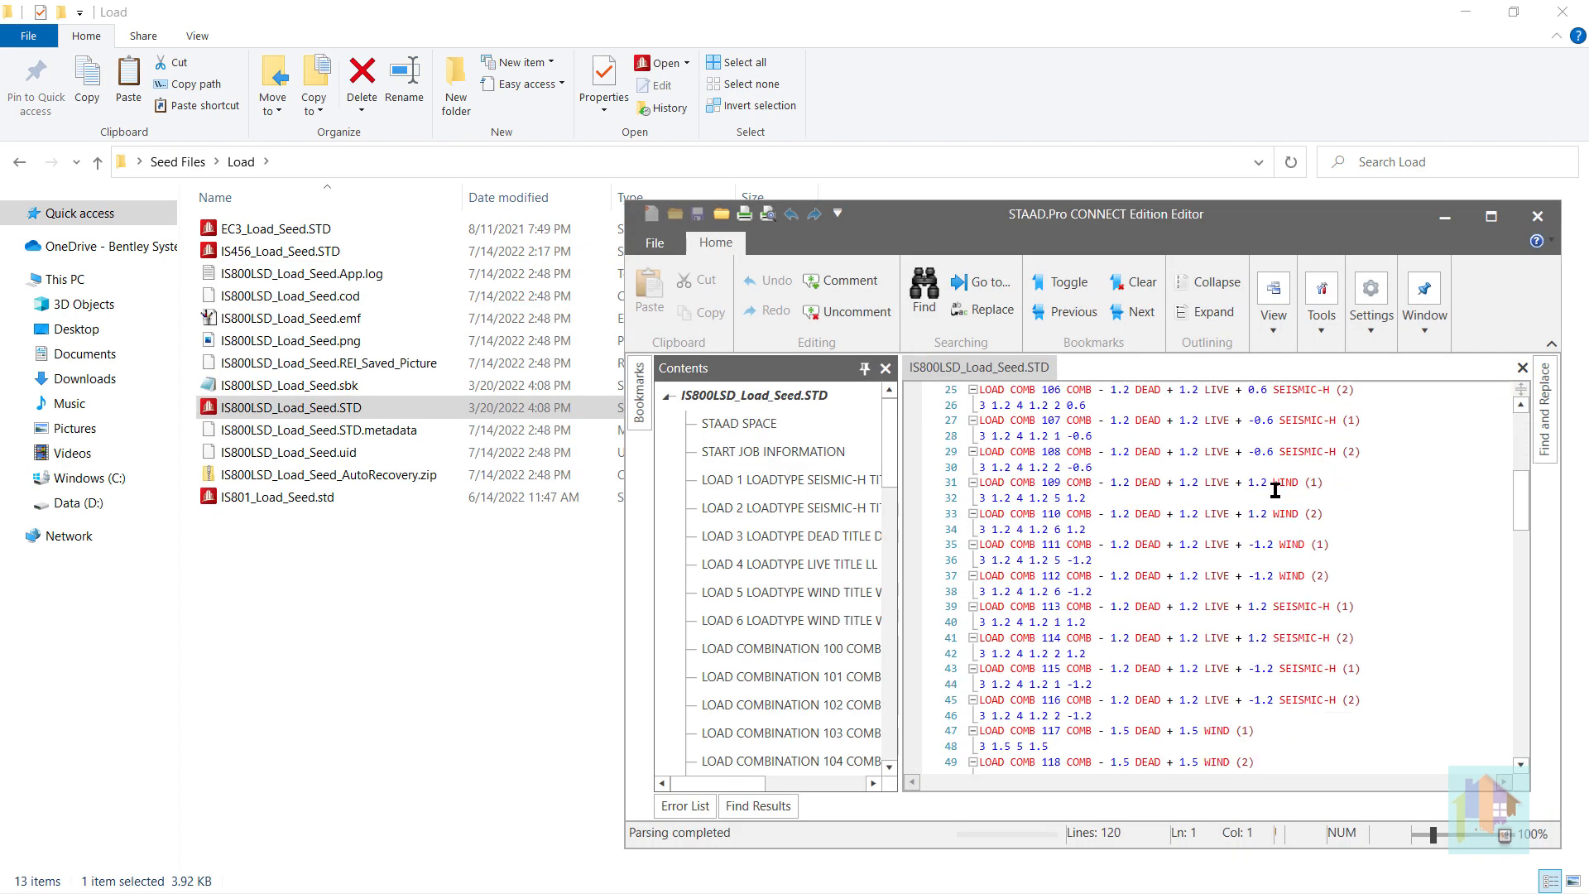
scroll("down", 3)
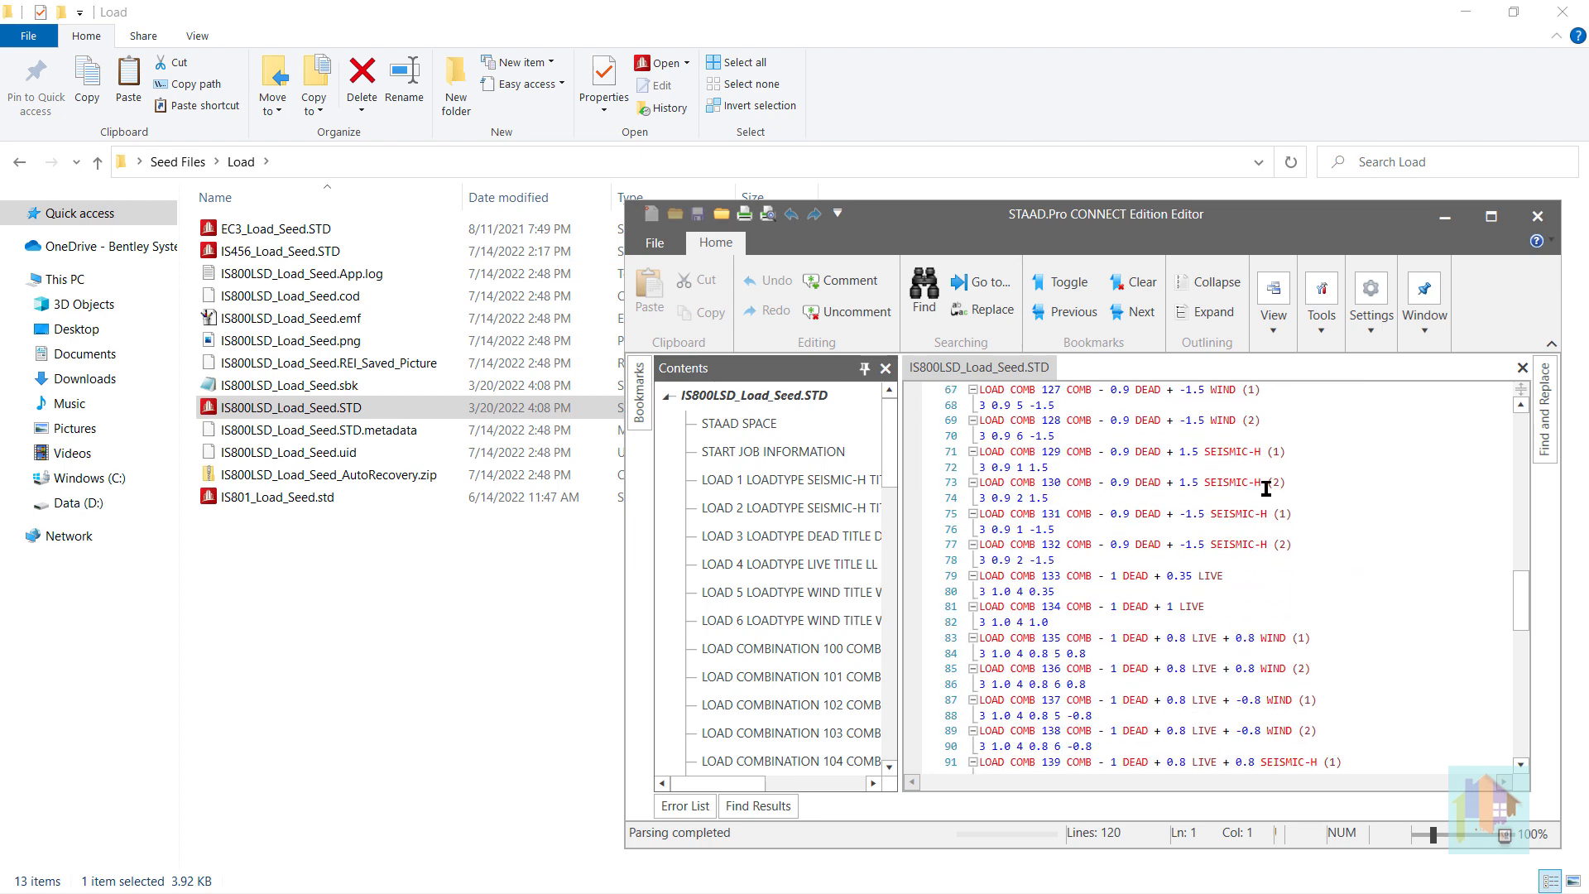
scroll("down", 3)
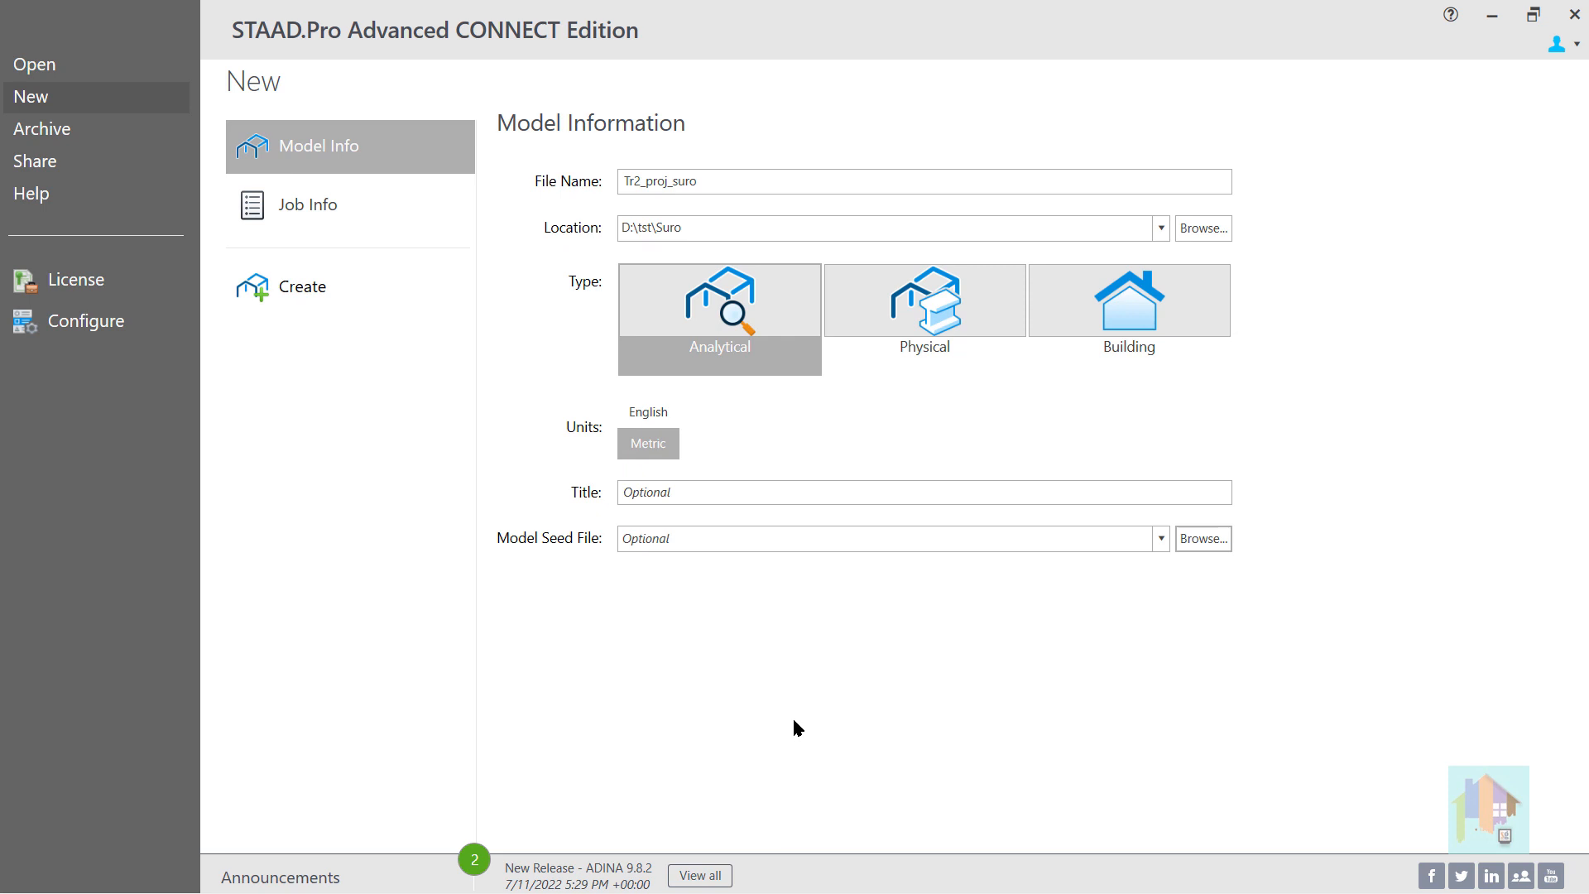
mouse_move(1203, 538)
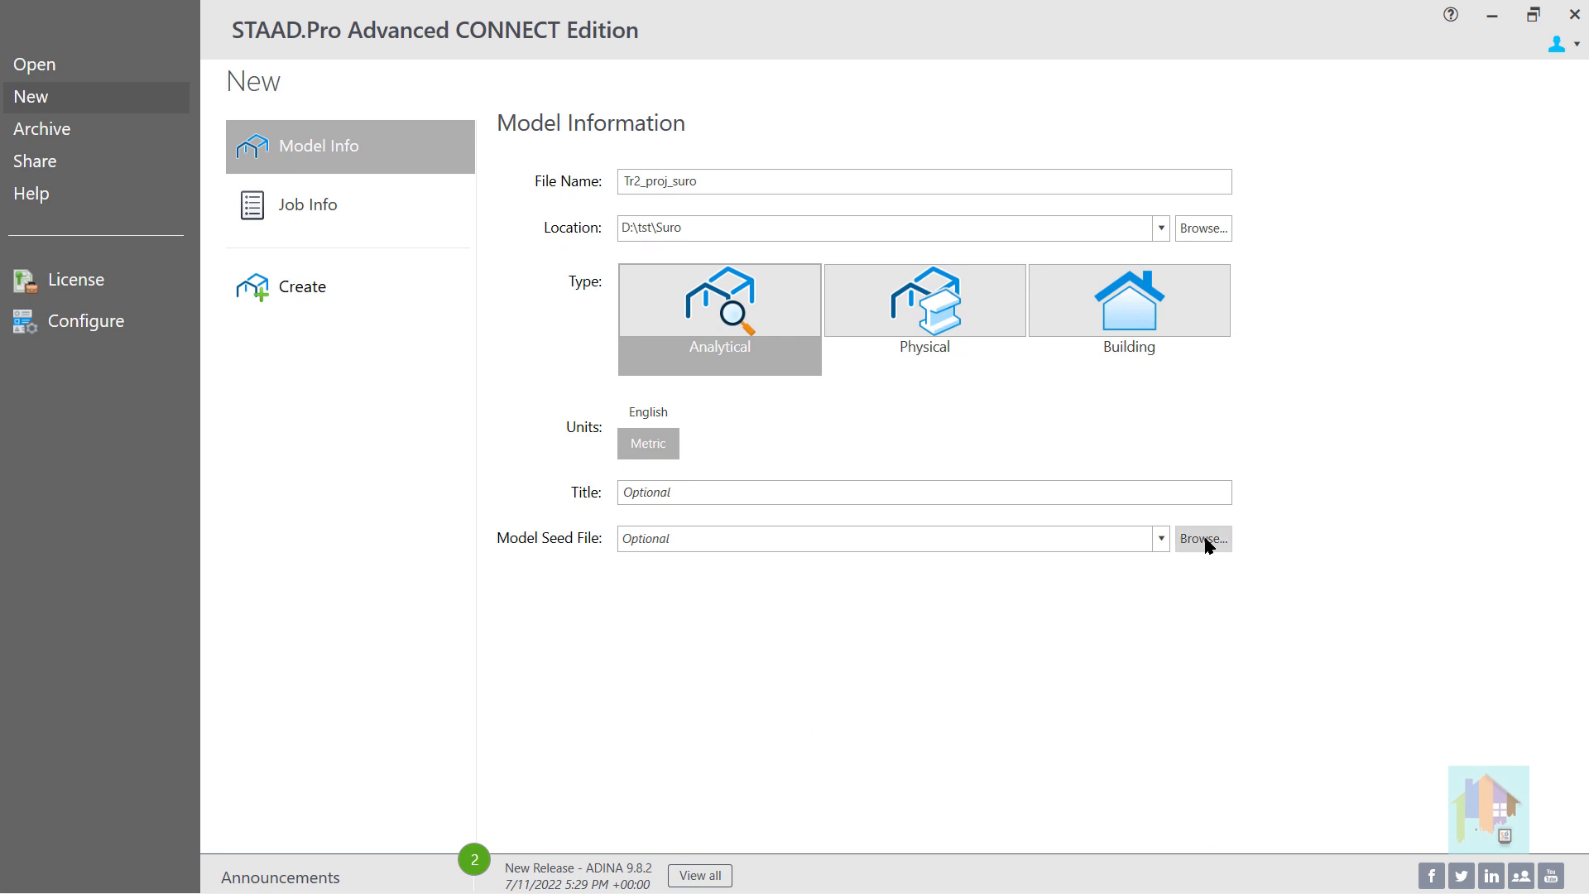
Choose IS800LSD_Load_Seed.STD from the Load seed folder as the seed file for Tr2_proj_suro.
left_click(1203, 538)
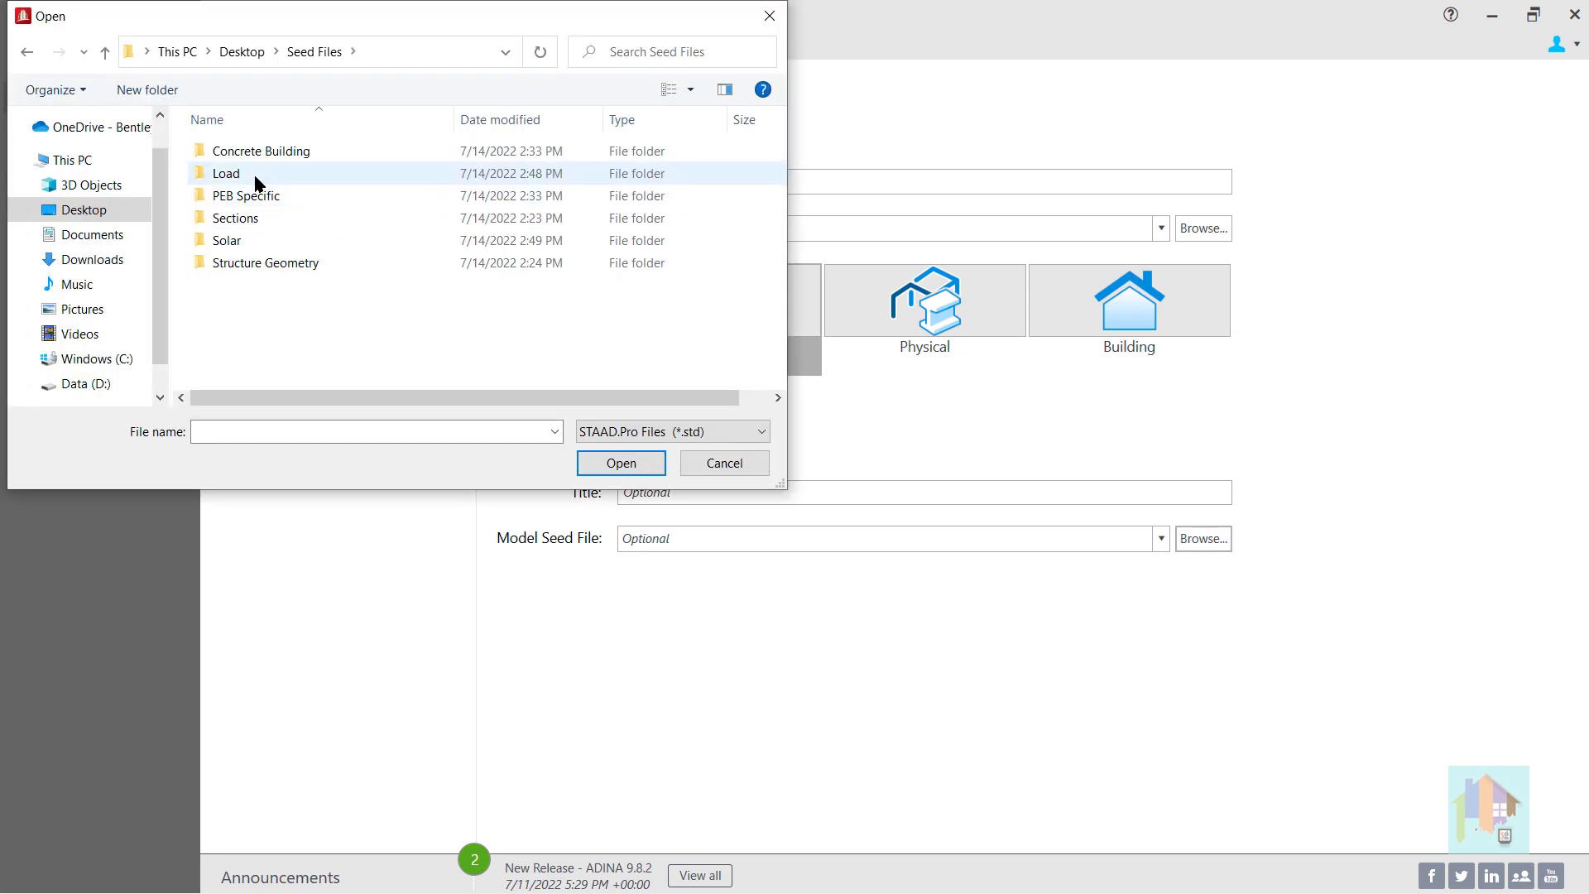
double_click(225, 173)
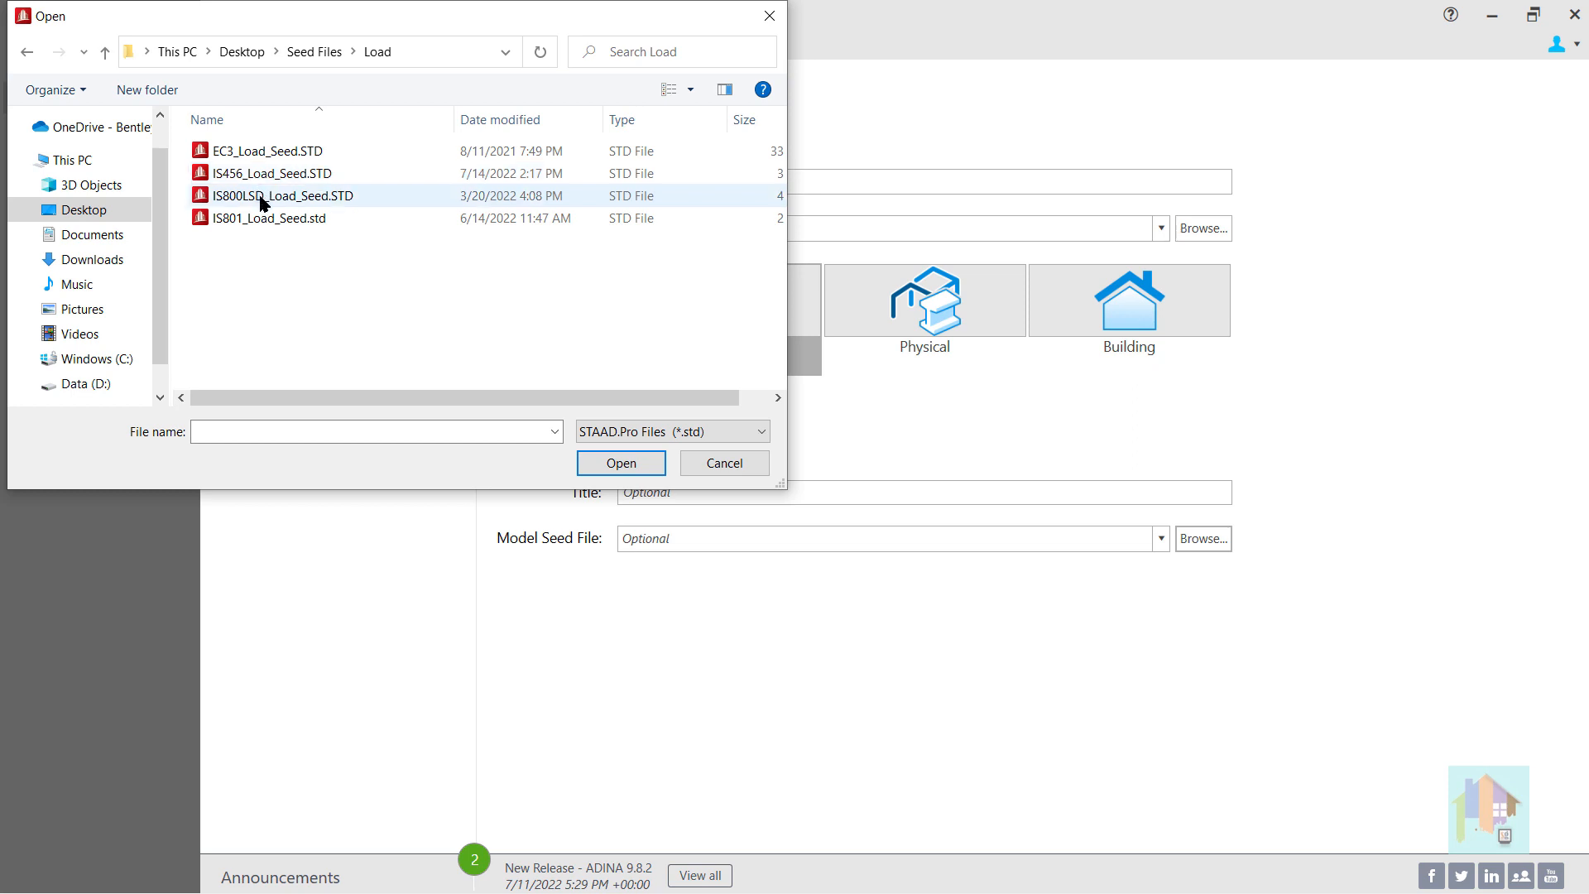
left_click(281, 195)
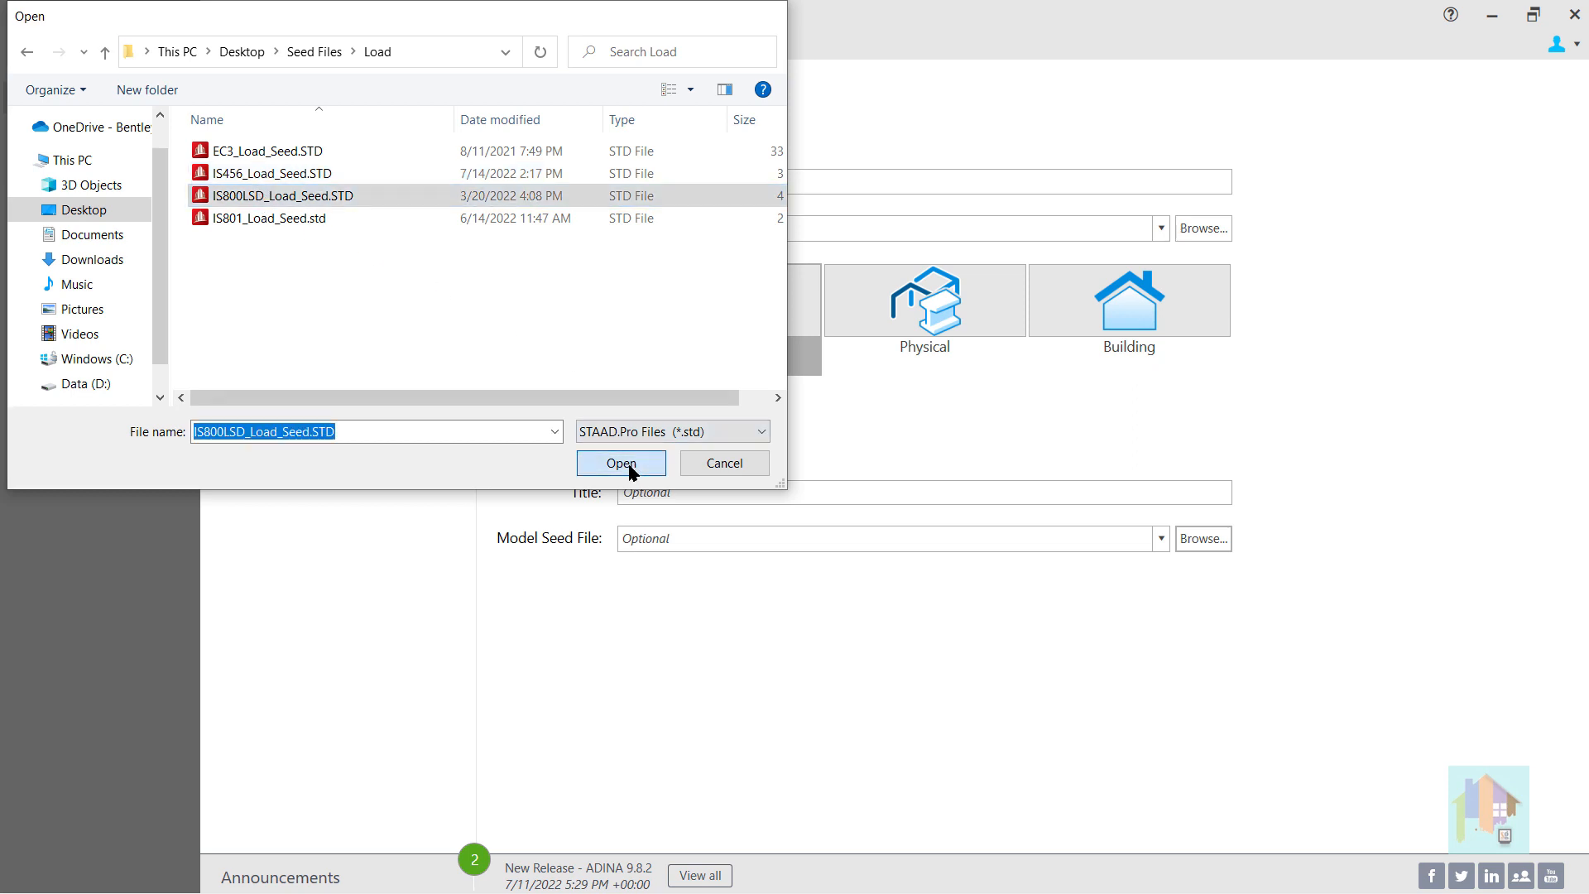
left_click(621, 463)
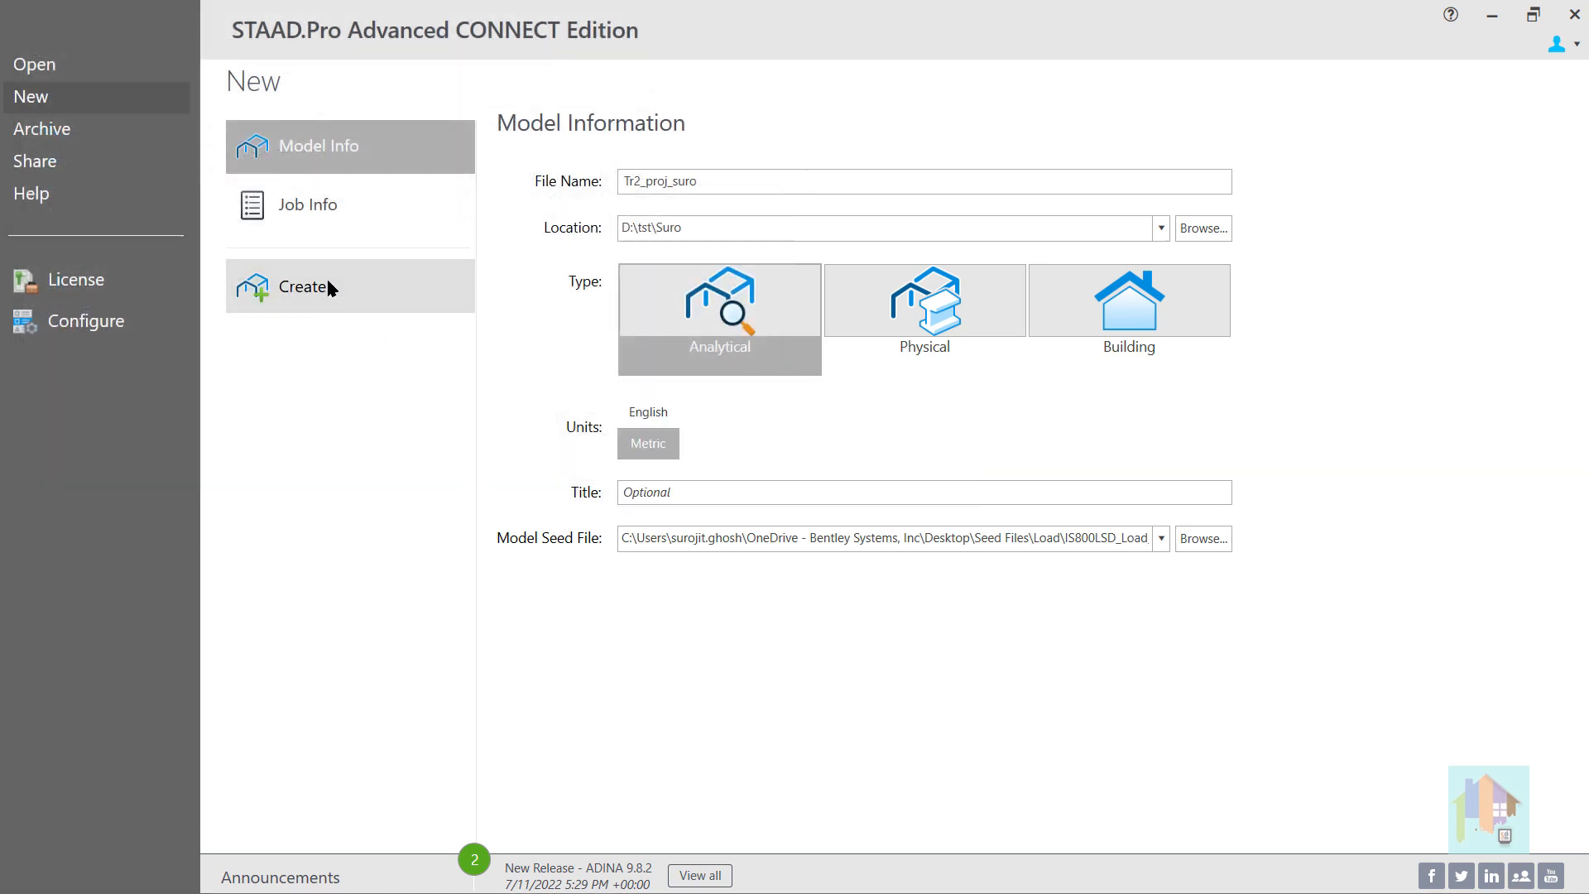
Create Tr2_proj_suro from the seed and review its seeded load cases, combinations 100–150 and envelopes.
left_click(302, 286)
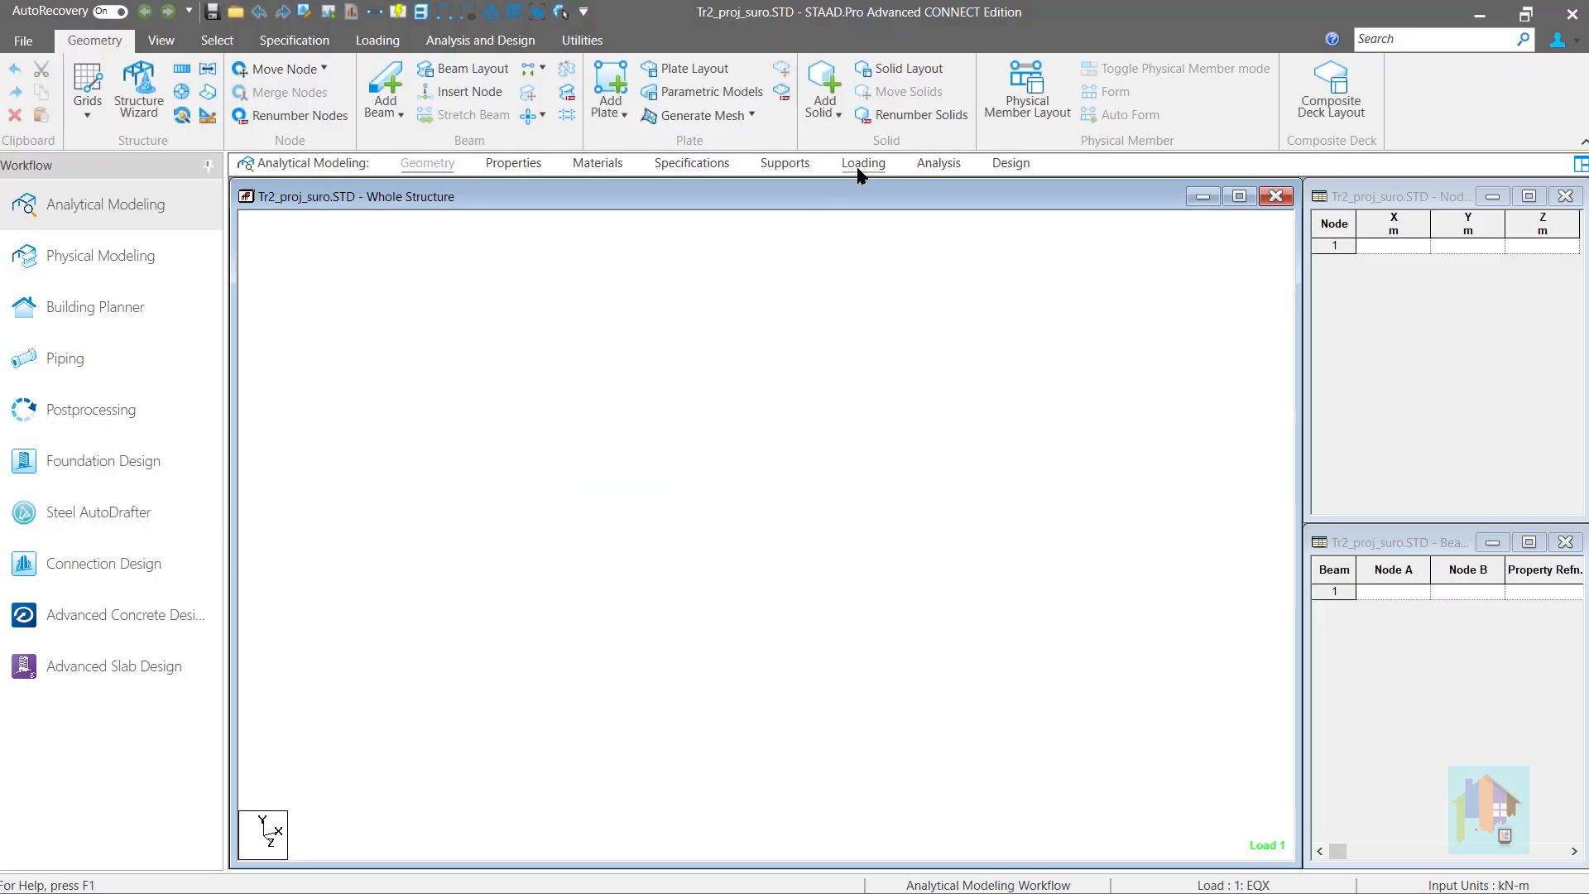
left_click(863, 164)
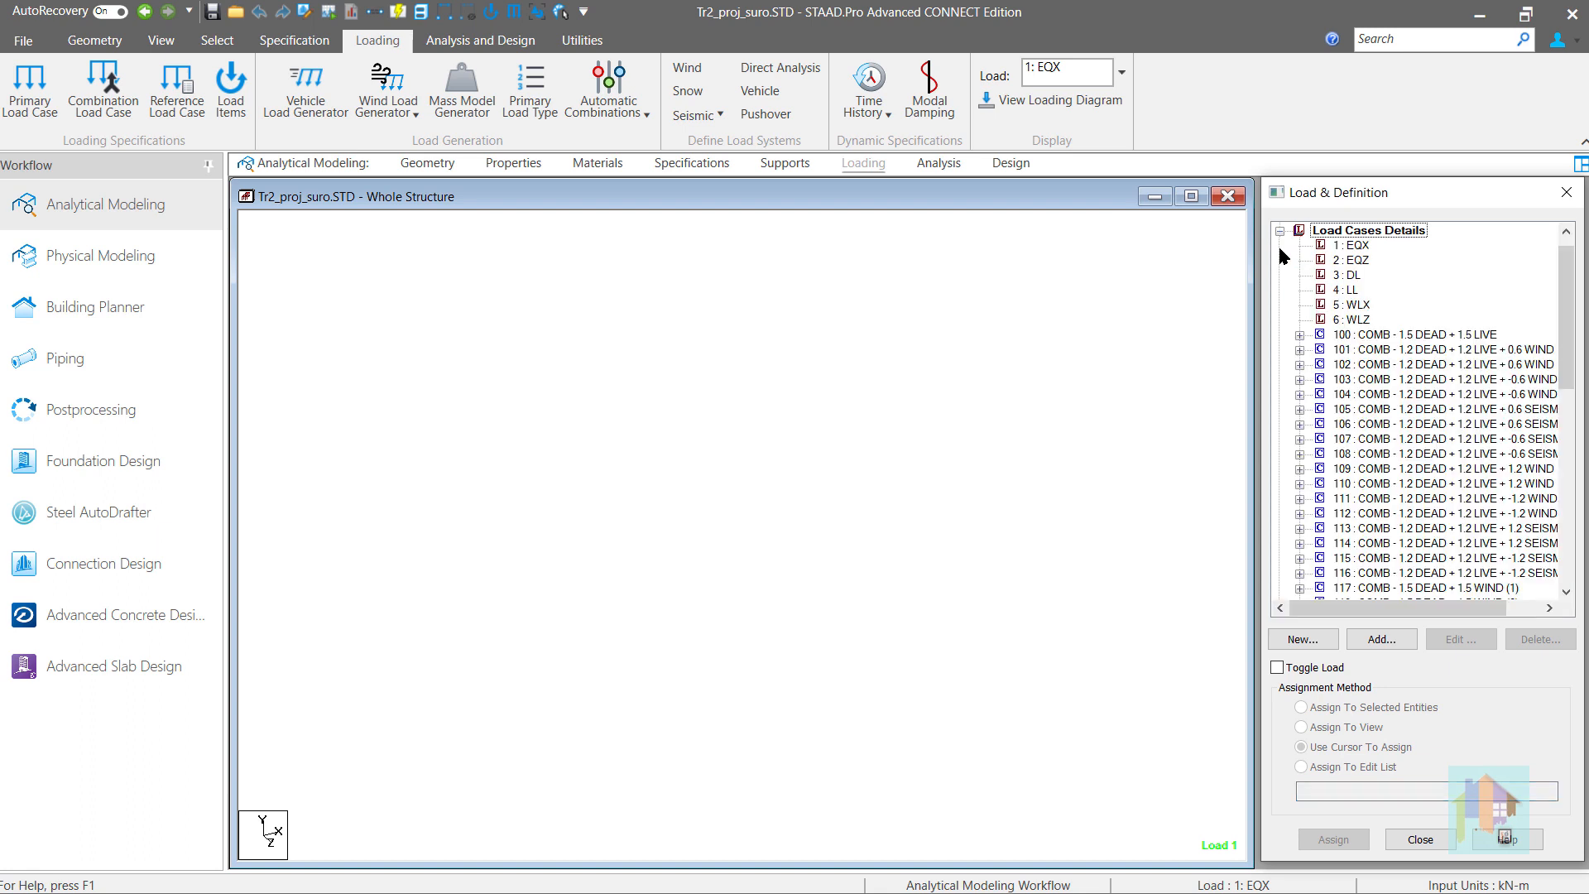
scroll("down", 3)
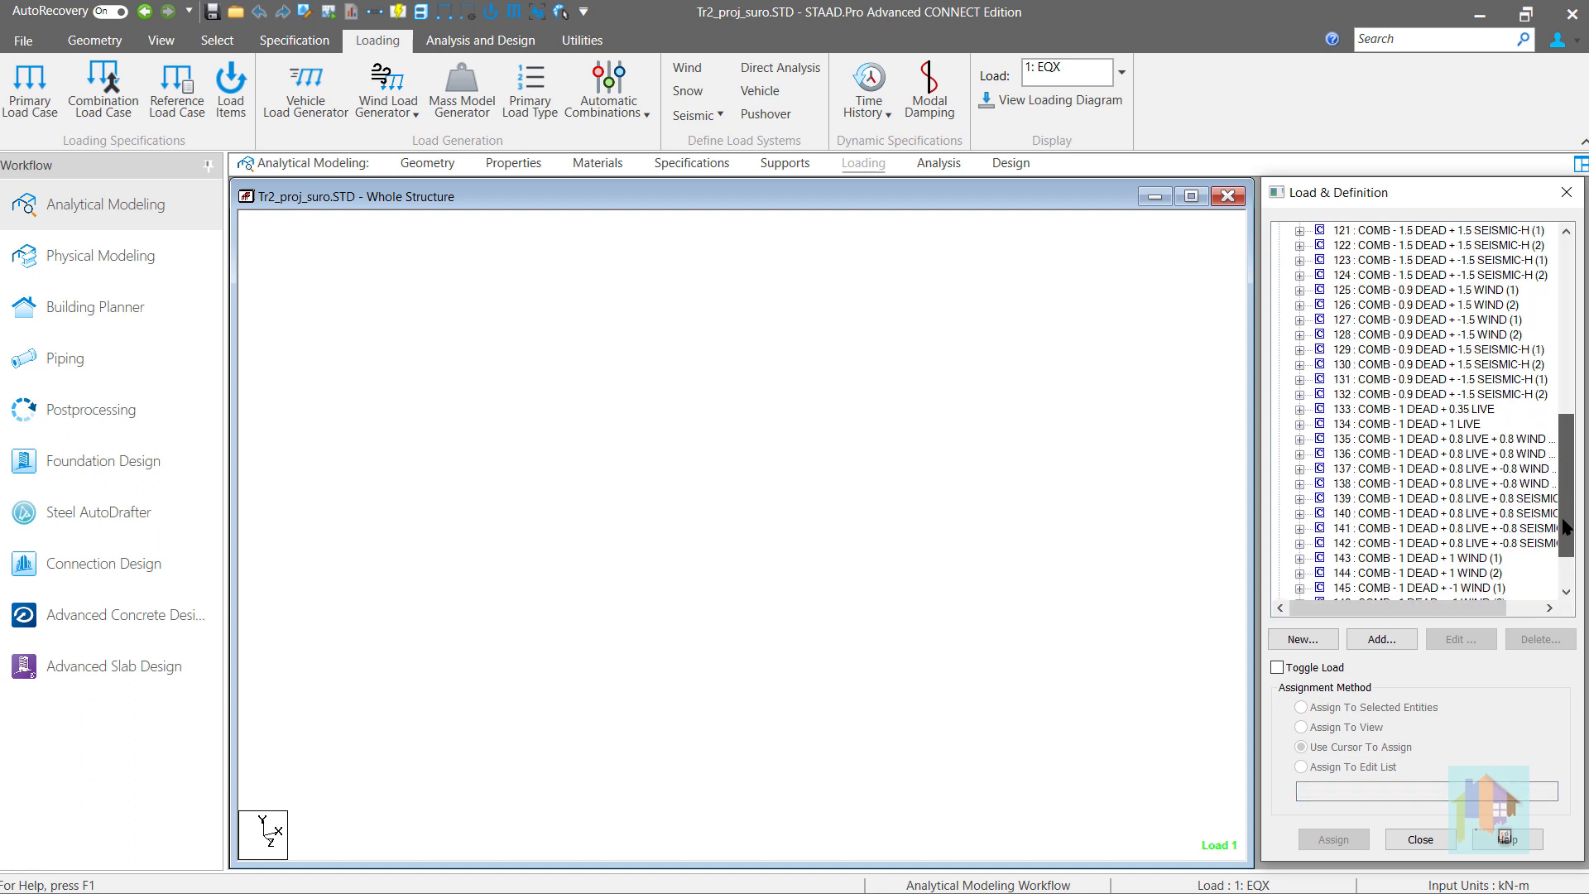
scroll("down", 3)
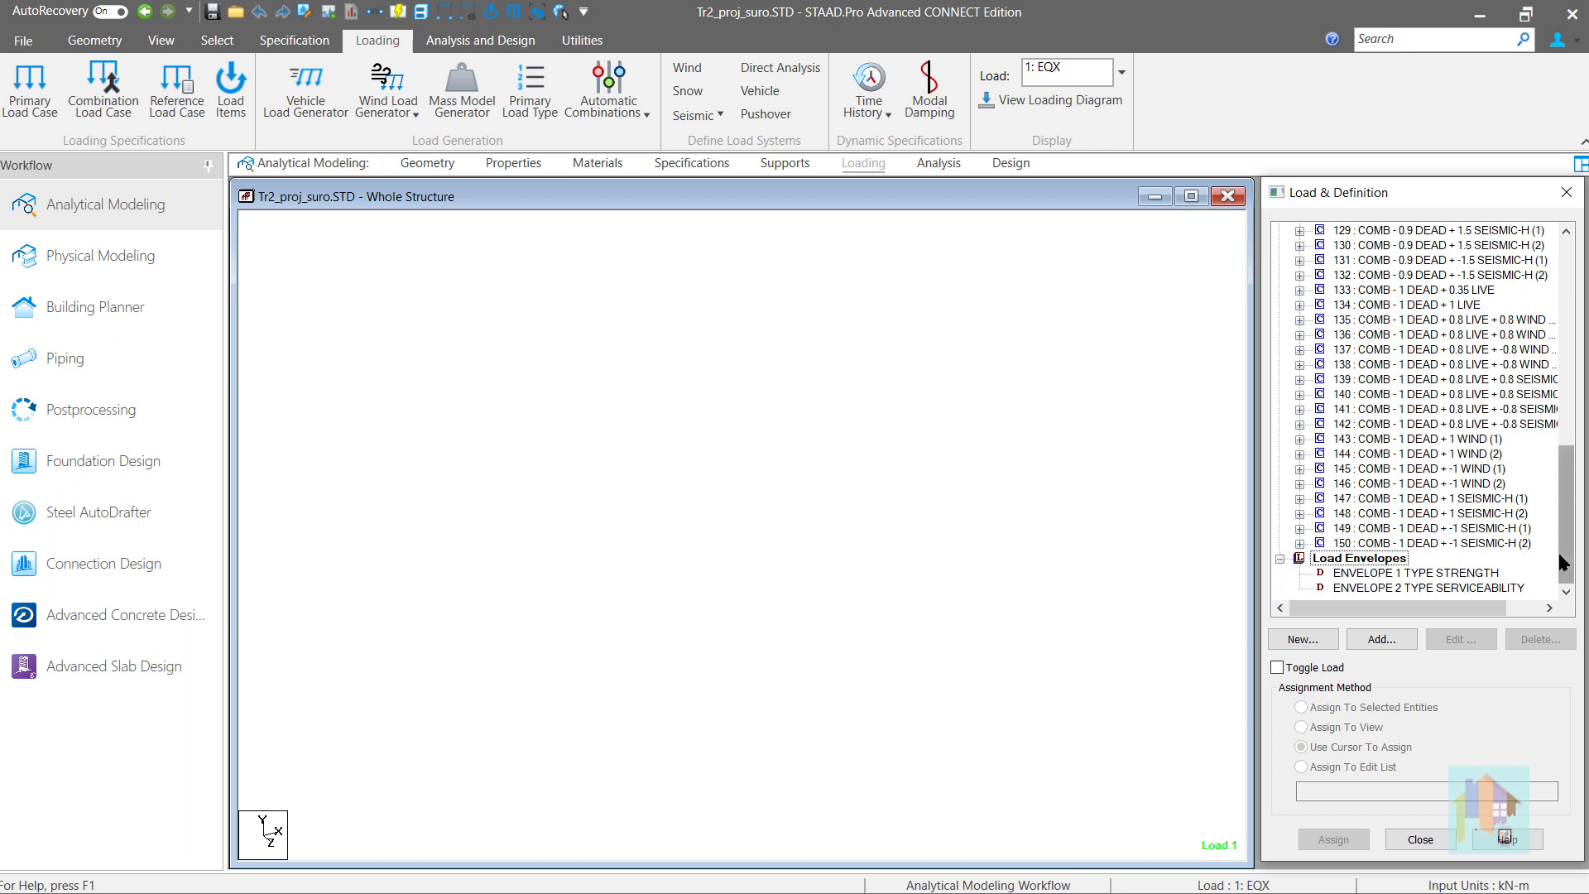
scroll("up", 3)
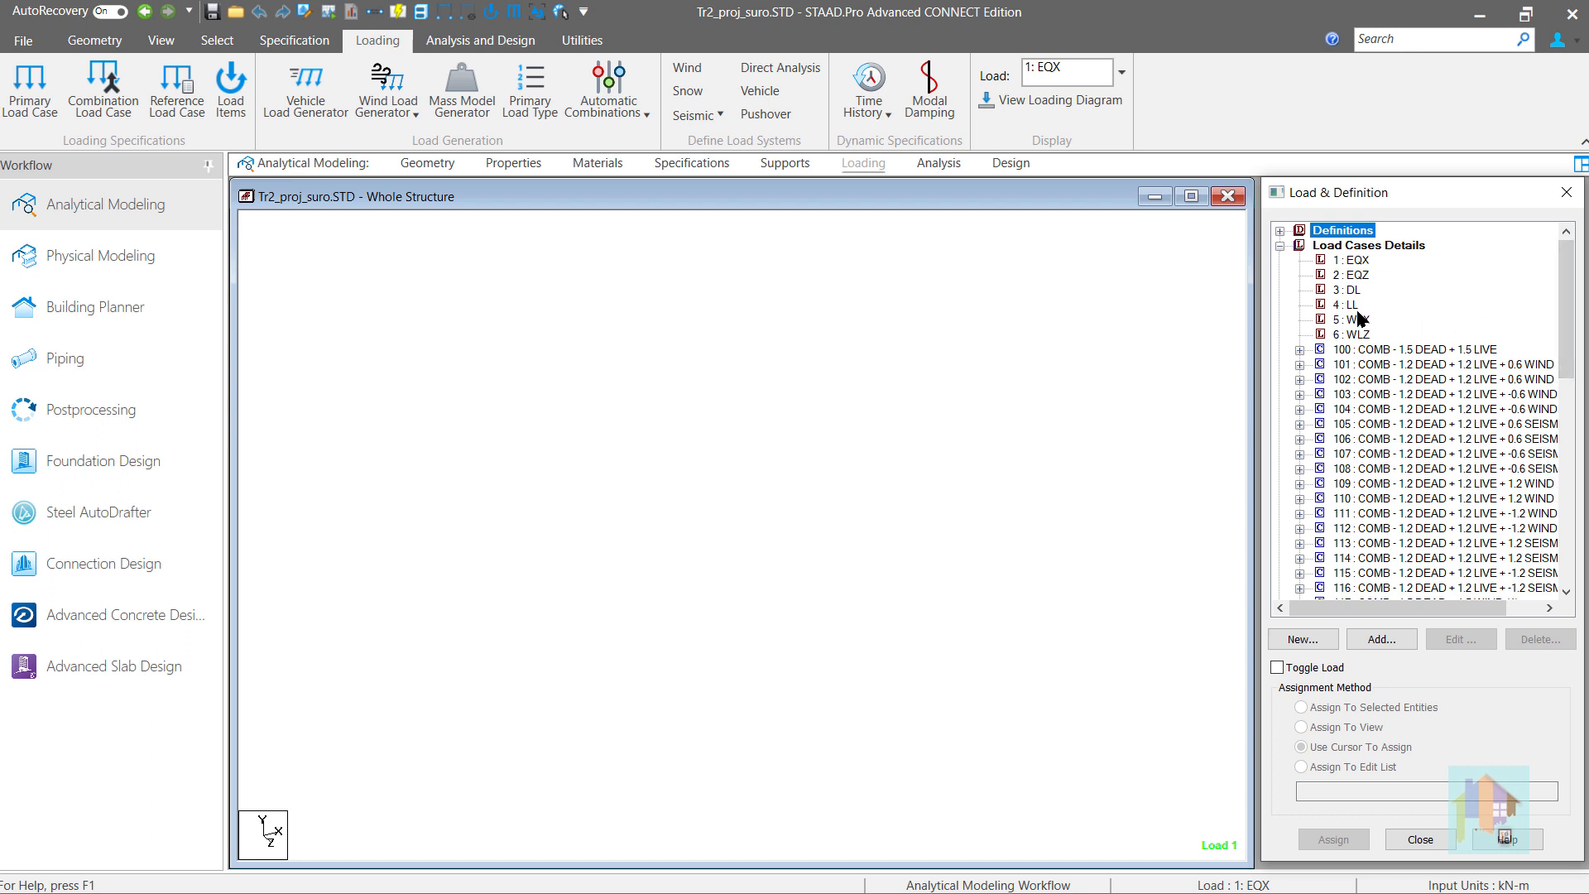
left_click(1352, 317)
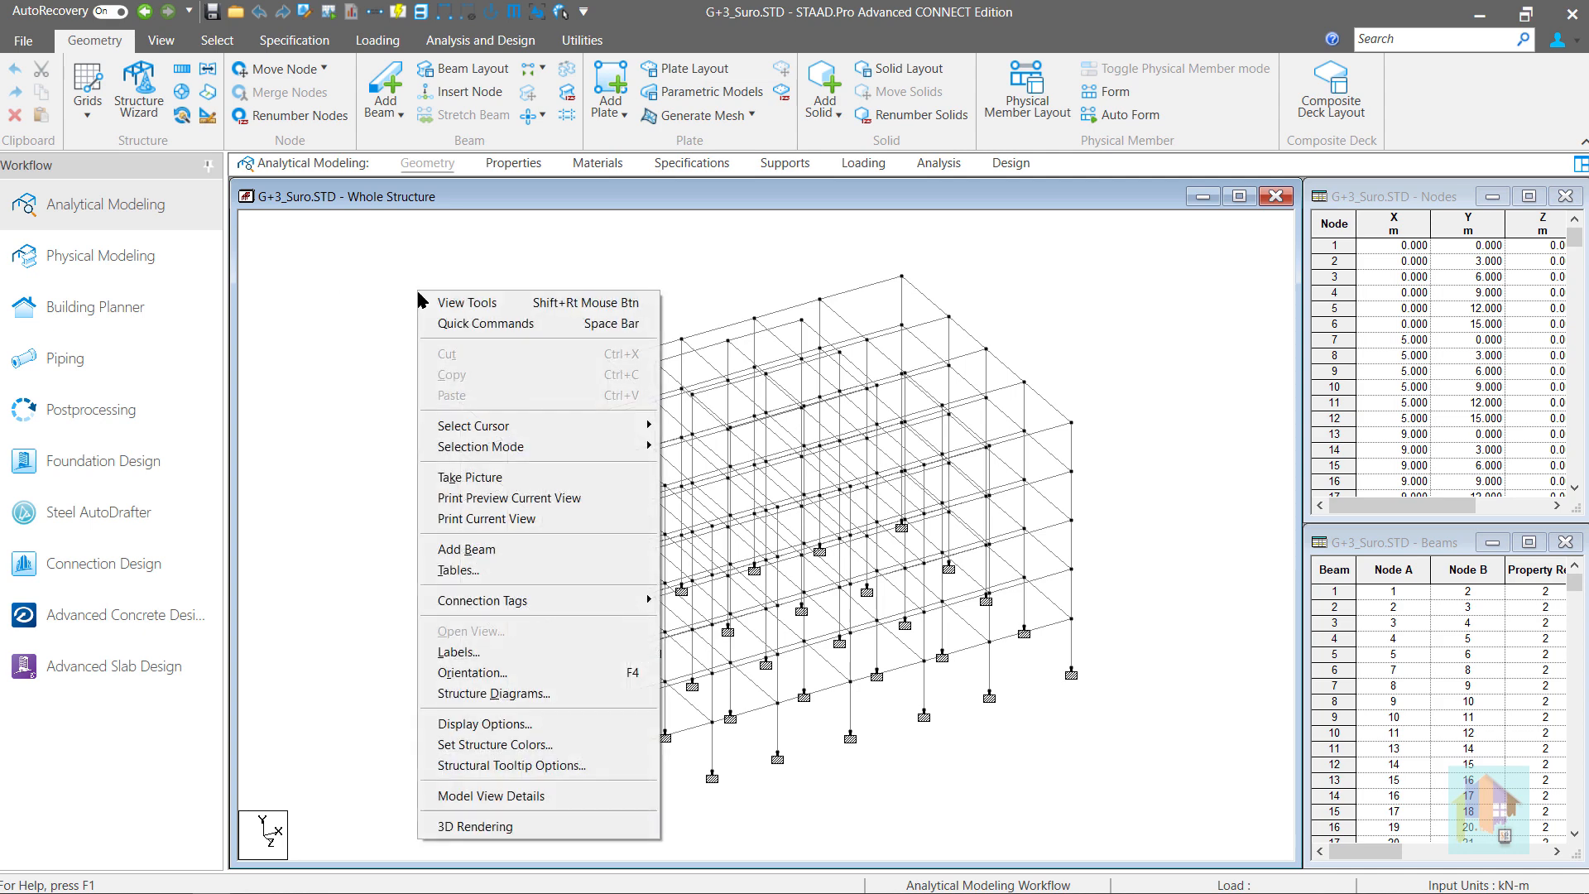
Show and close a rendered 3D view of the G+3_Suro frame, then view its empty load definitions.
left_click(473, 826)
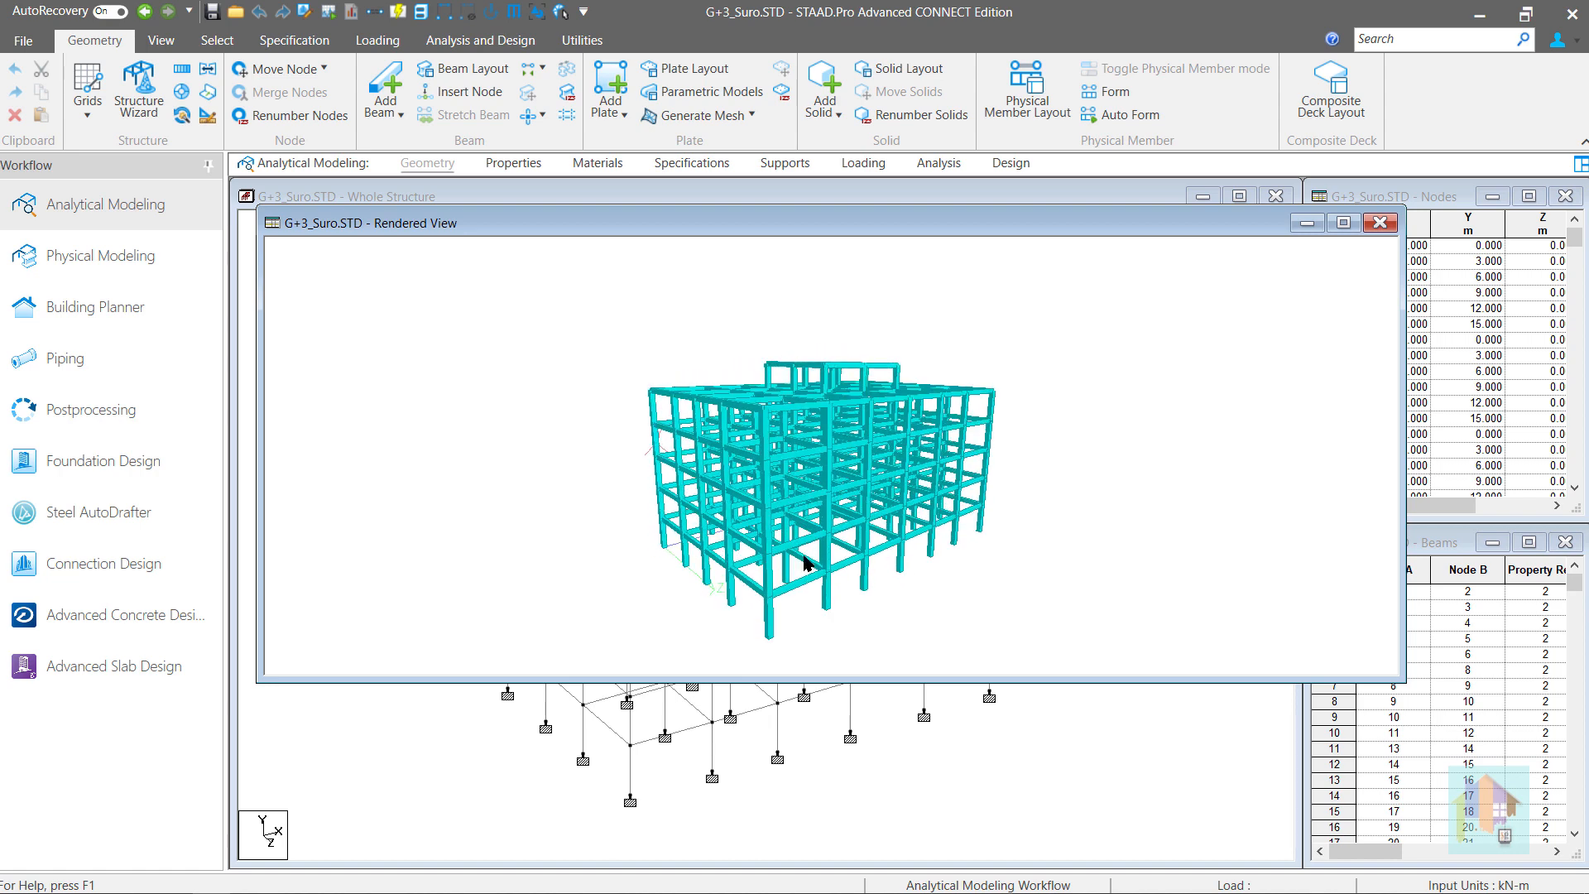
mouse_move(1379, 222)
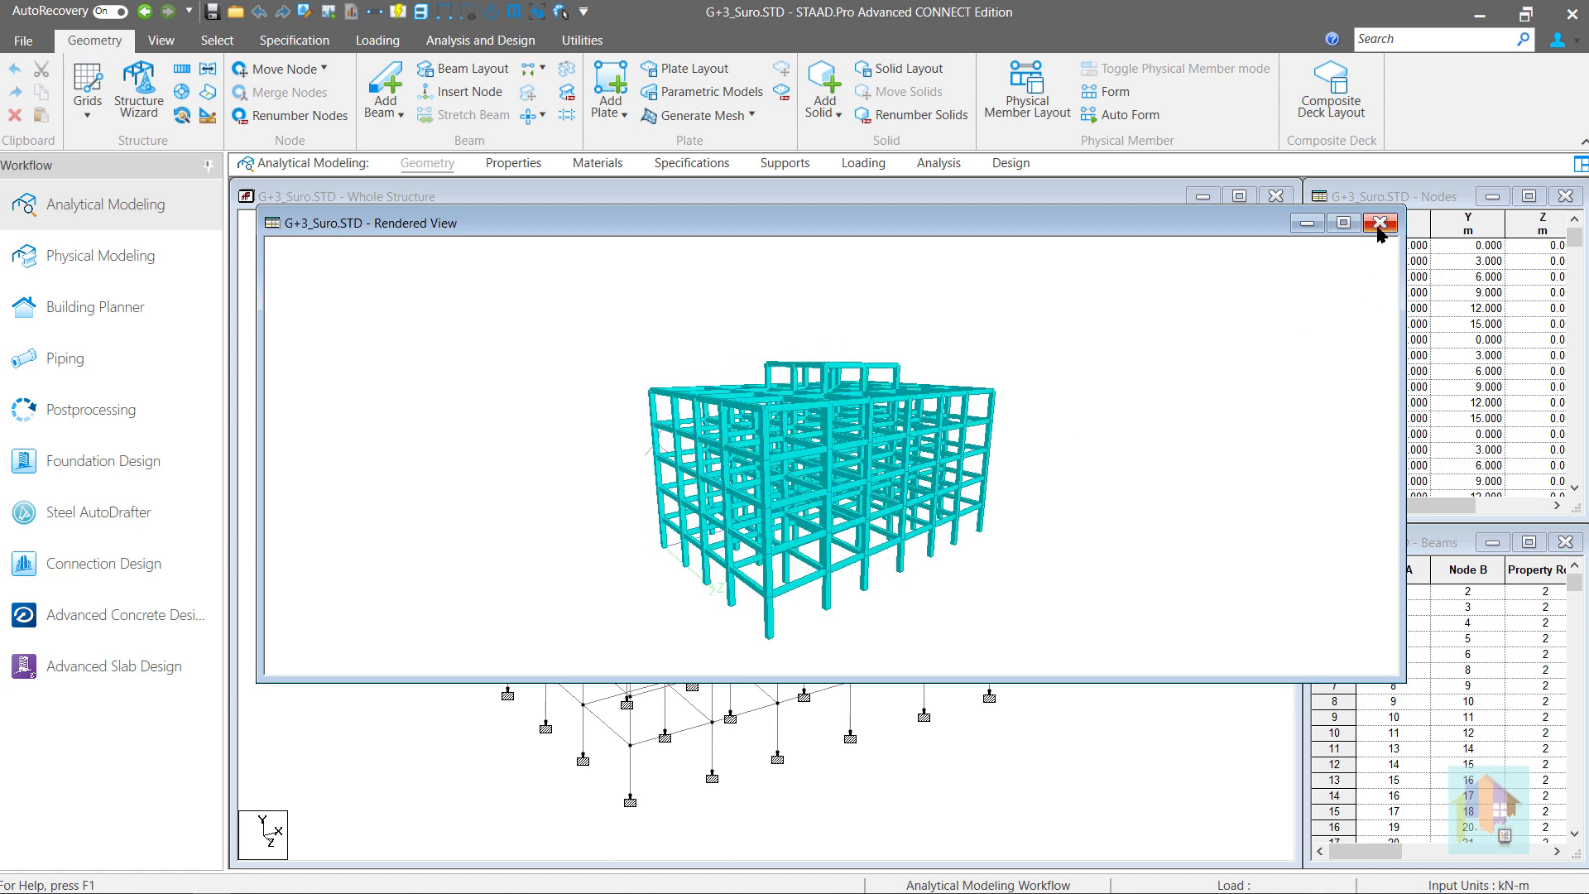
left_click(1379, 222)
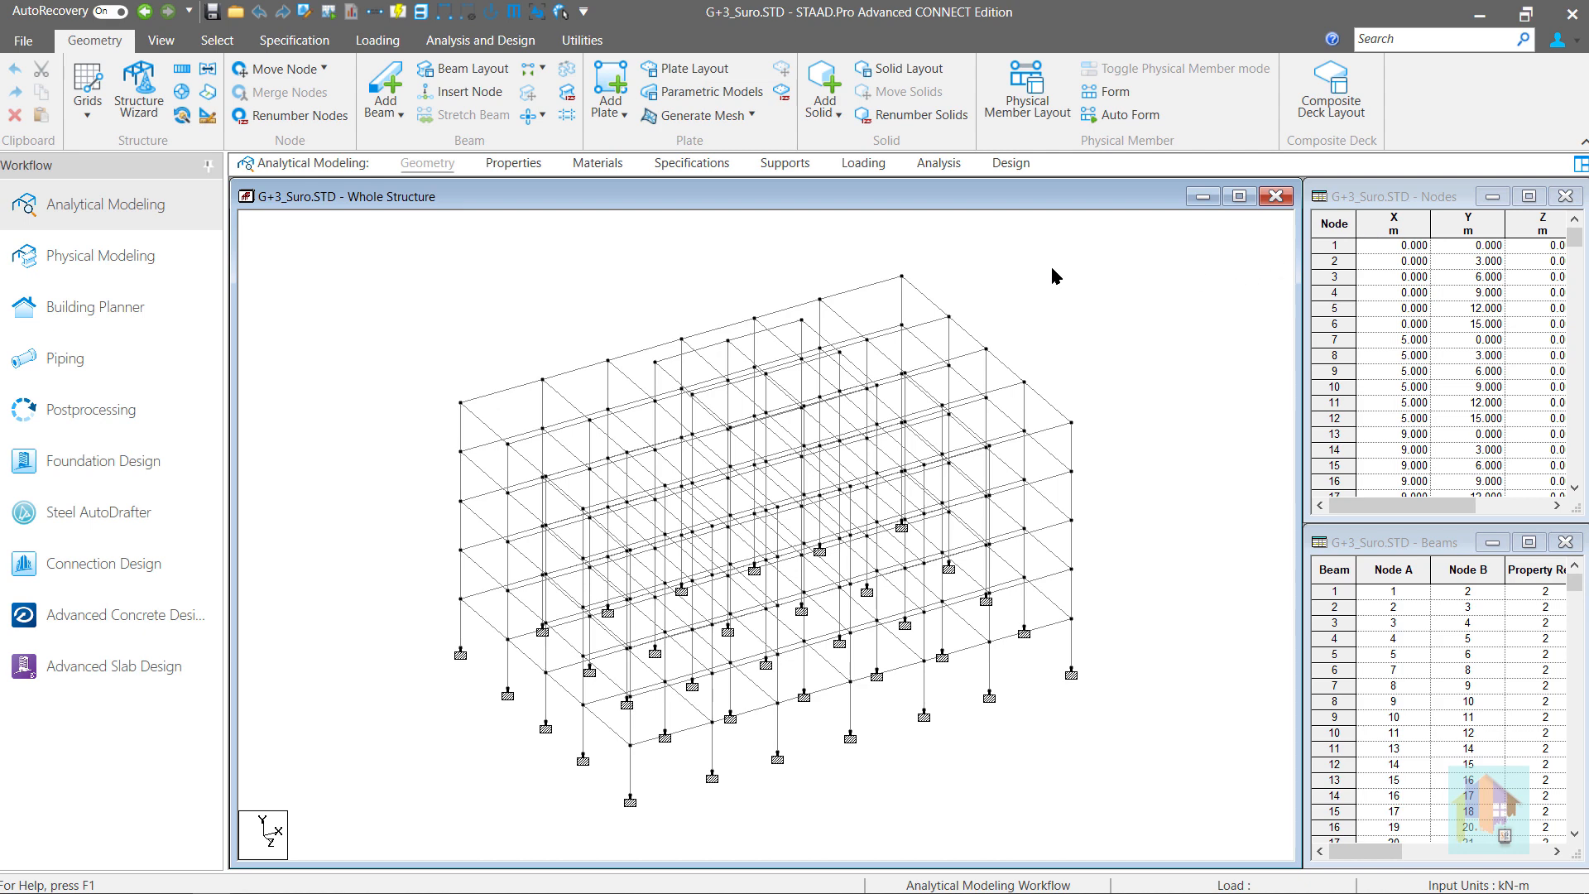
left_click(863, 164)
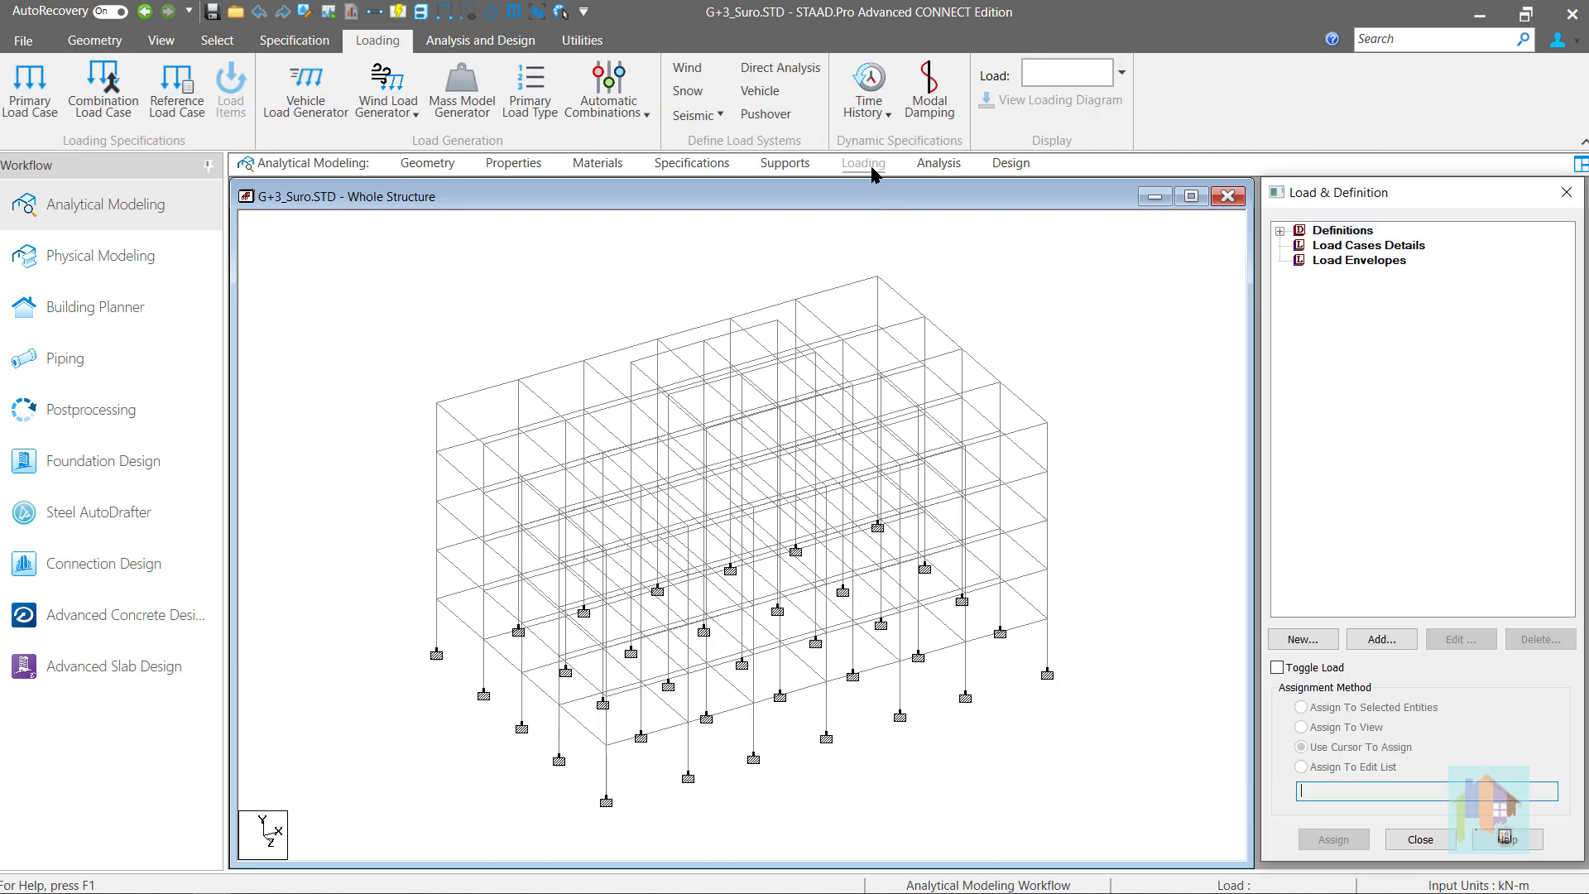
mouse_move(1240, 262)
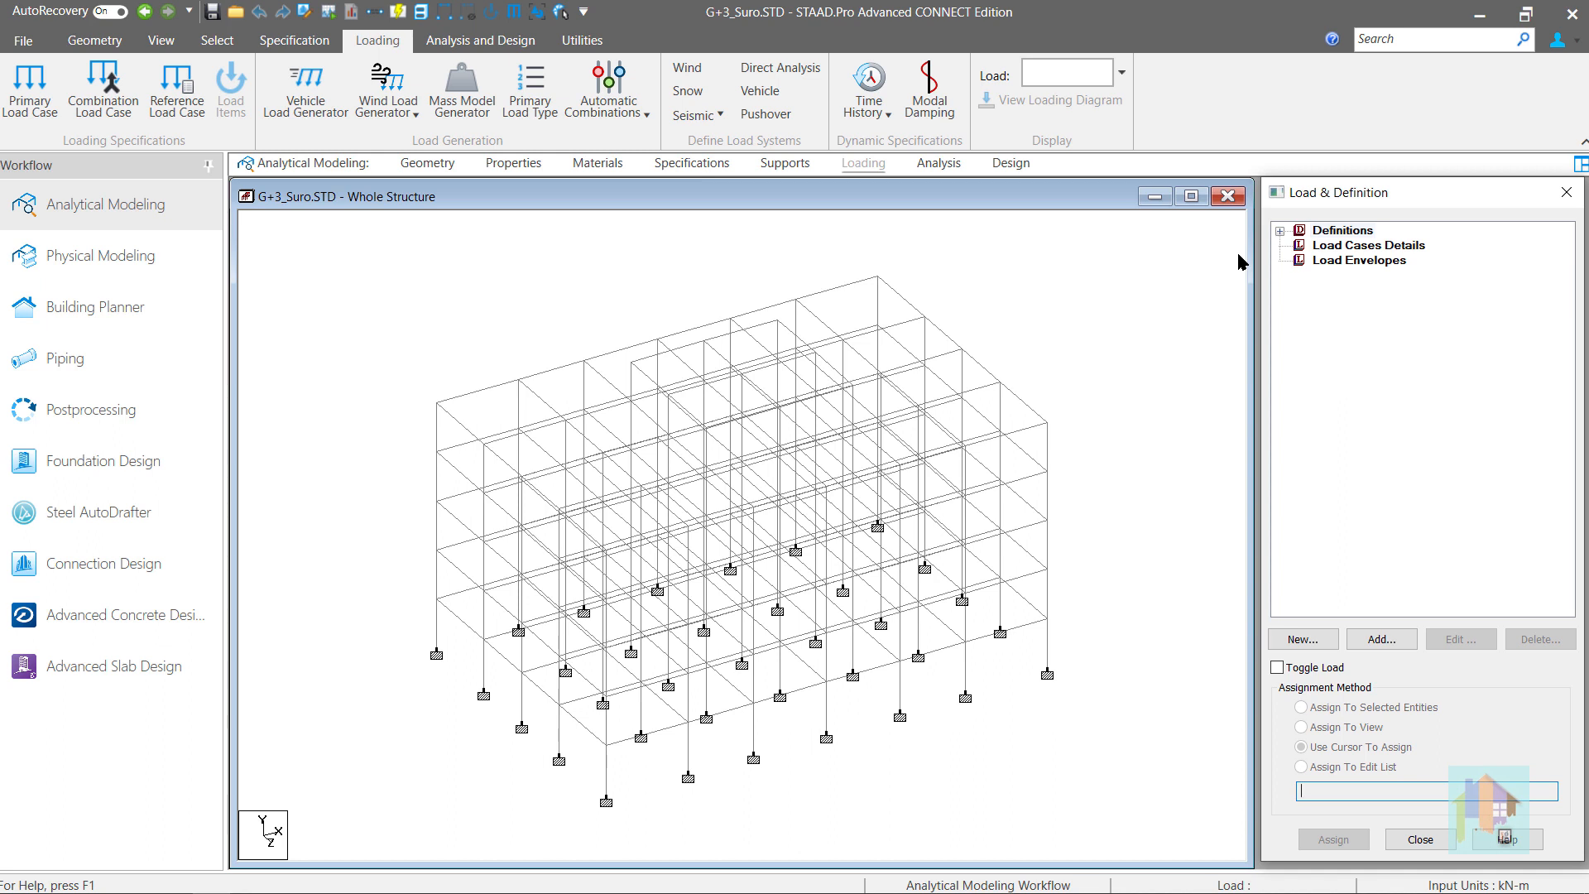
mouse_move(608, 89)
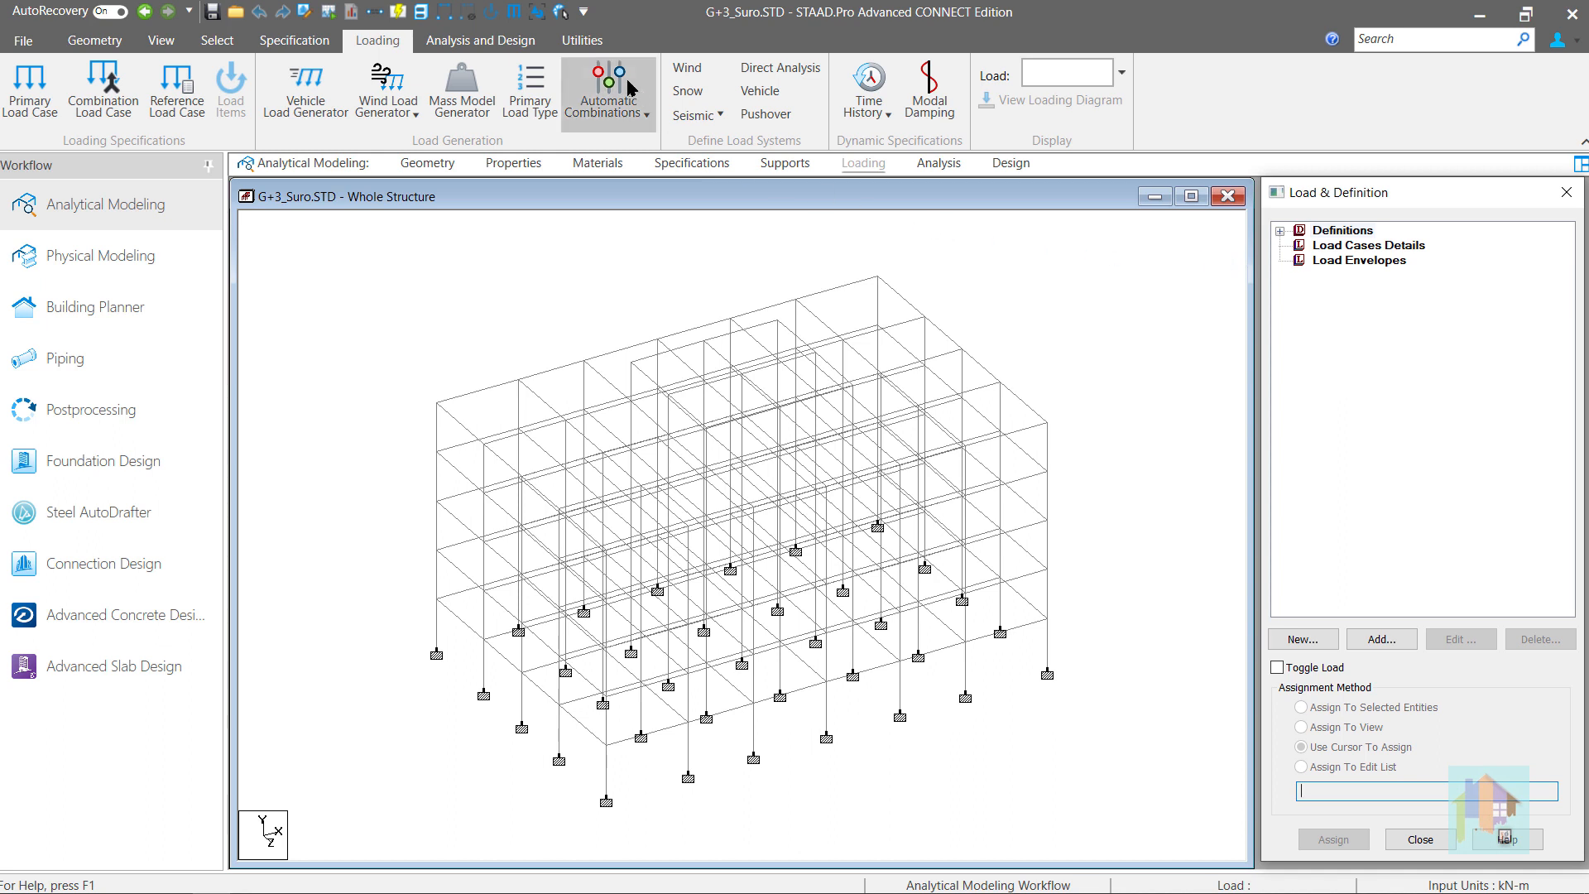
Launch the Add Basic Load user tool from Utilities > User Tools.
left_click(581, 40)
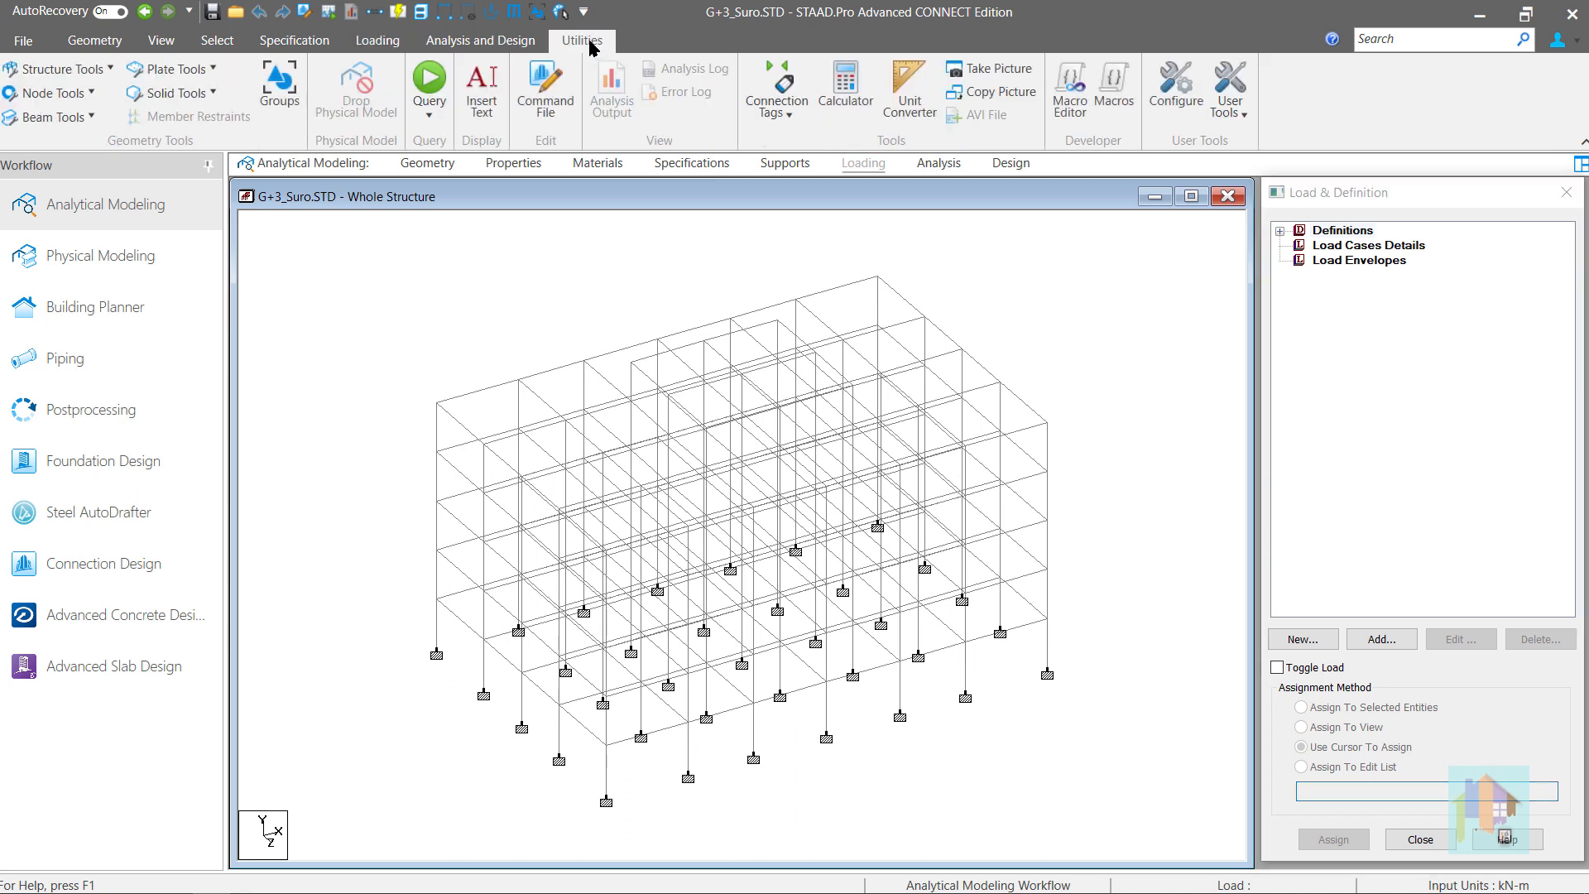
mouse_move(1132, 245)
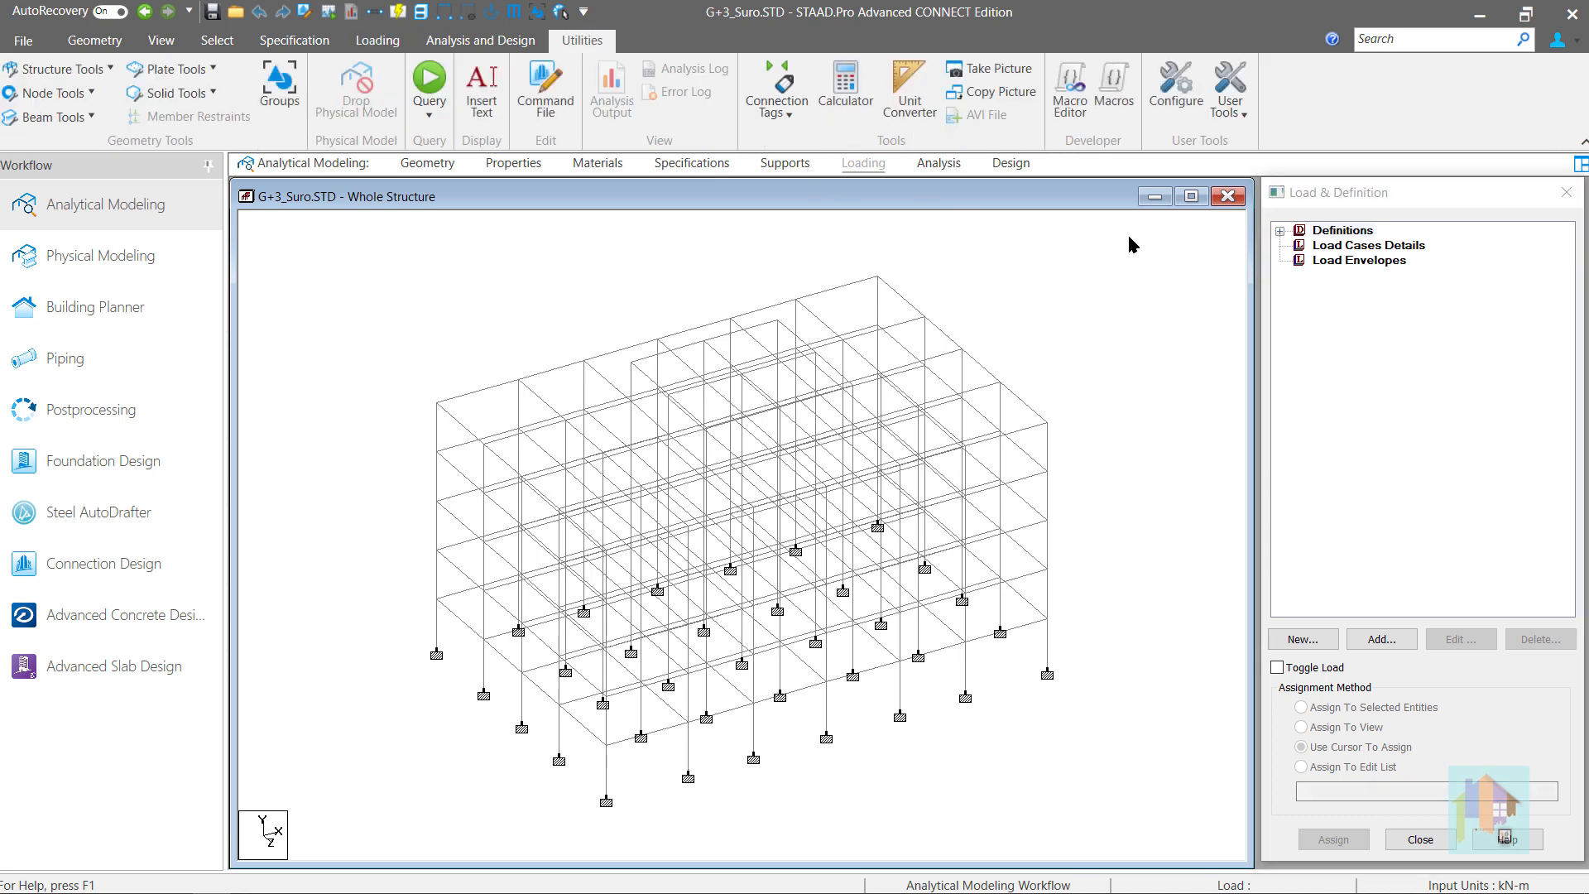
mouse_move(1173, 227)
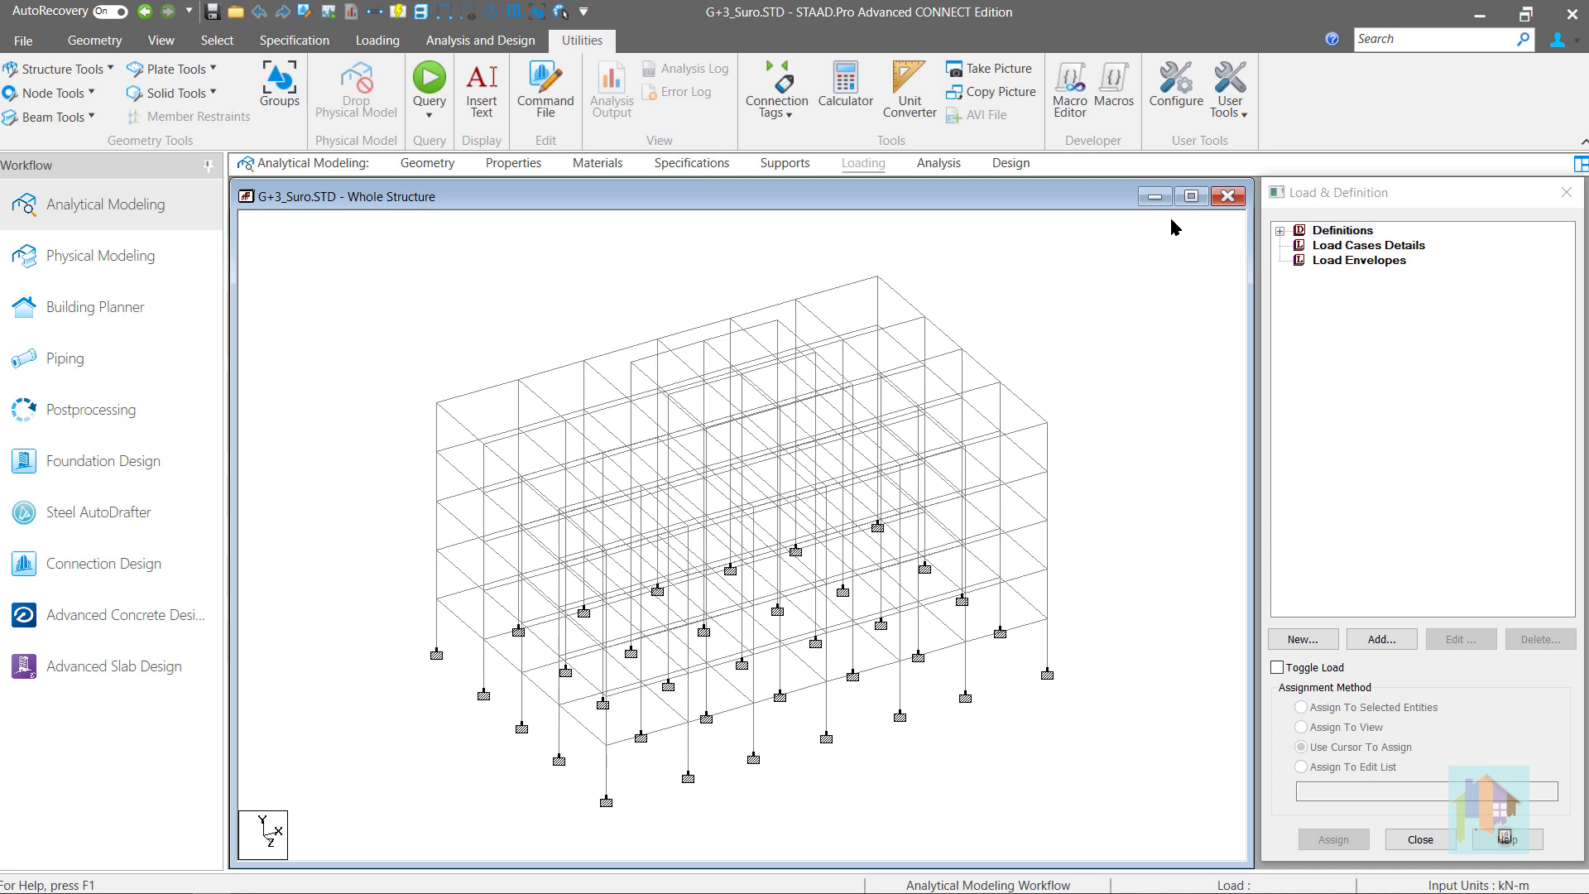
left_click(1229, 91)
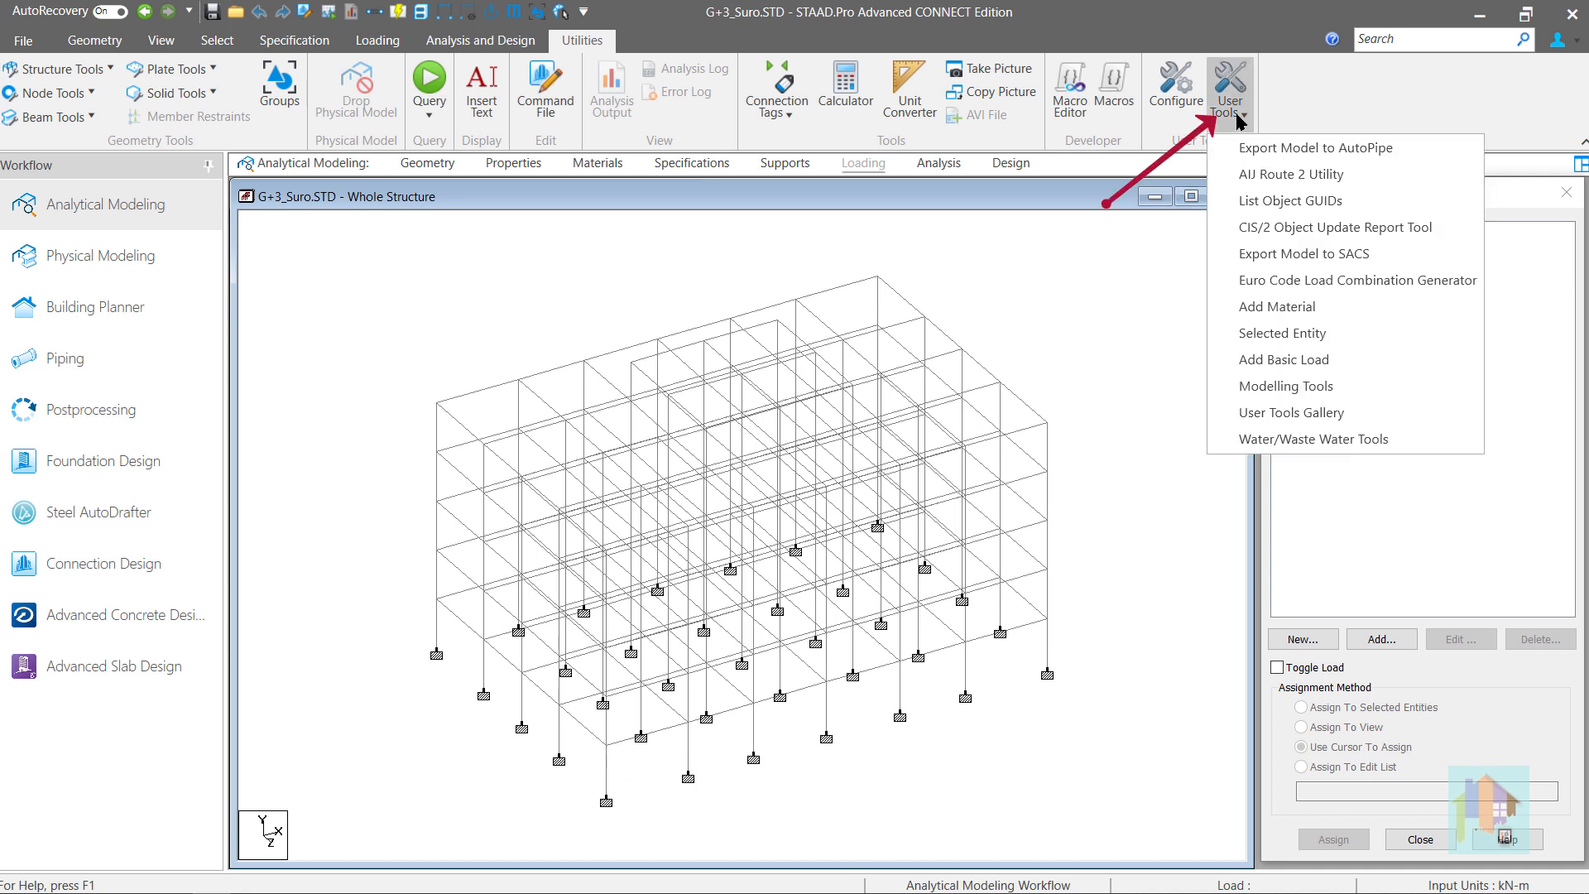
mouse_move(1338, 359)
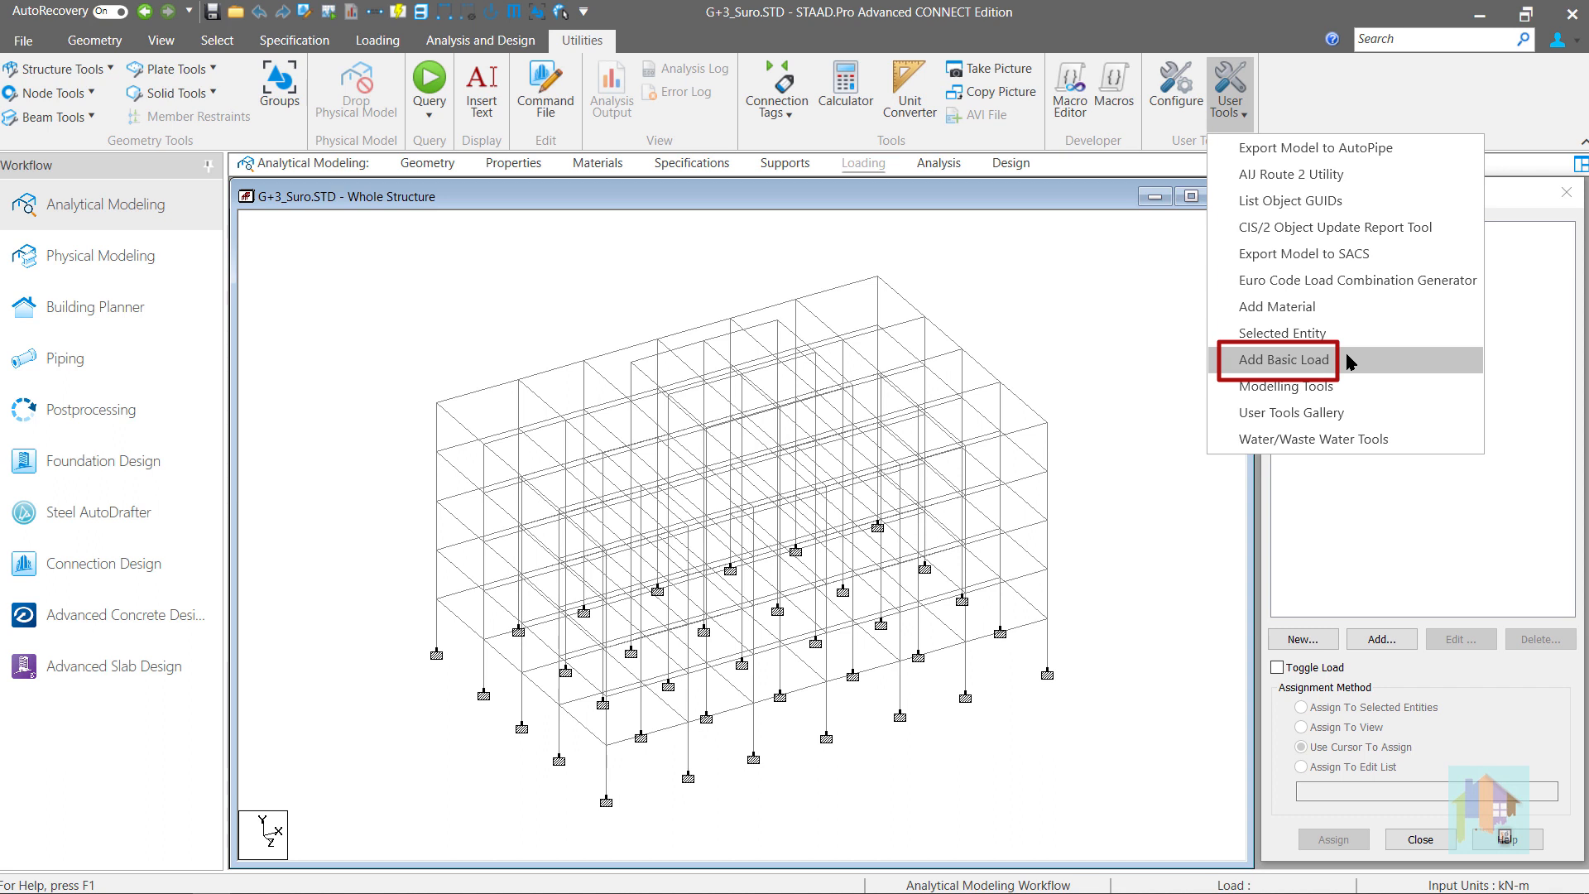
mouse_move(1307, 359)
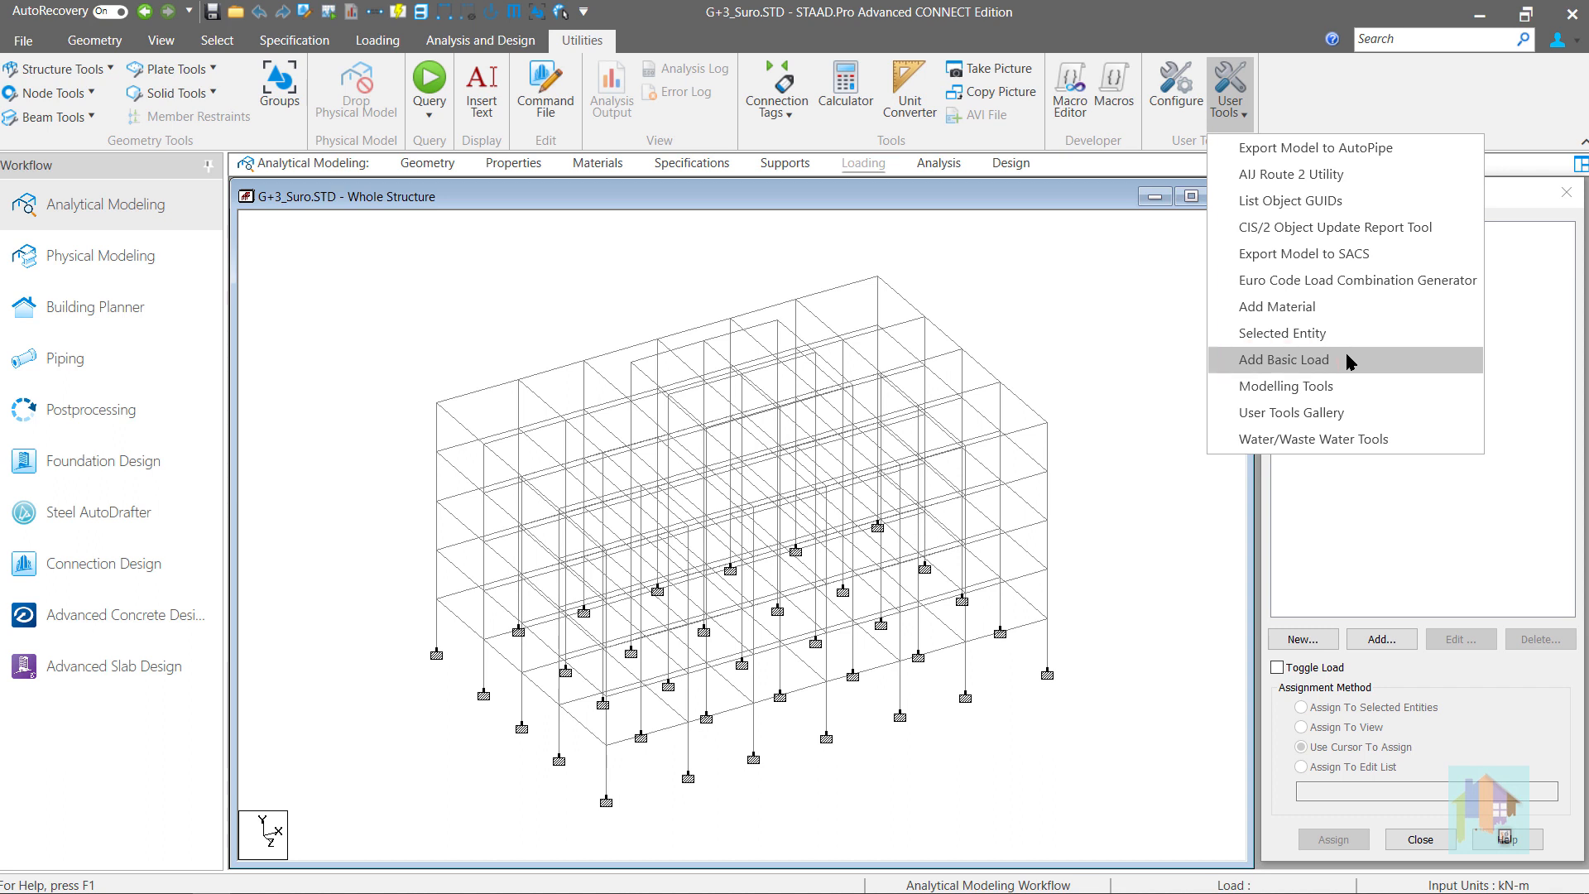
left_click(1283, 359)
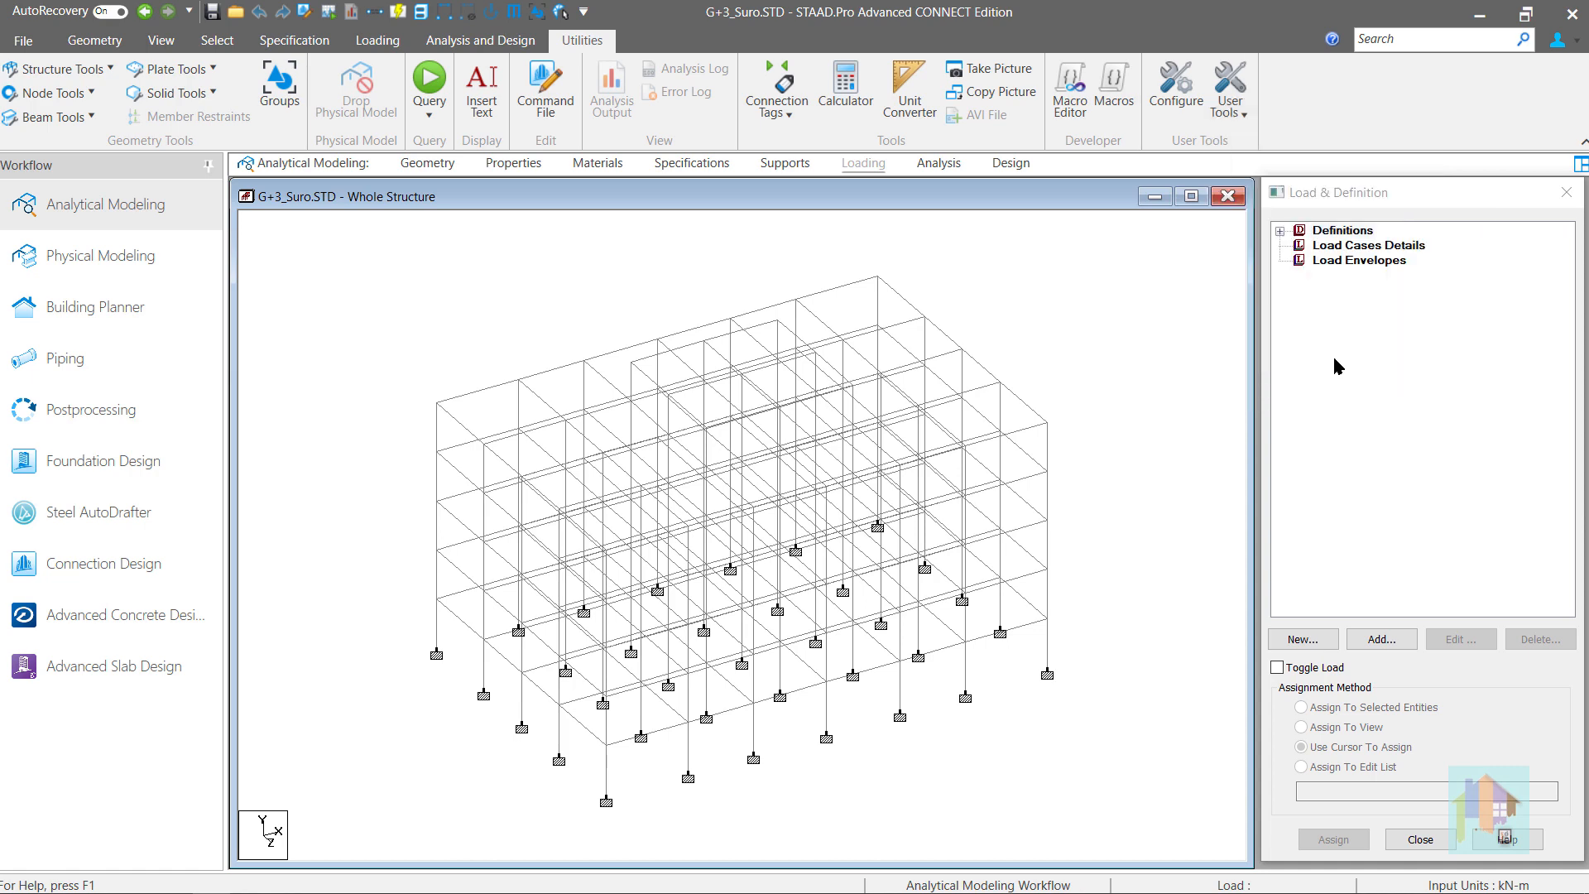
Generate dead, live, roof live, wind X/Z and seismic X/Z primary cases starting from case 1.
left_click(1380, 638)
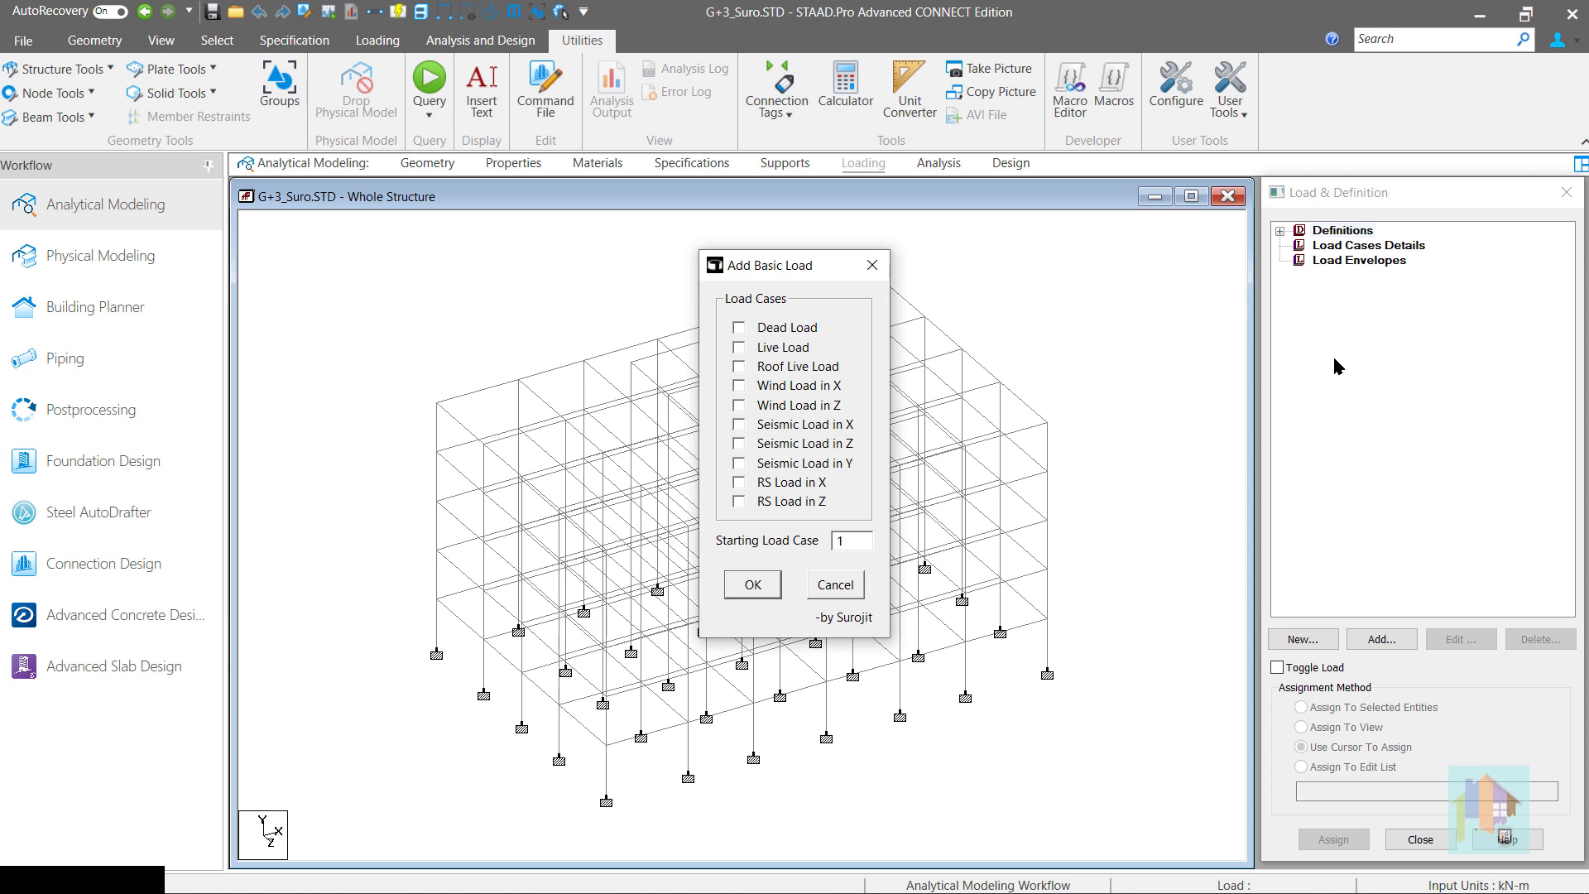
mouse_move(1117, 422)
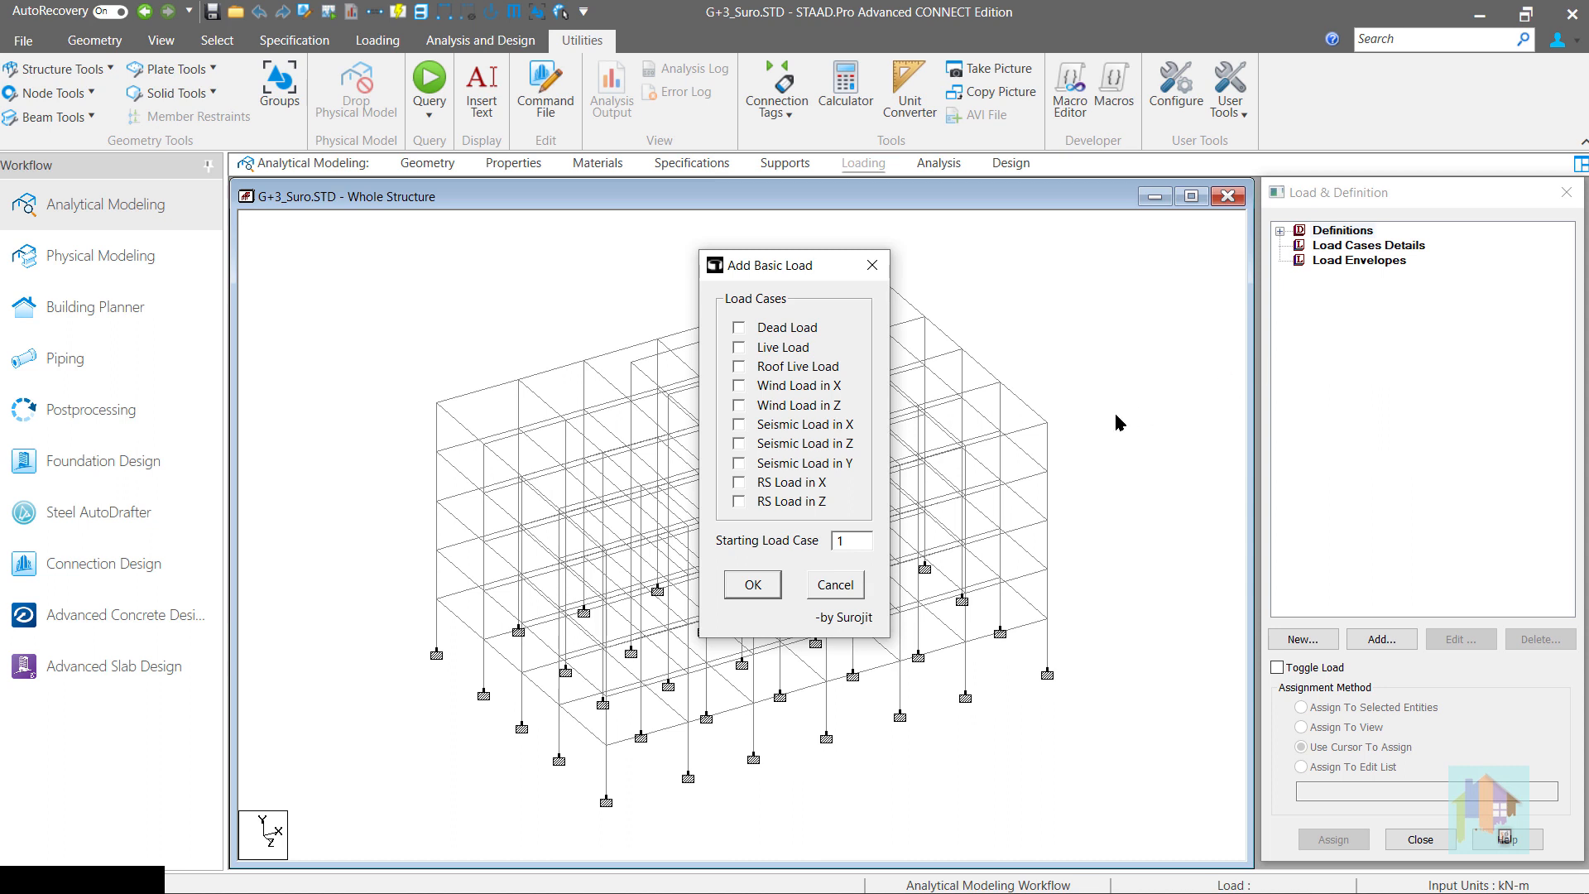
mouse_move(877, 481)
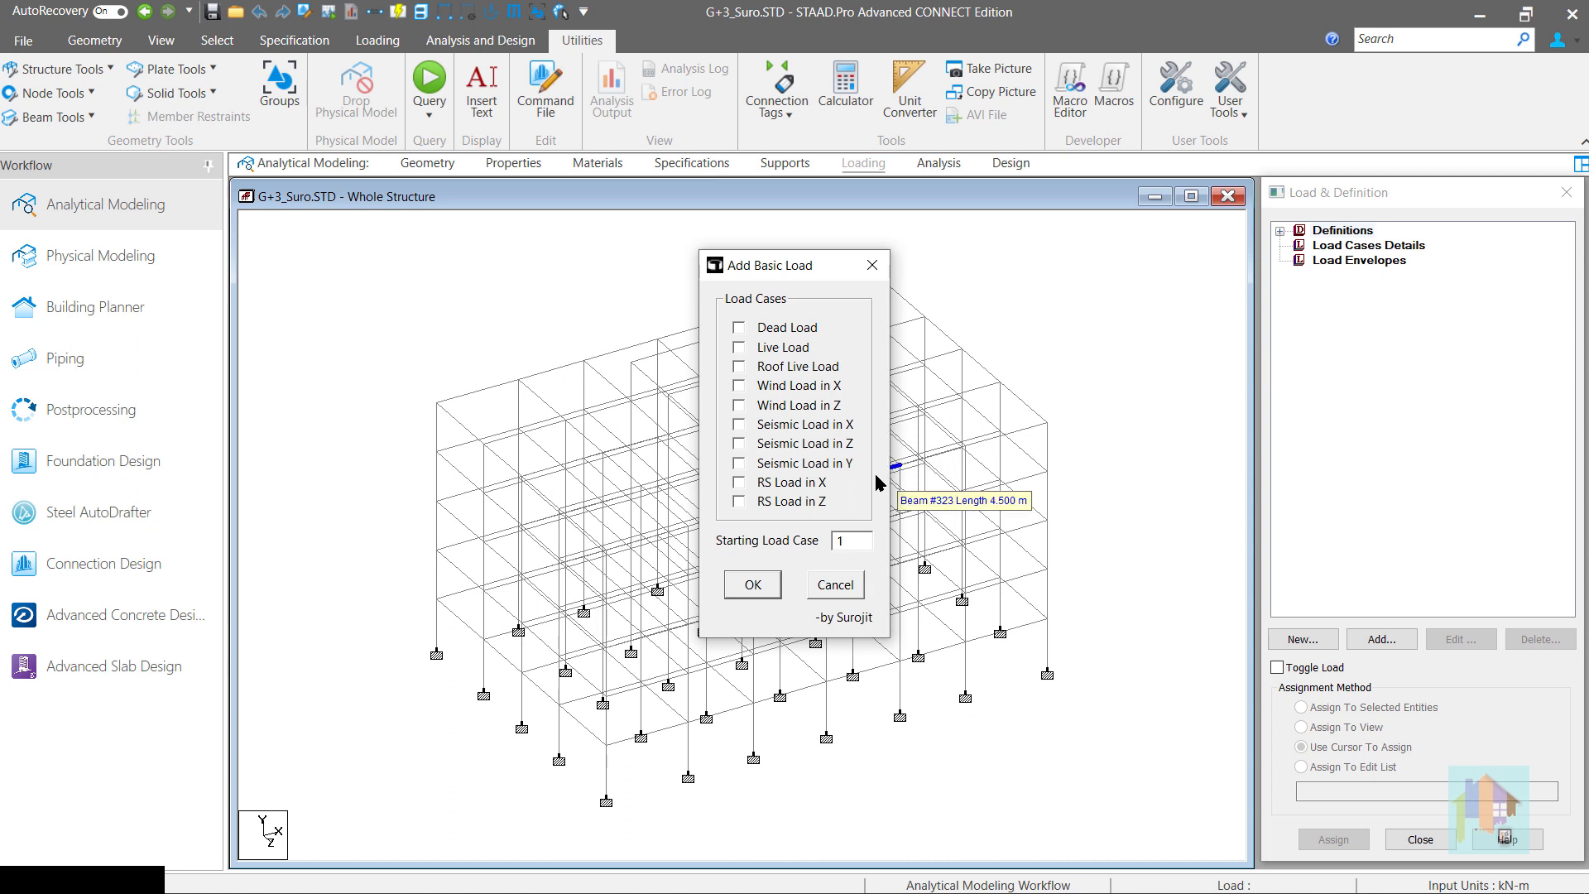
mouse_move(859, 488)
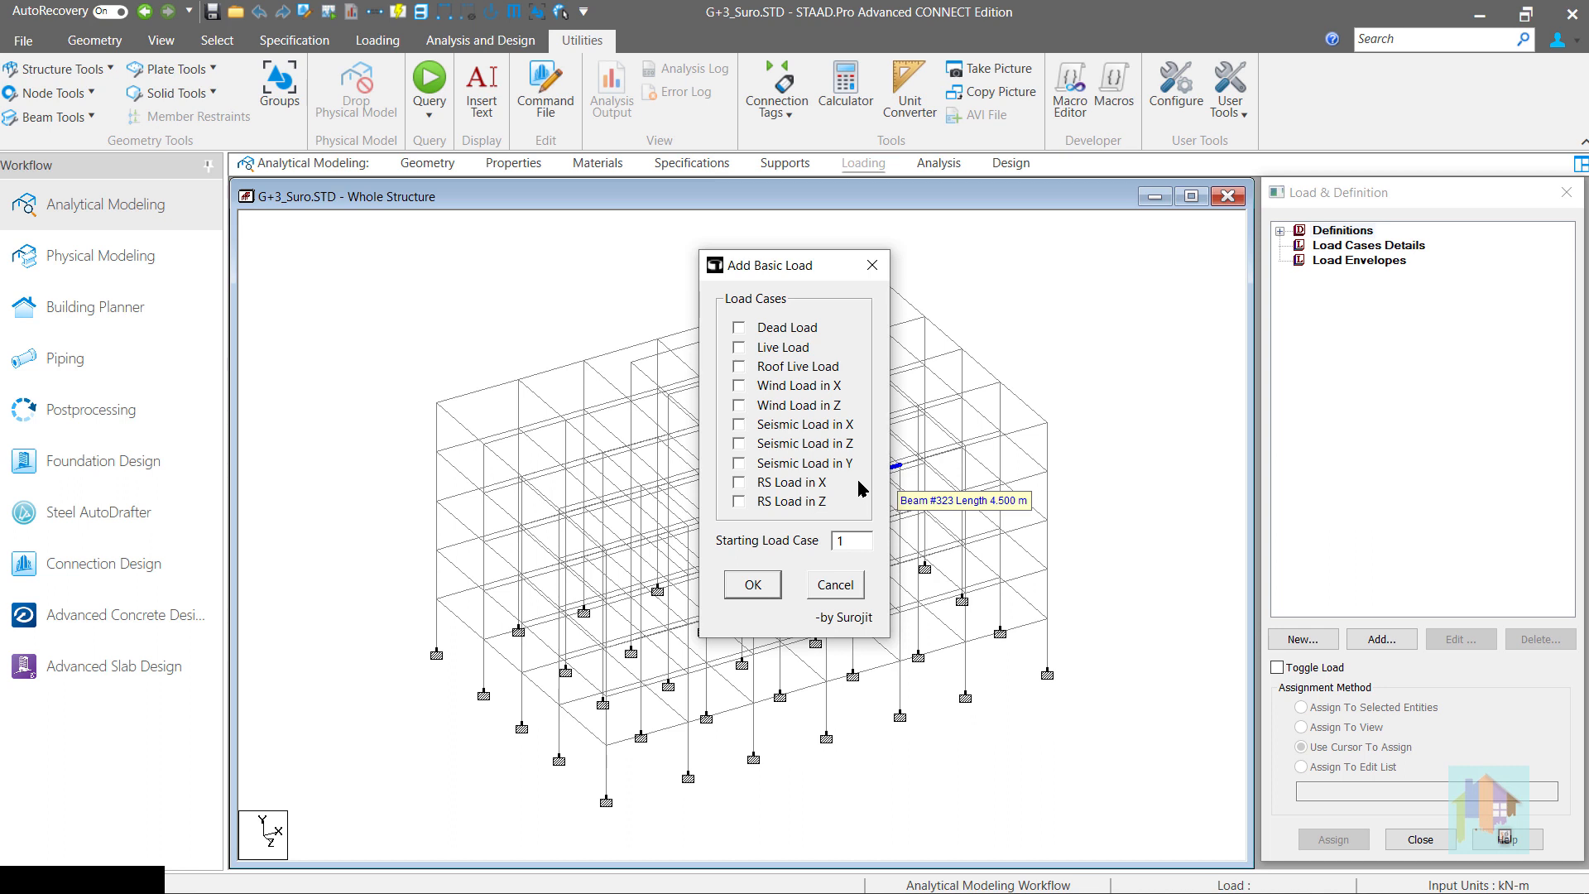
mouse_move(741, 334)
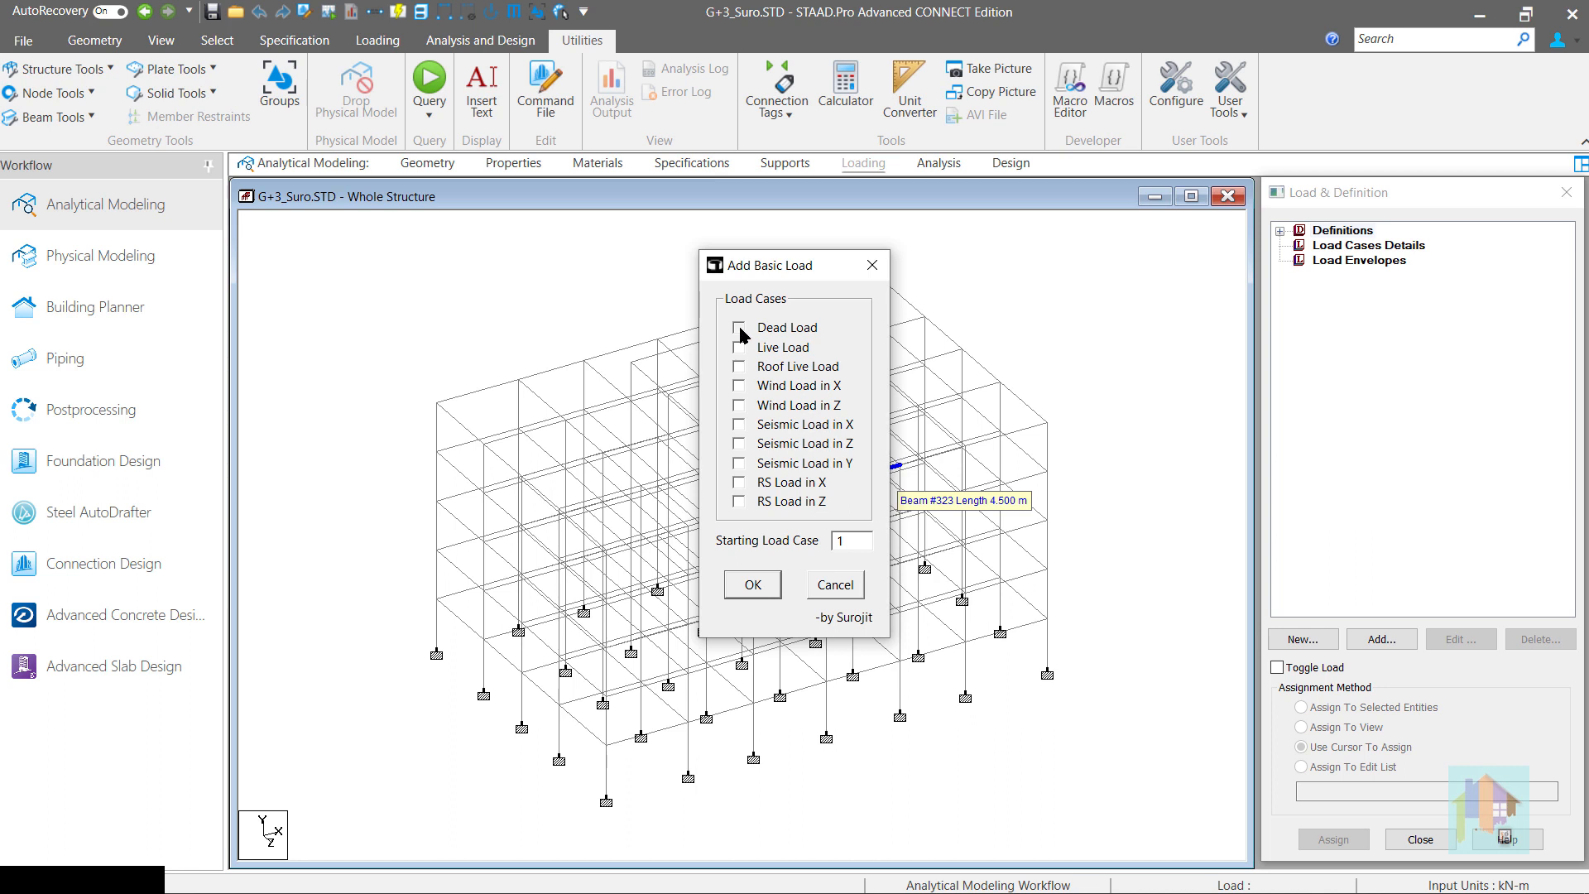
left_click(739, 326)
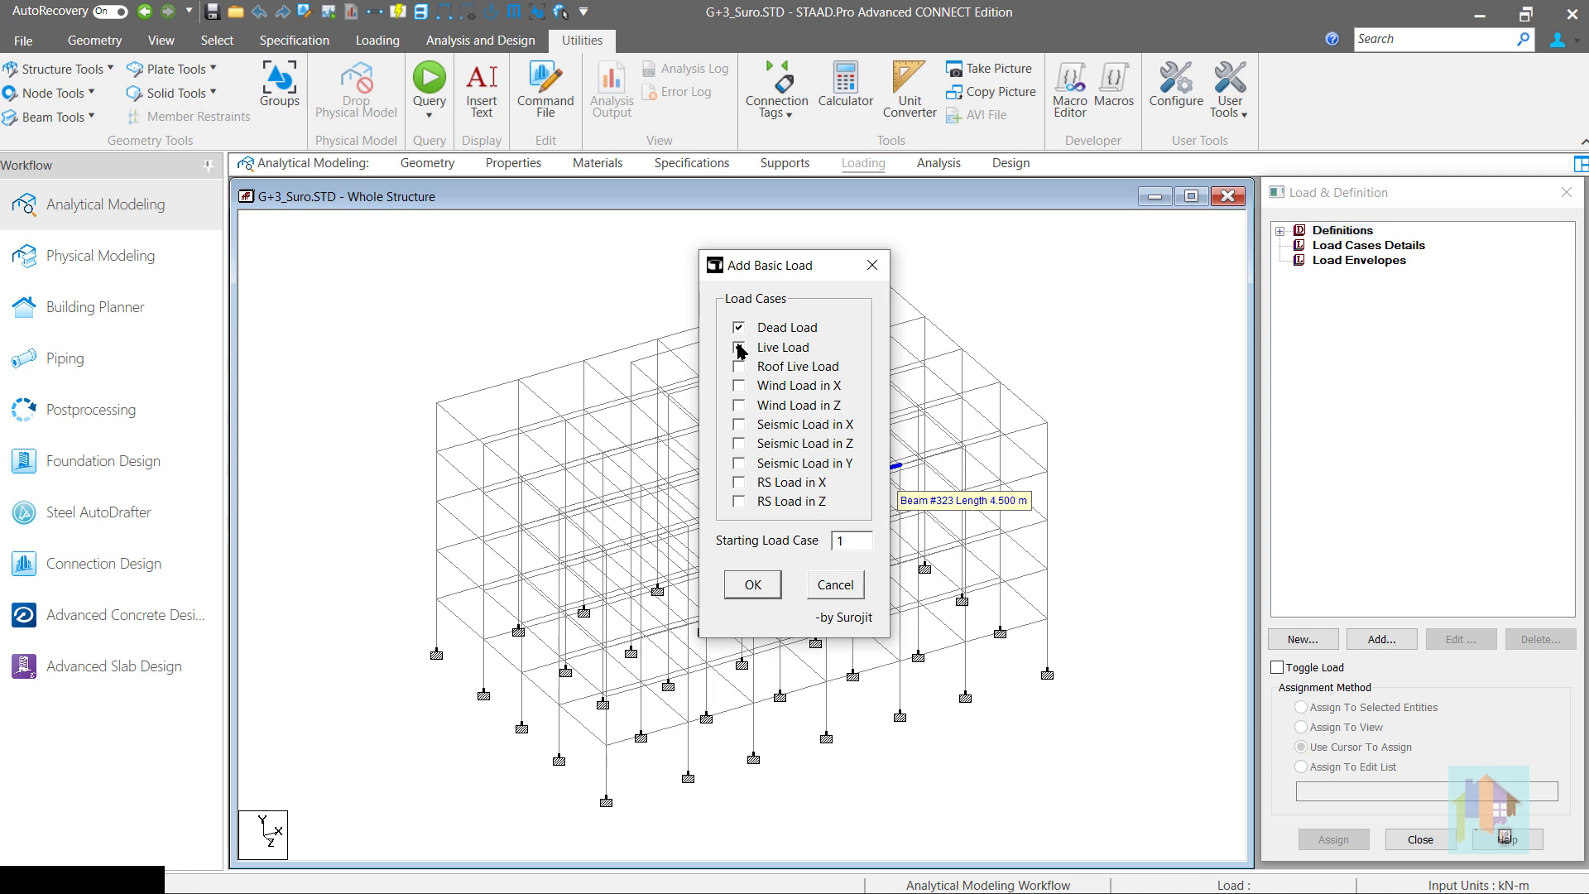
left_click(739, 366)
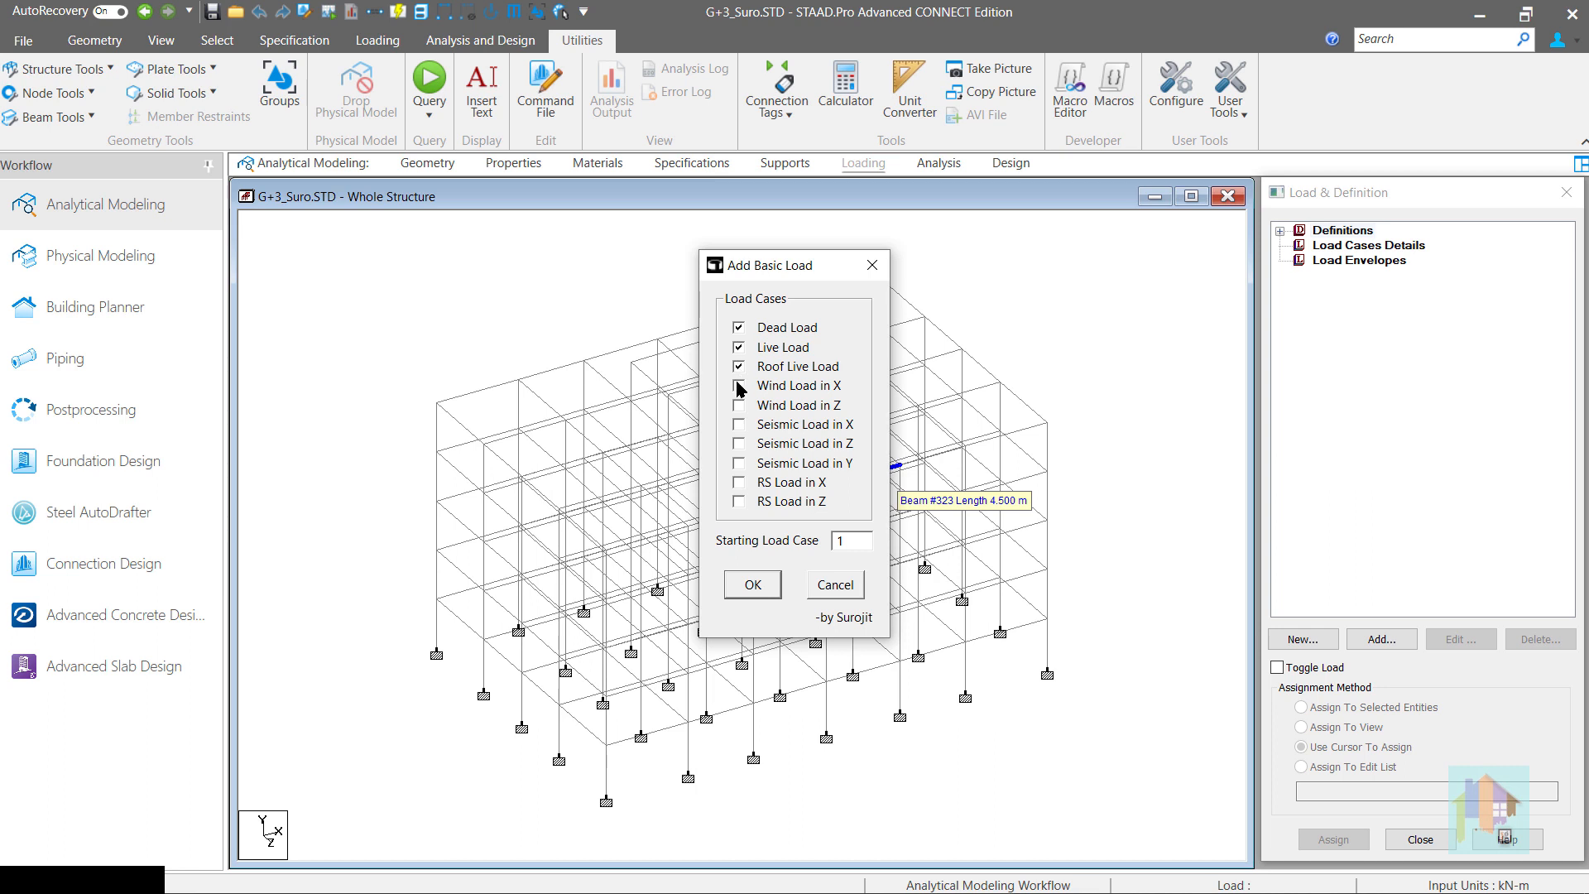
left_click(740, 386)
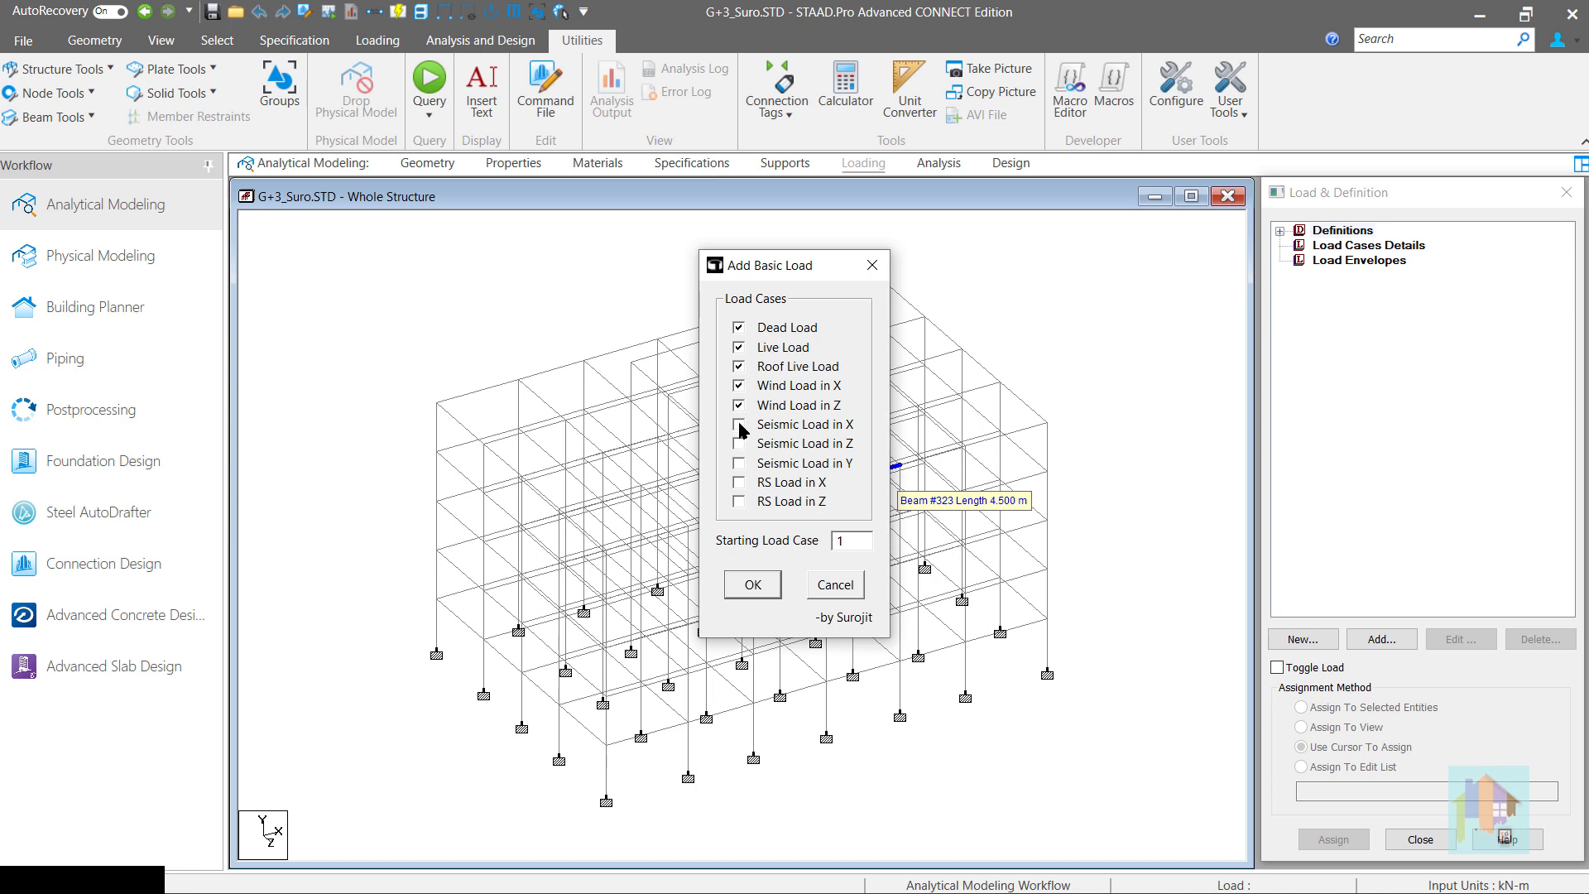
left_click(740, 424)
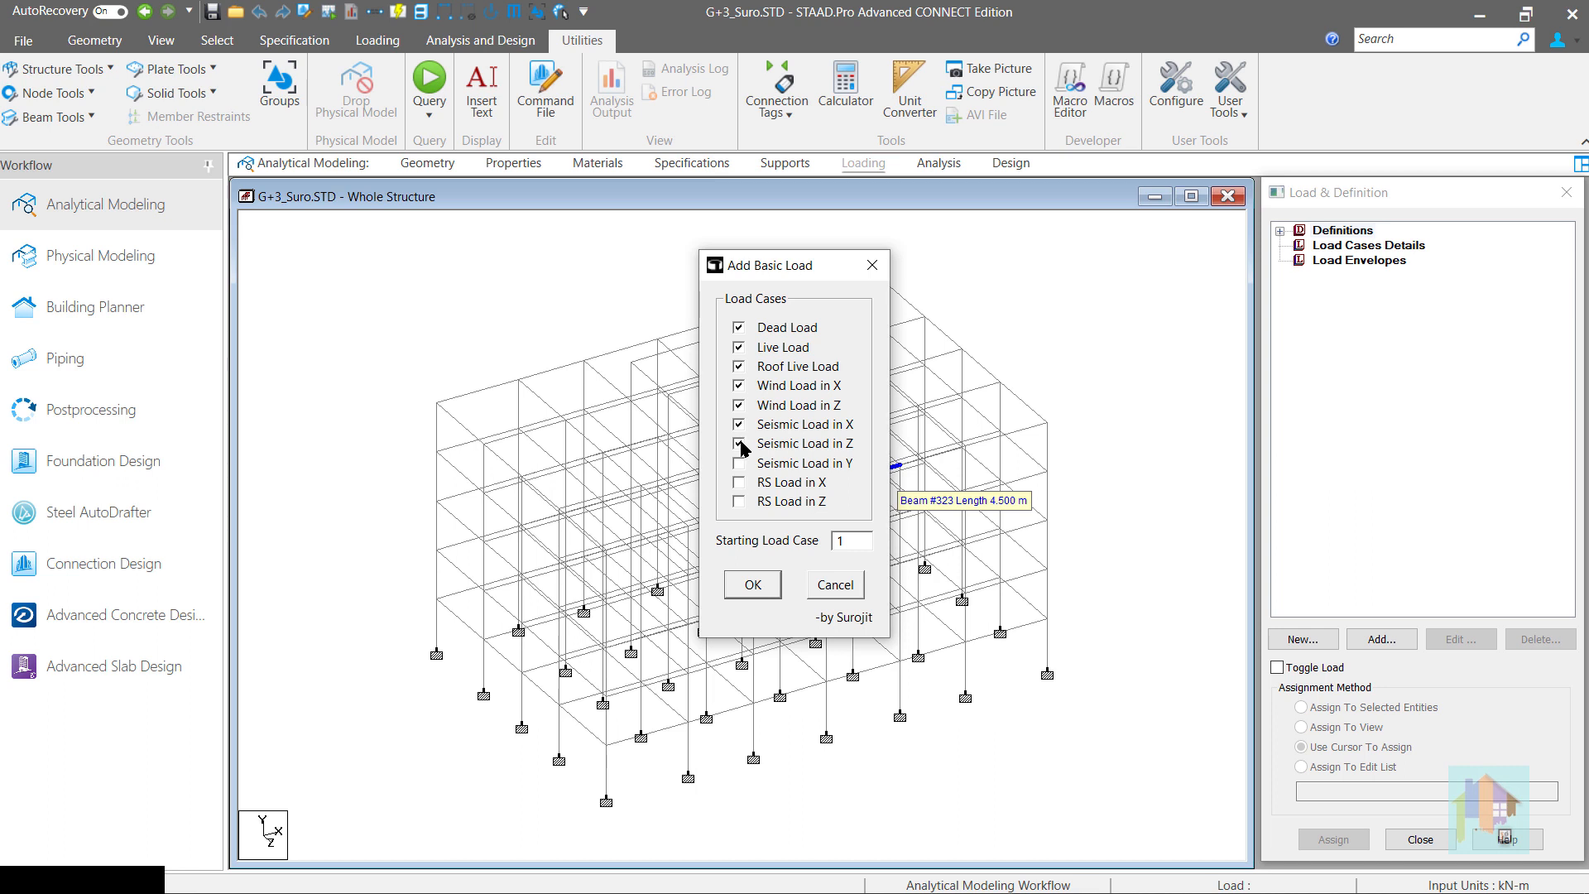
left_click(738, 444)
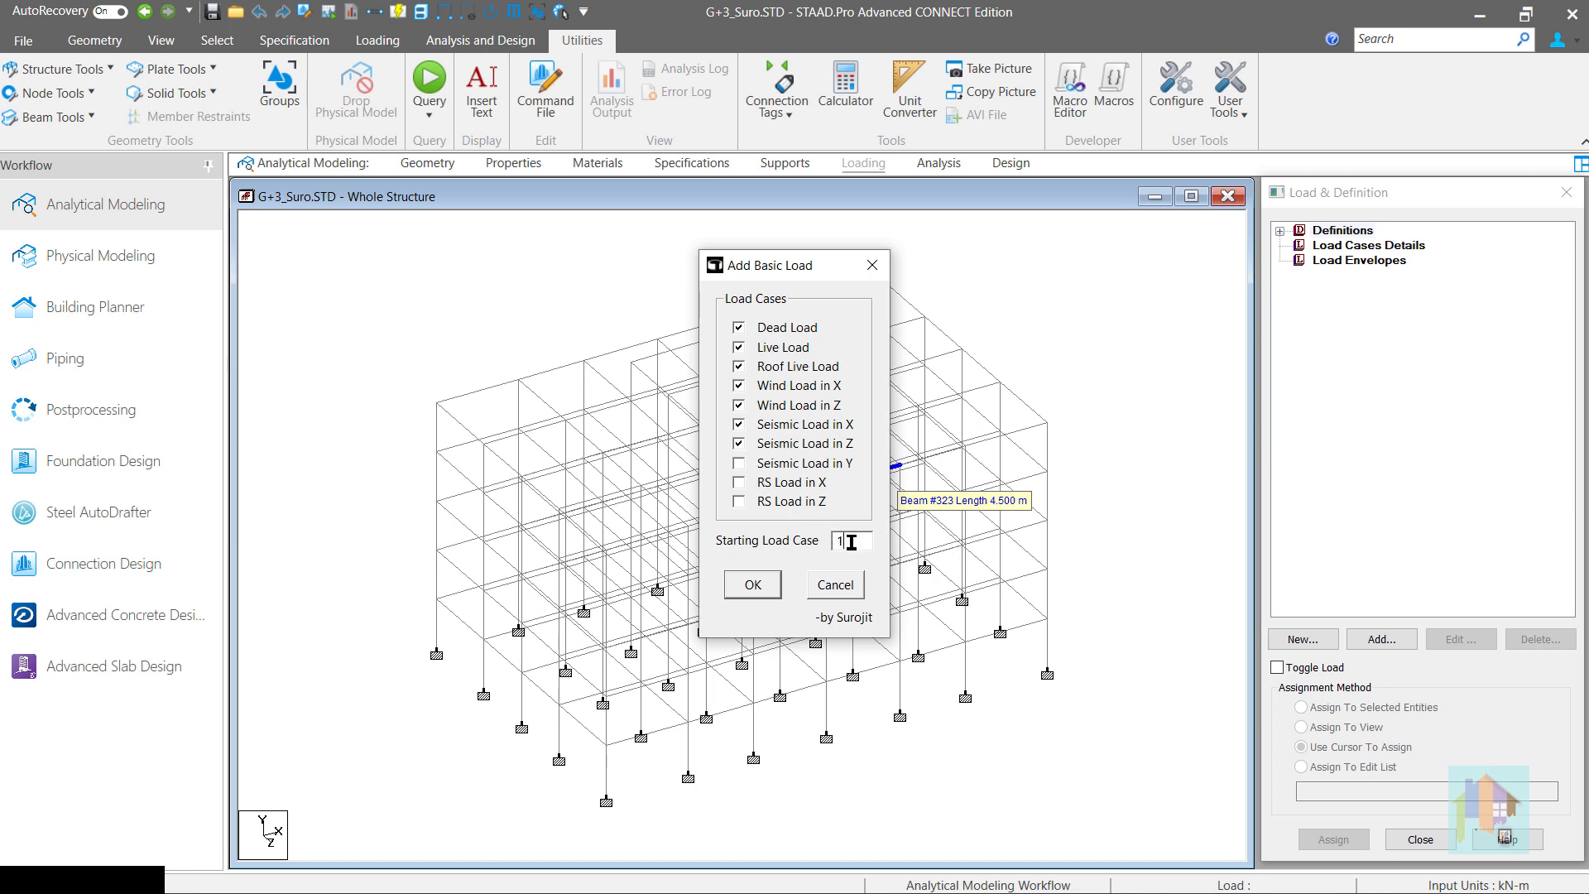
mouse_move(797, 564)
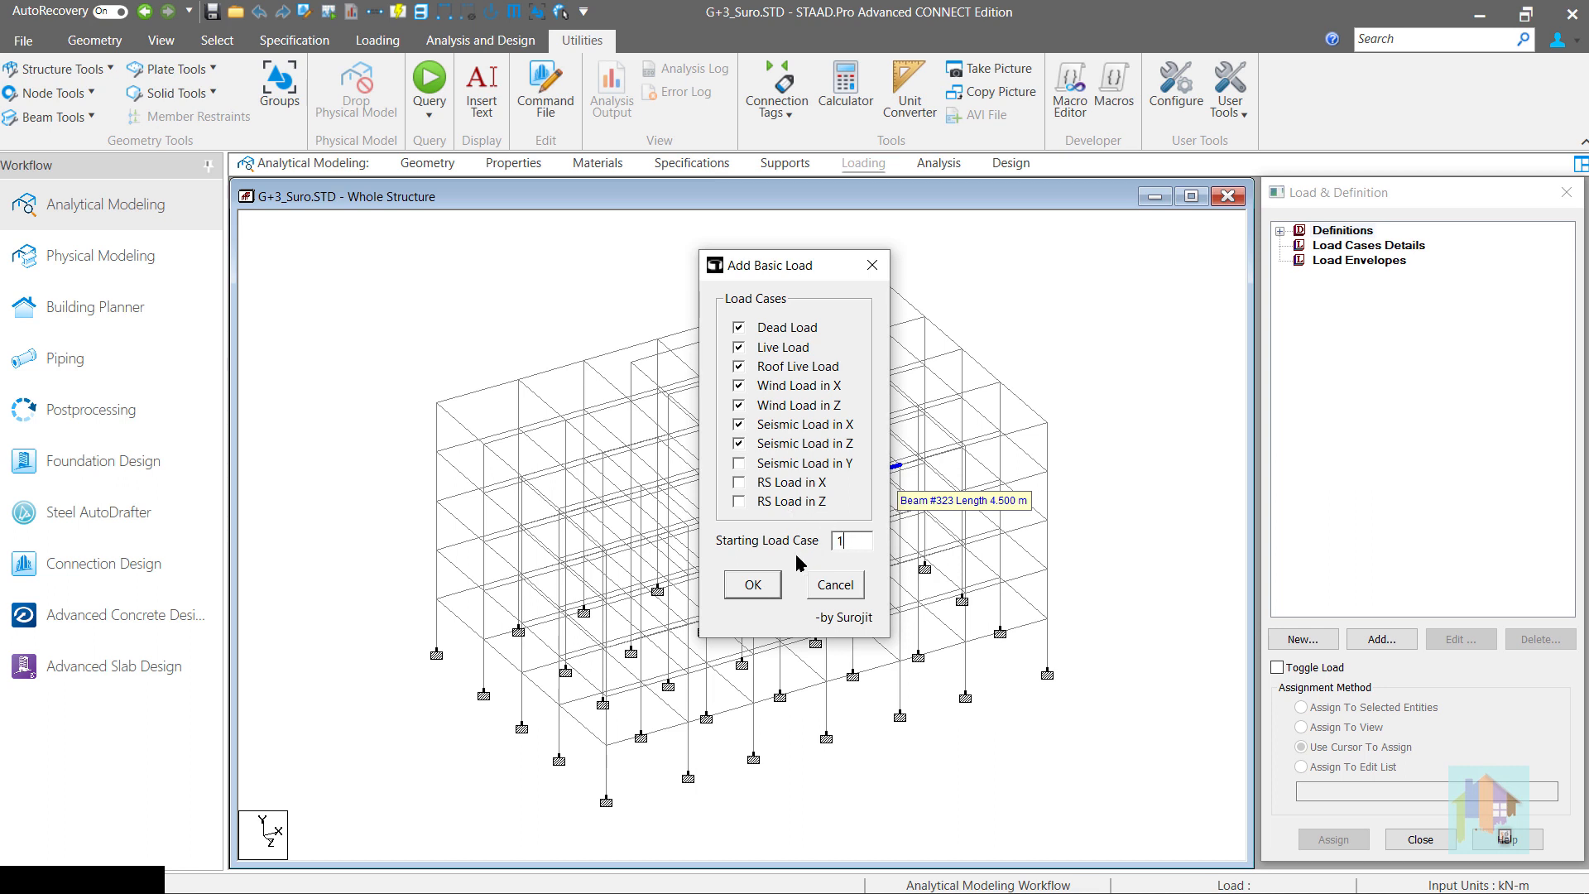
left_click(751, 584)
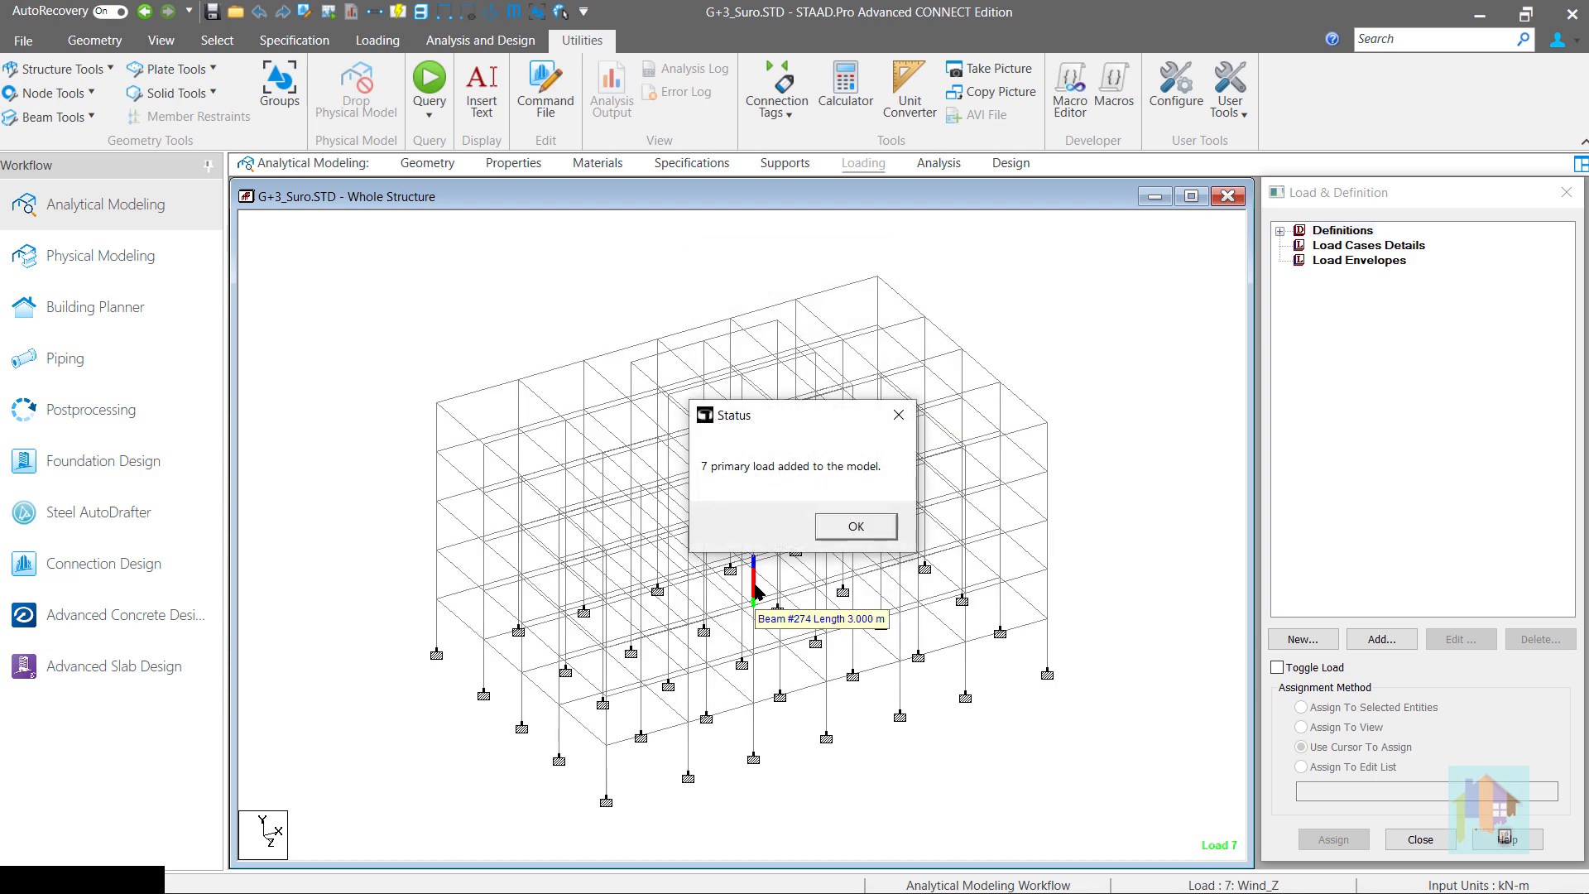
Dismiss the confirmation and expand Load Cases Details showing the seven new cases.
left_click(854, 526)
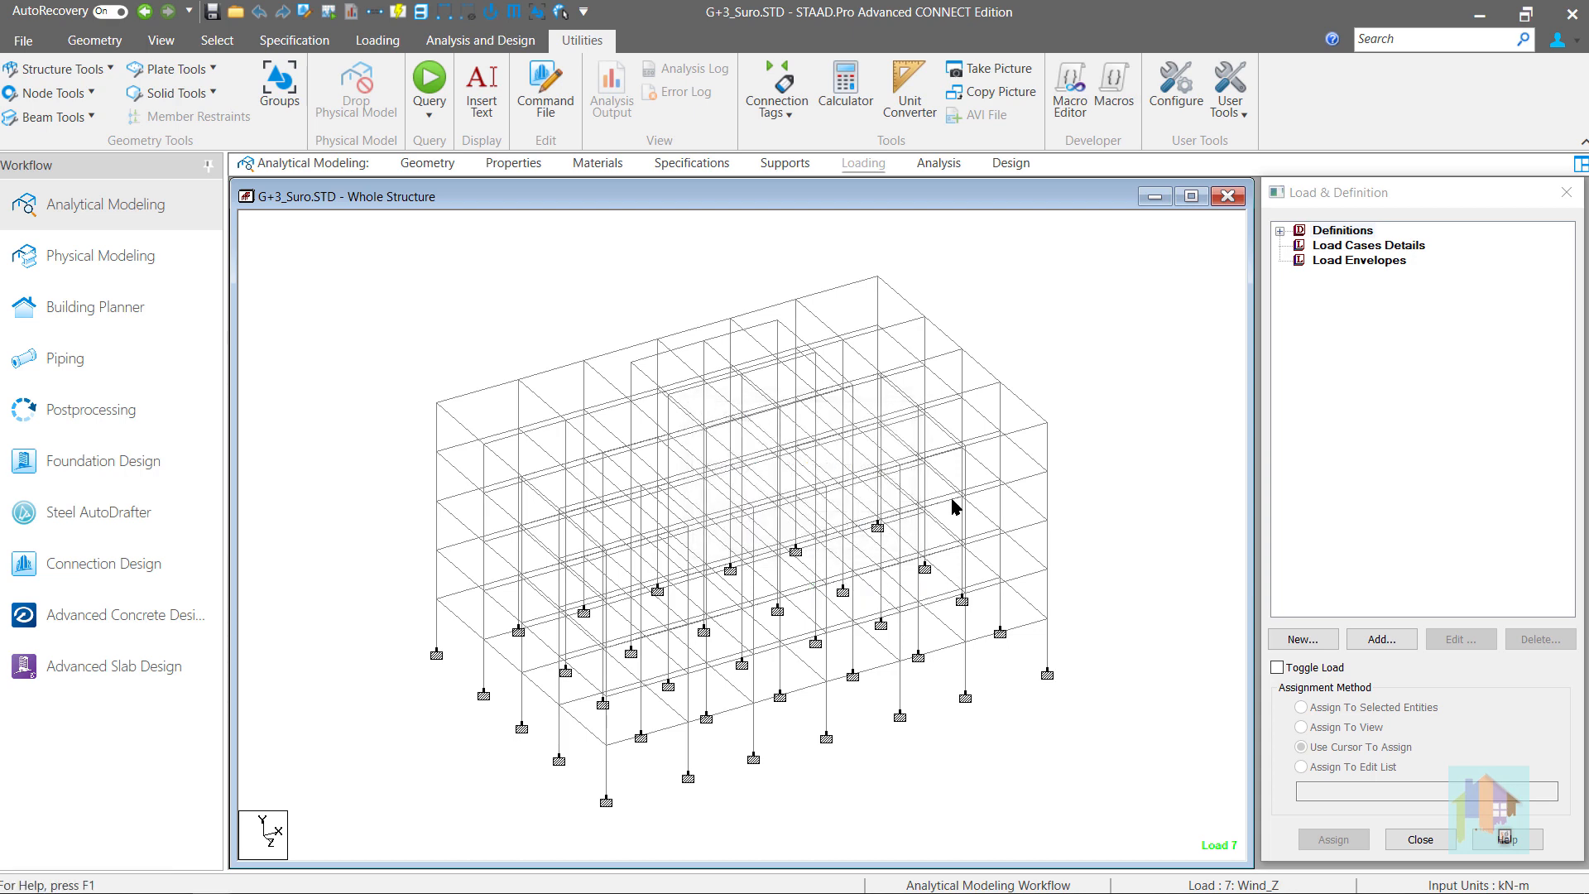
left_click(376, 40)
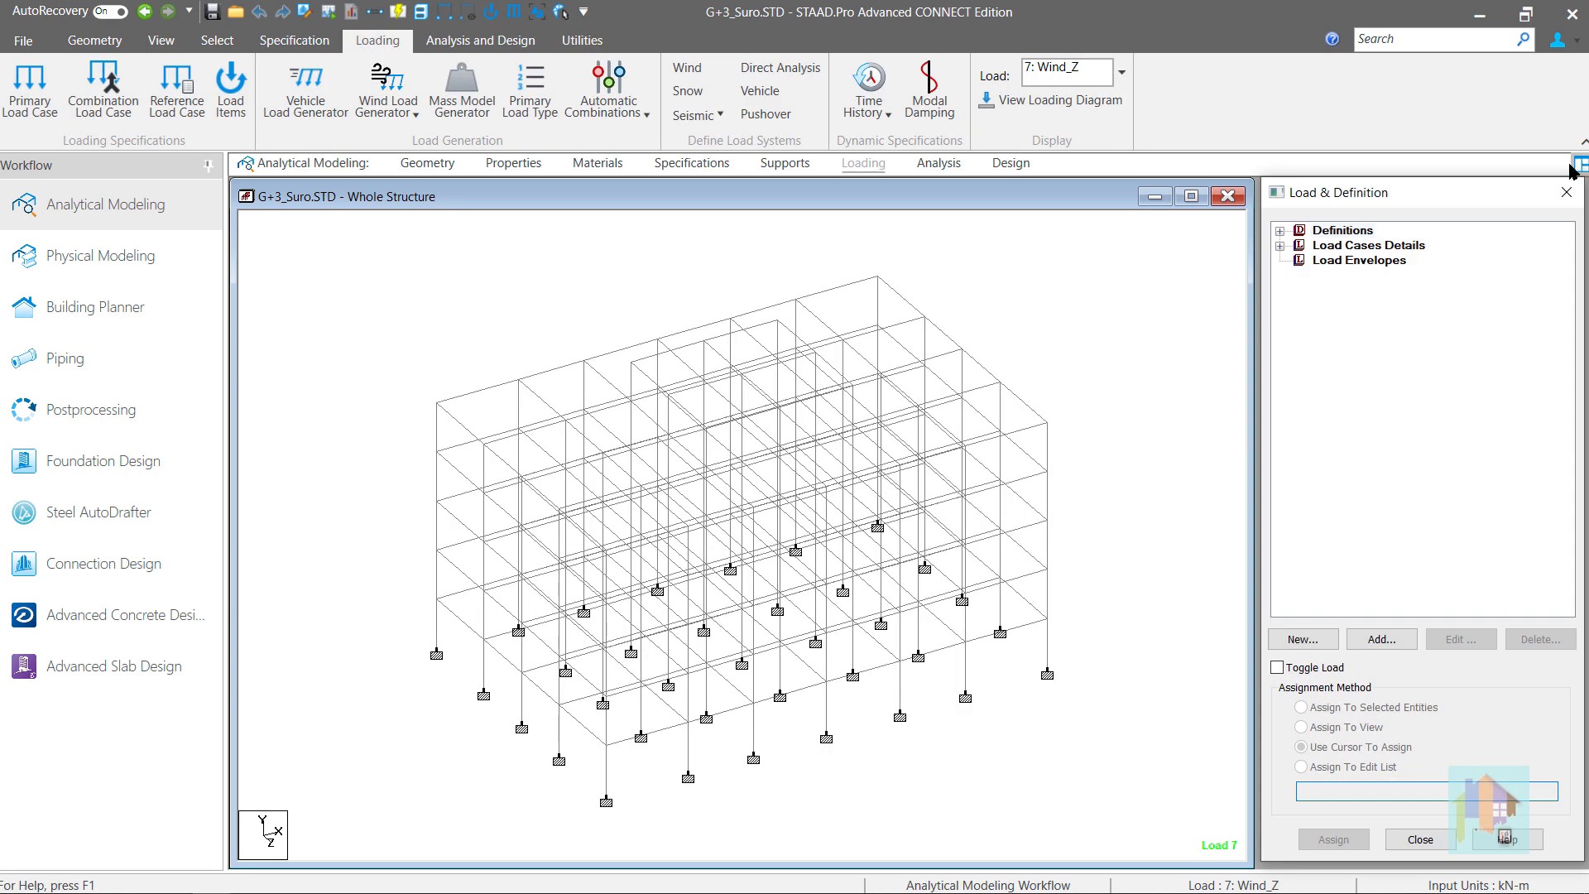
left_click(1283, 245)
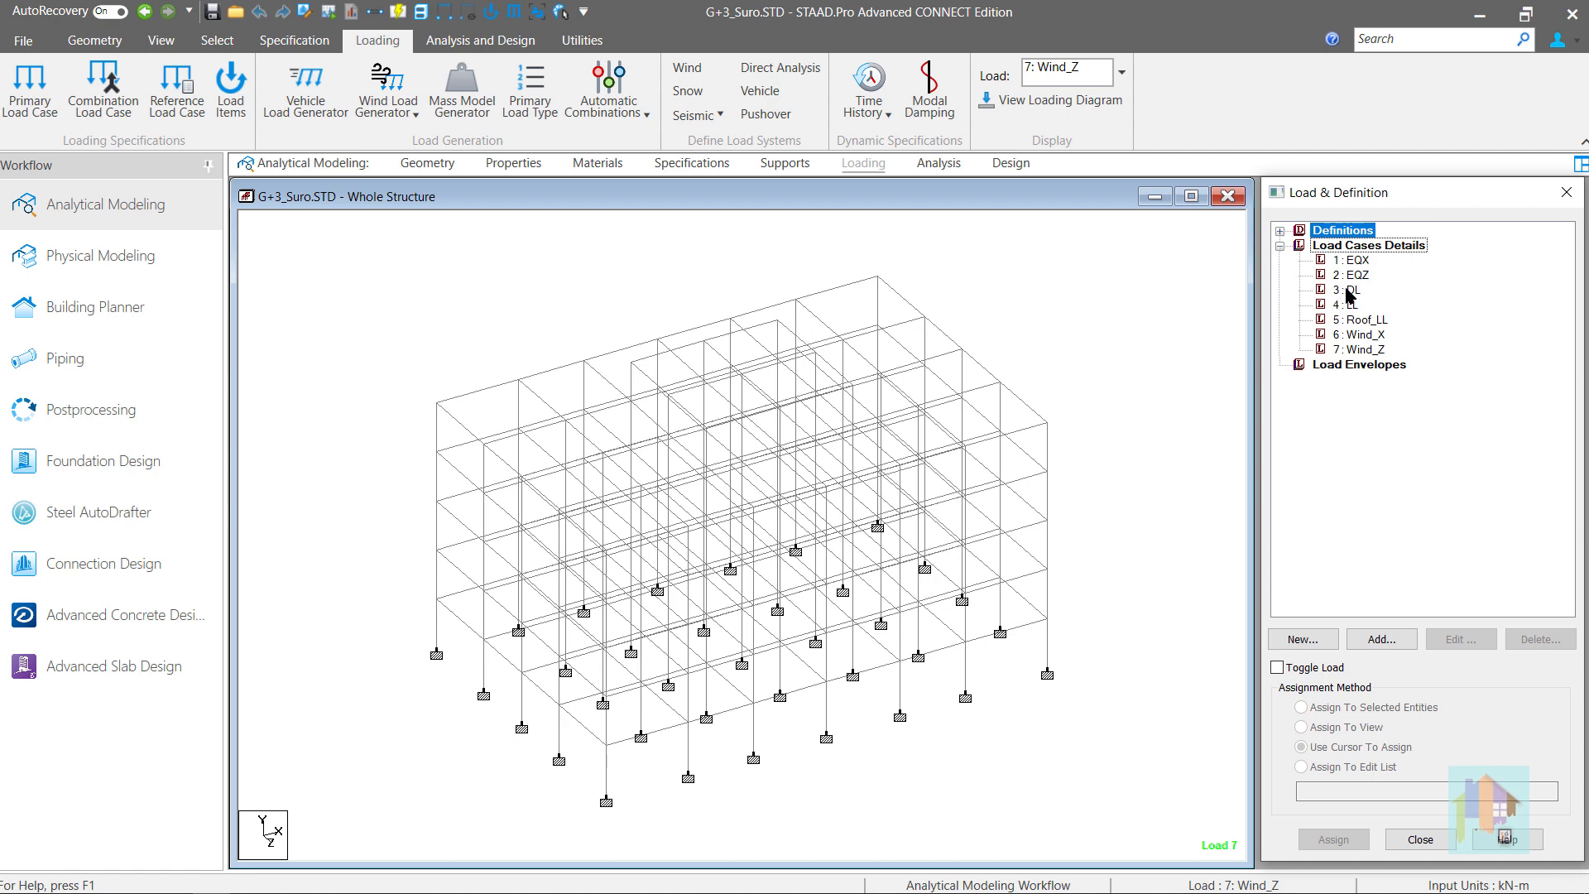
Inspect load case 3 DL as Dead, close it unchanged and reopen User Tools.
left_click(1460, 639)
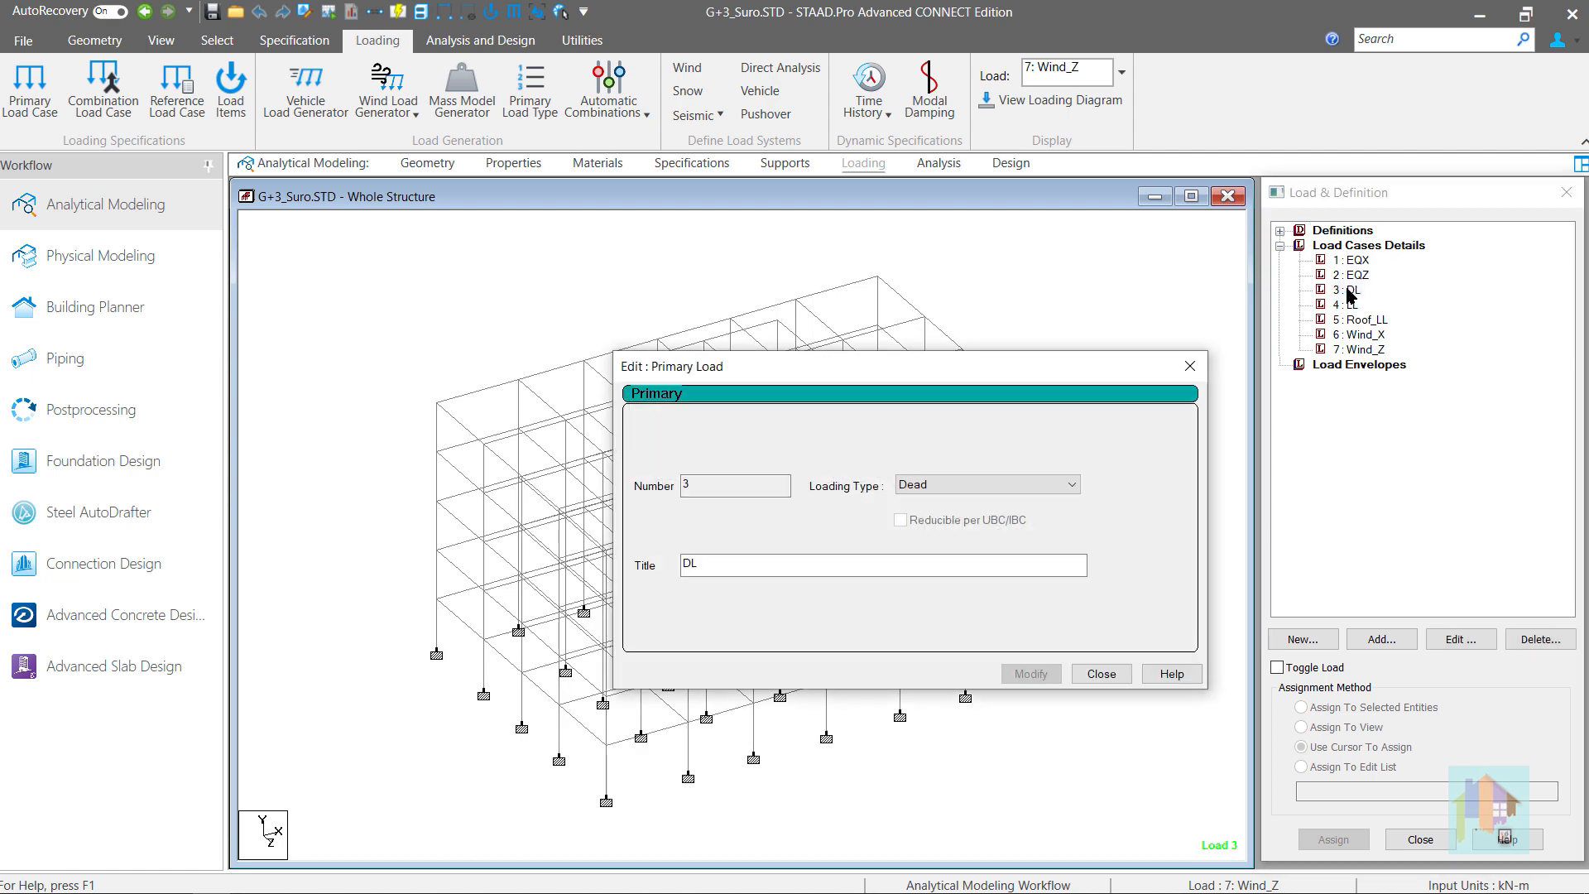
left_click(1099, 673)
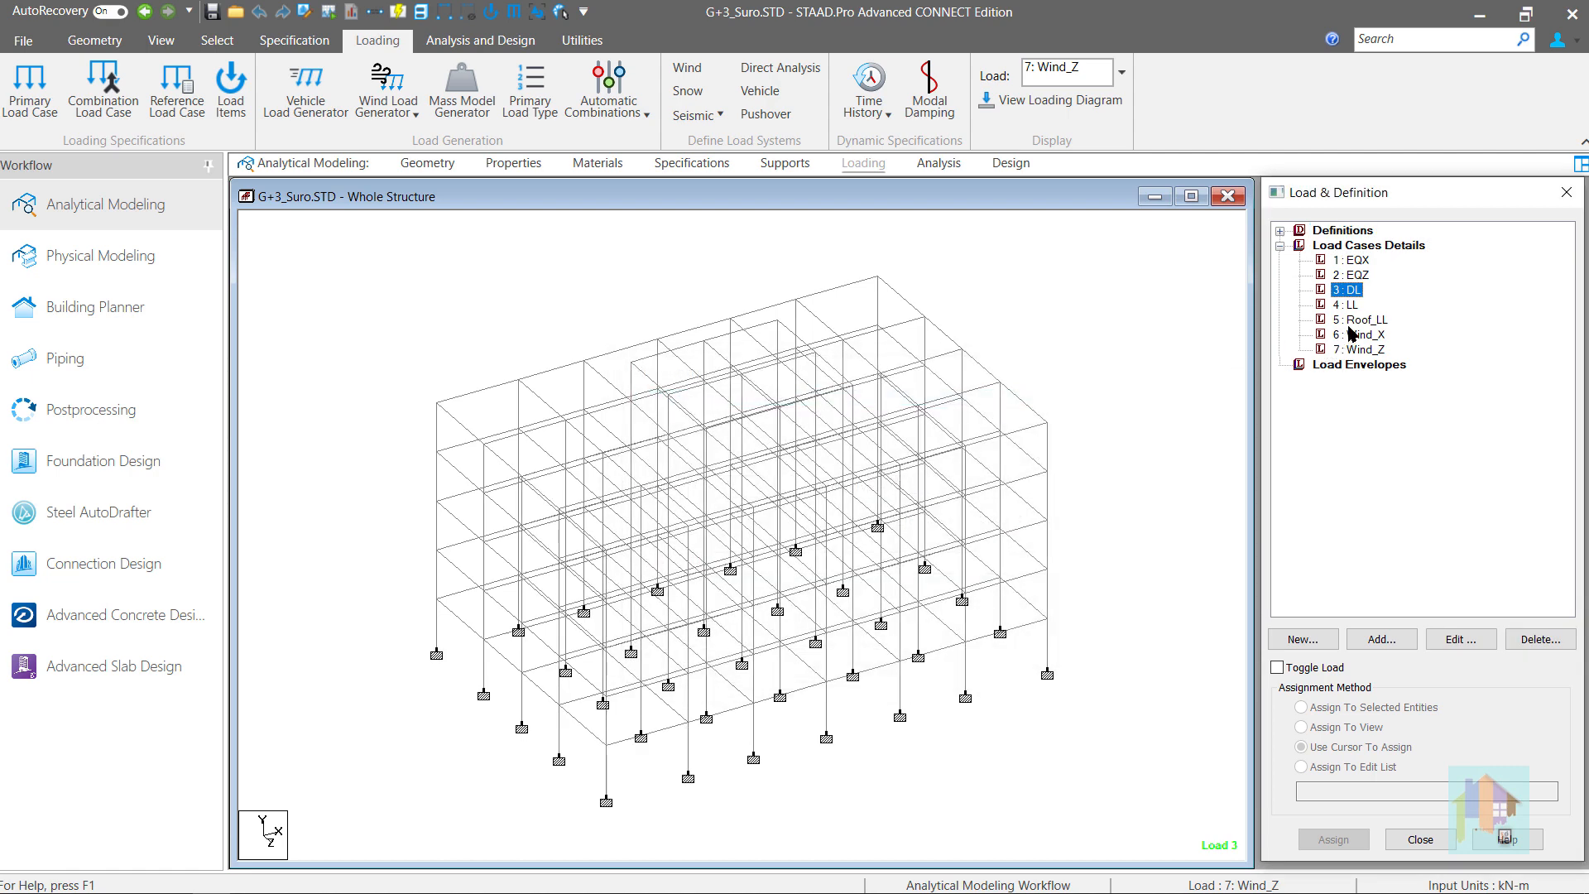
left_click(1460, 638)
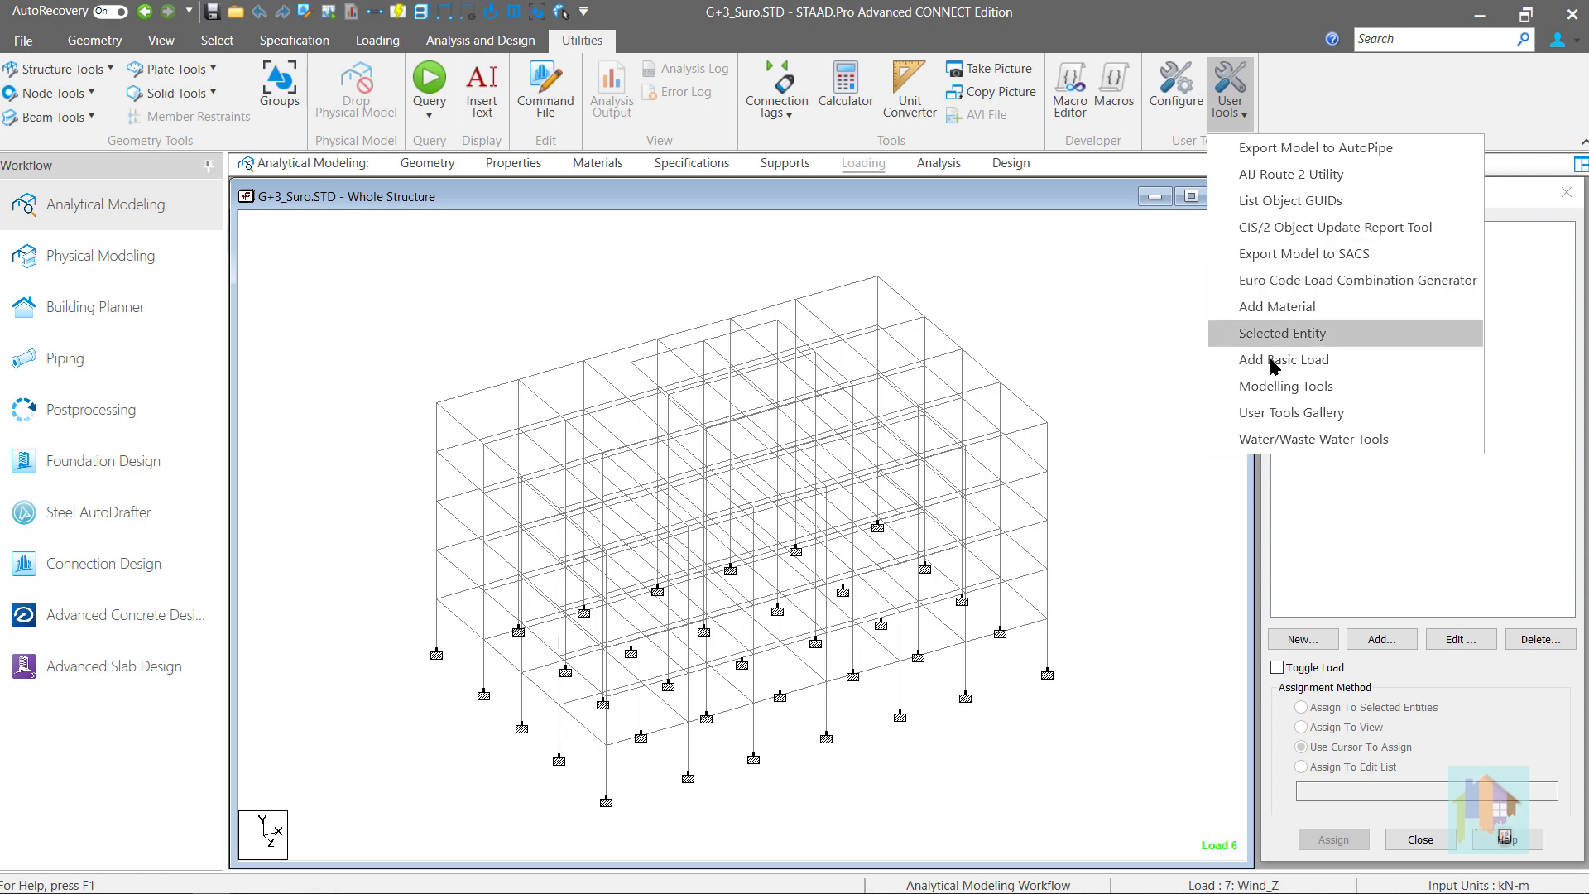
Add response spectrum cases RS_X and RS_Z as load cases 8 and 9 via Add Basic Load.
left_click(1285, 359)
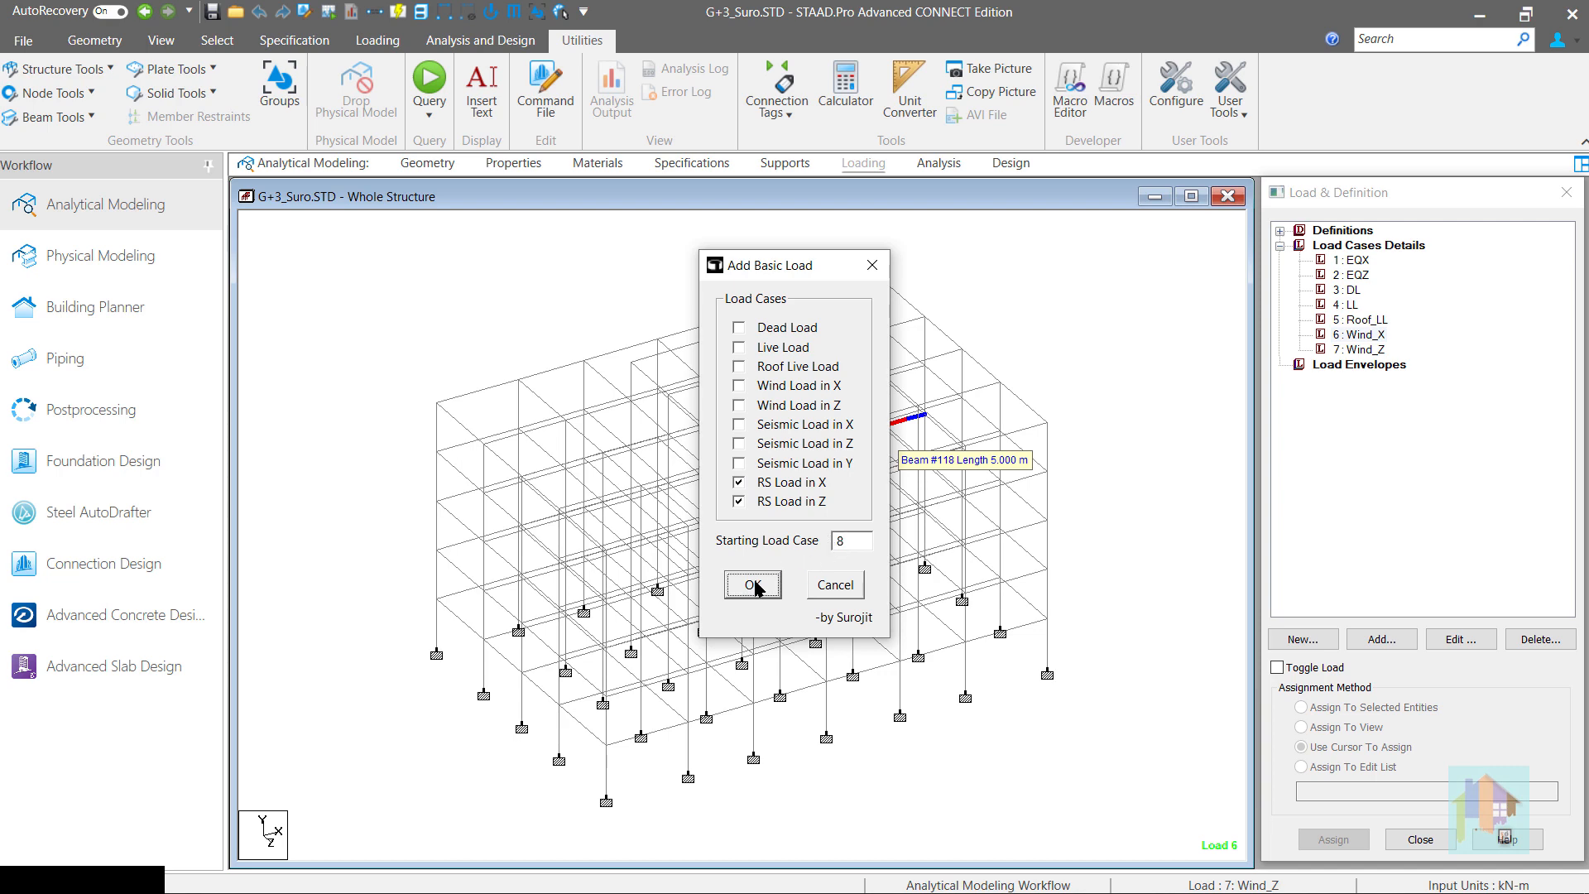
left_click(751, 584)
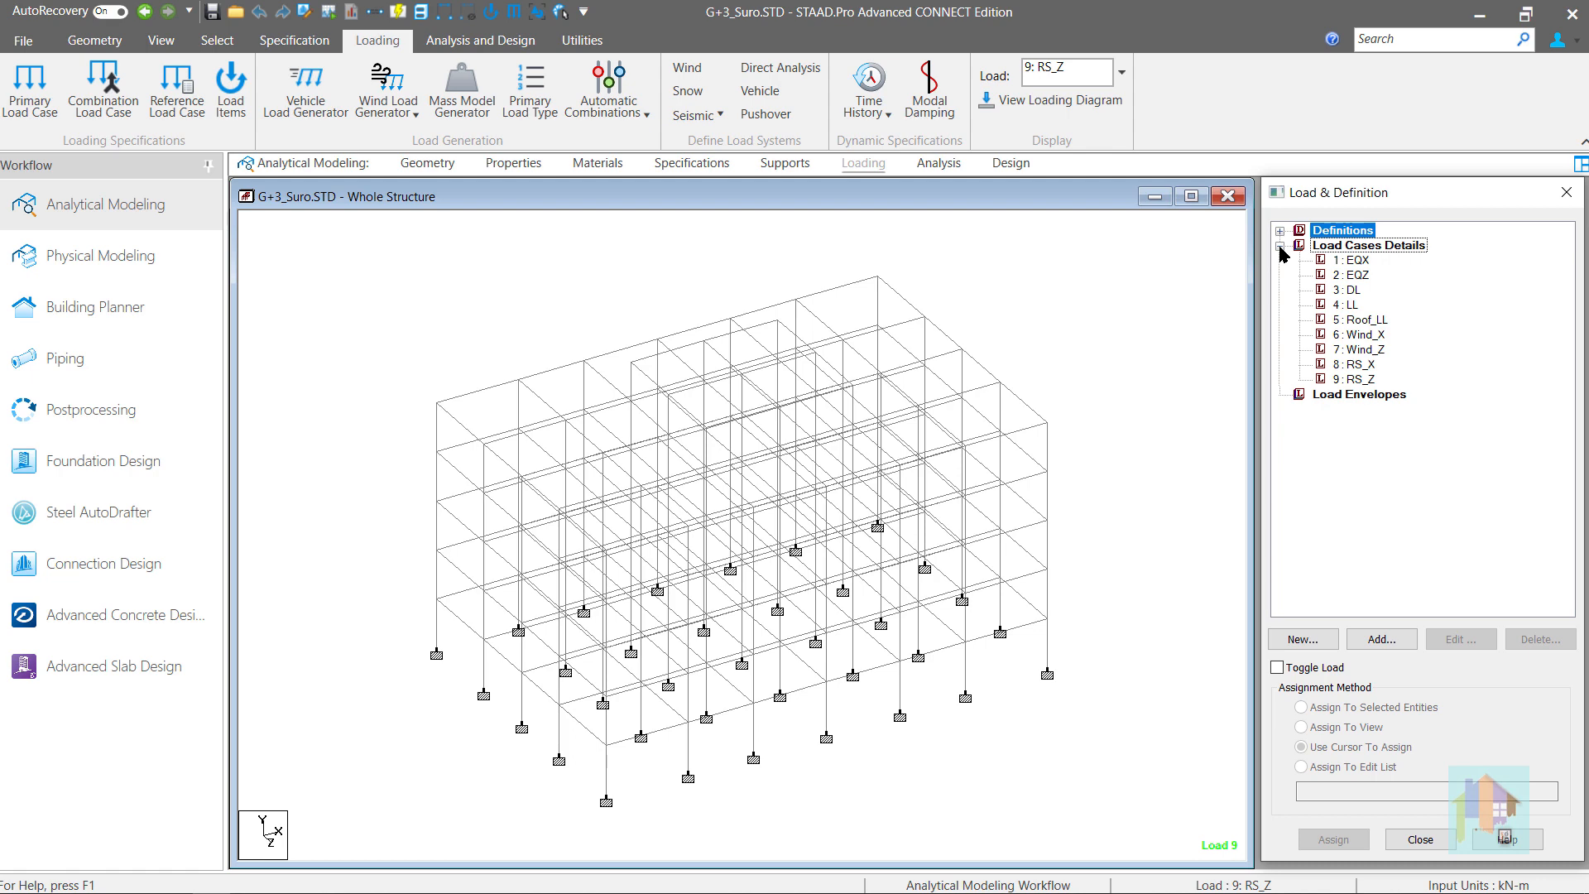
left_click(1367, 245)
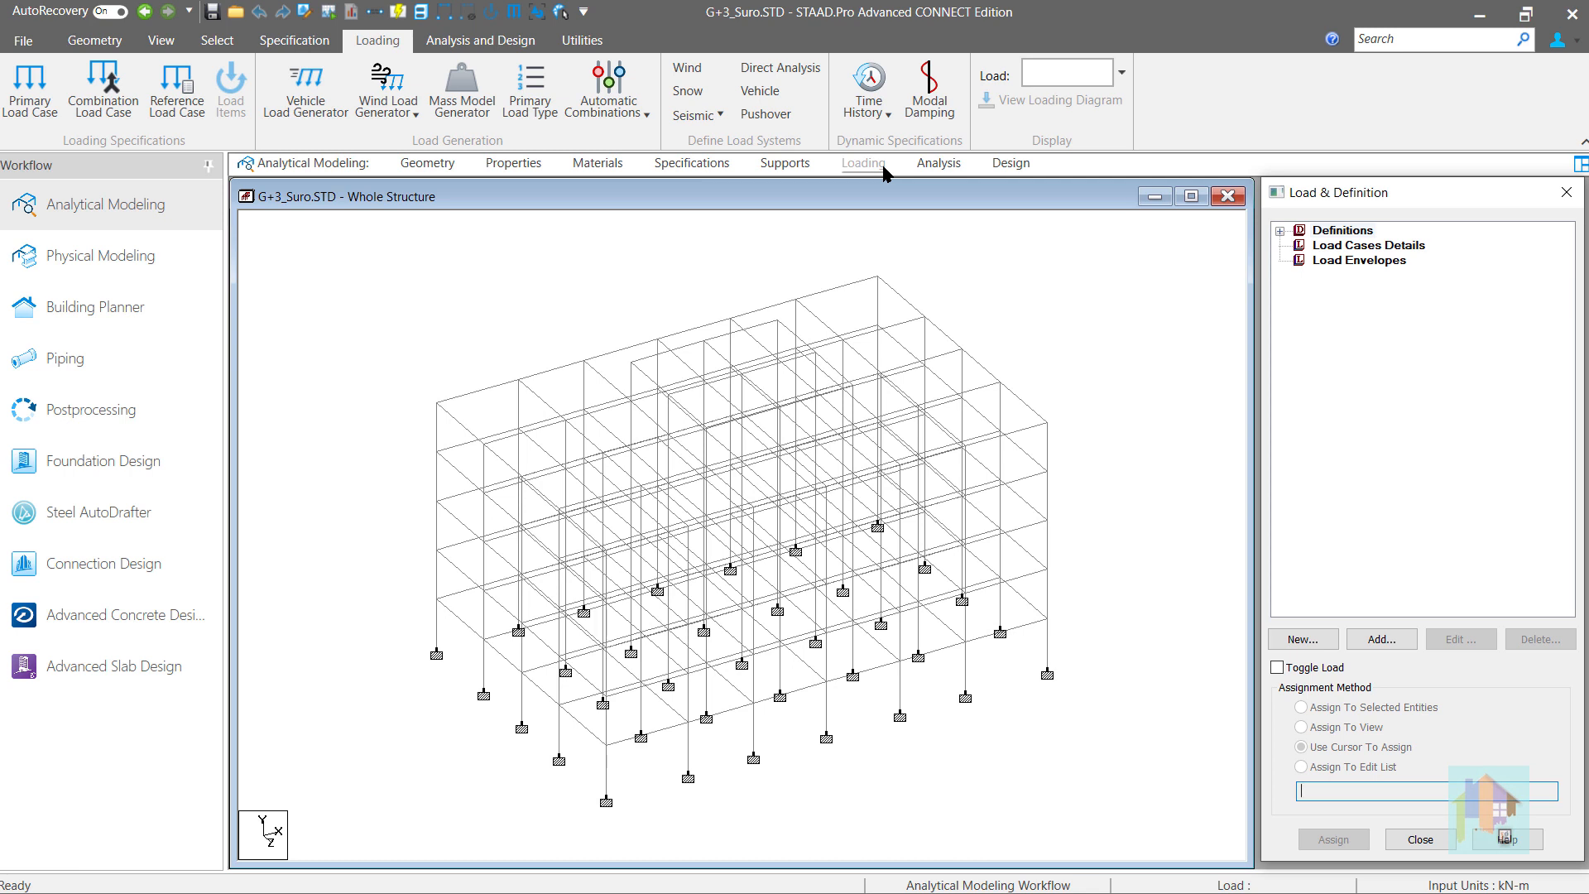
mouse_move(874, 164)
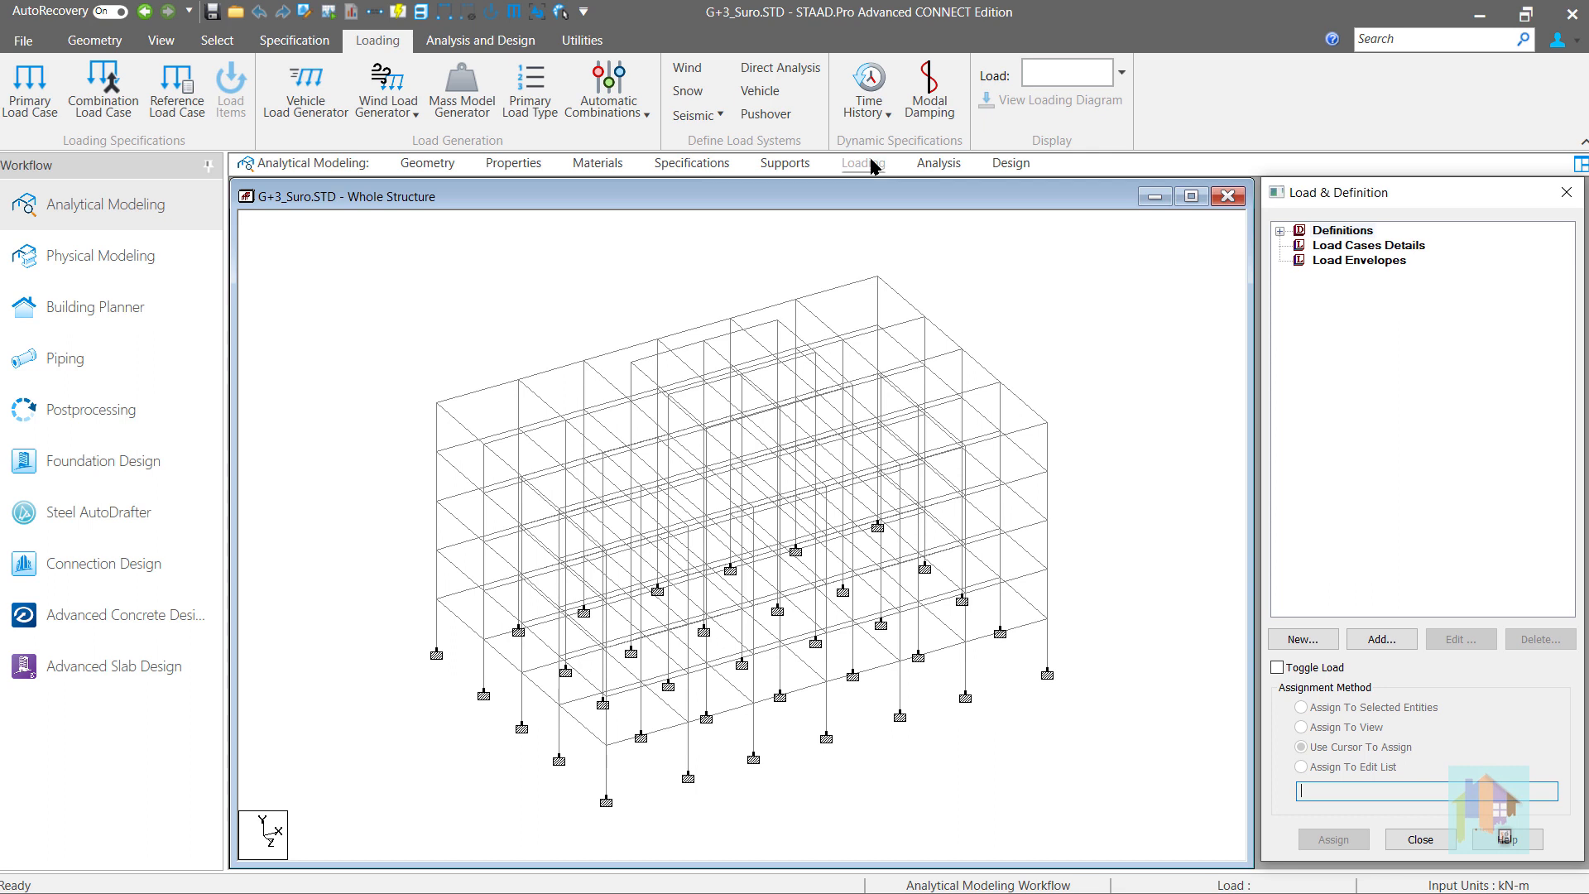
Open the Modelling Tools collection from Utilities > User Tools.
left_click(581, 40)
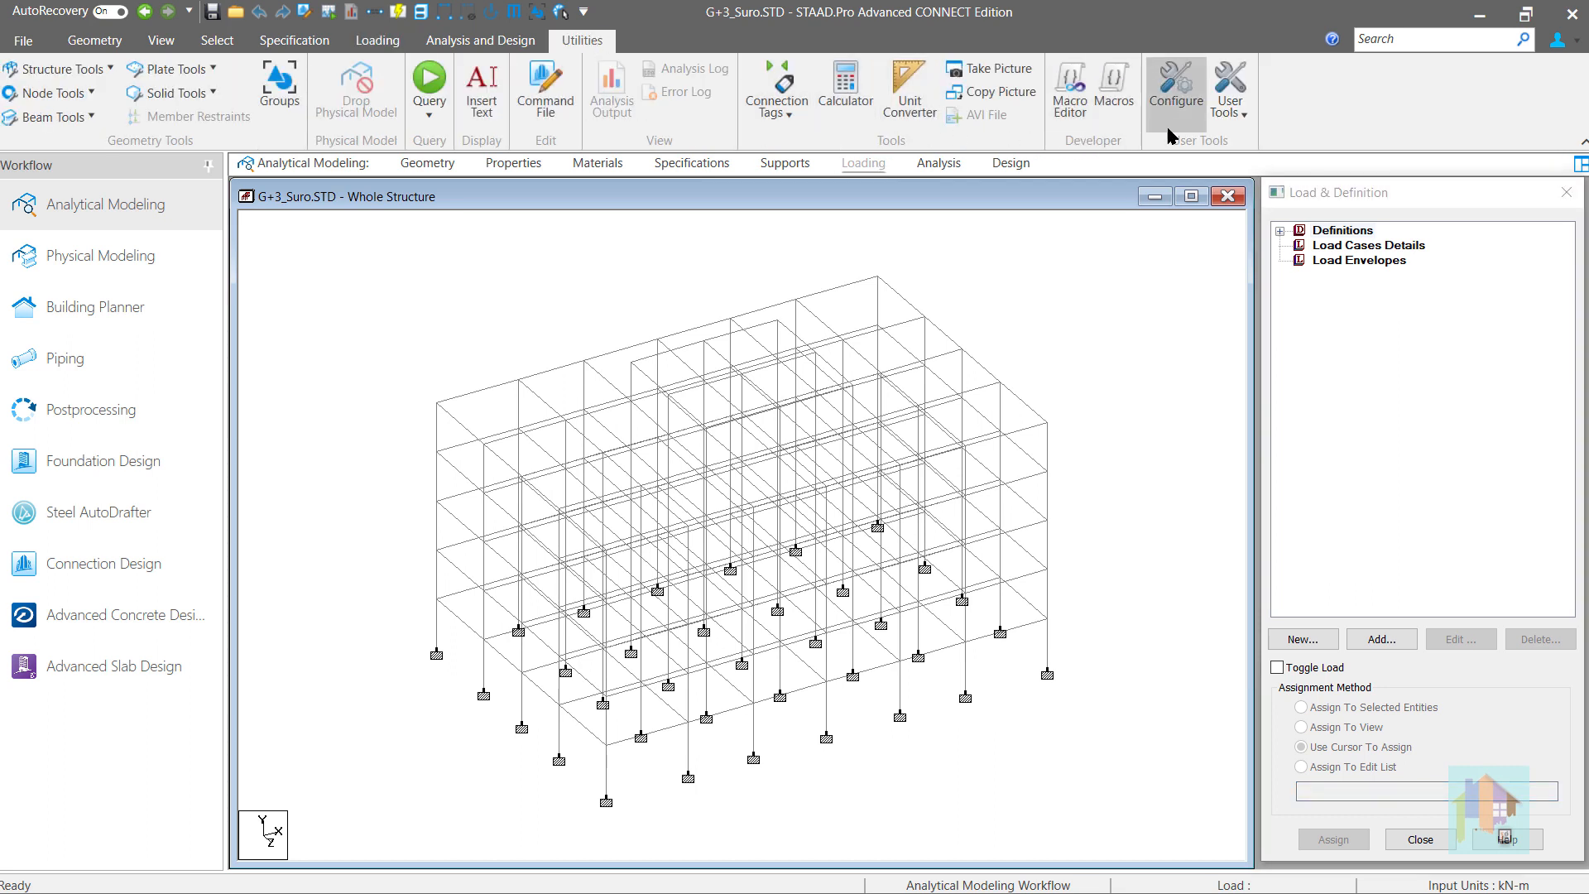
left_click(1230, 89)
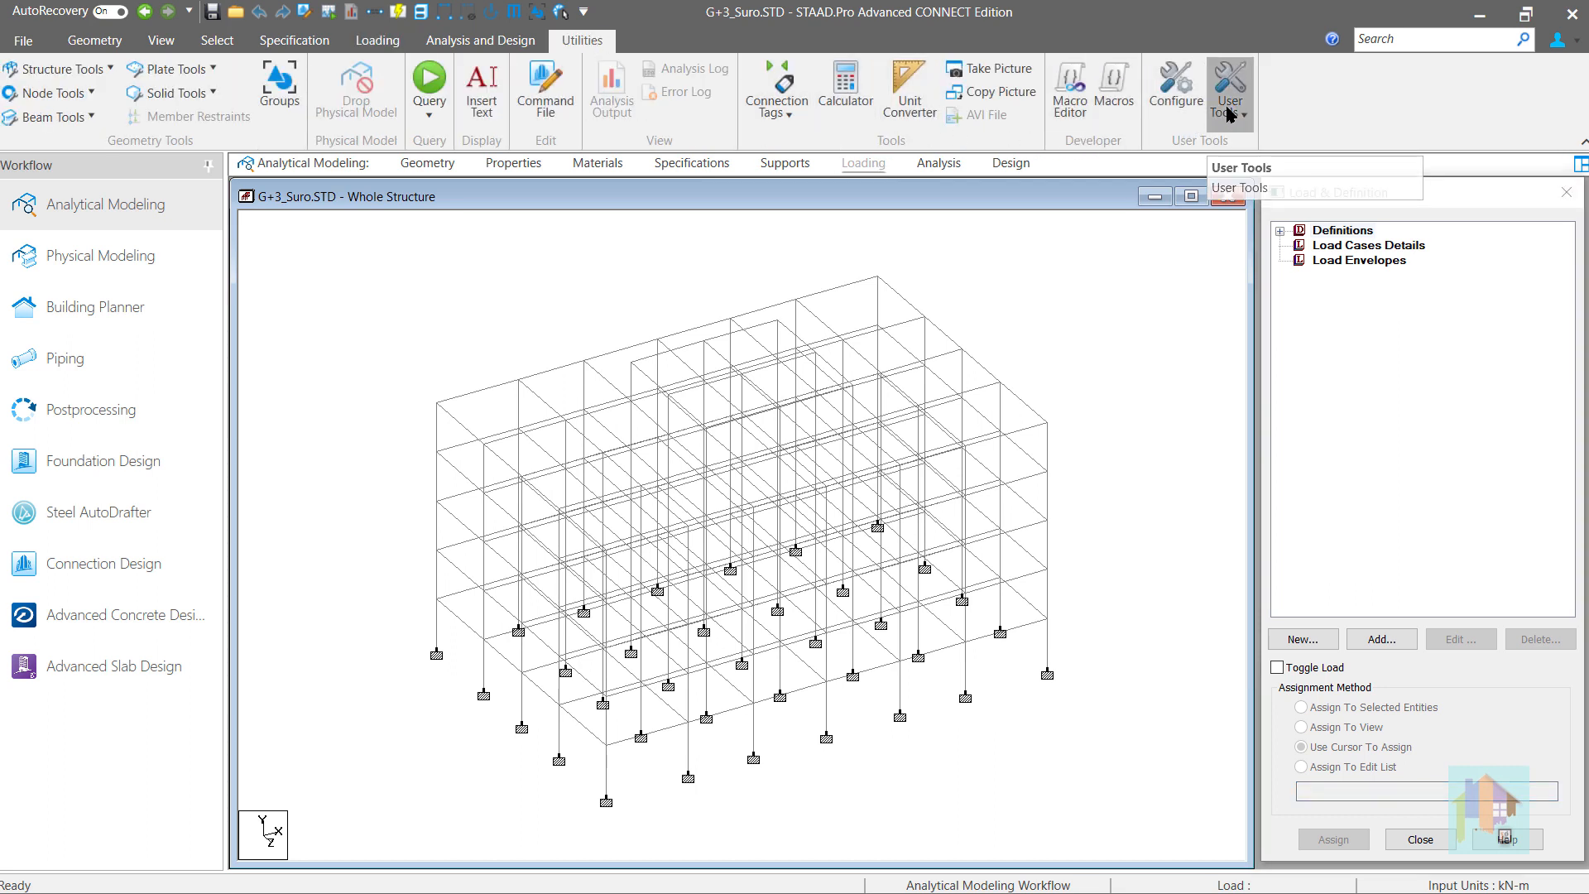
left_click(1230, 89)
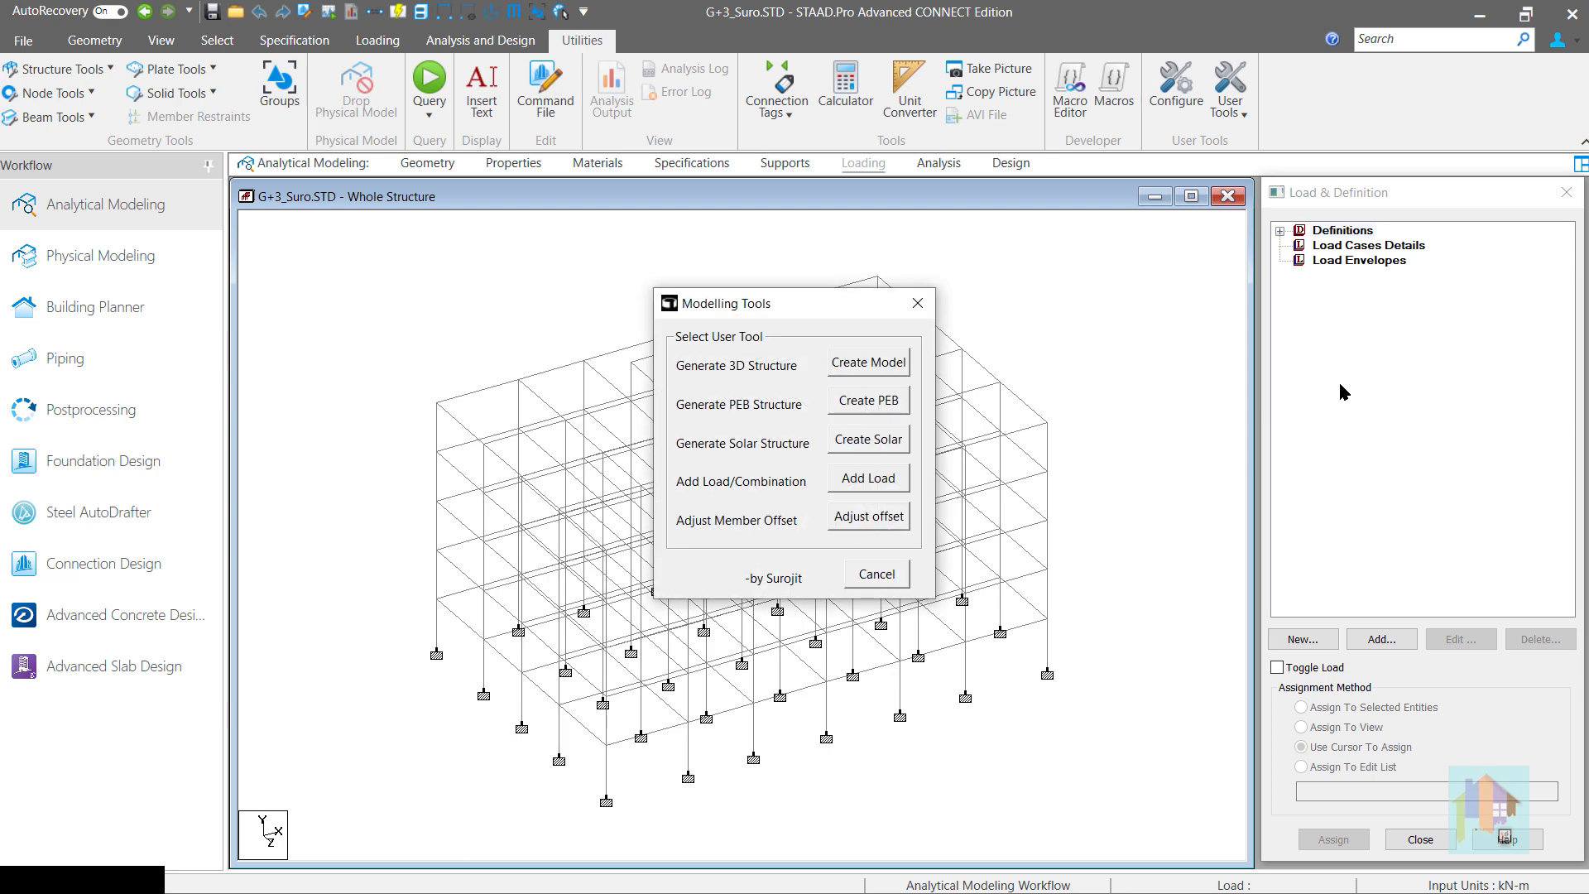
mouse_move(1144, 401)
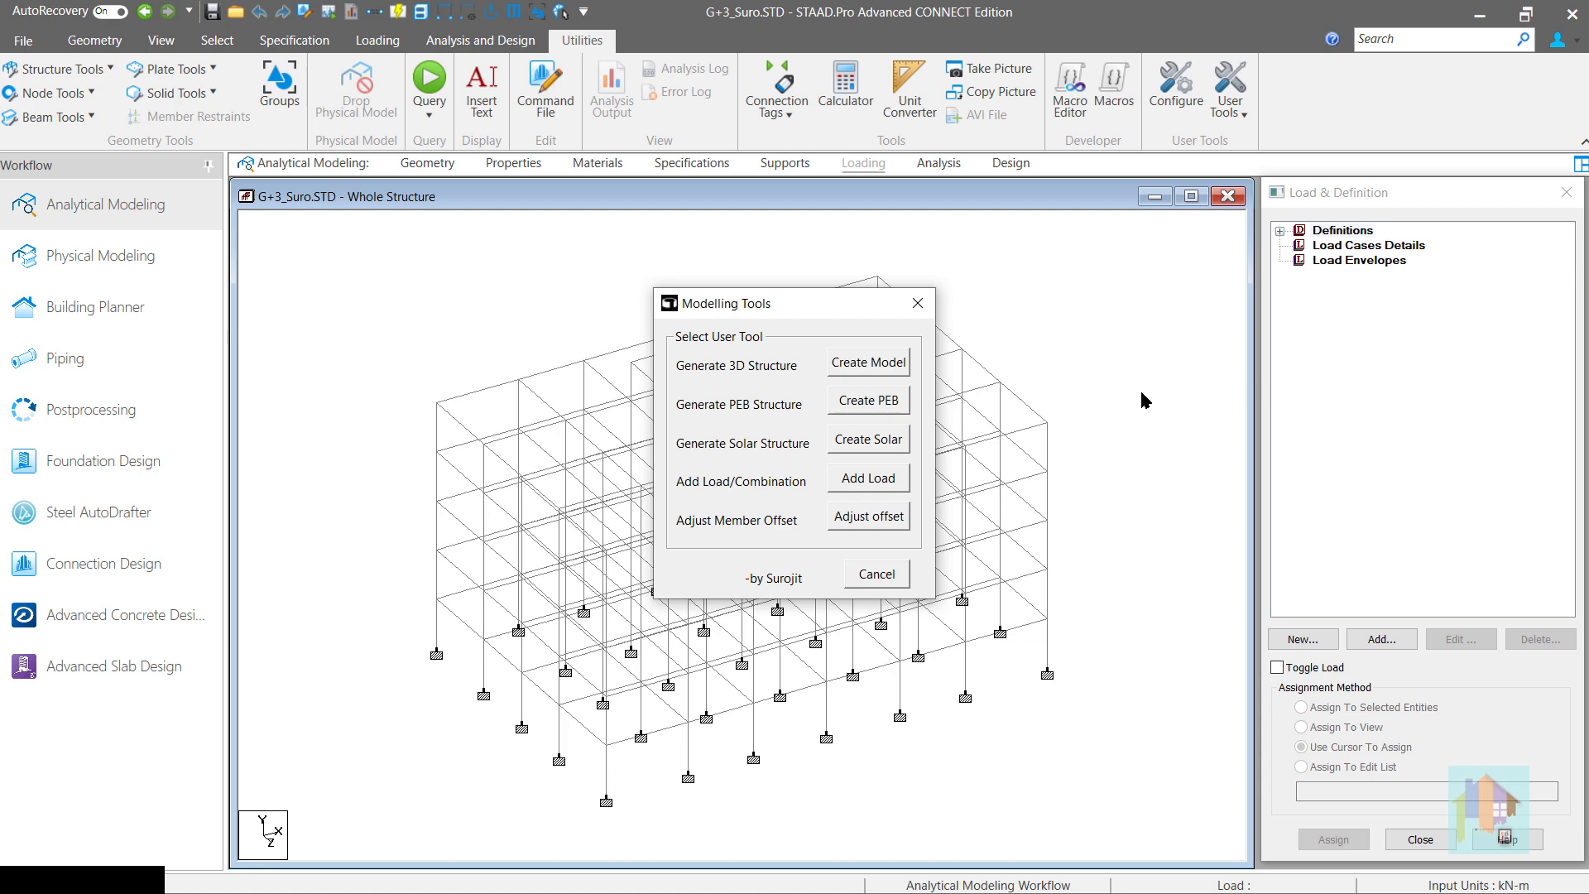
mouse_move(900, 373)
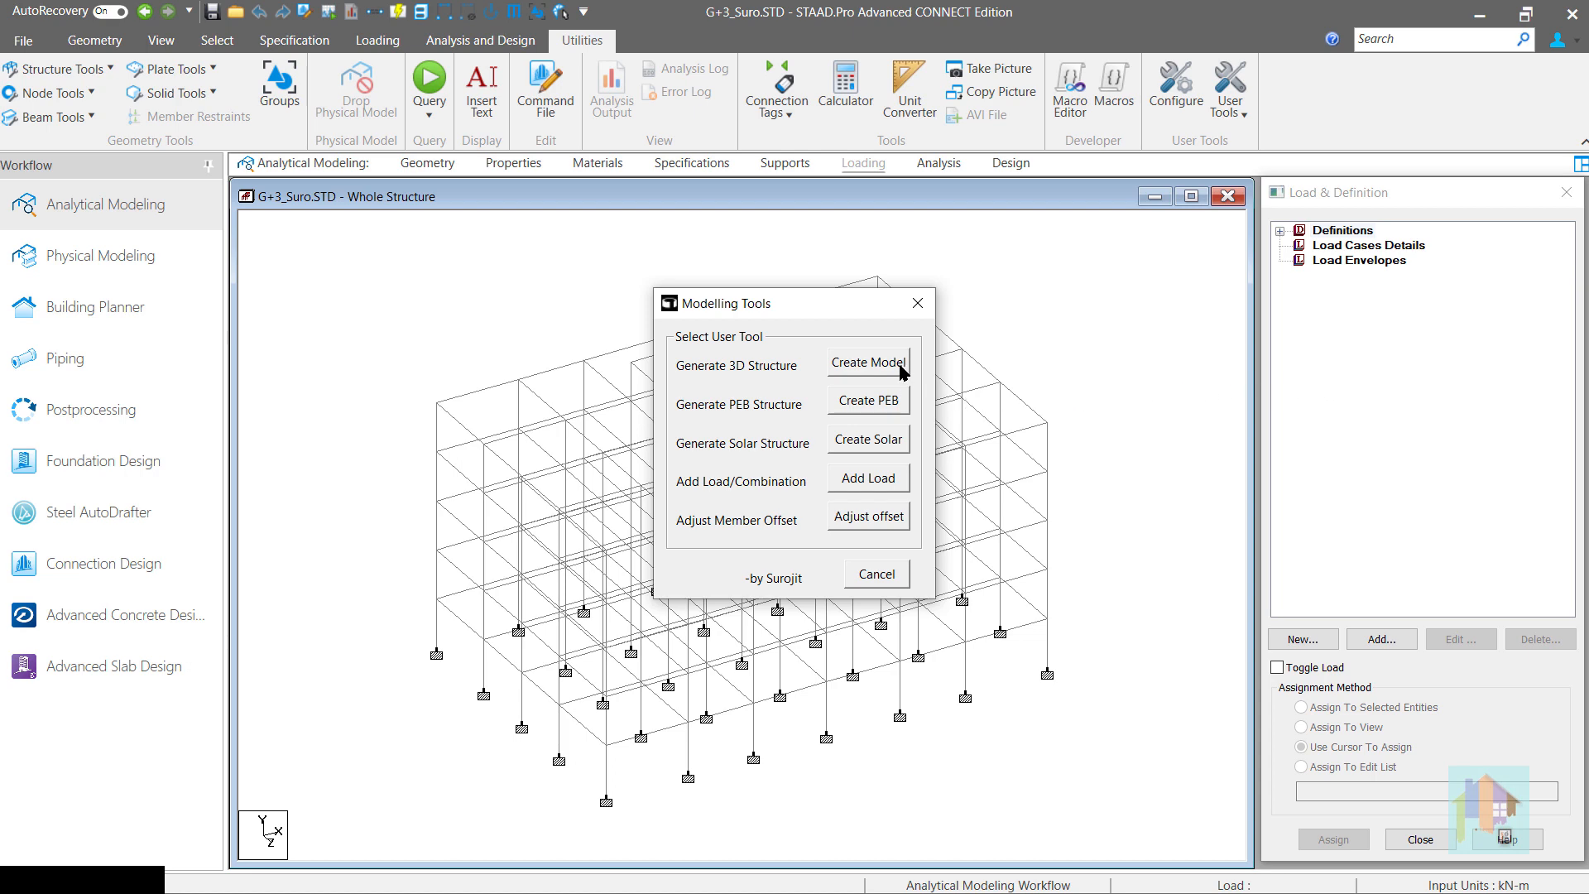
Launch the Create Solar generator, opening Solar Structure.xlsm in Excel.
left_click(874, 574)
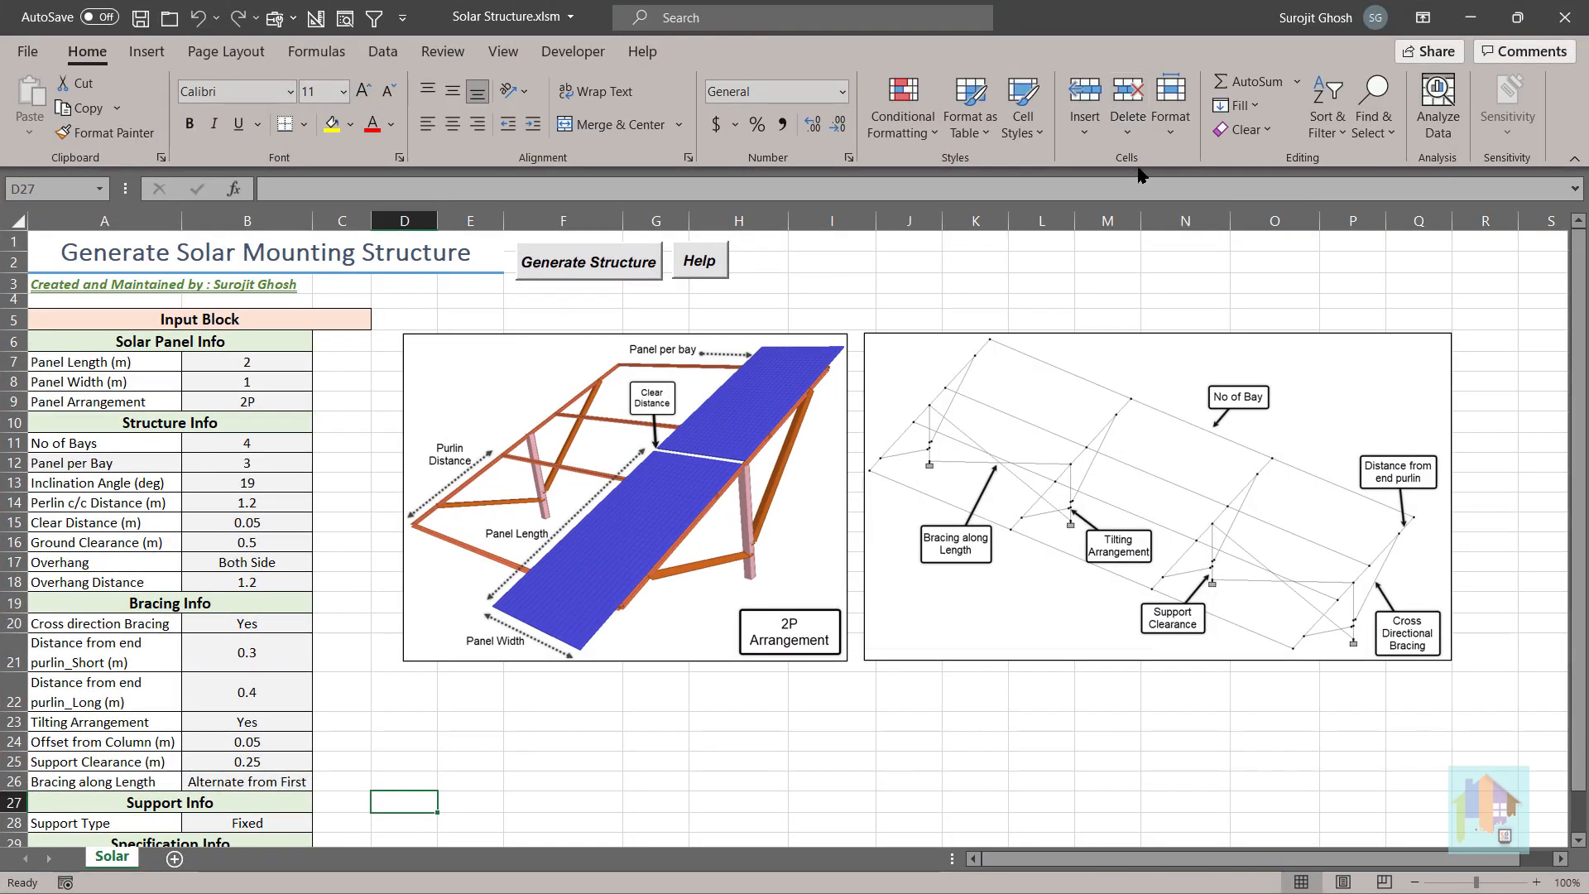
mouse_move(1049, 483)
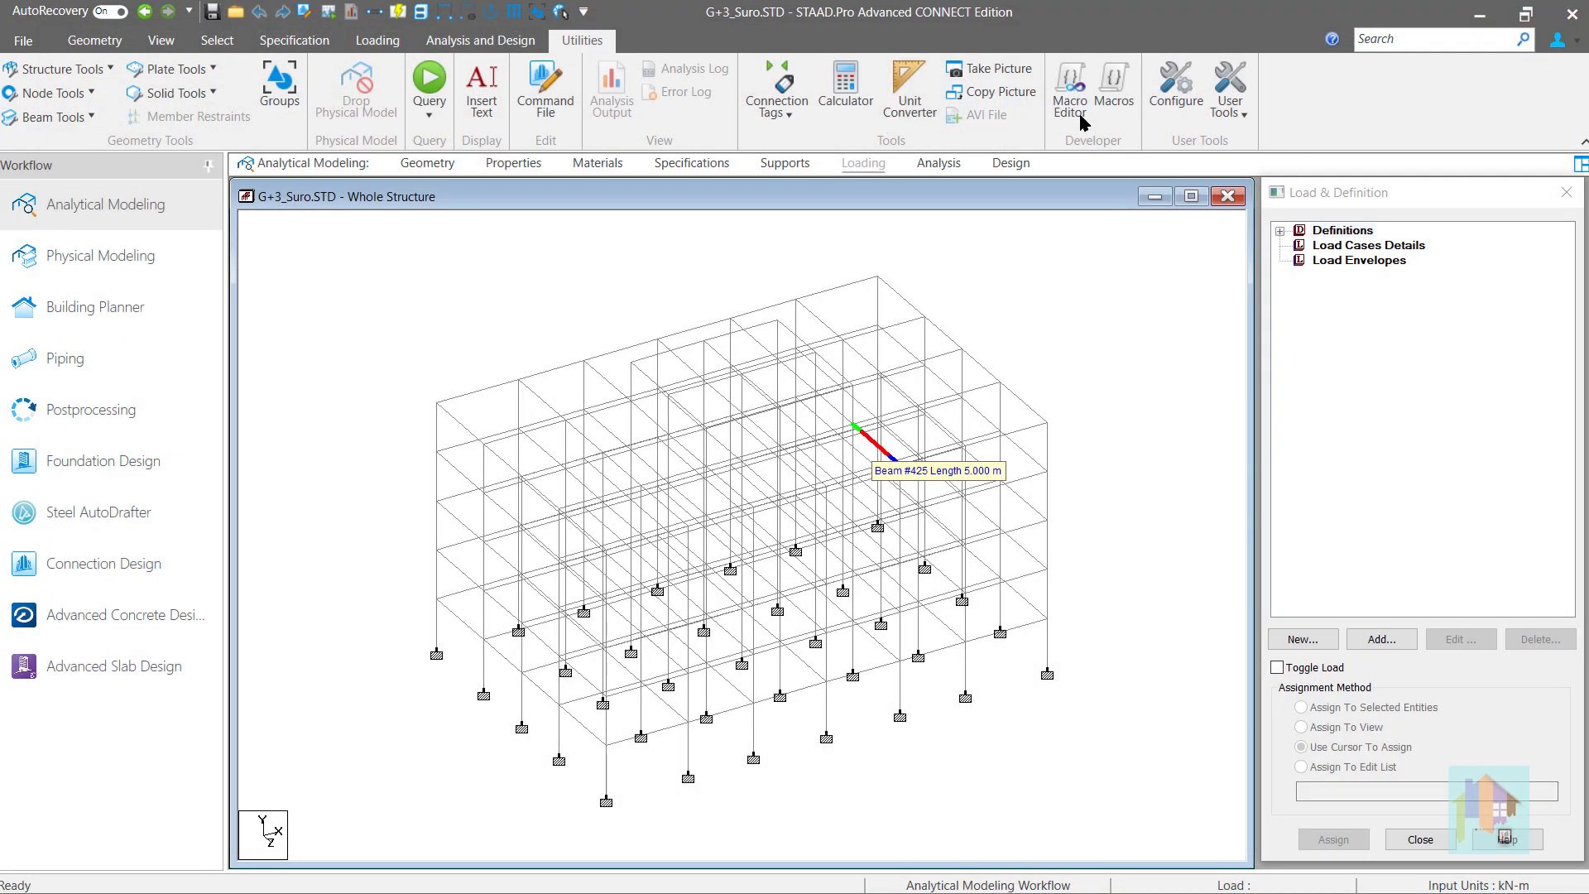
Launch the Add Load & Combination generator, opening Add Load Case.xlsm in Excel.
left_click(1230, 86)
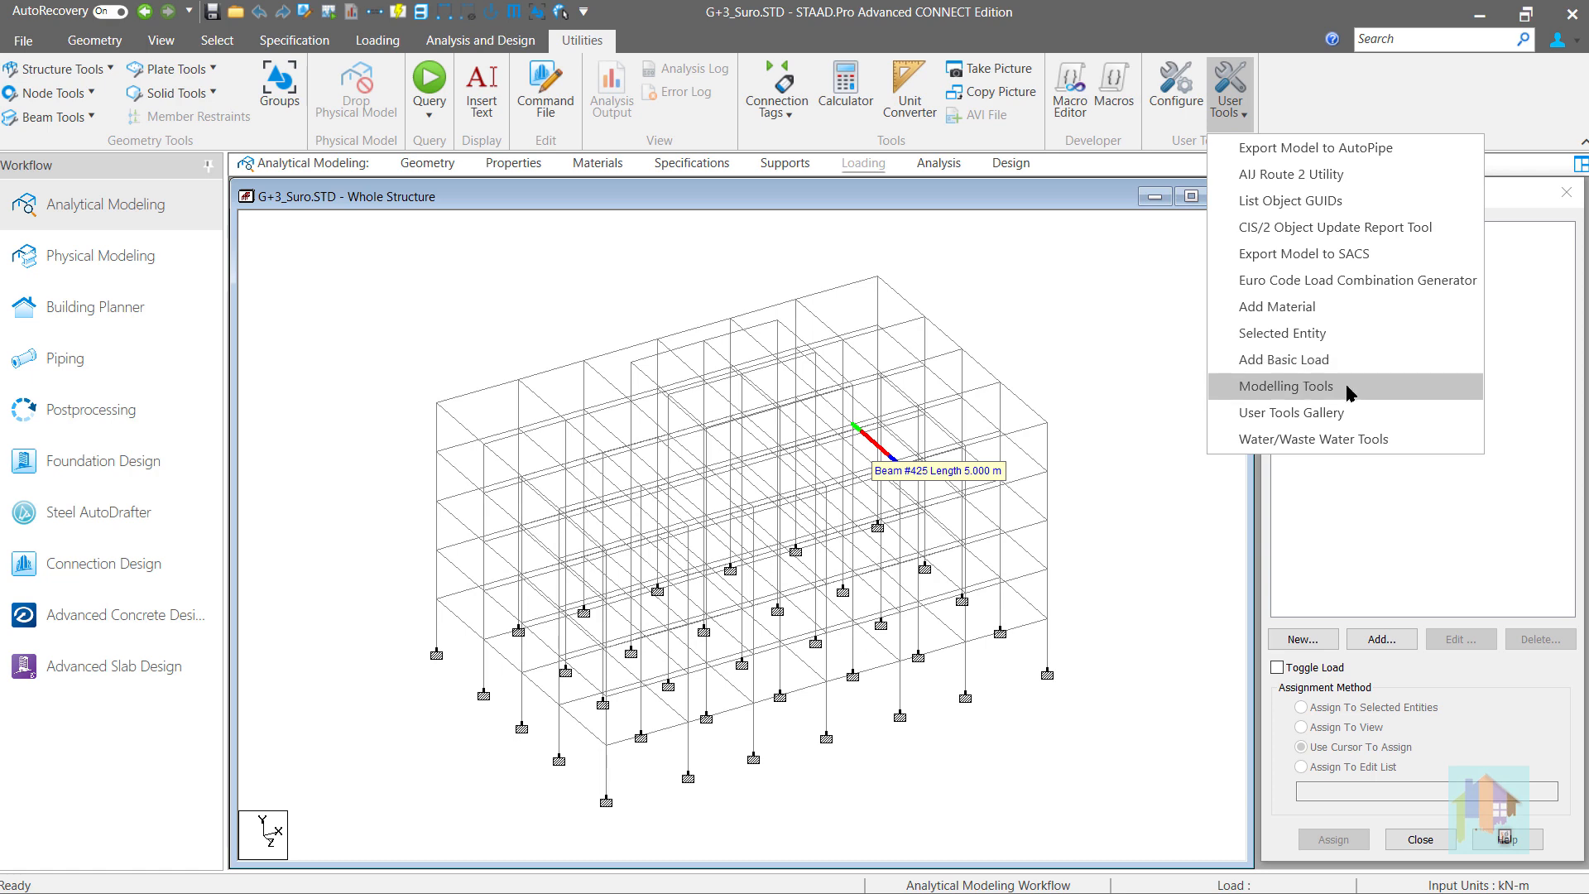
left_click(1288, 386)
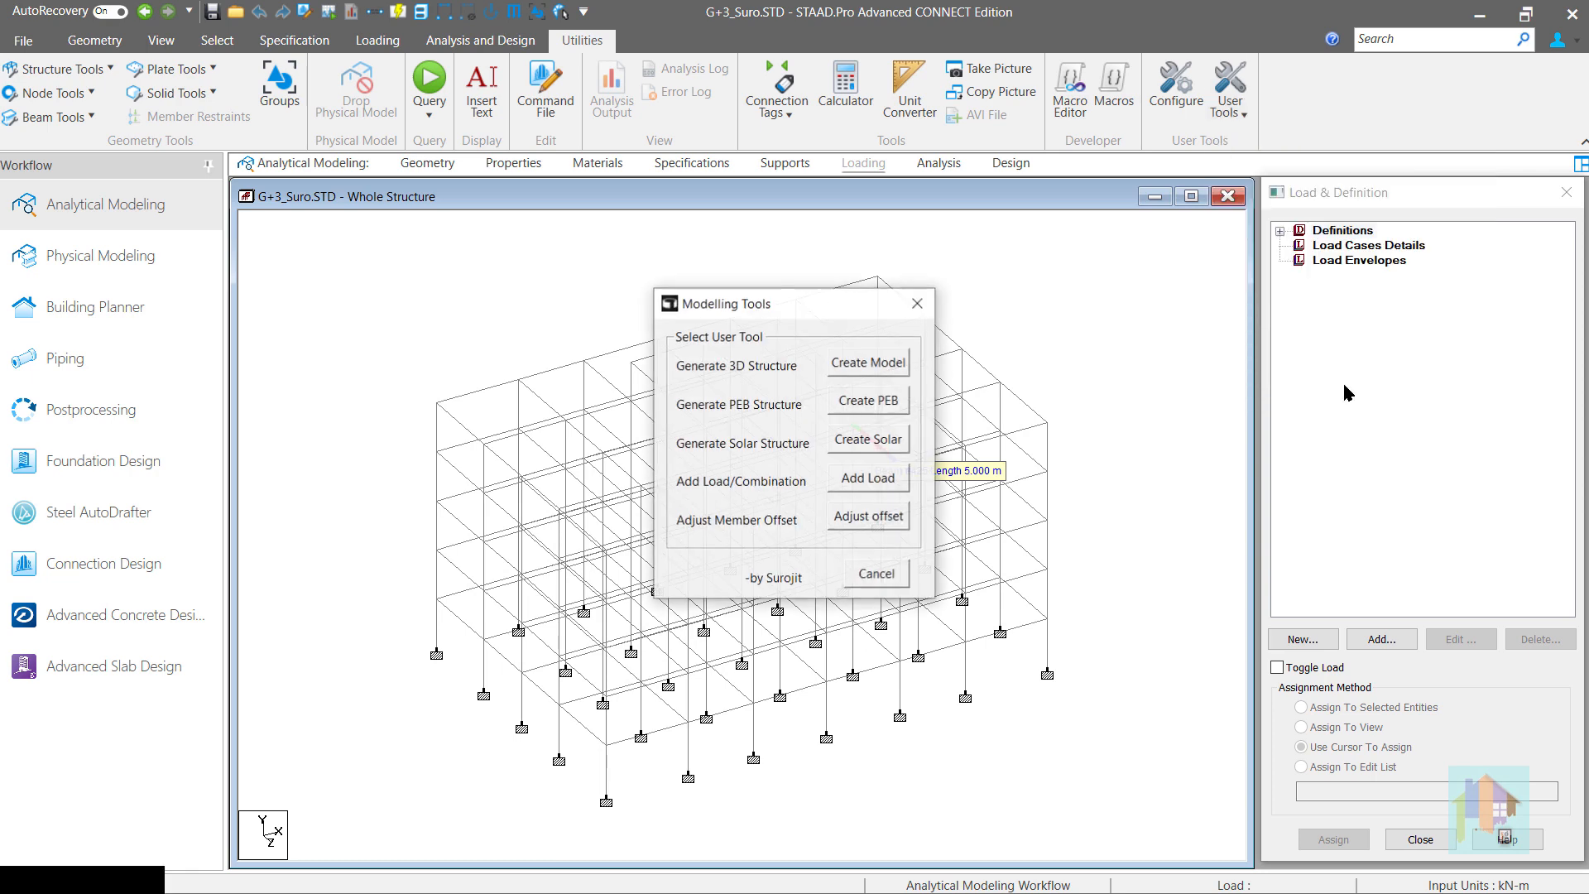
mouse_move(879, 485)
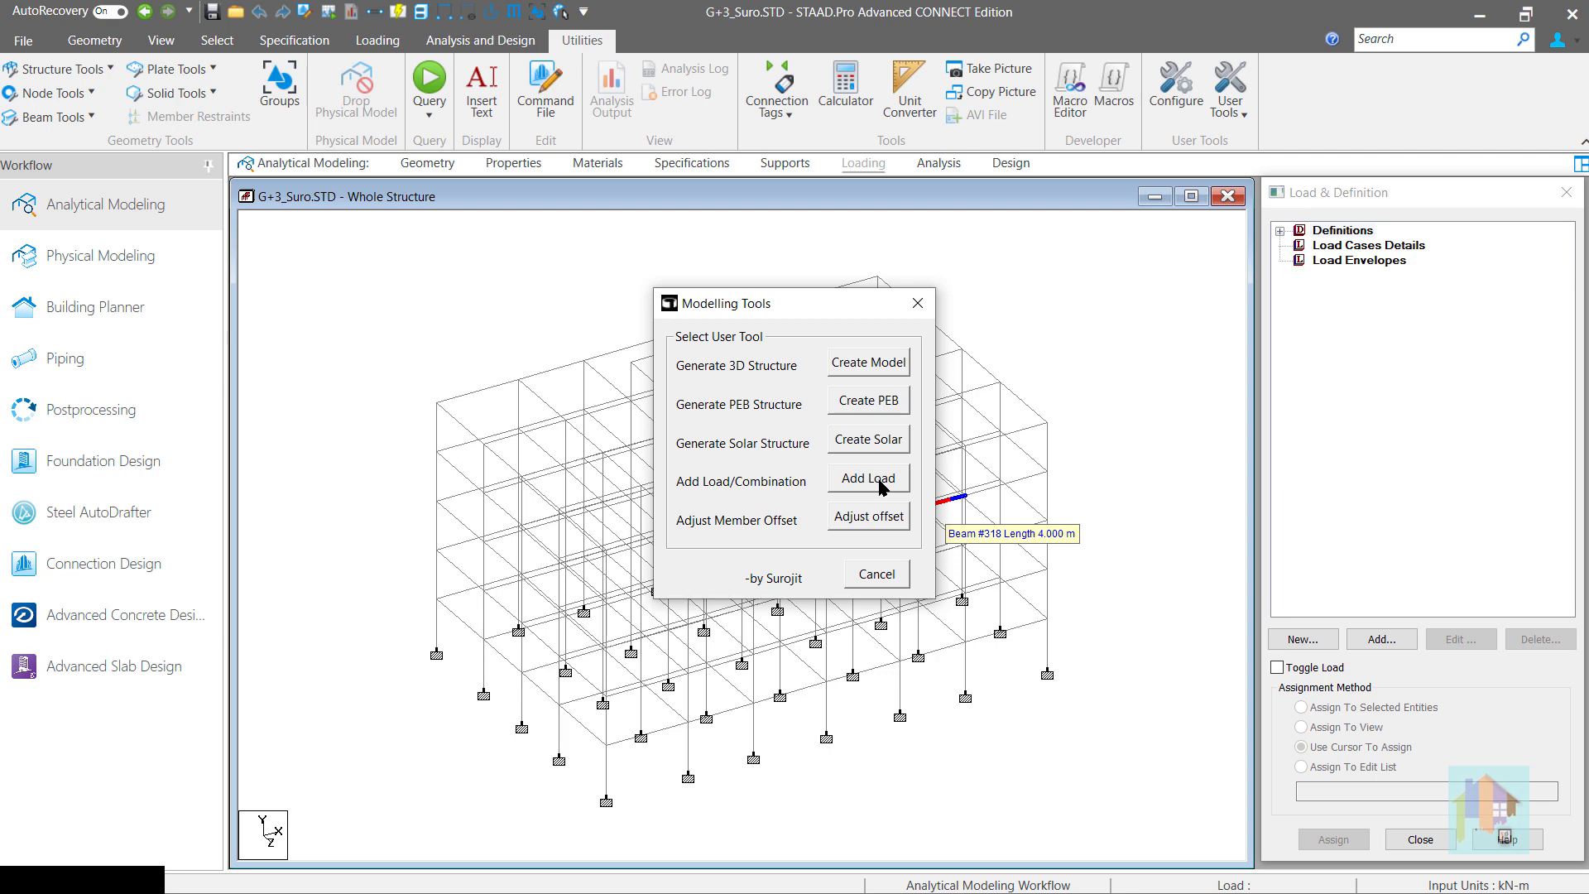
left_click(866, 477)
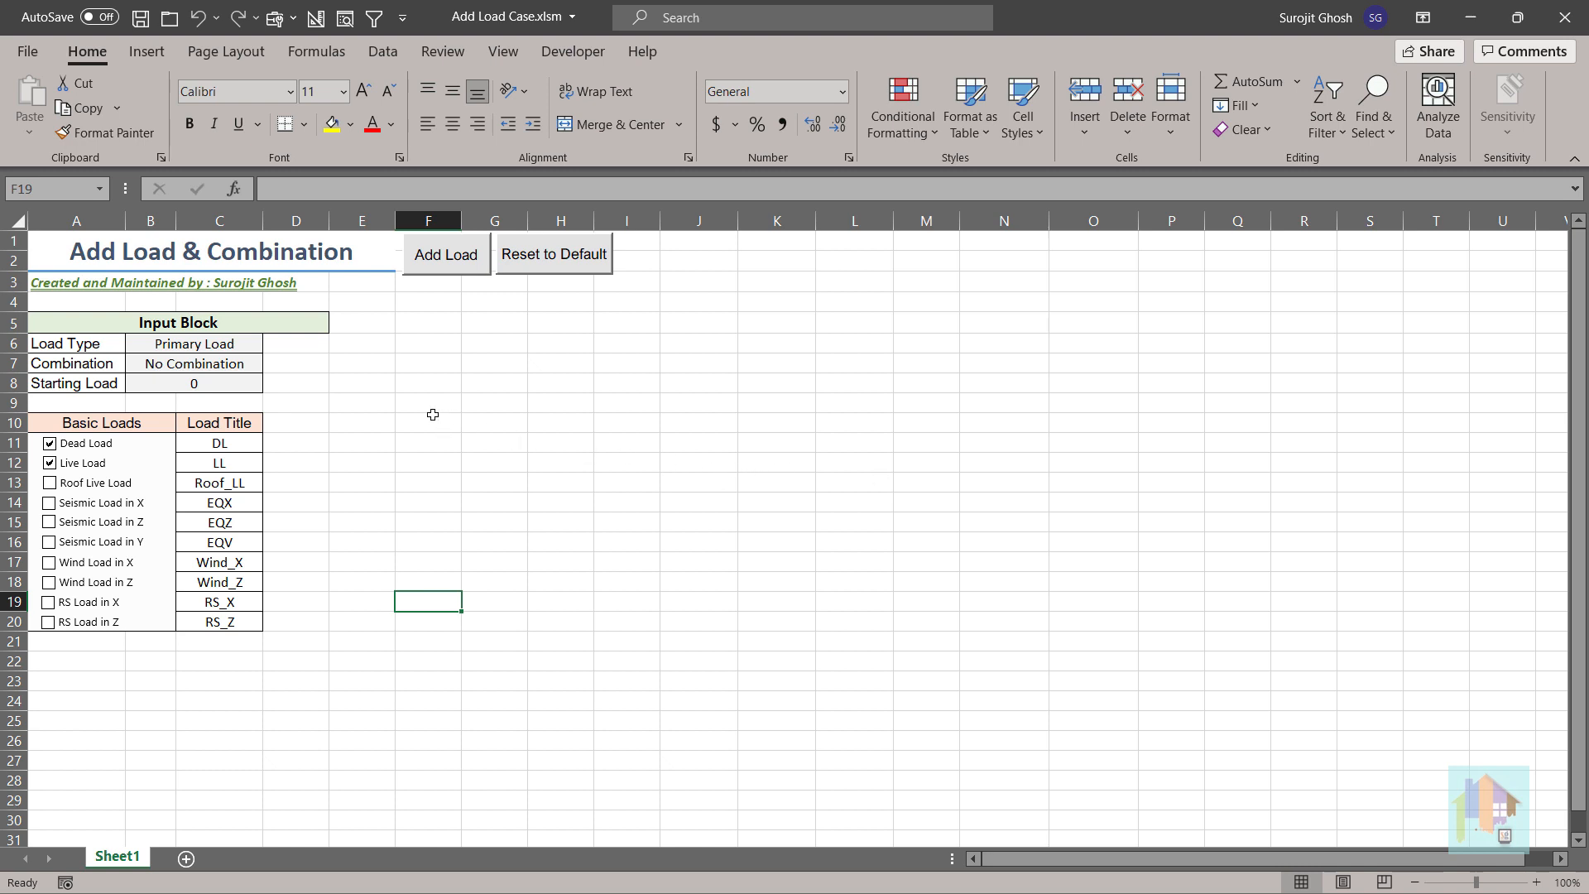
Keep Primary Load type and choose IS456:2000 Table18 as the combination standard.
left_click(192, 343)
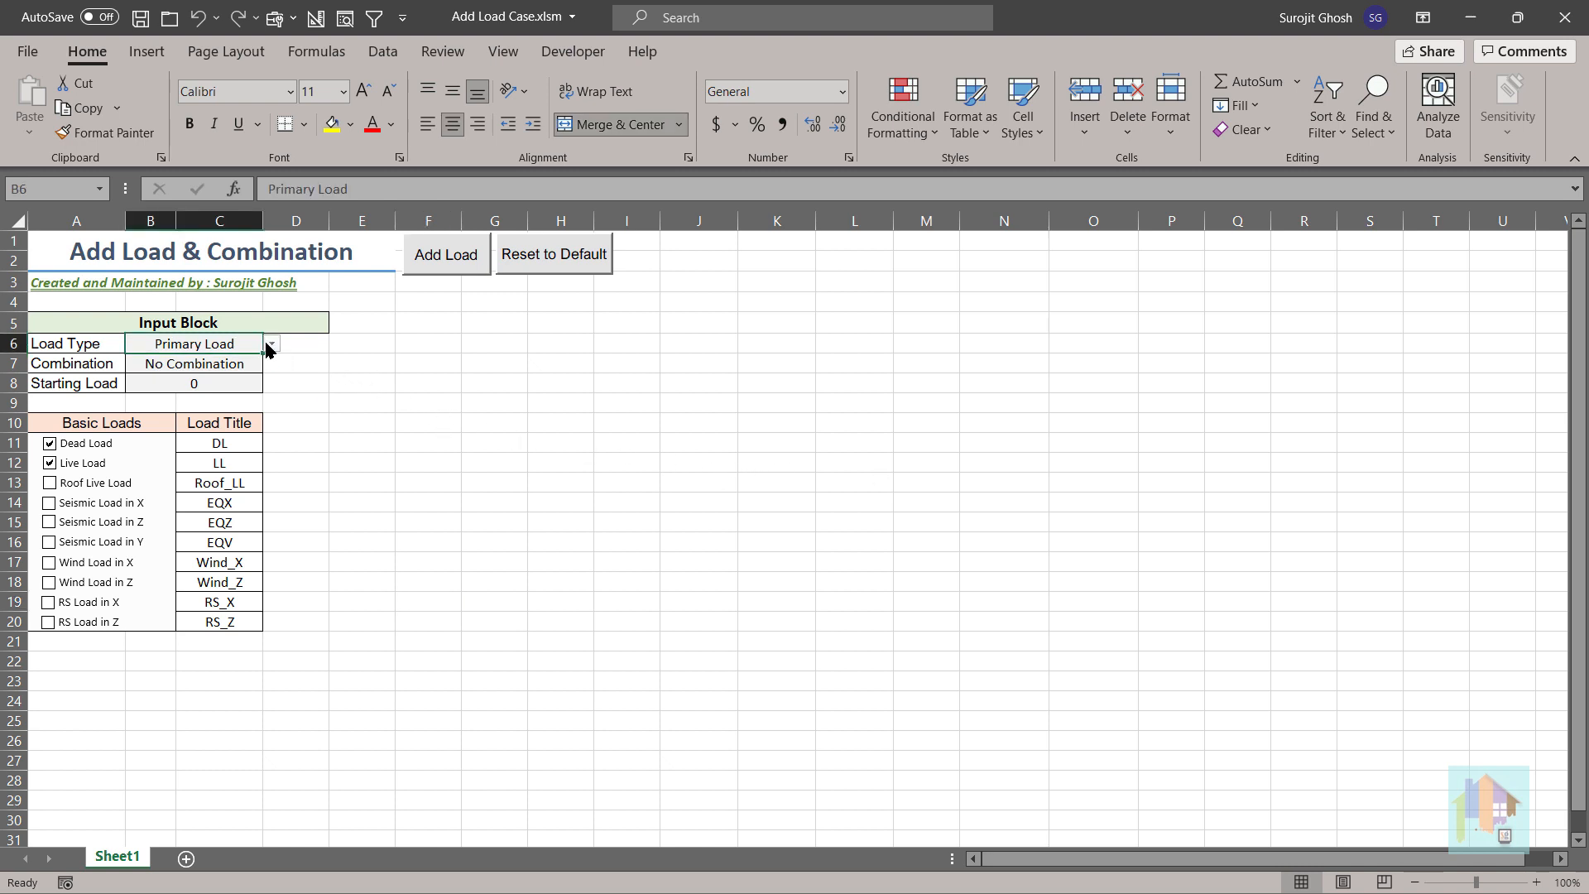
left_click(270, 345)
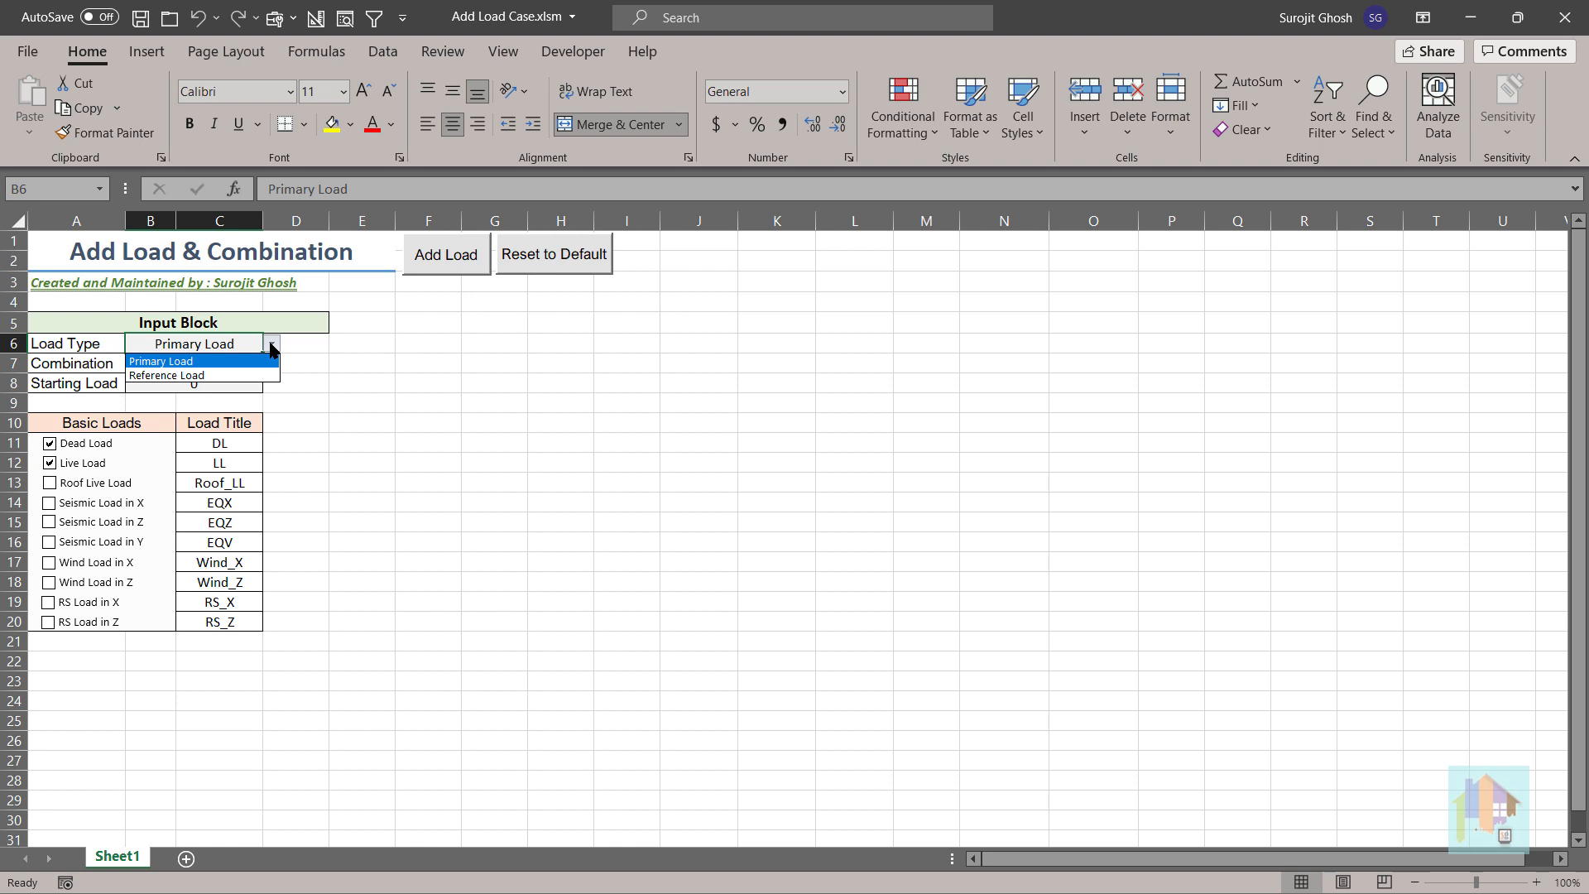
left_click(161, 360)
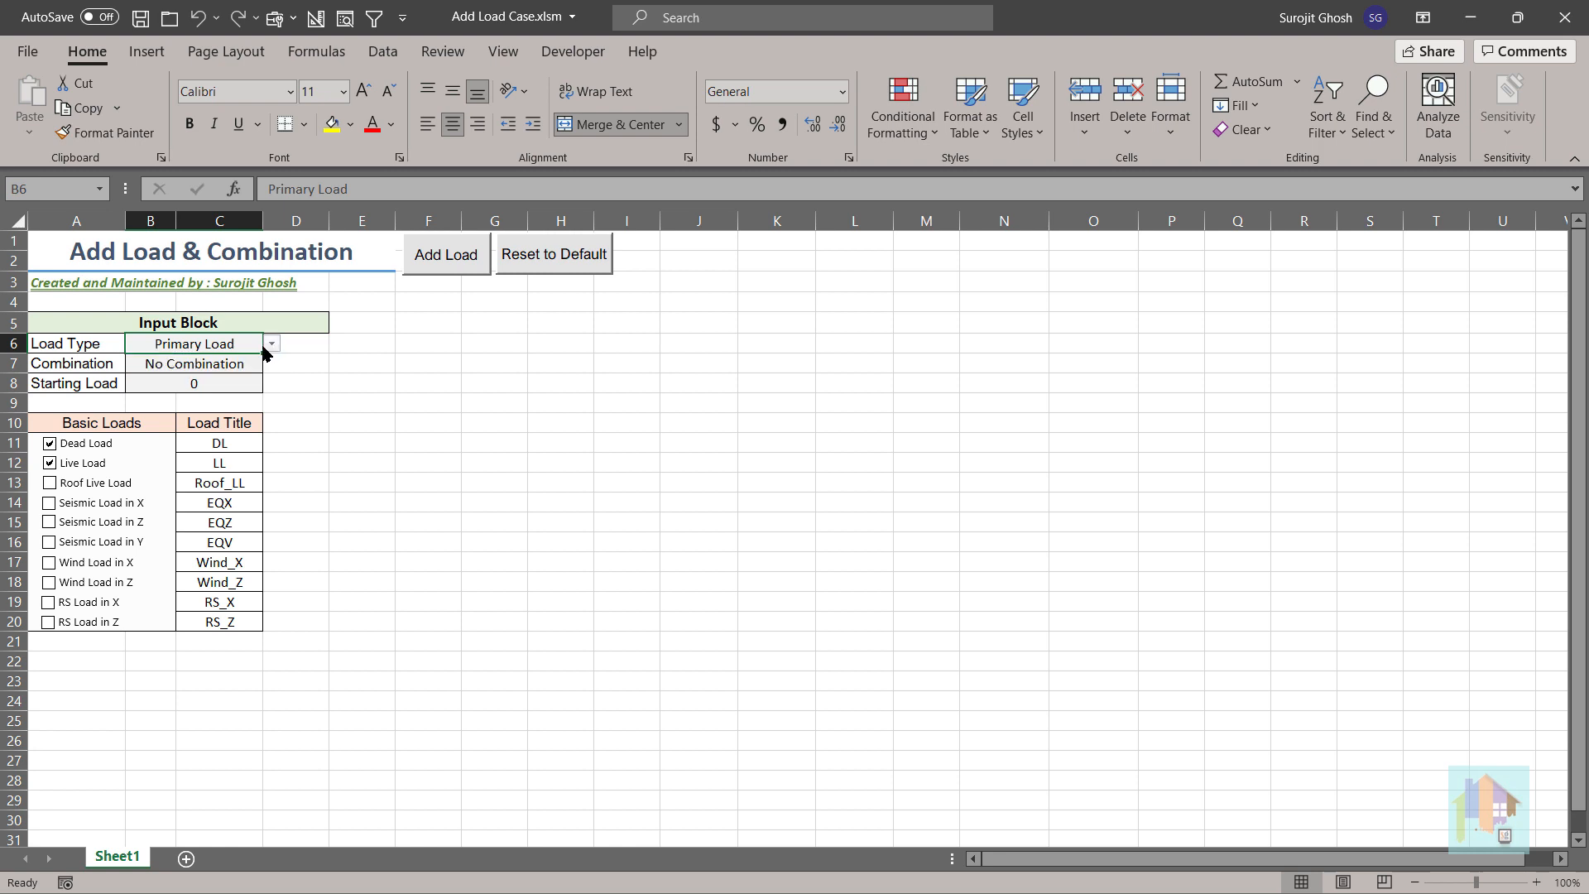
left_click(270, 363)
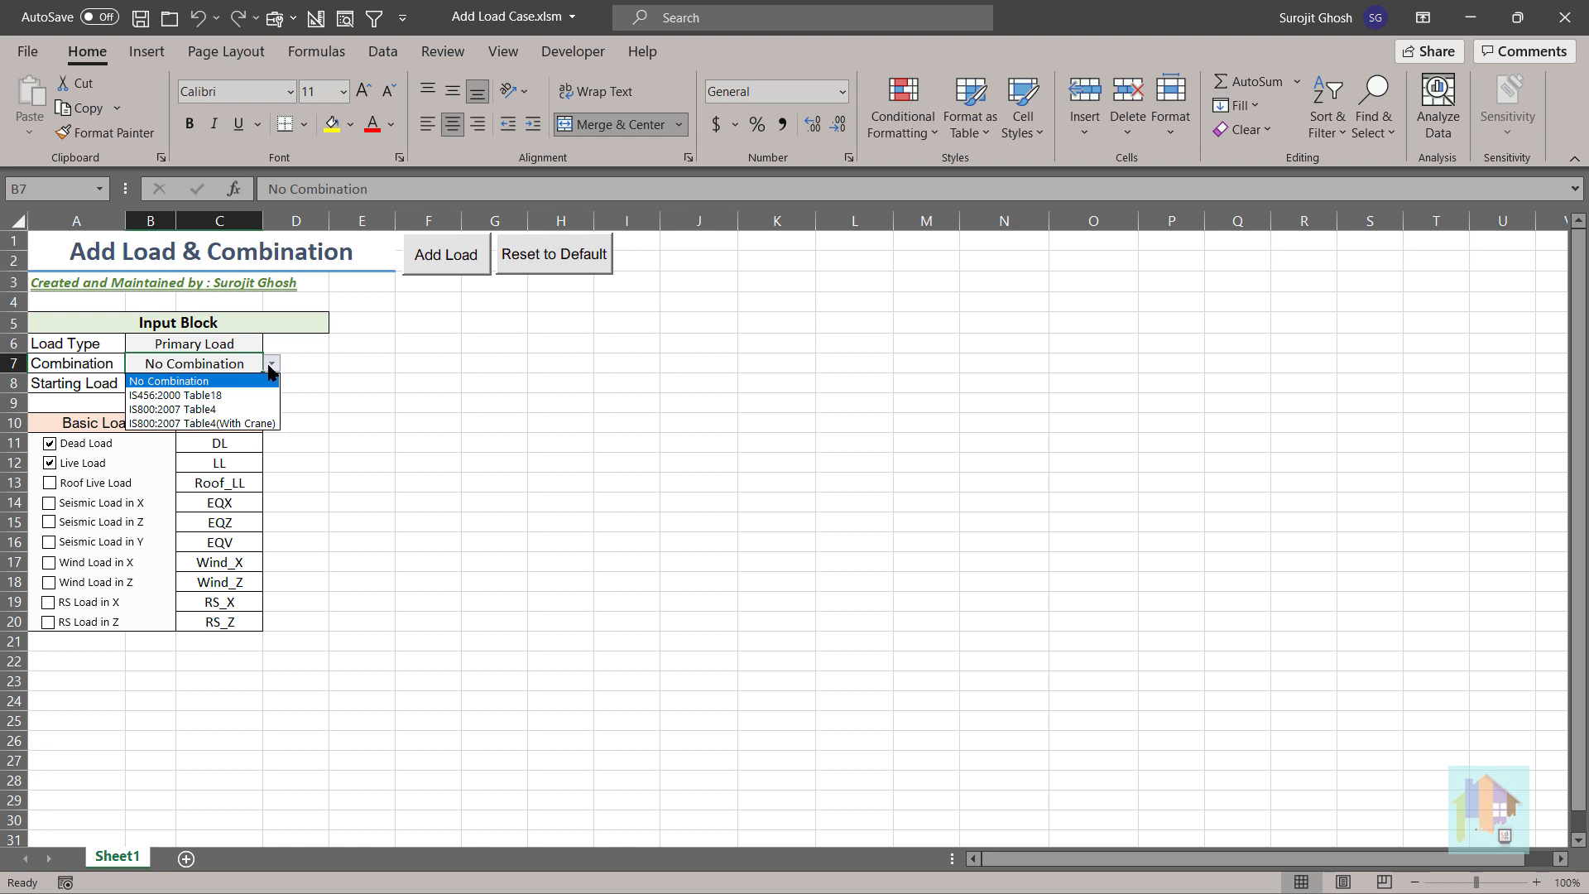
mouse_move(260, 393)
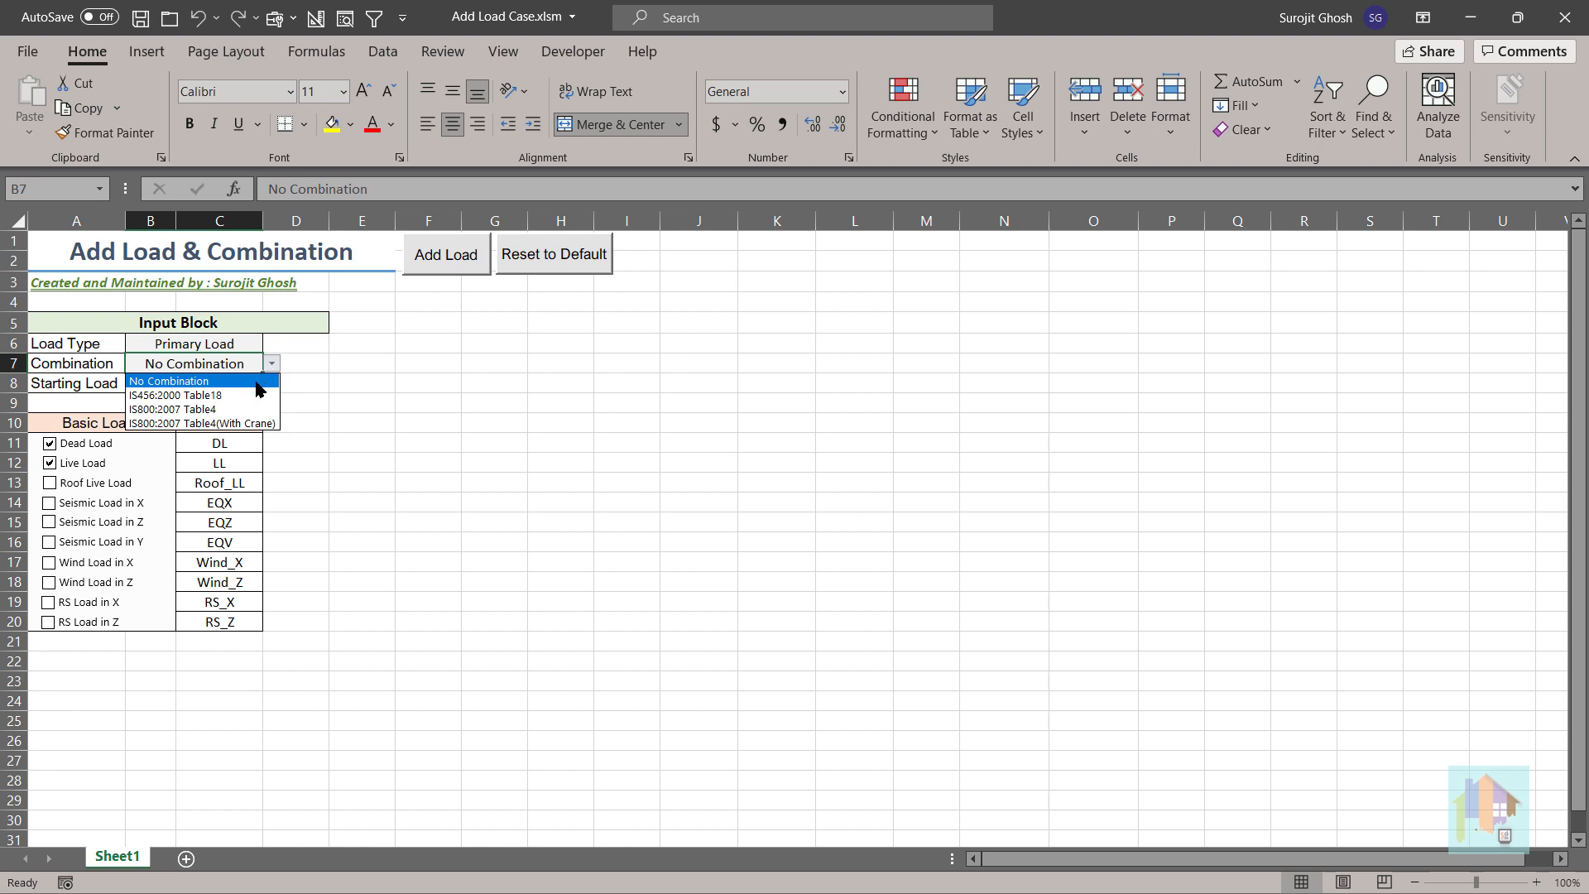
left_click(177, 395)
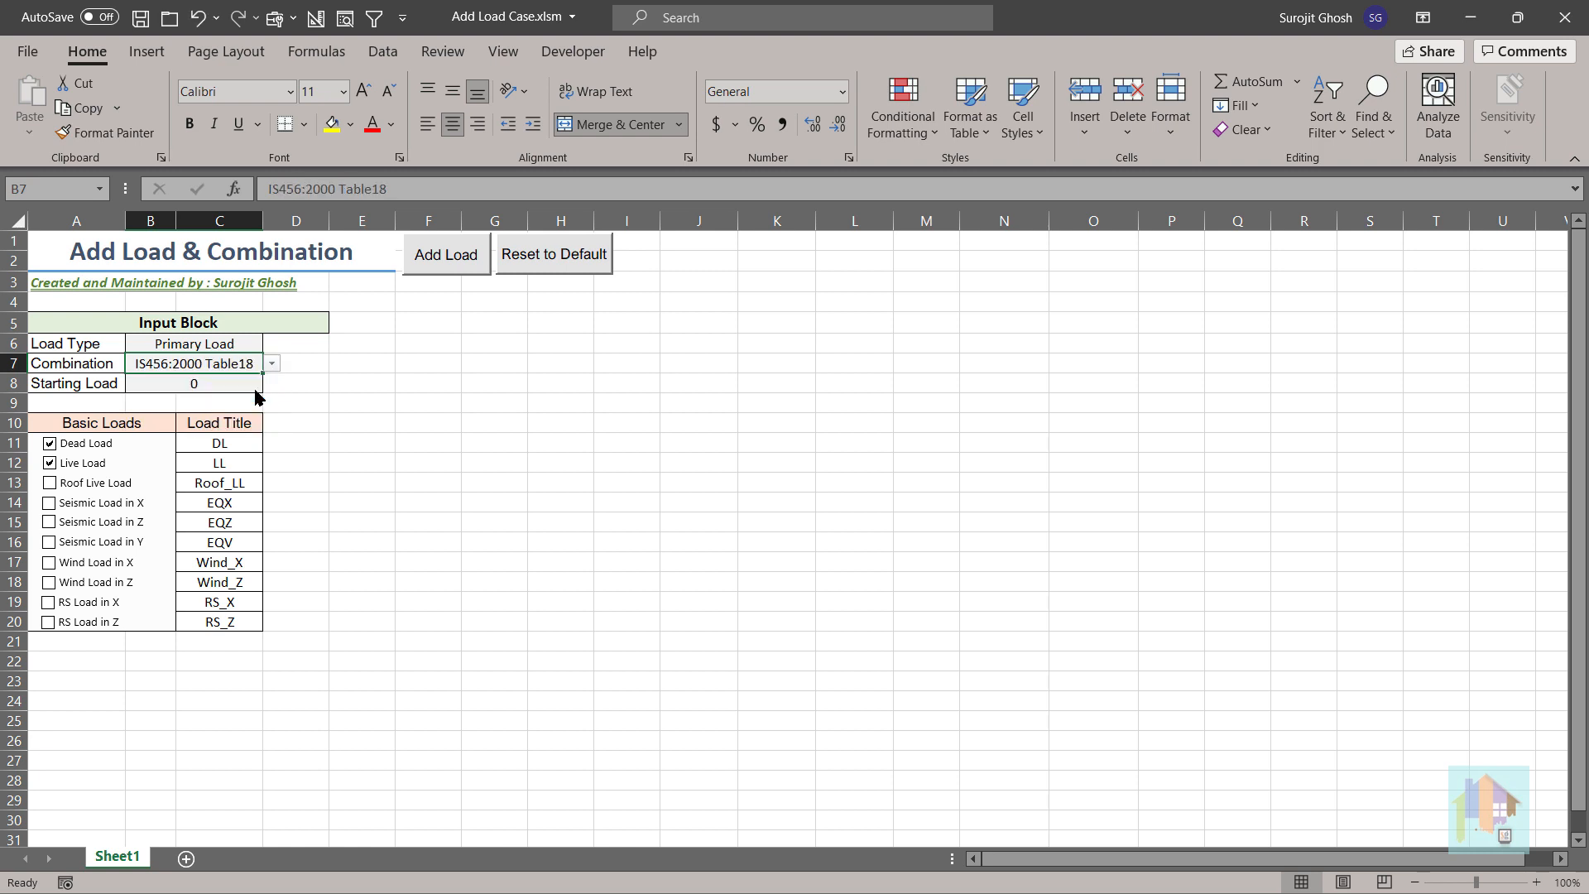
mouse_move(180, 444)
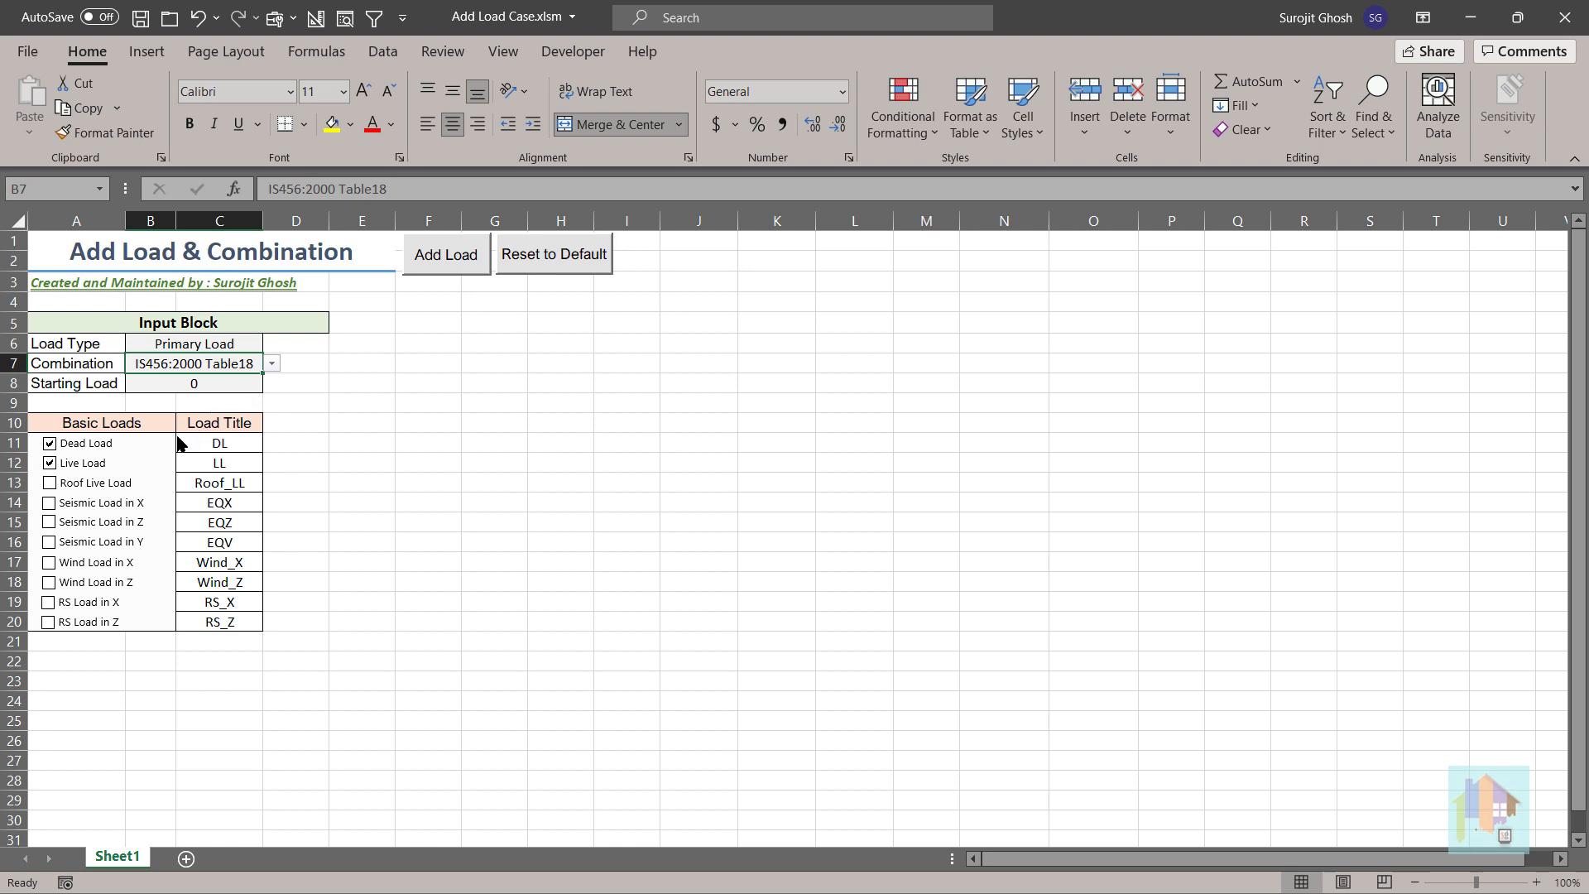
mouse_move(134, 467)
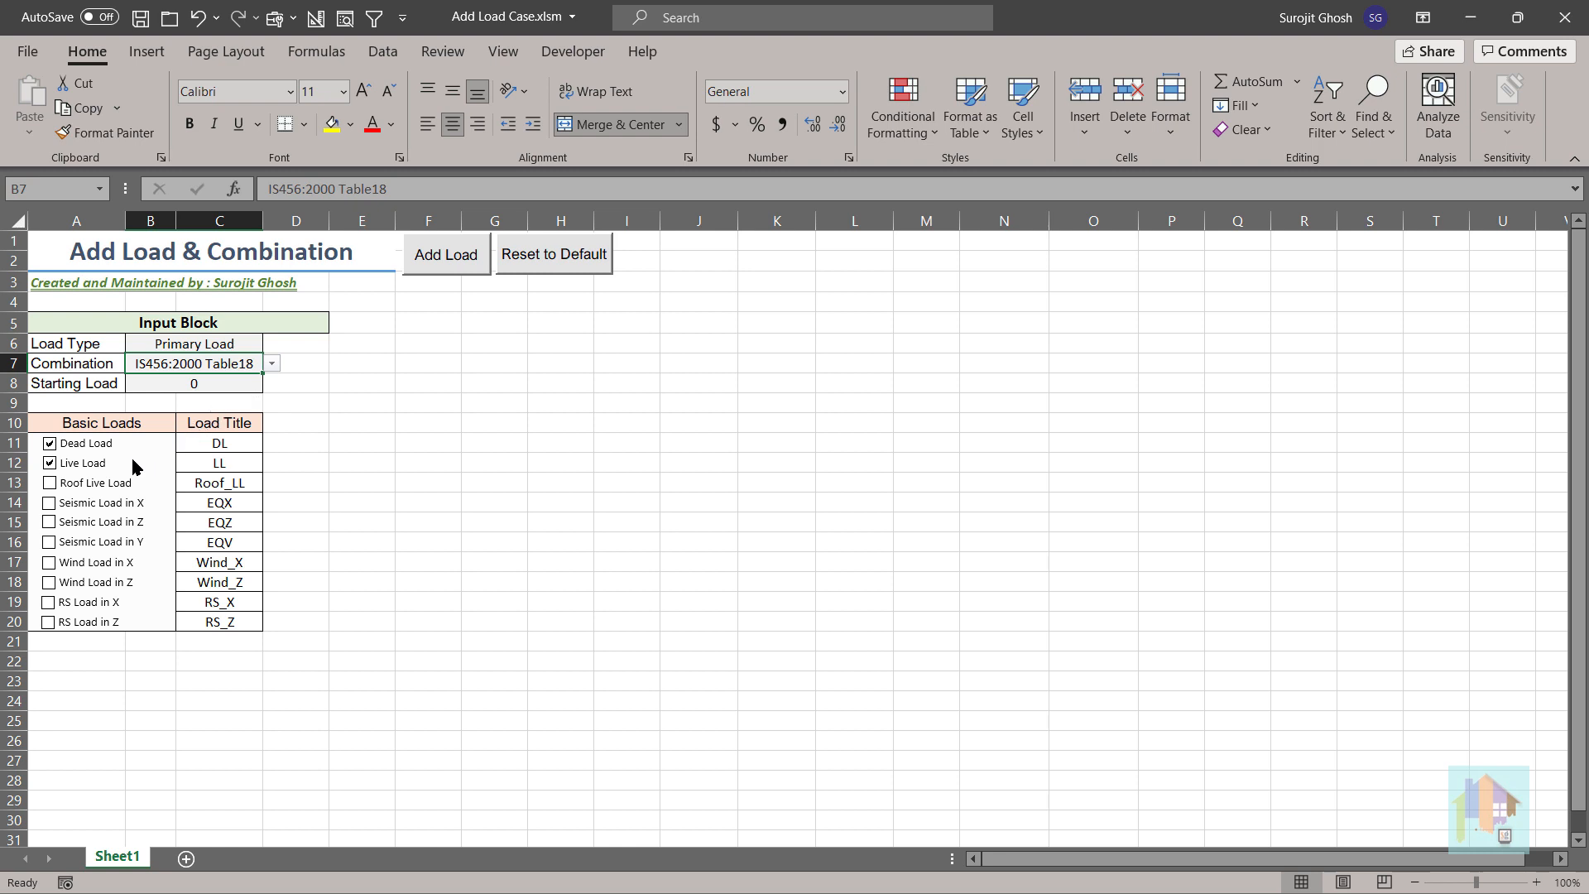
left_click(270, 362)
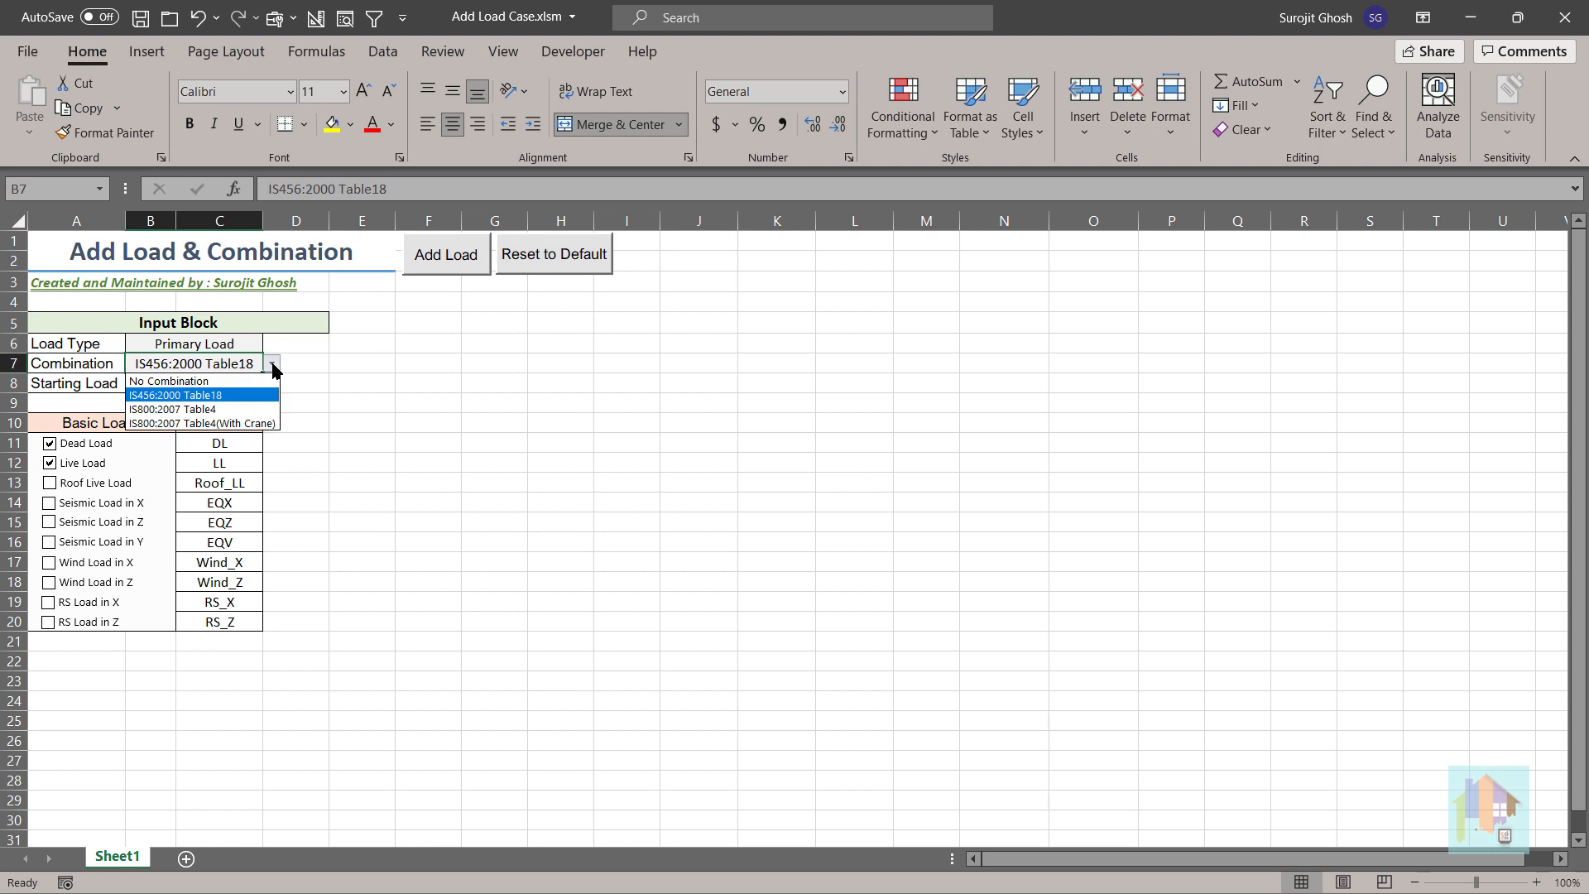
mouse_move(276, 375)
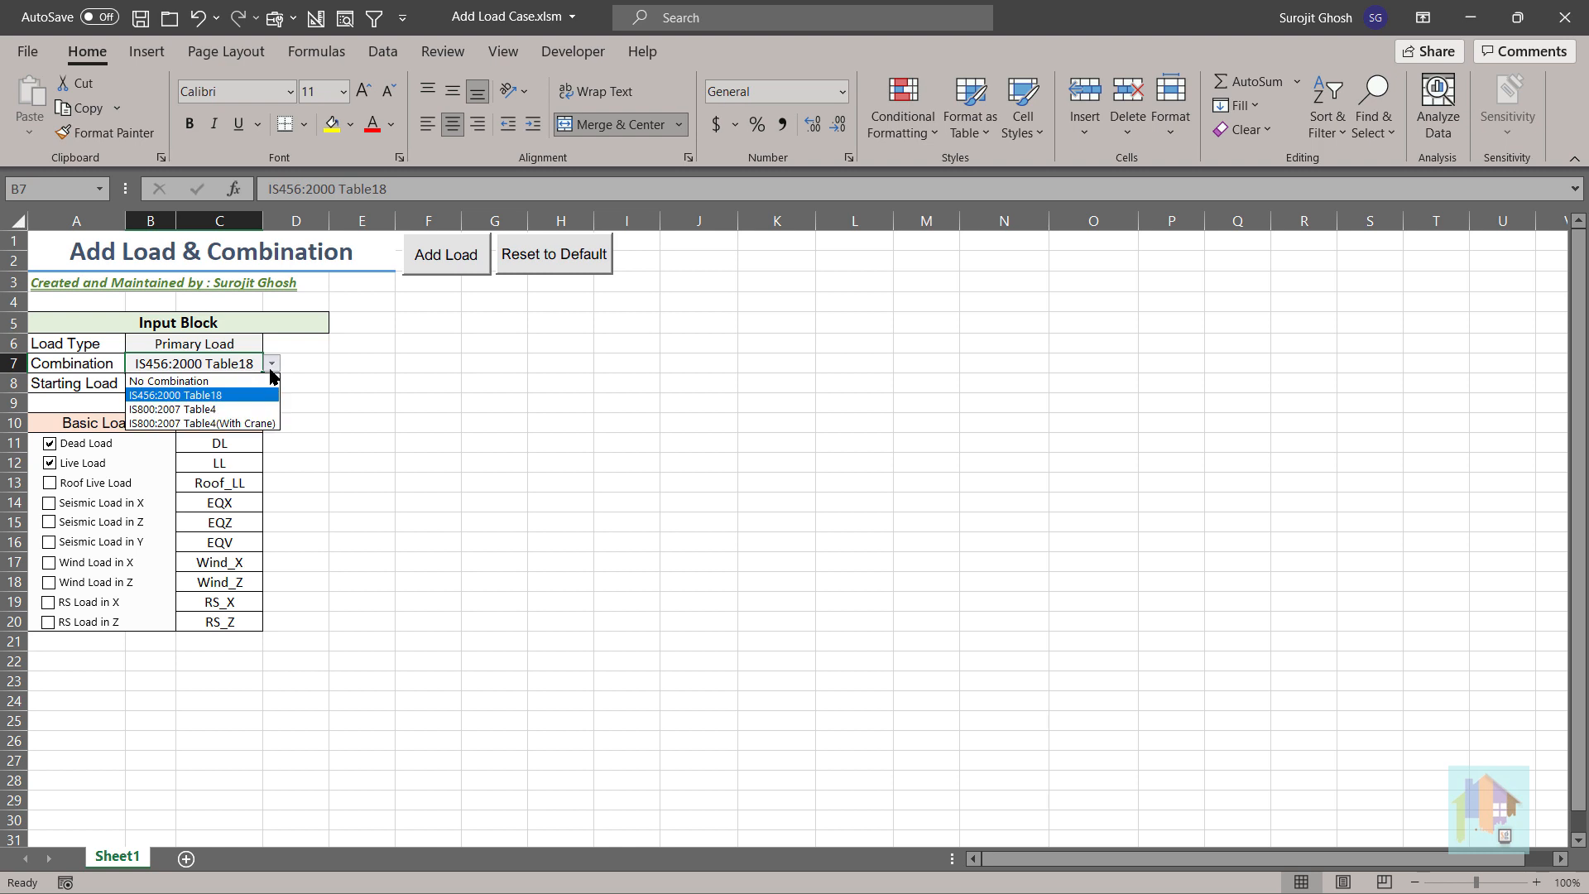
left_click(175, 394)
type("1")
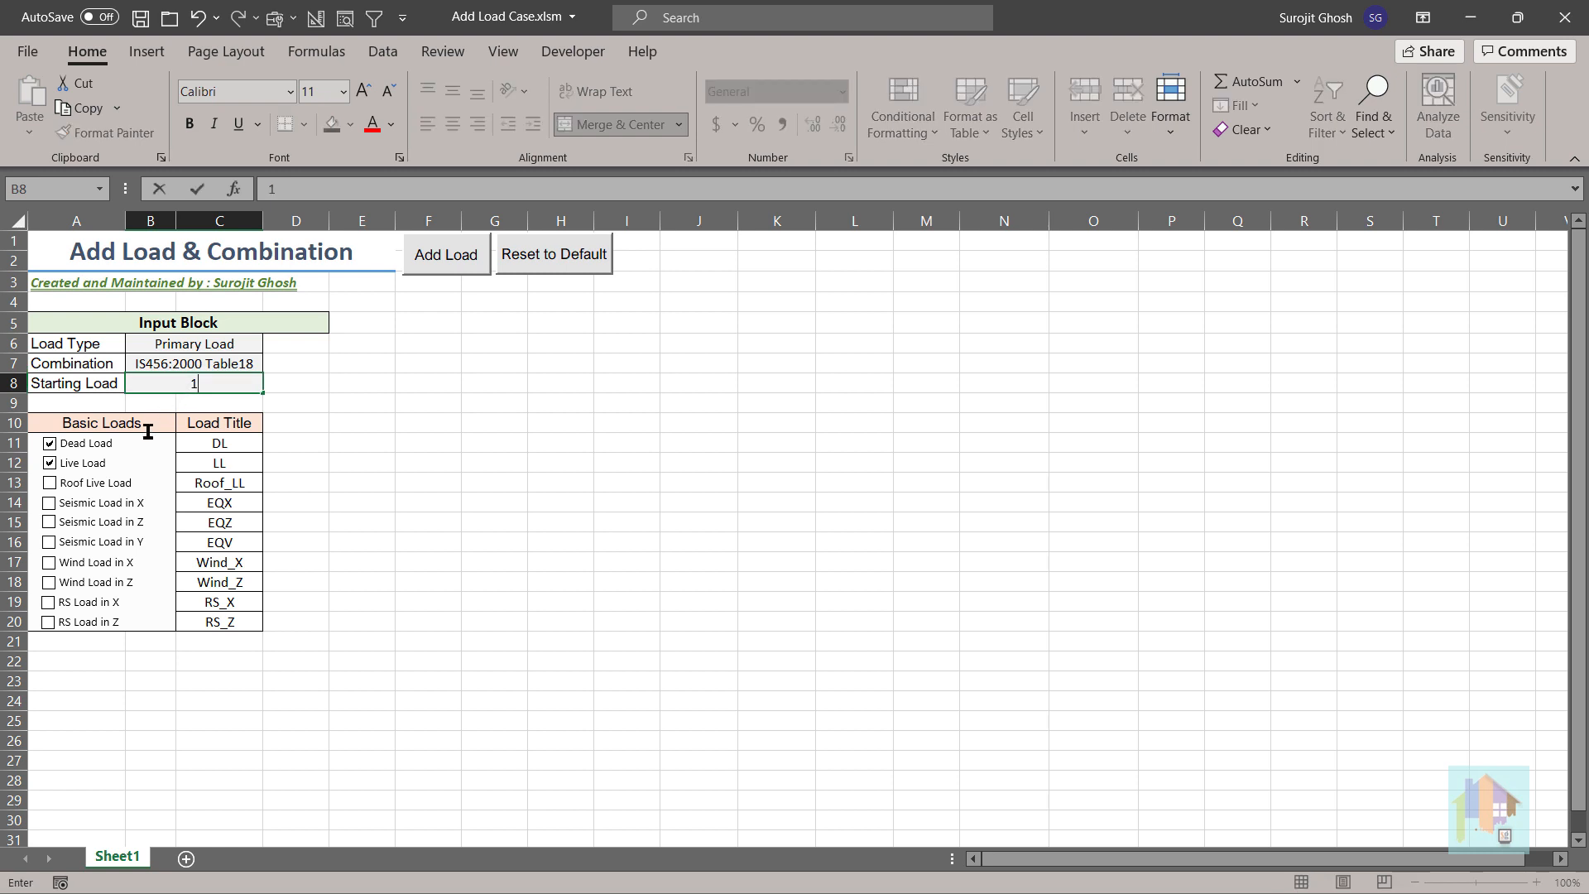
mouse_move(48, 497)
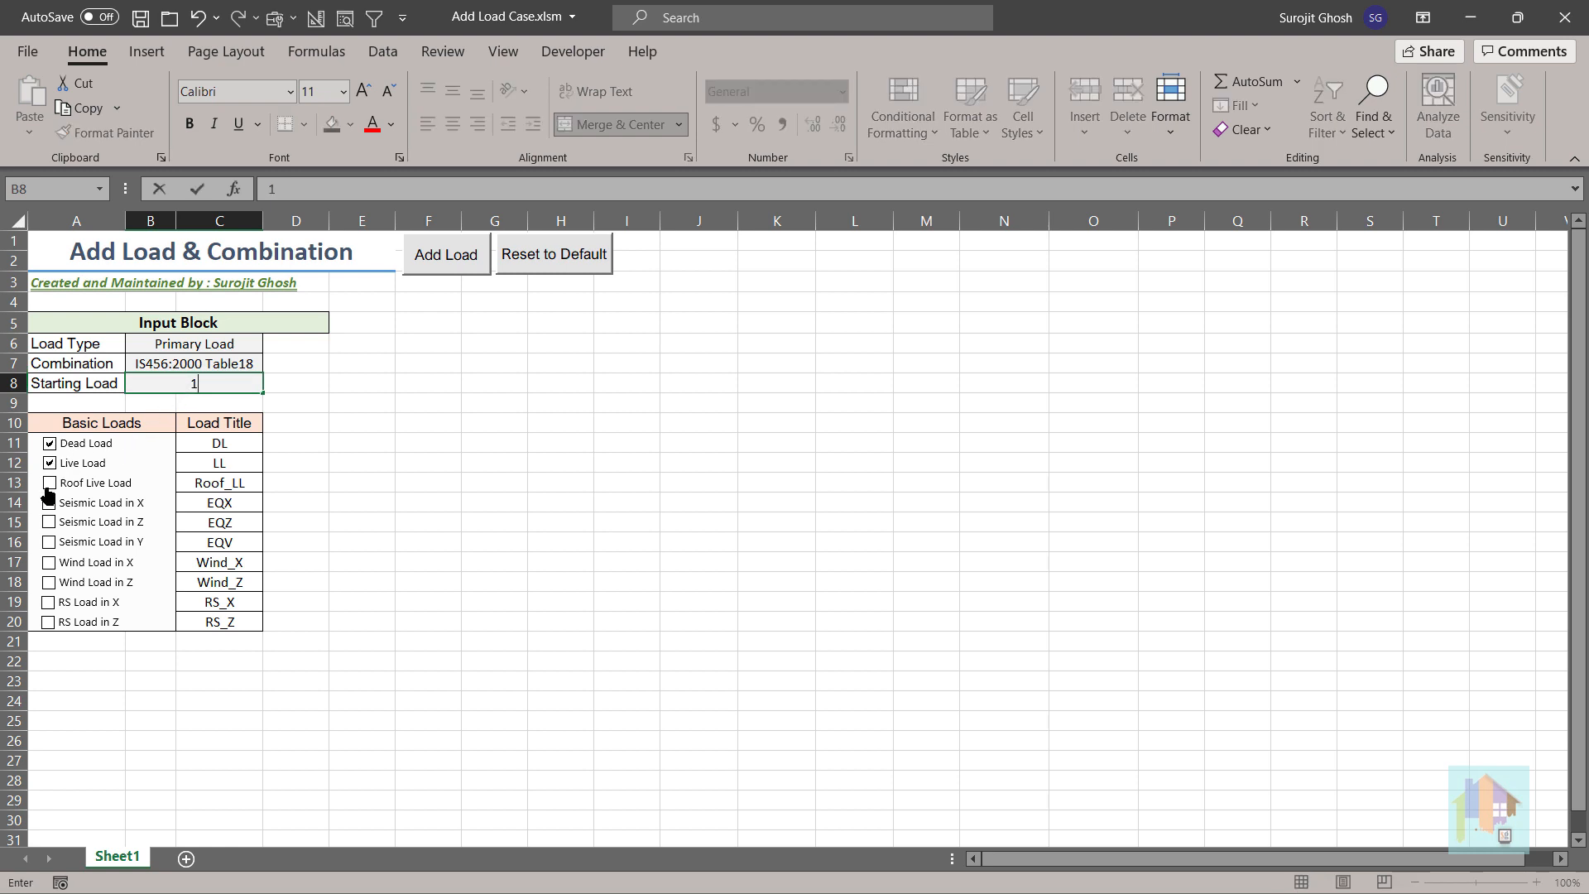
Tick roof live load and seismic load in X among the loads to add.
left_click(48, 481)
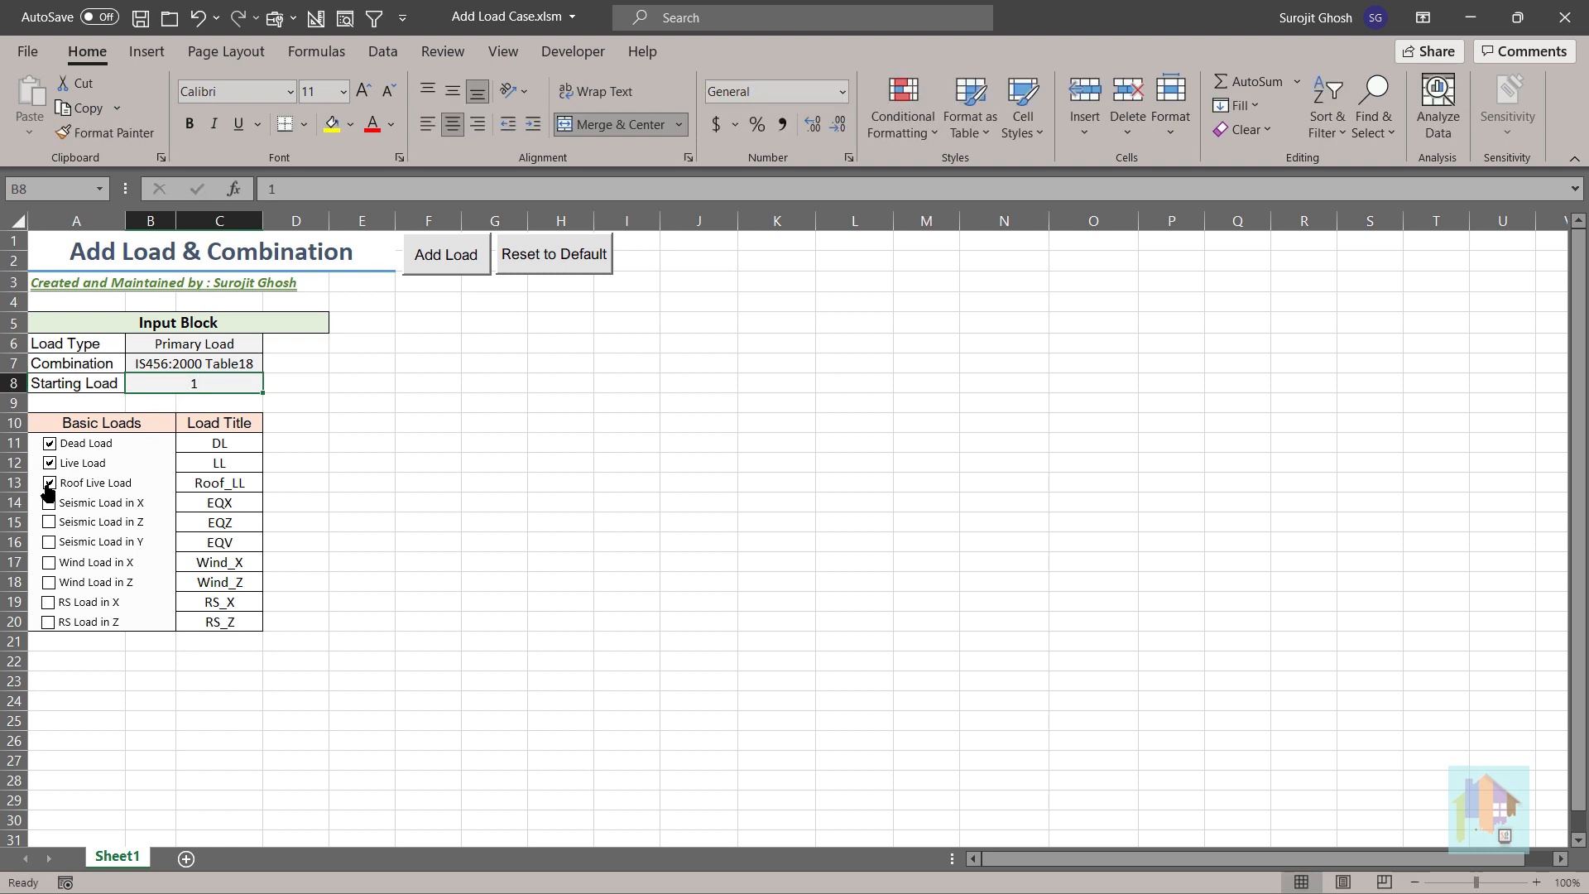
left_click(48, 502)
type("dead")
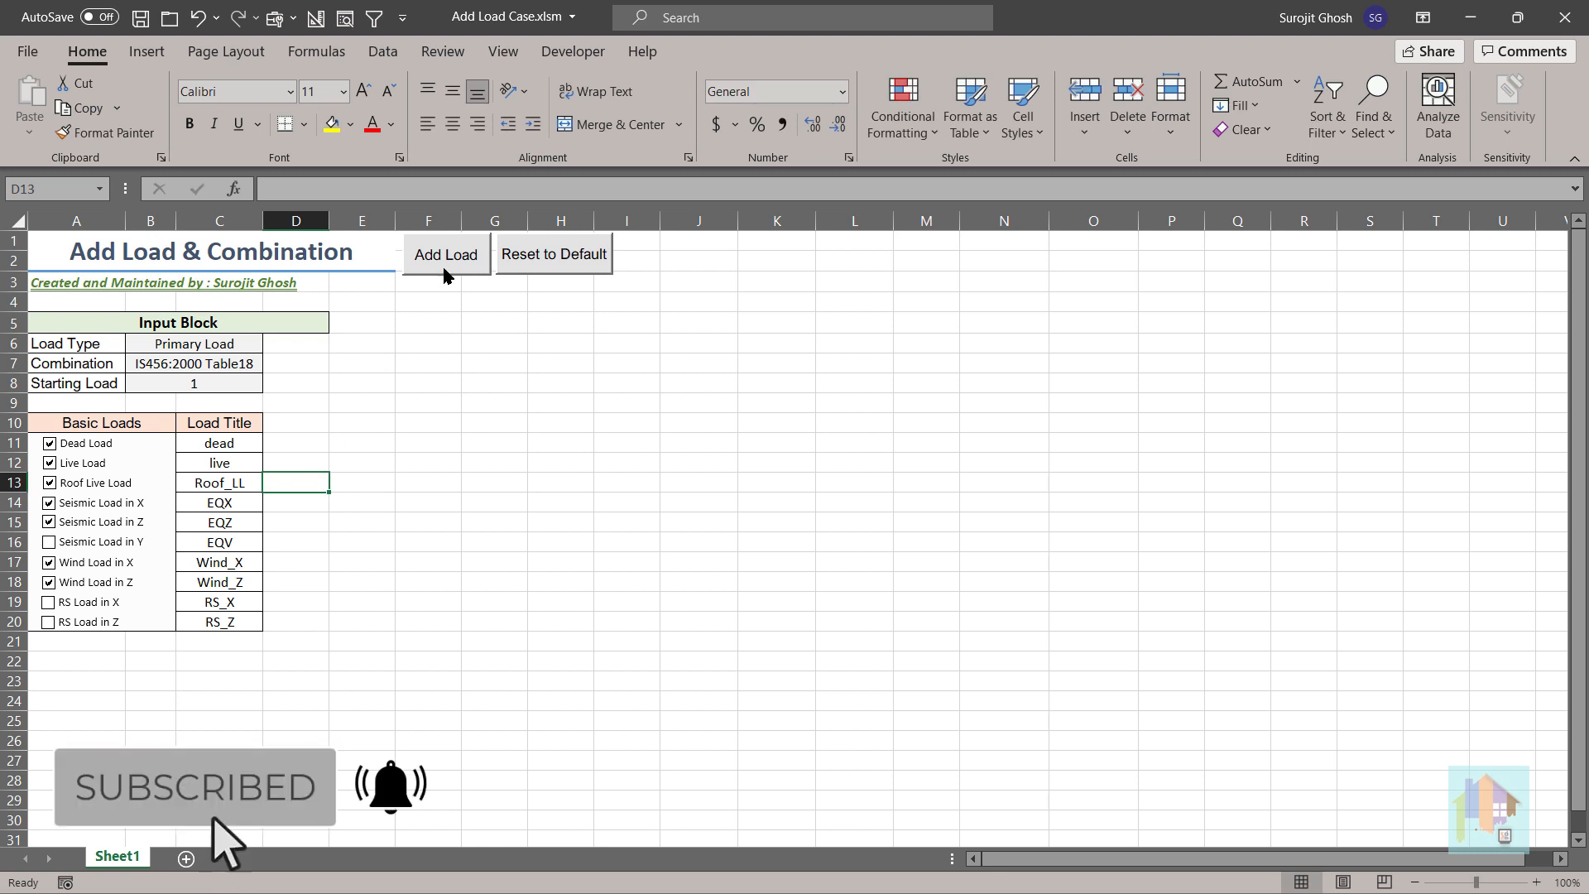
Add the ticked loads and combinations to the STAAD model and dismiss the success message.
left_click(446, 255)
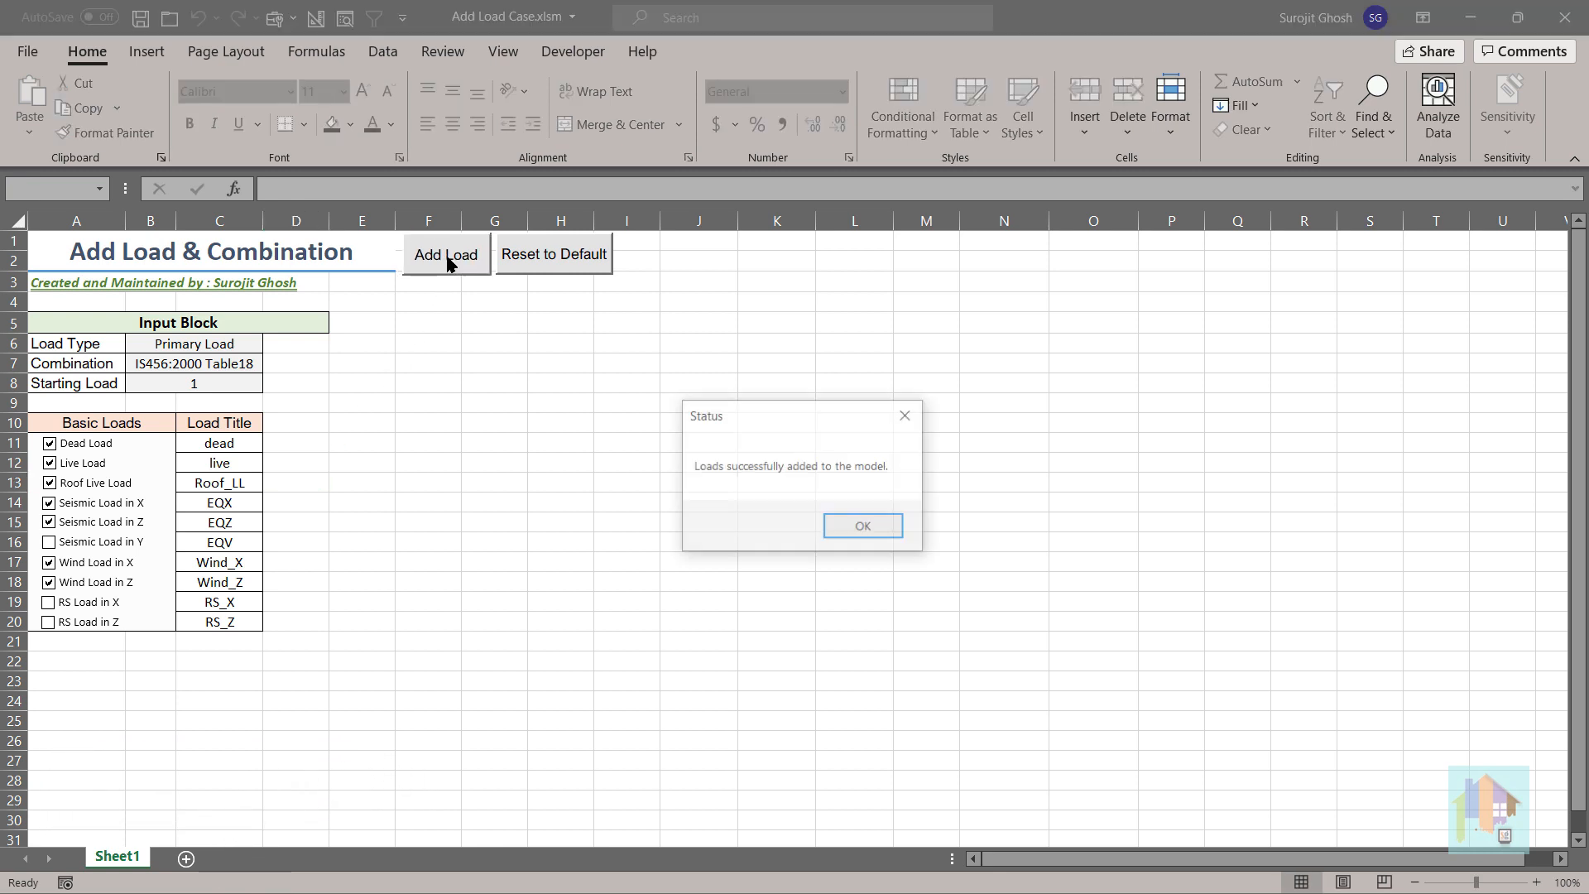
mouse_move(479, 310)
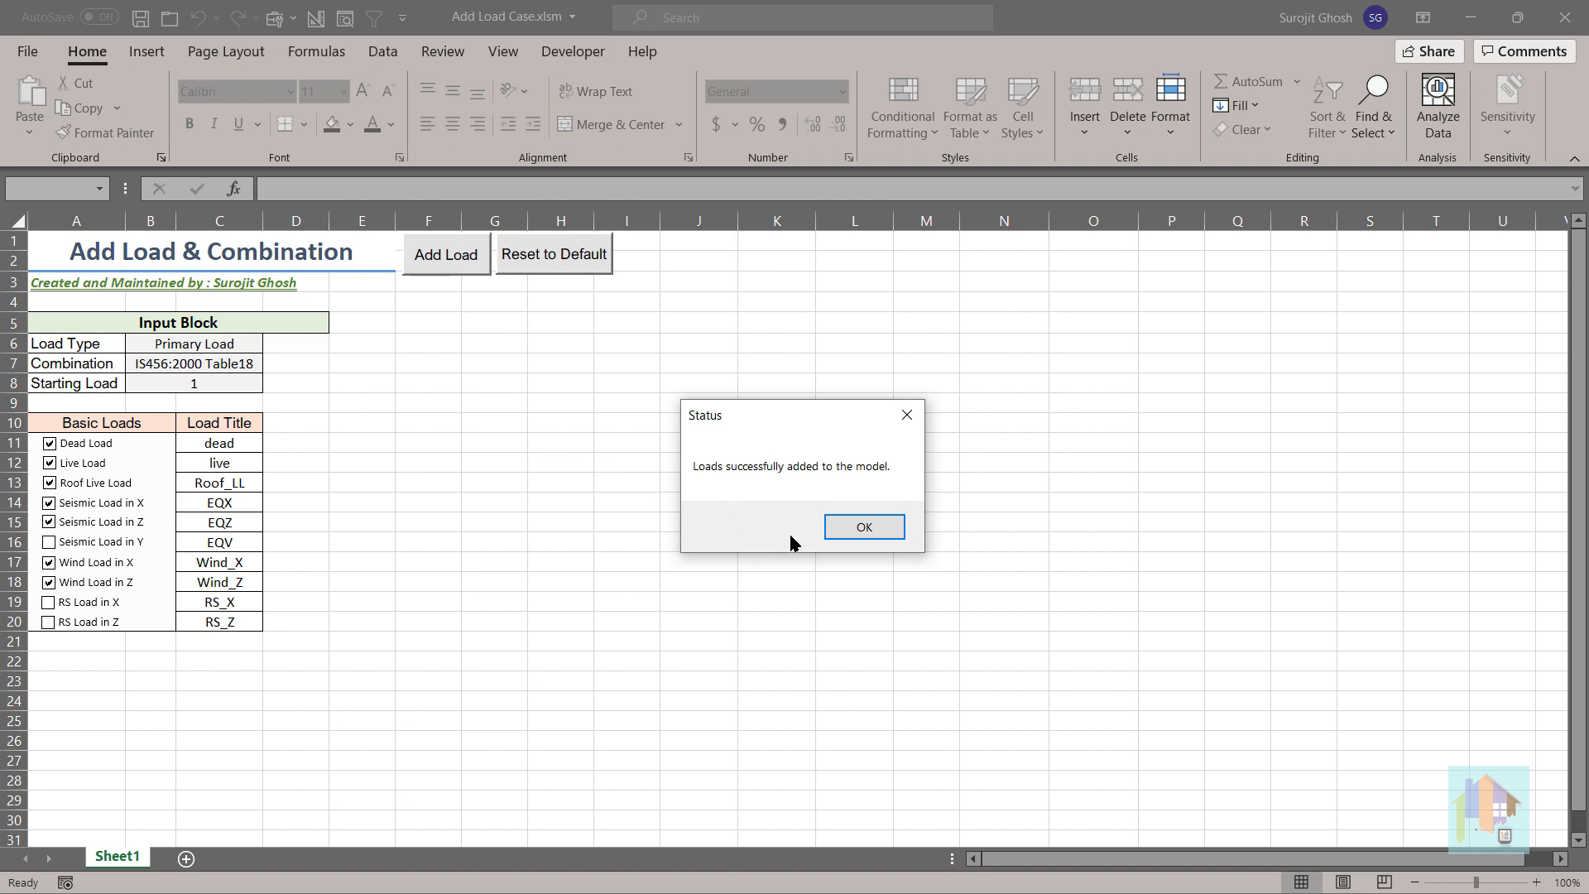
left_click(862, 527)
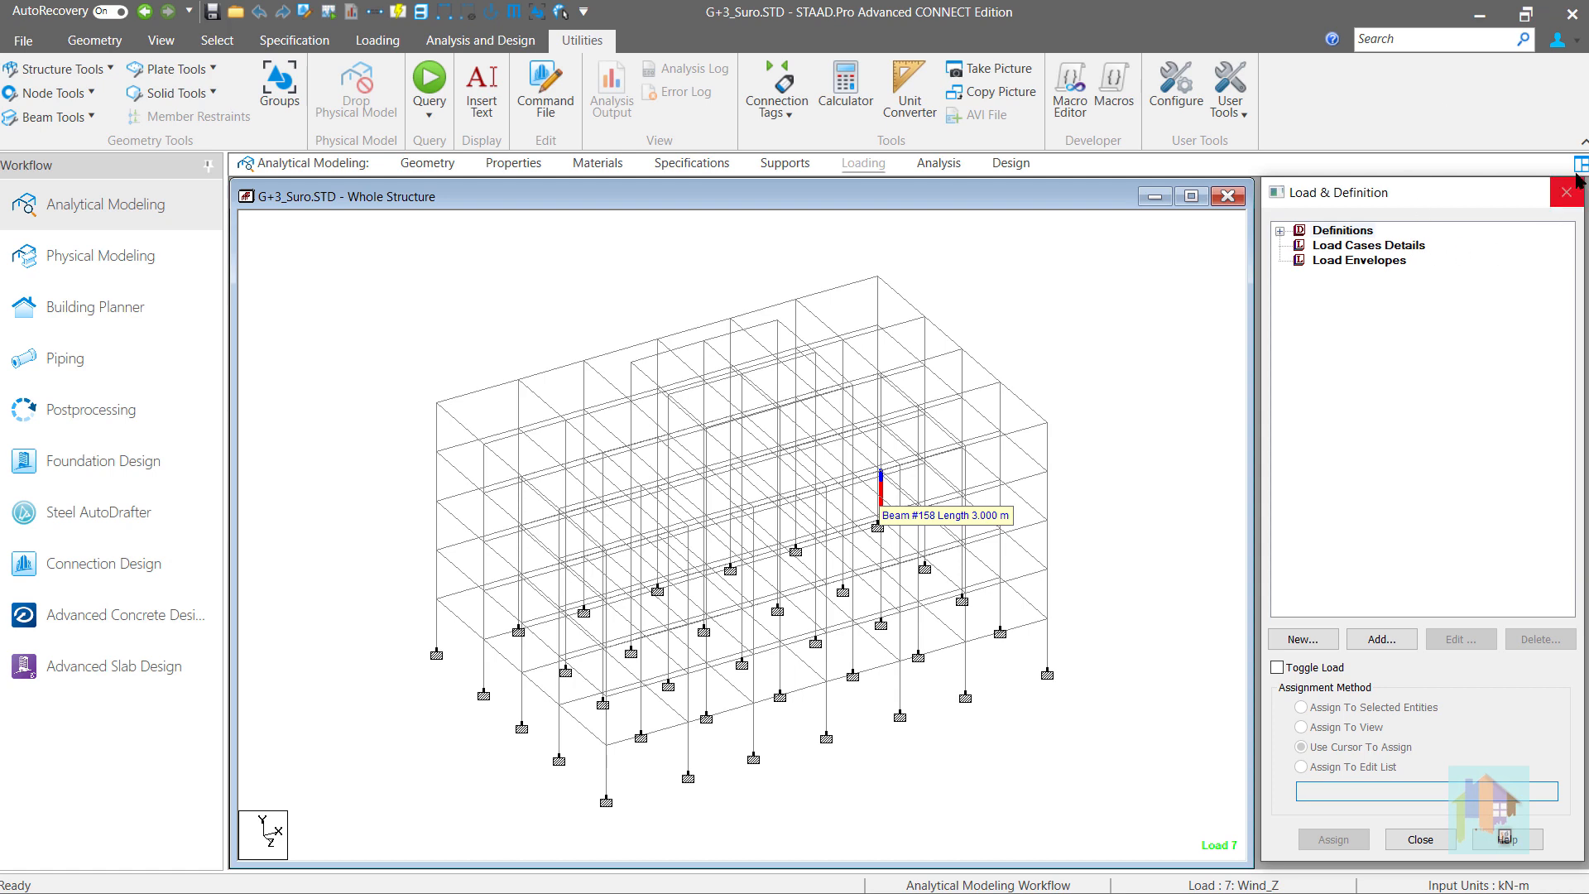
Review Load Cases Details showing seven primary cases and combinations from 100, selecting case 3 dead.
left_click(376, 39)
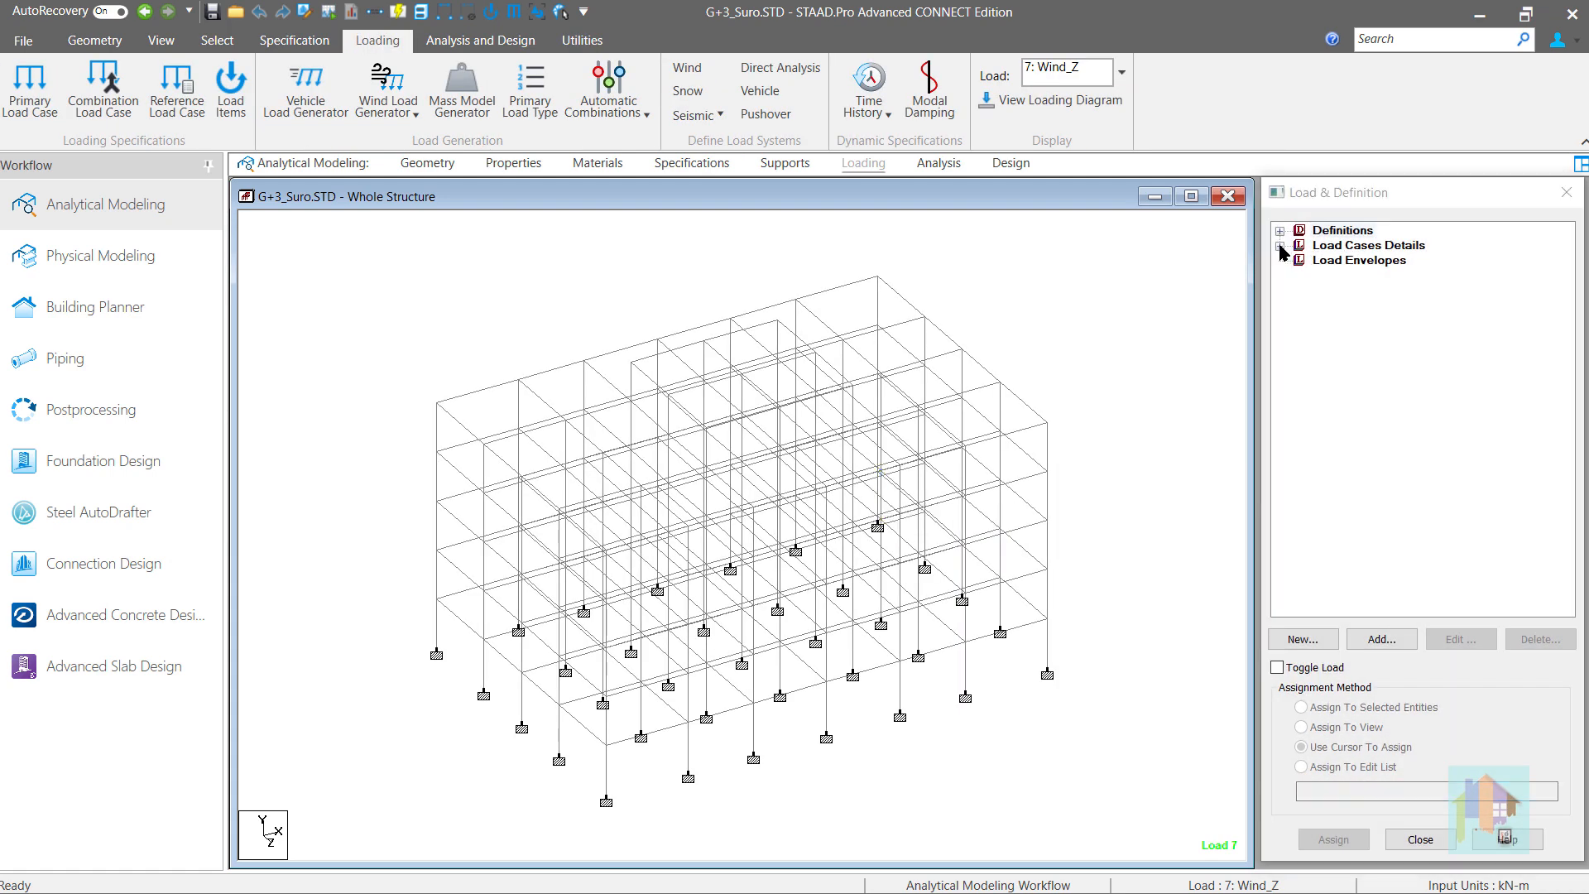
left_click(1281, 245)
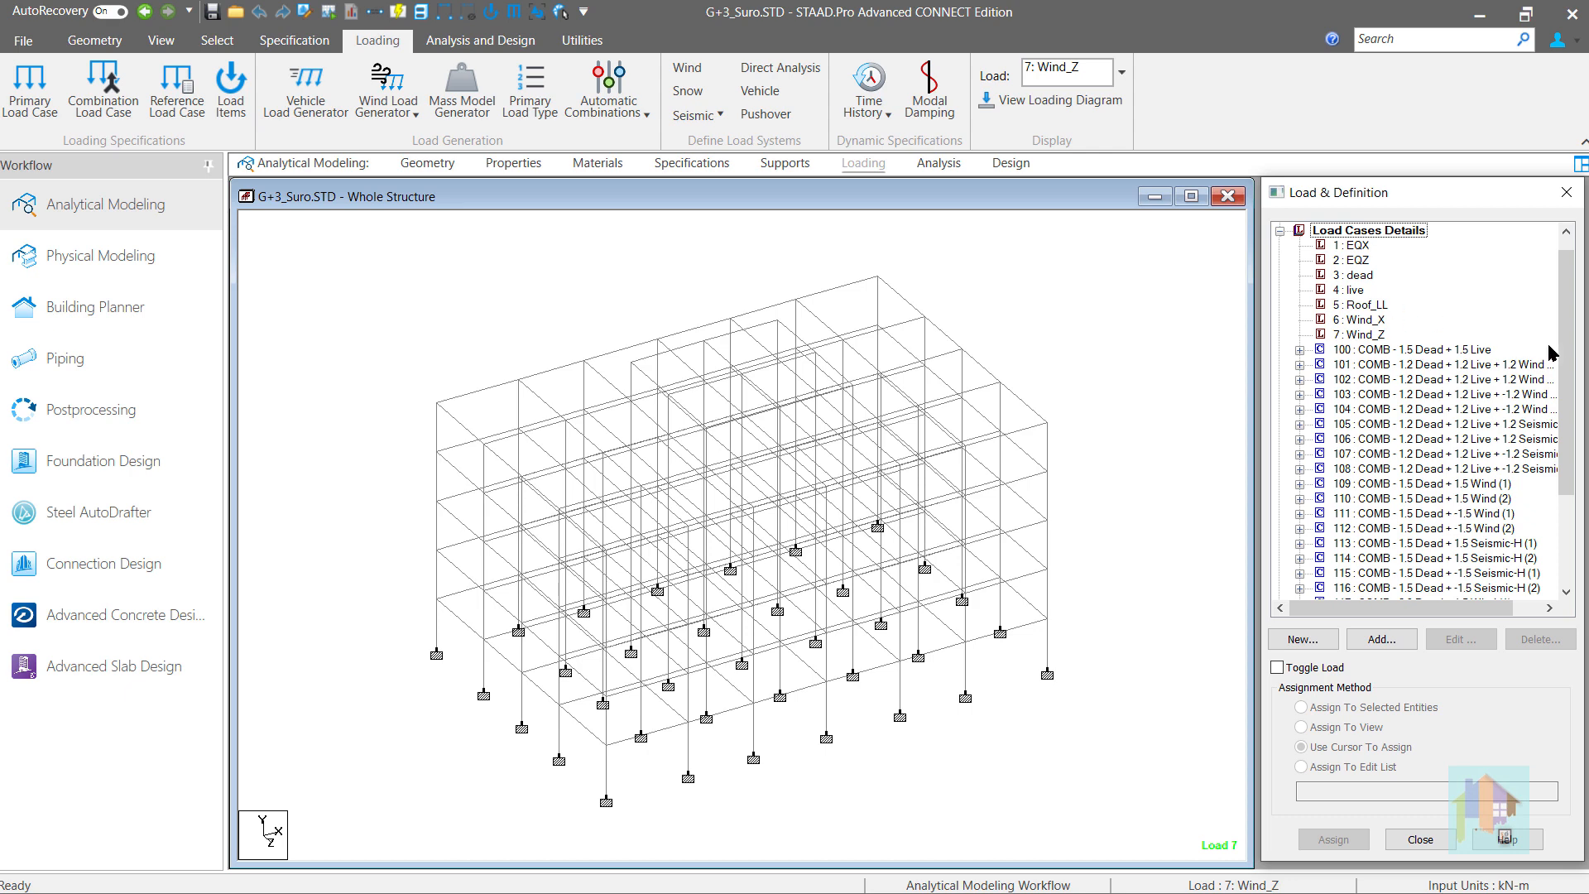
scroll("down", 3)
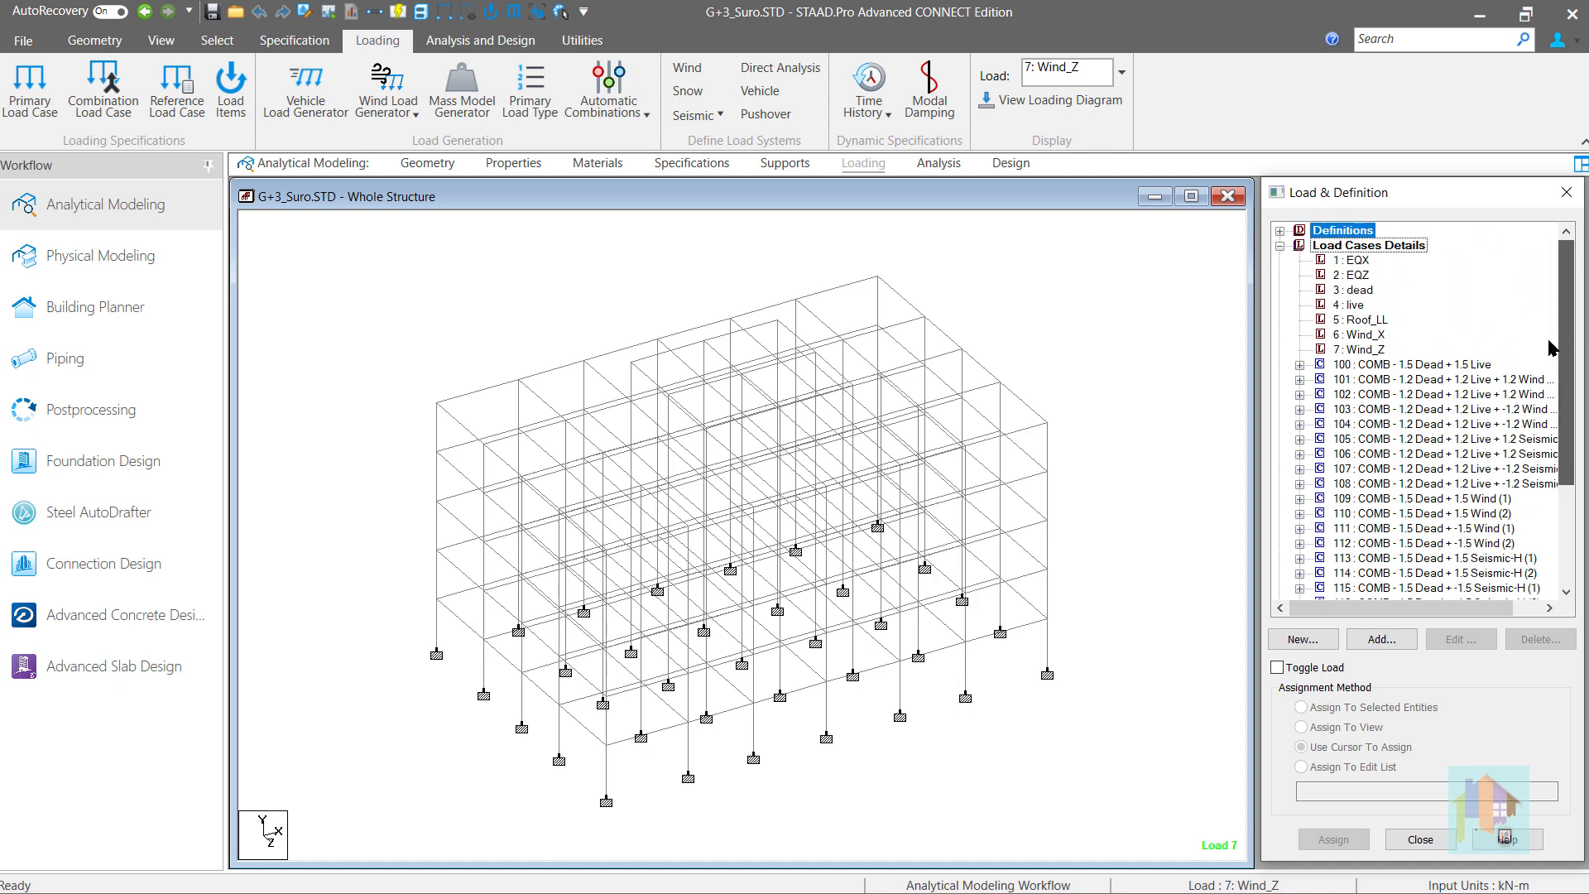
mouse_move(1371, 296)
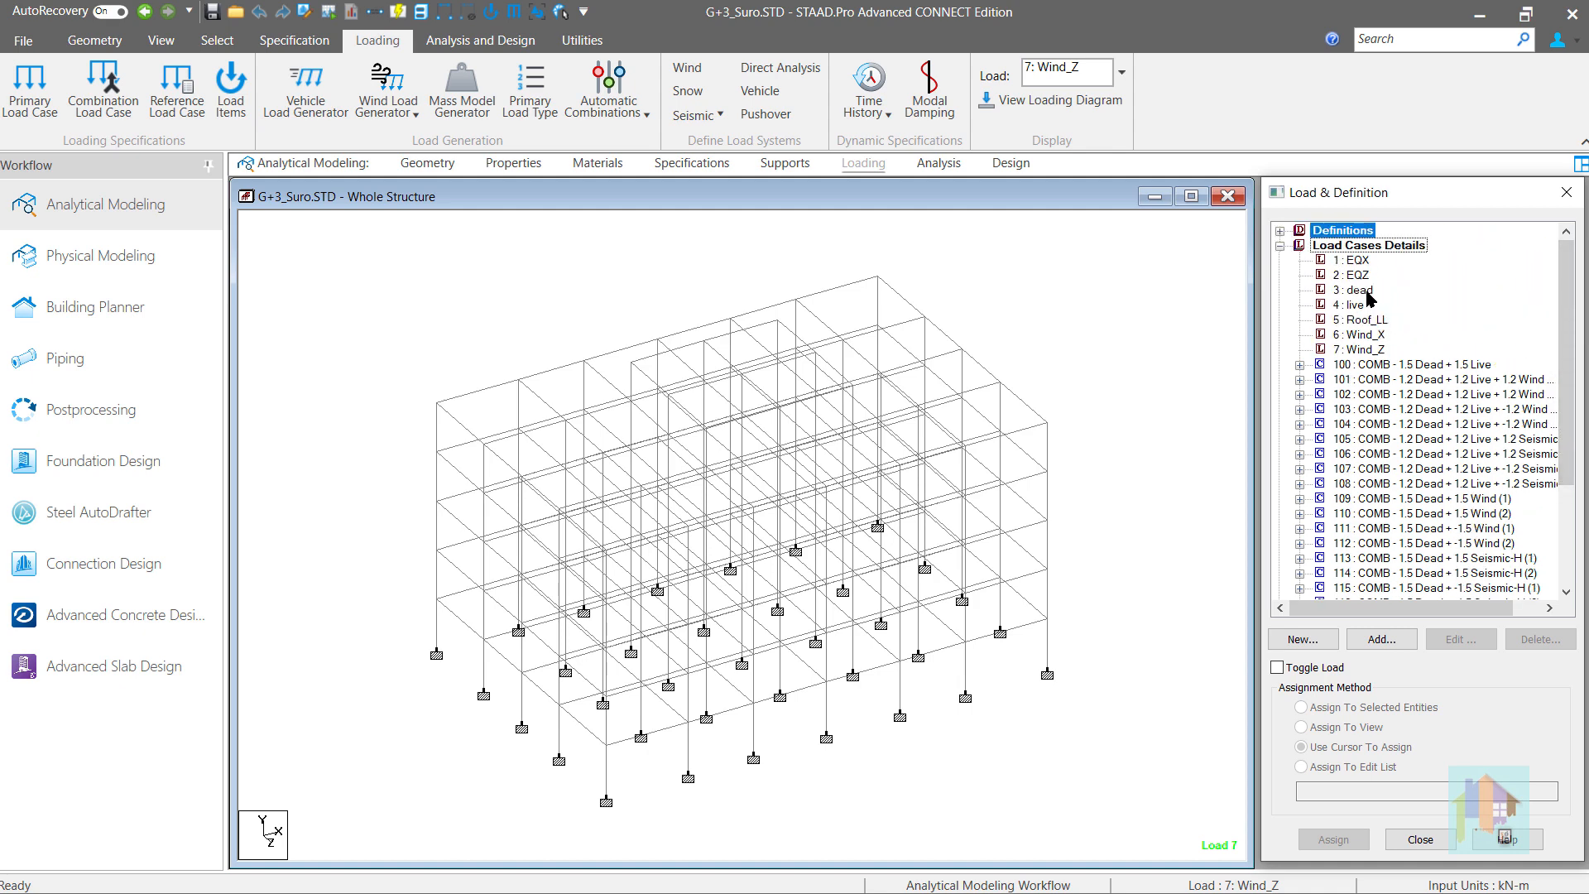
left_click(1357, 274)
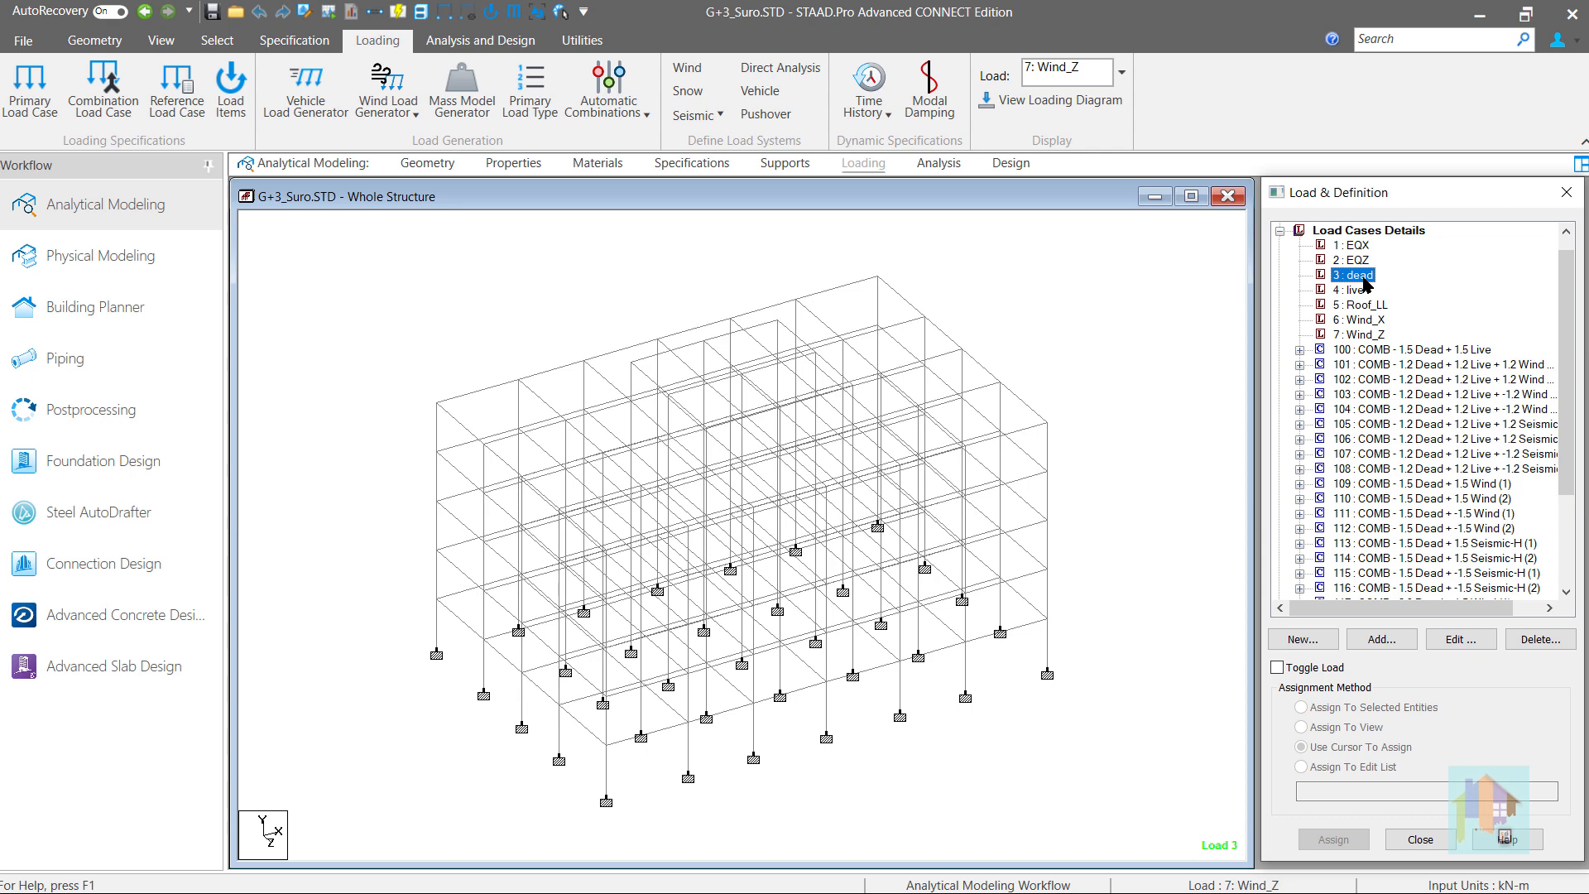
left_click(581, 40)
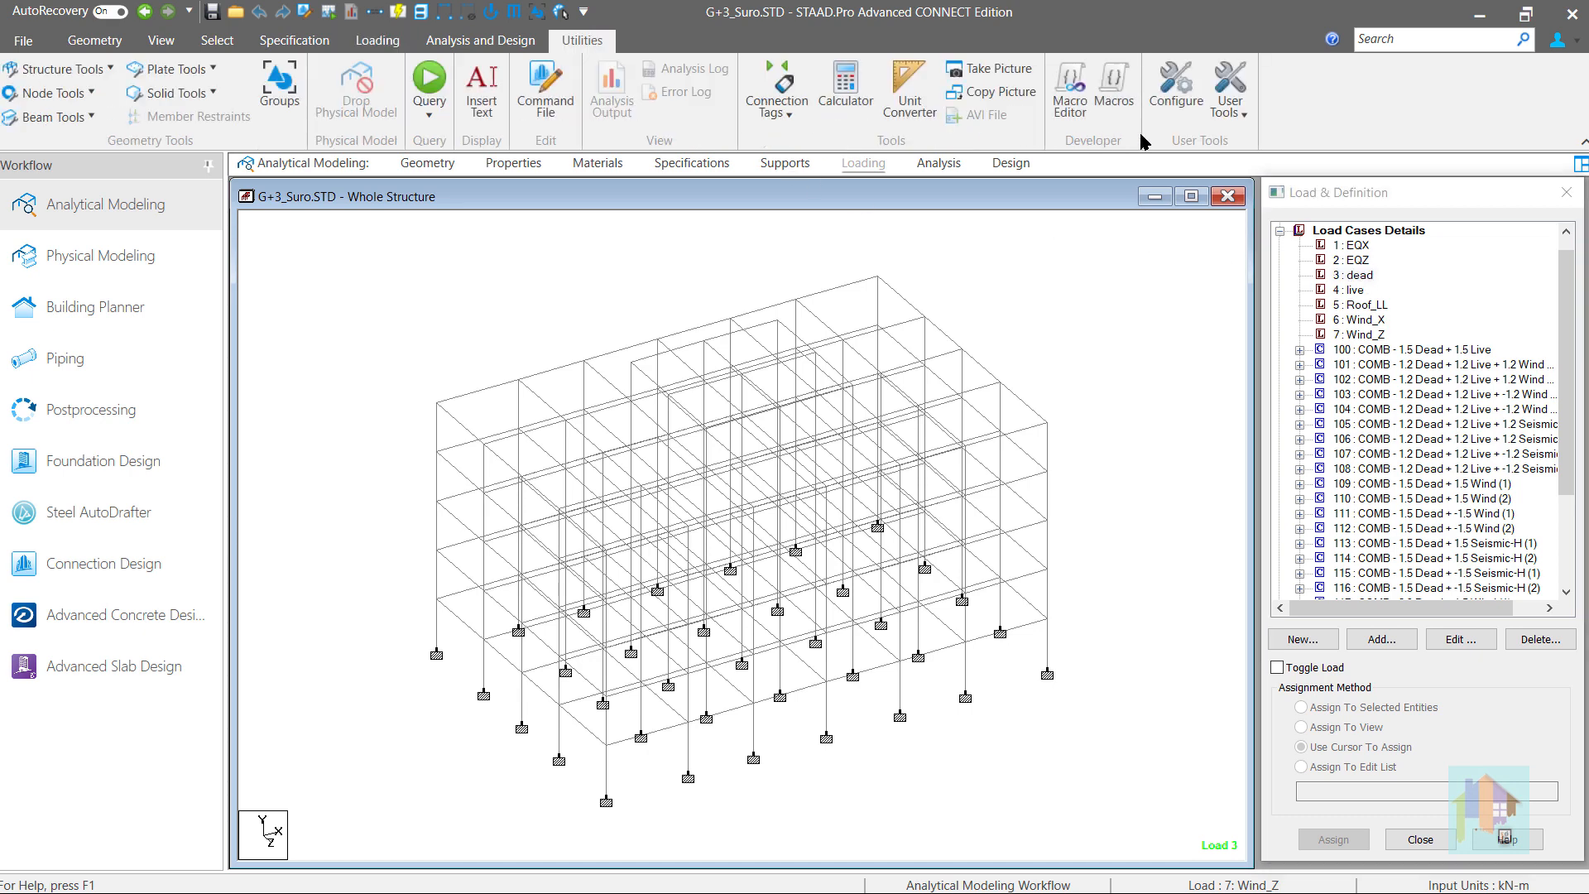
Launch the Add Basic Load user tool and tick Dead Load with starting load case 1.
left_click(1229, 88)
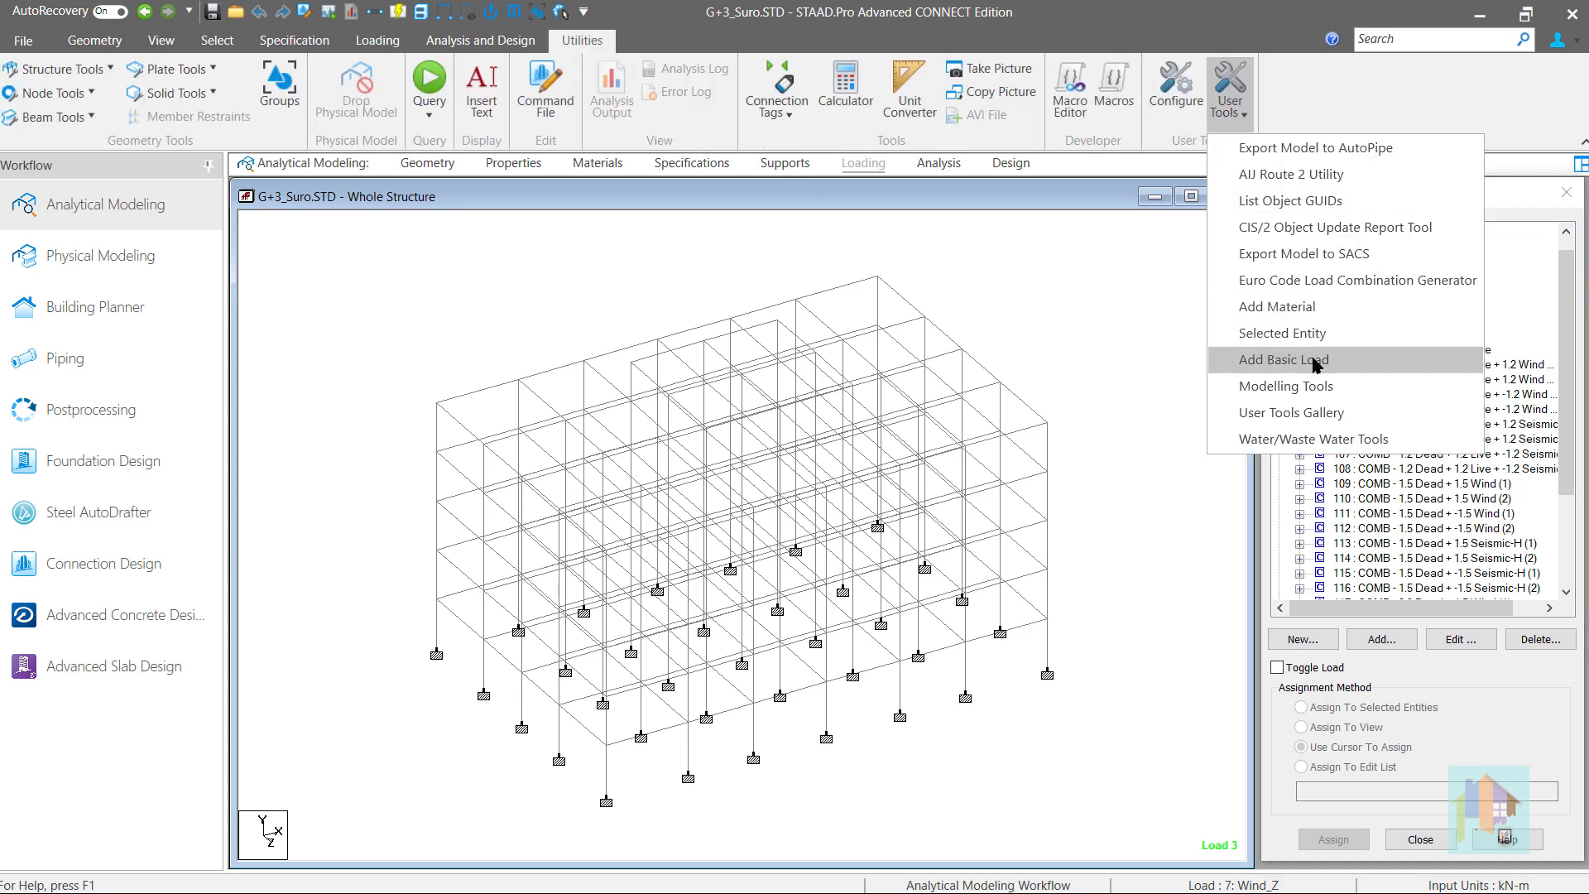
left_click(1284, 359)
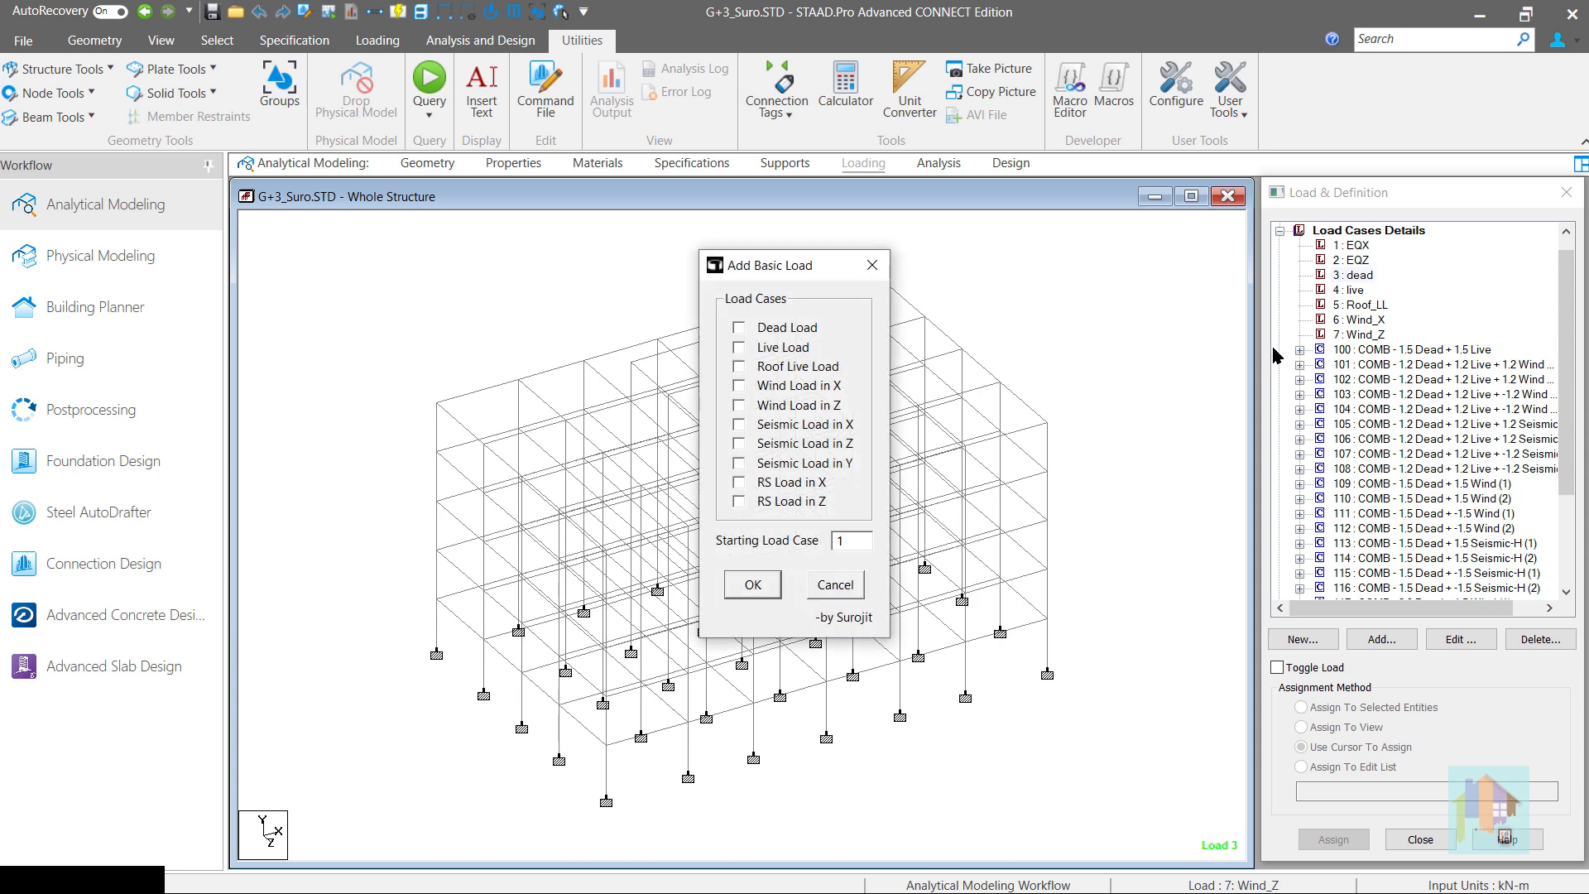
left_click(738, 326)
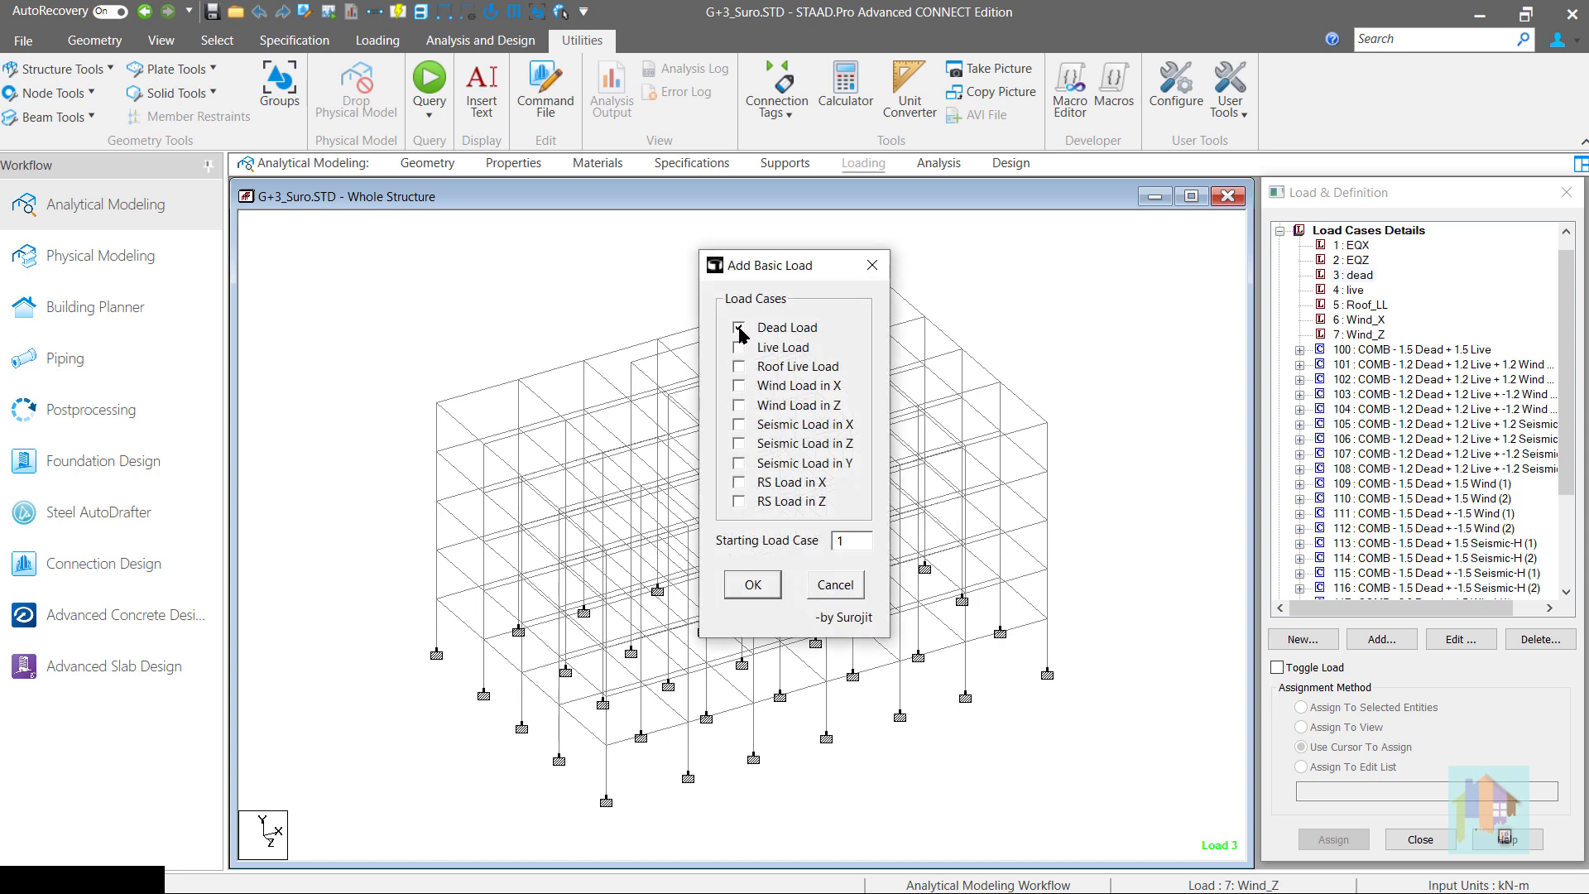